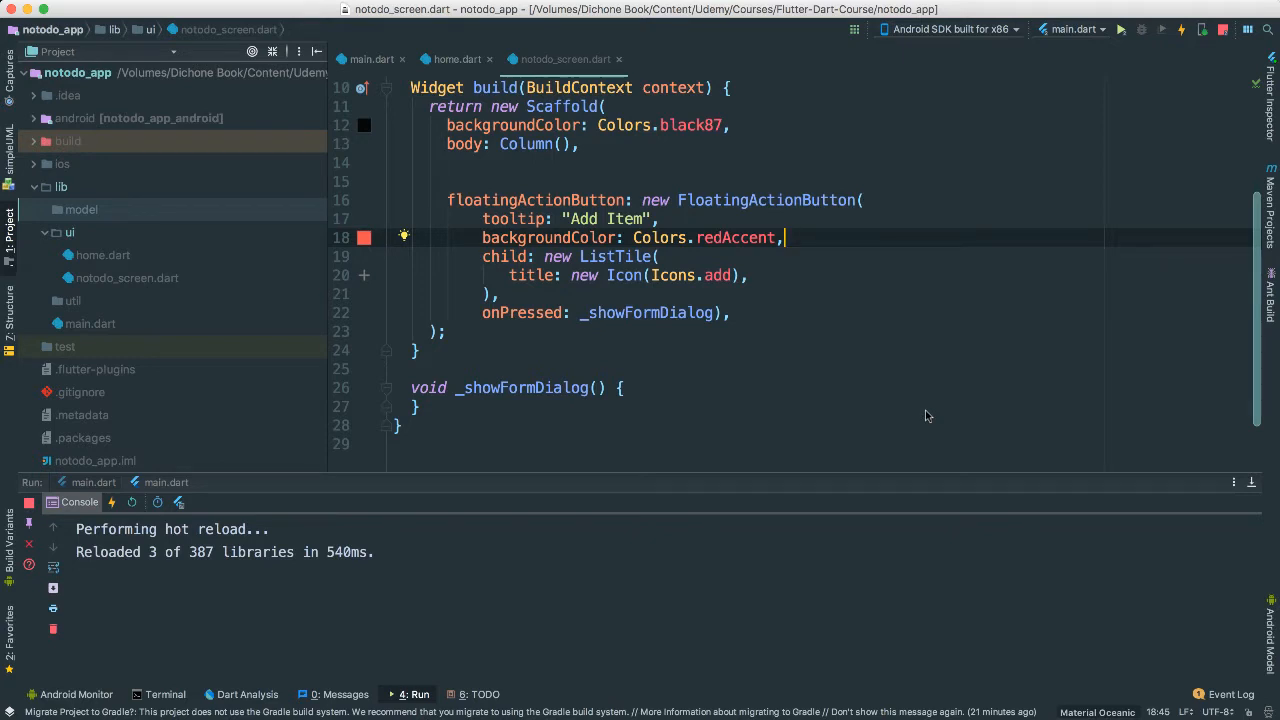
mouse_move(150, 230)
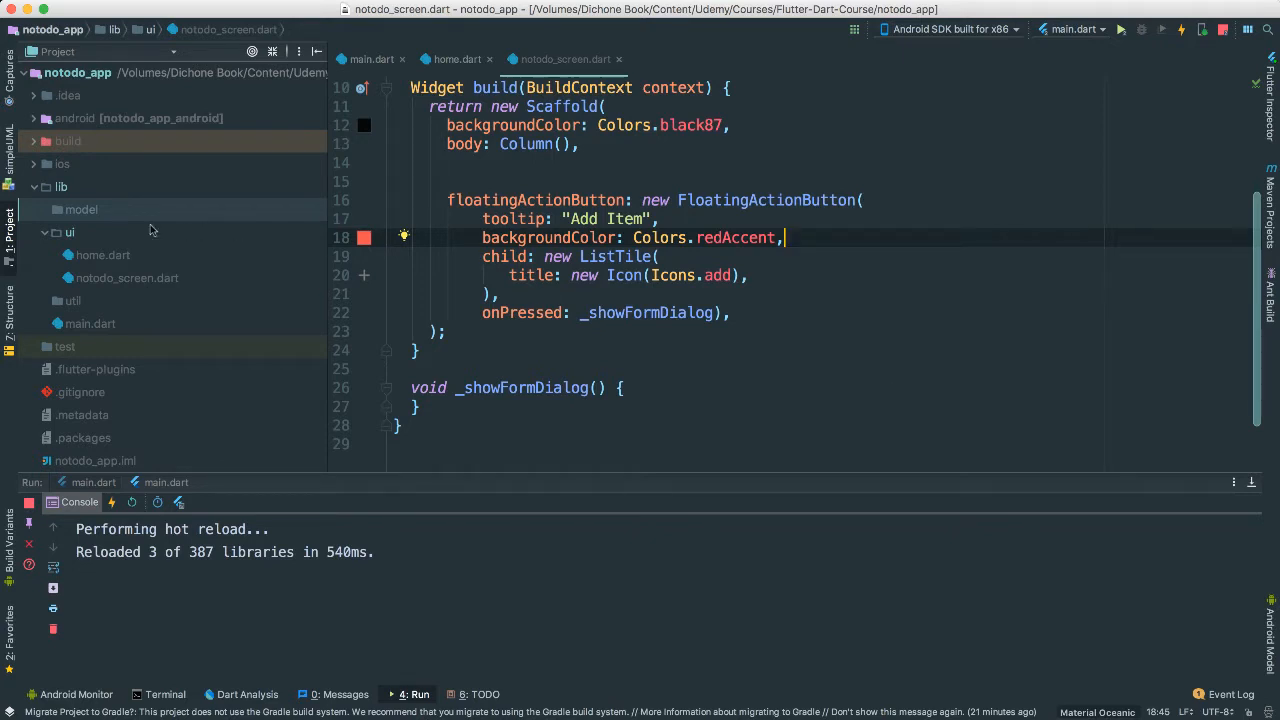
- Add a new Dart file named nodo_item.dart to the model folder
right_click(82, 209)
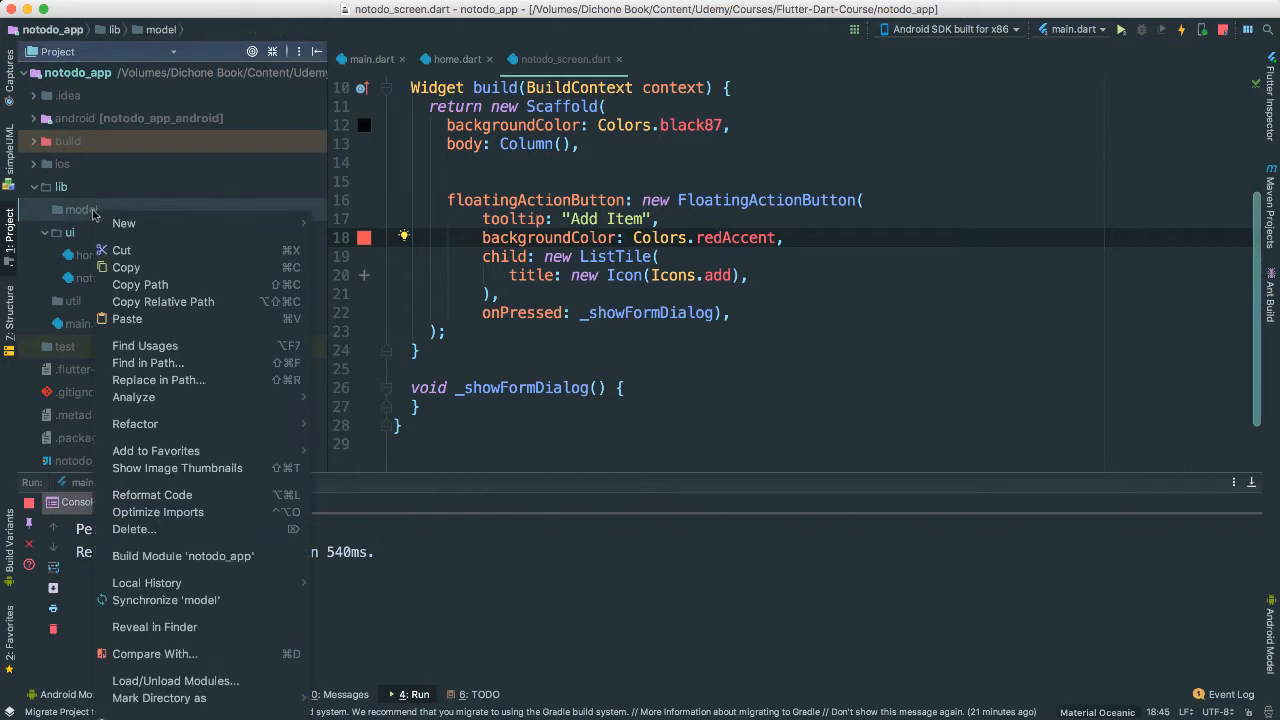
click(123, 223)
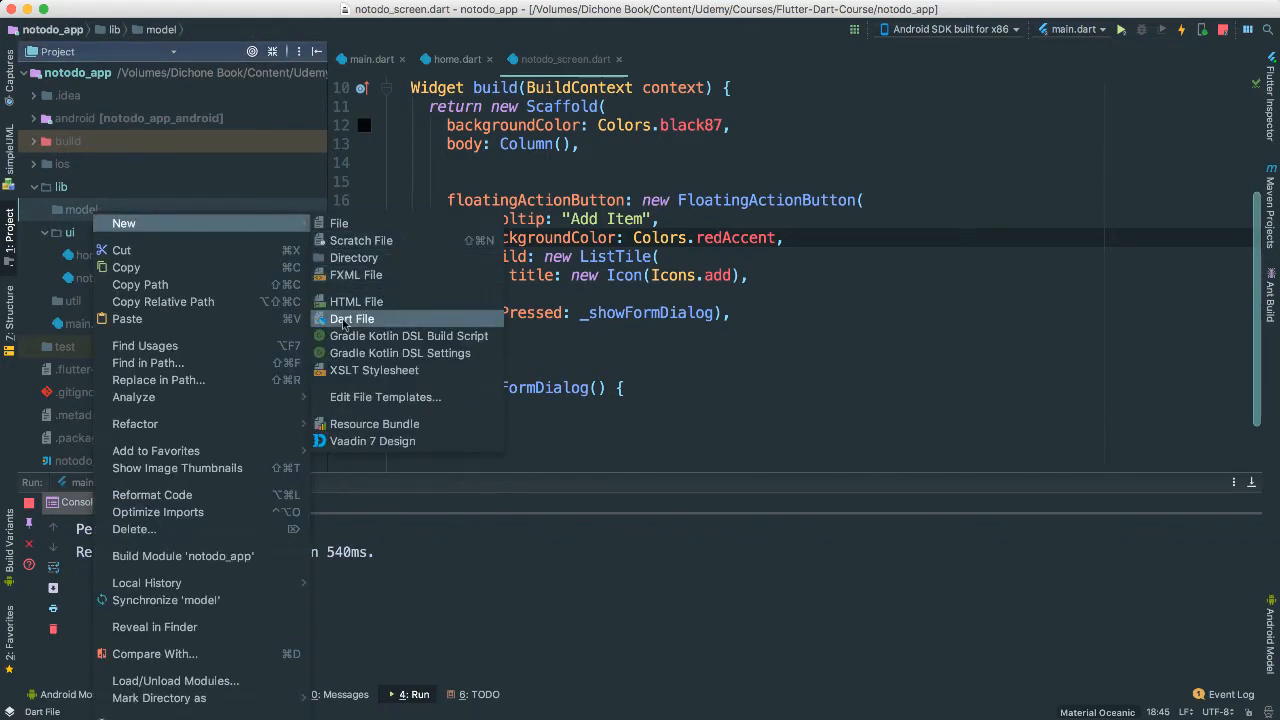
click(351, 318)
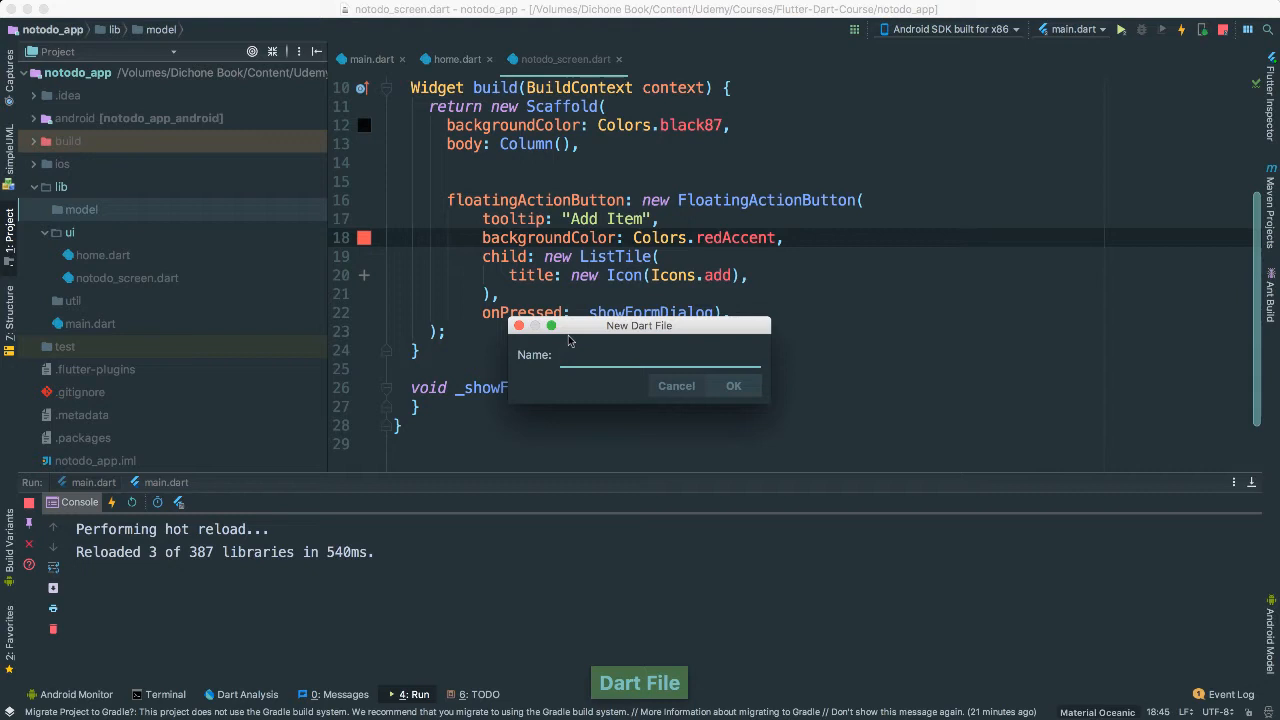
text(nodo.)
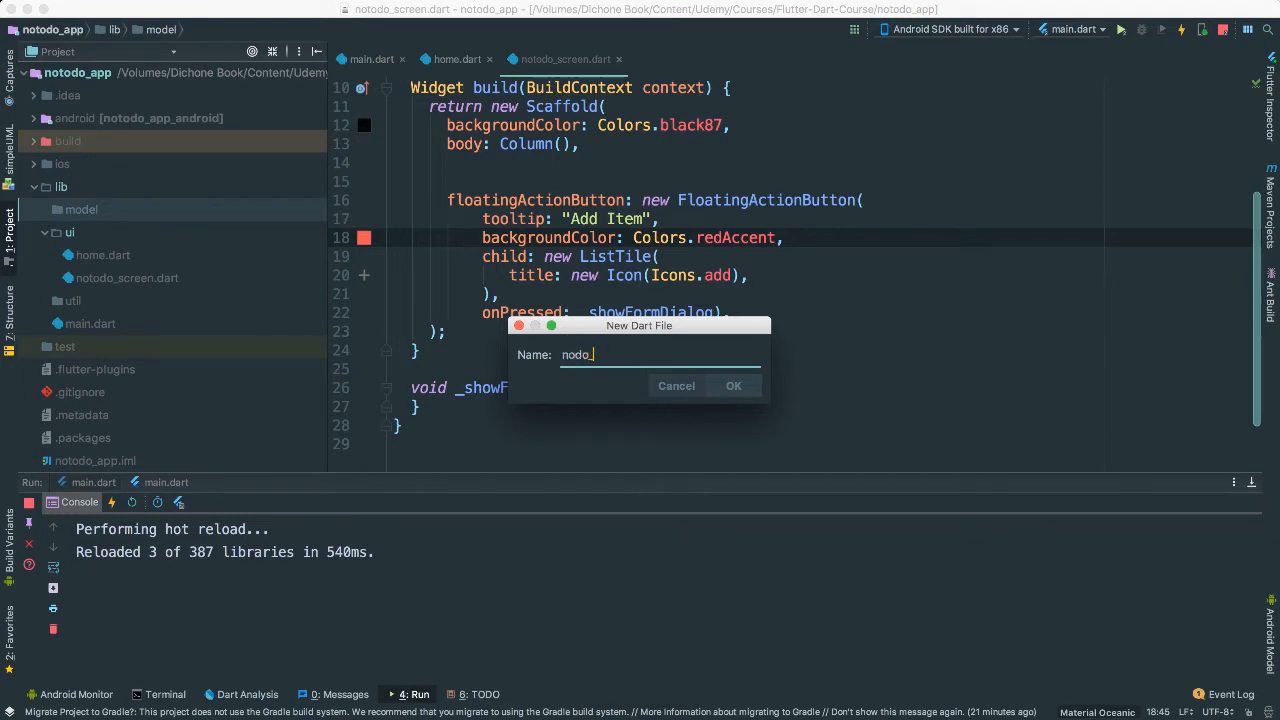
click(733, 386)
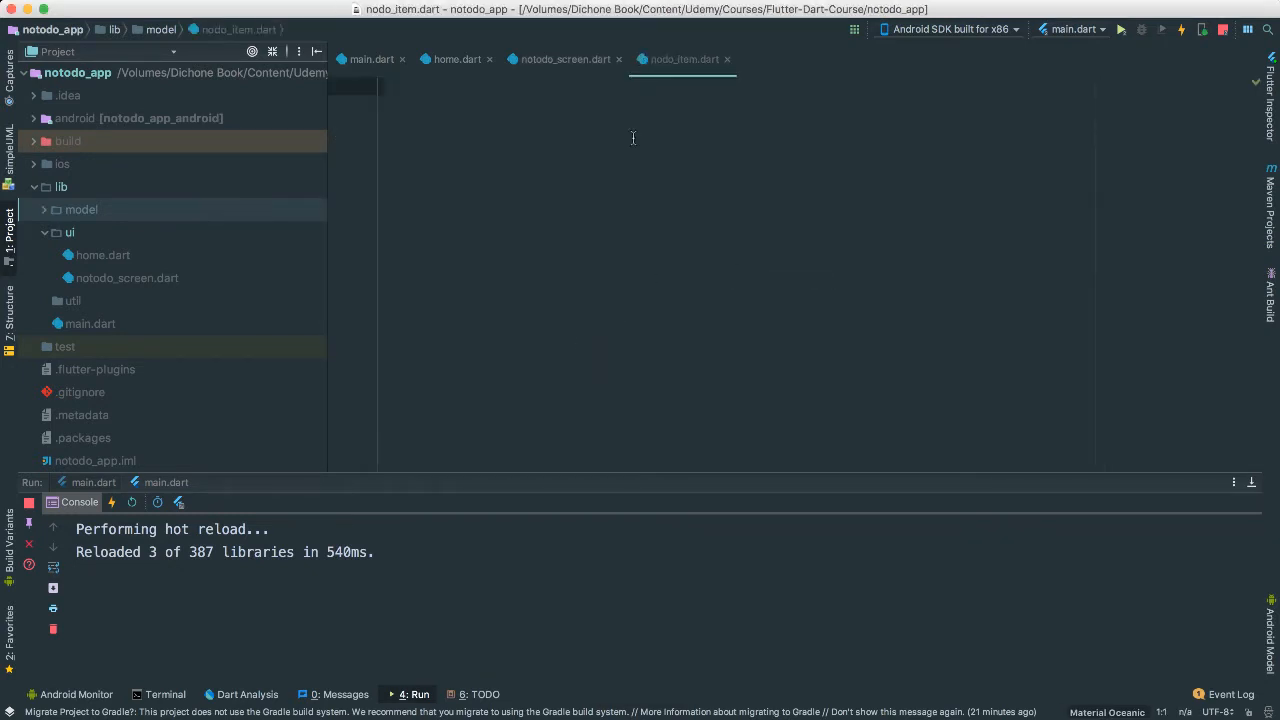
- Import material.dart and declare the NoDoItem class extending StatelessWidget
text(import '';)
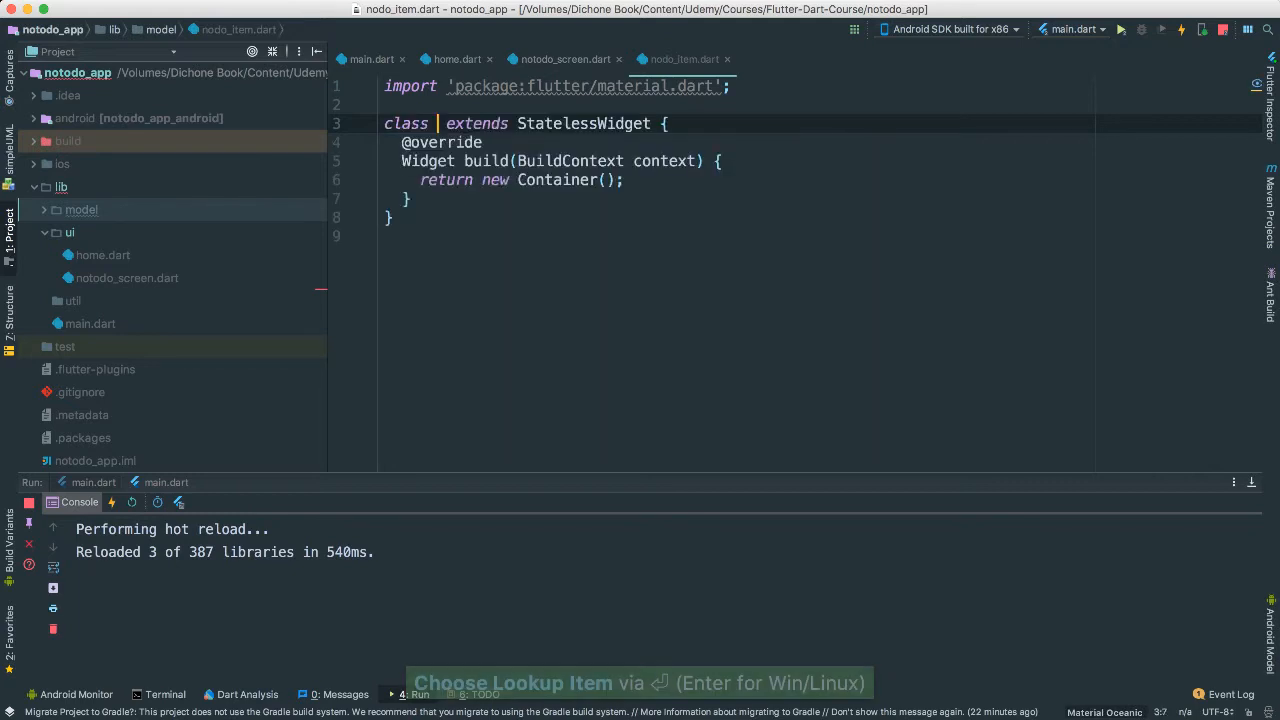
text(No)
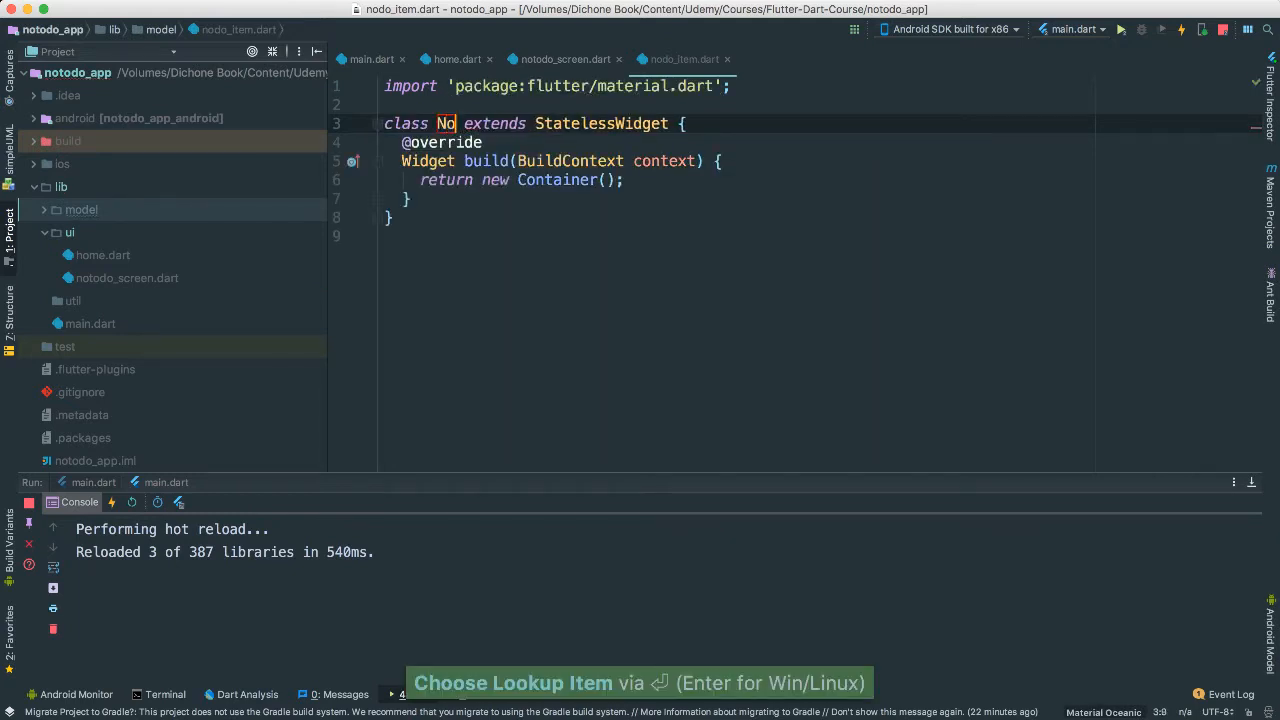
text(DoItem)
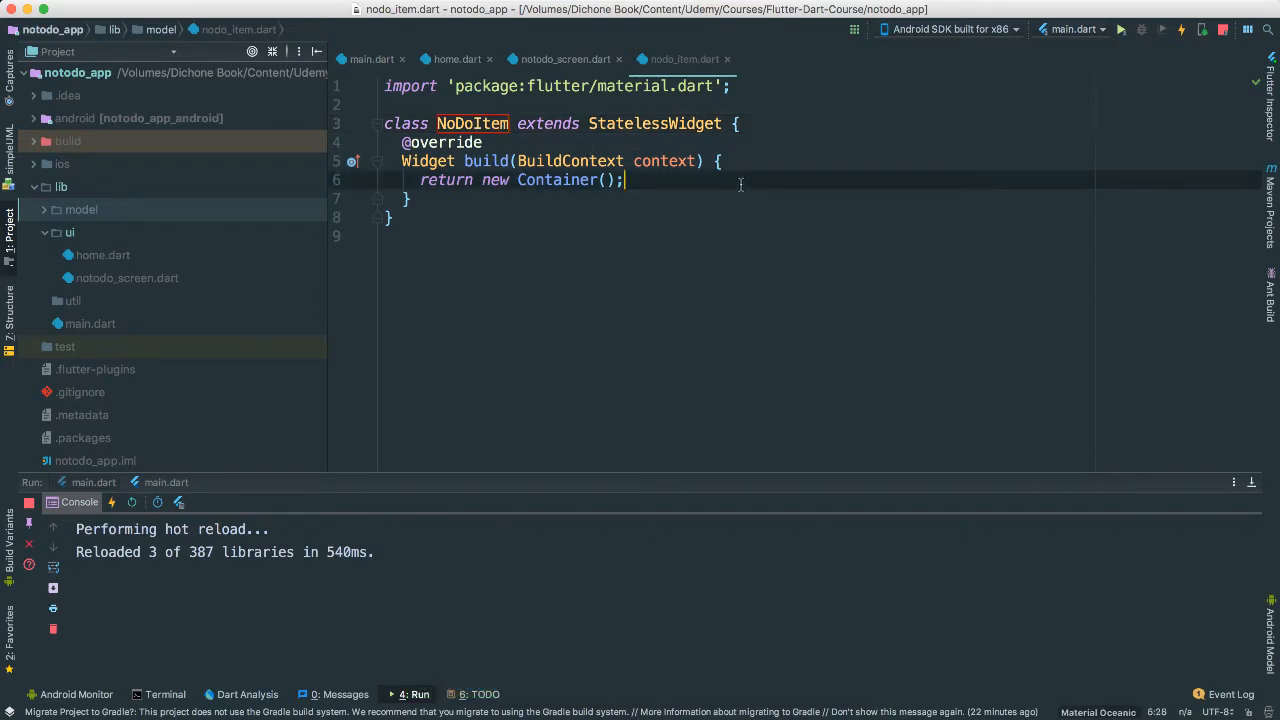
click(738, 123)
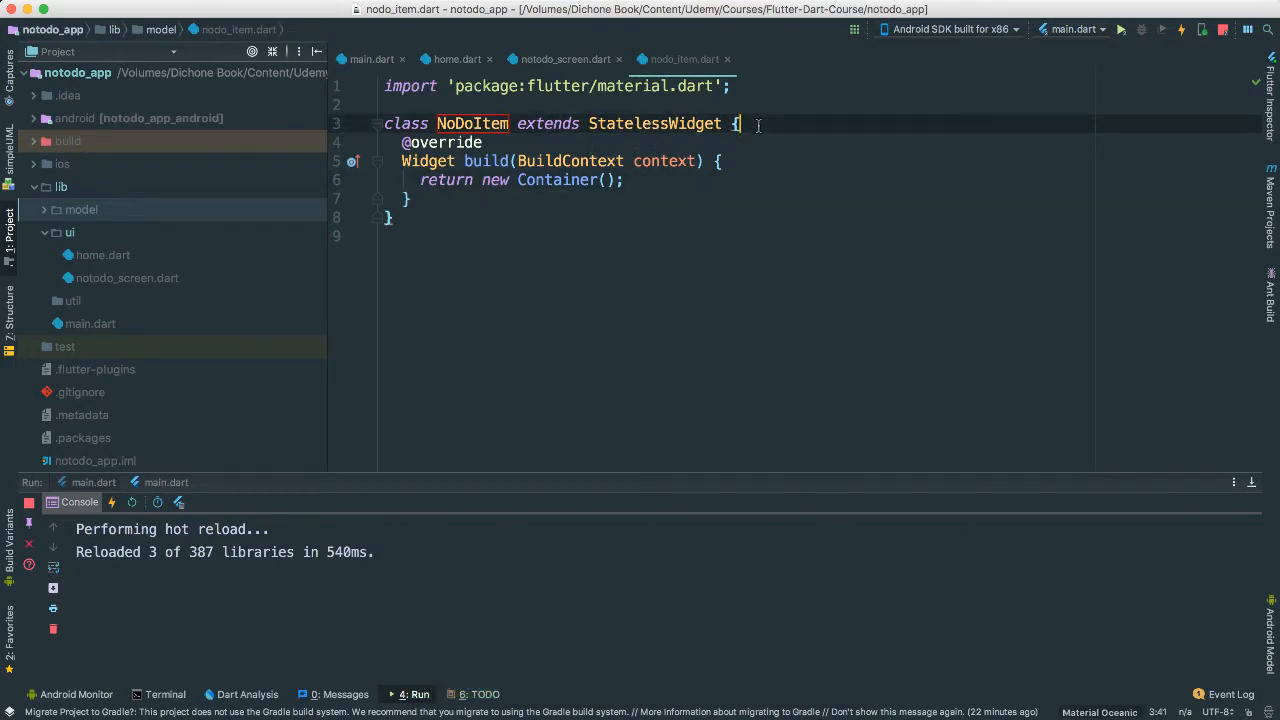
double_click(654, 123)
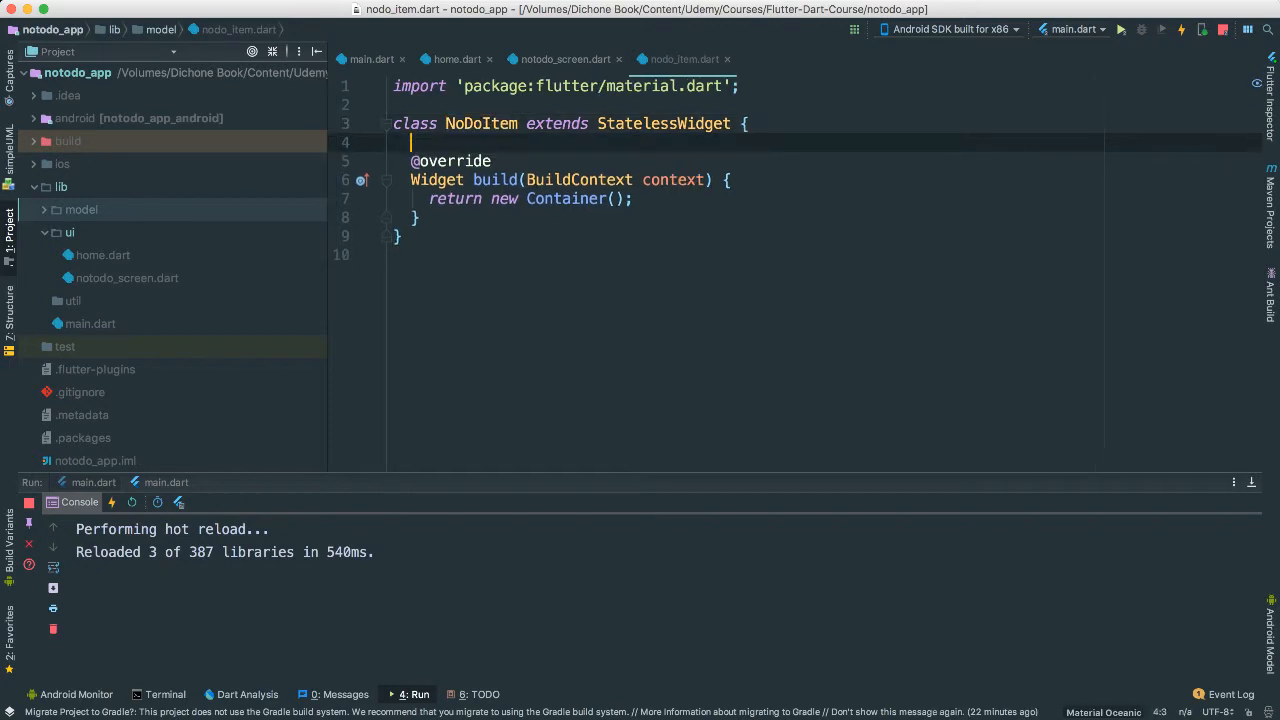
- Declare the String _itemName, String _dateCreated and int _id fields
text(Sri)
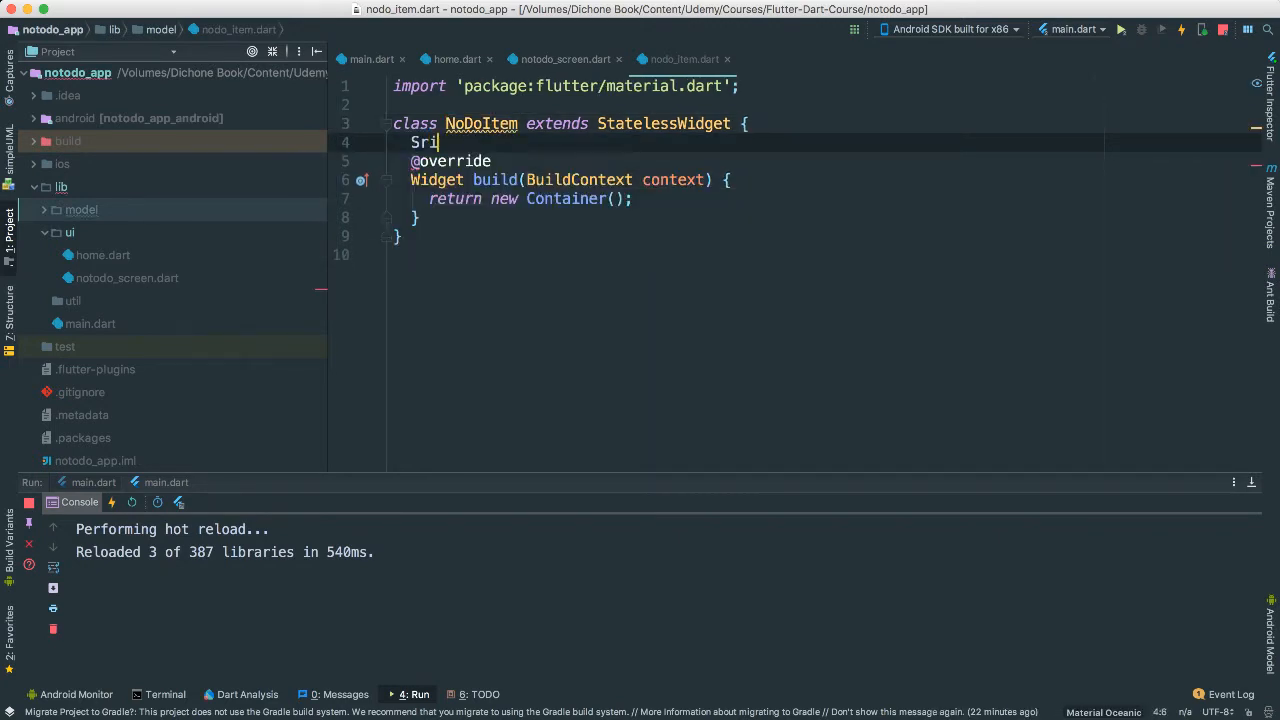
text(String)
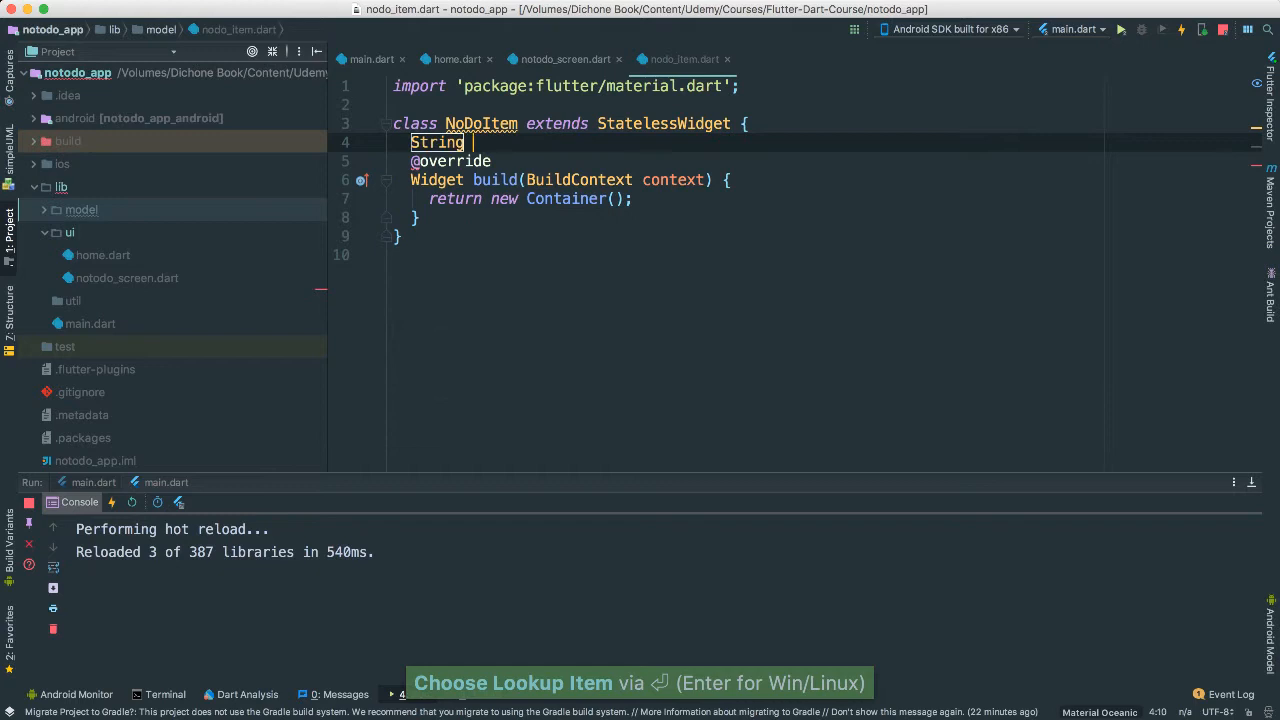
text(_itemName)
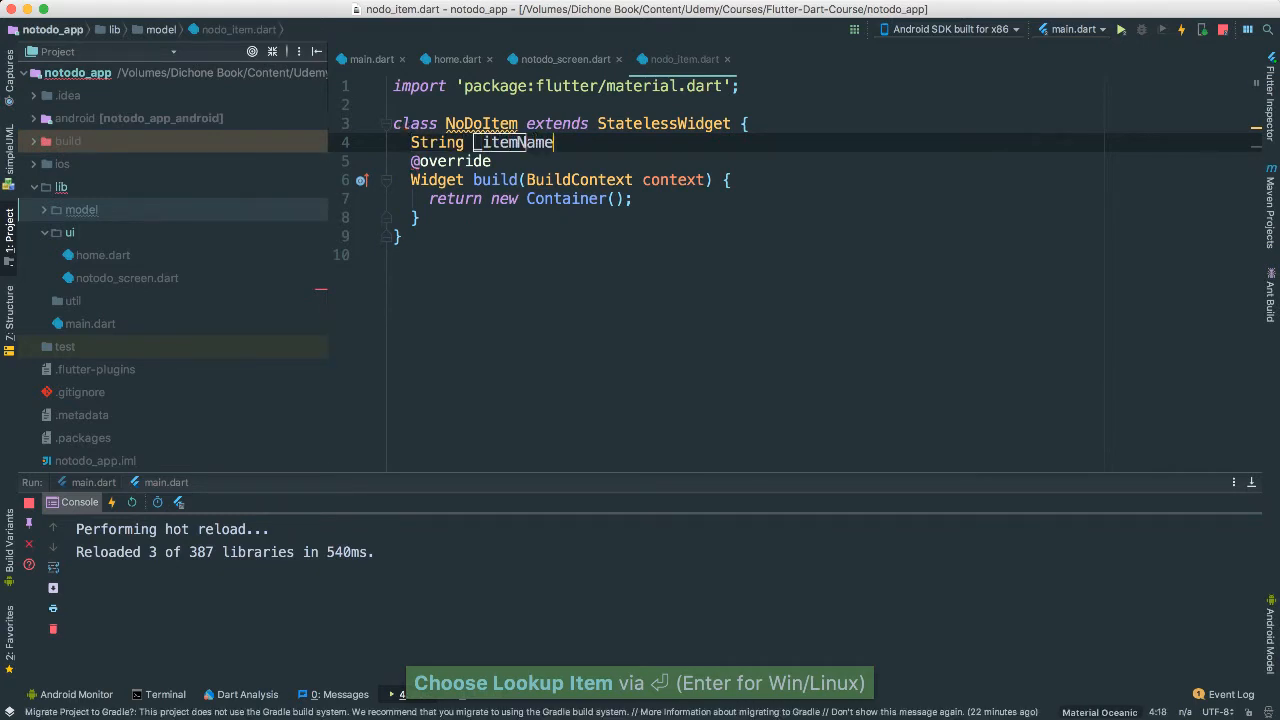
text(String)
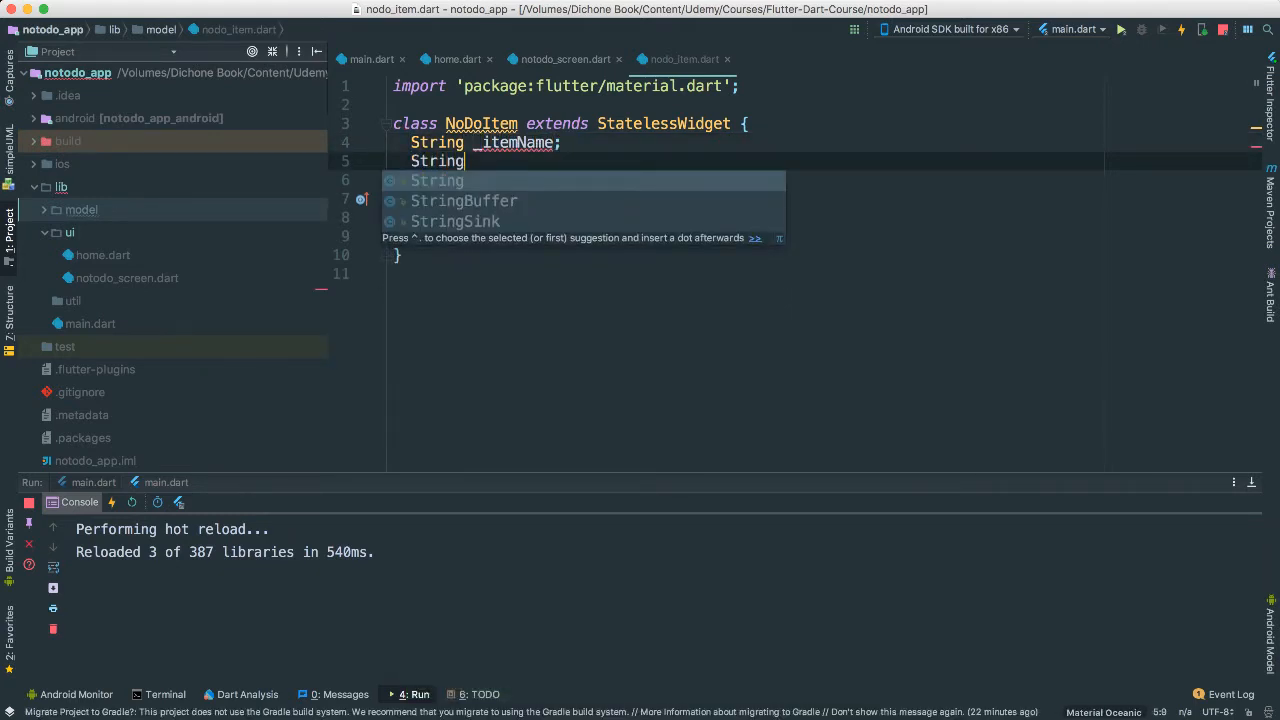
text(_dateC)
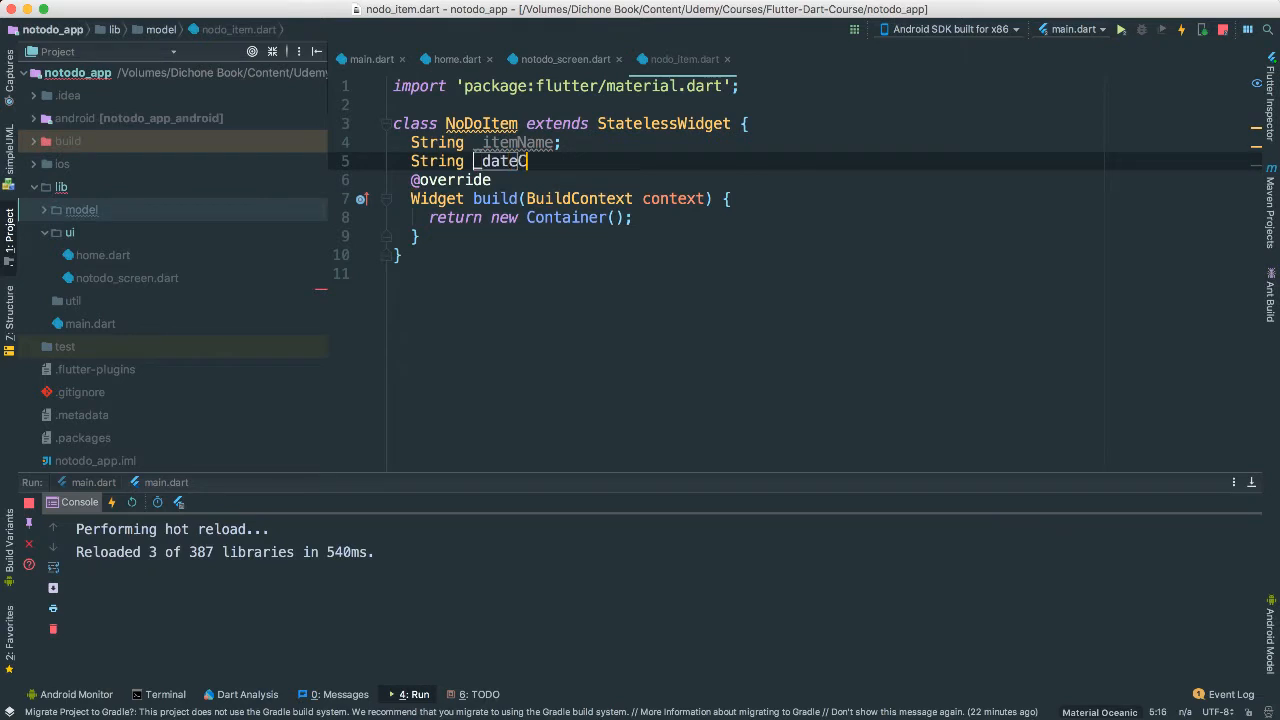
text(reated)
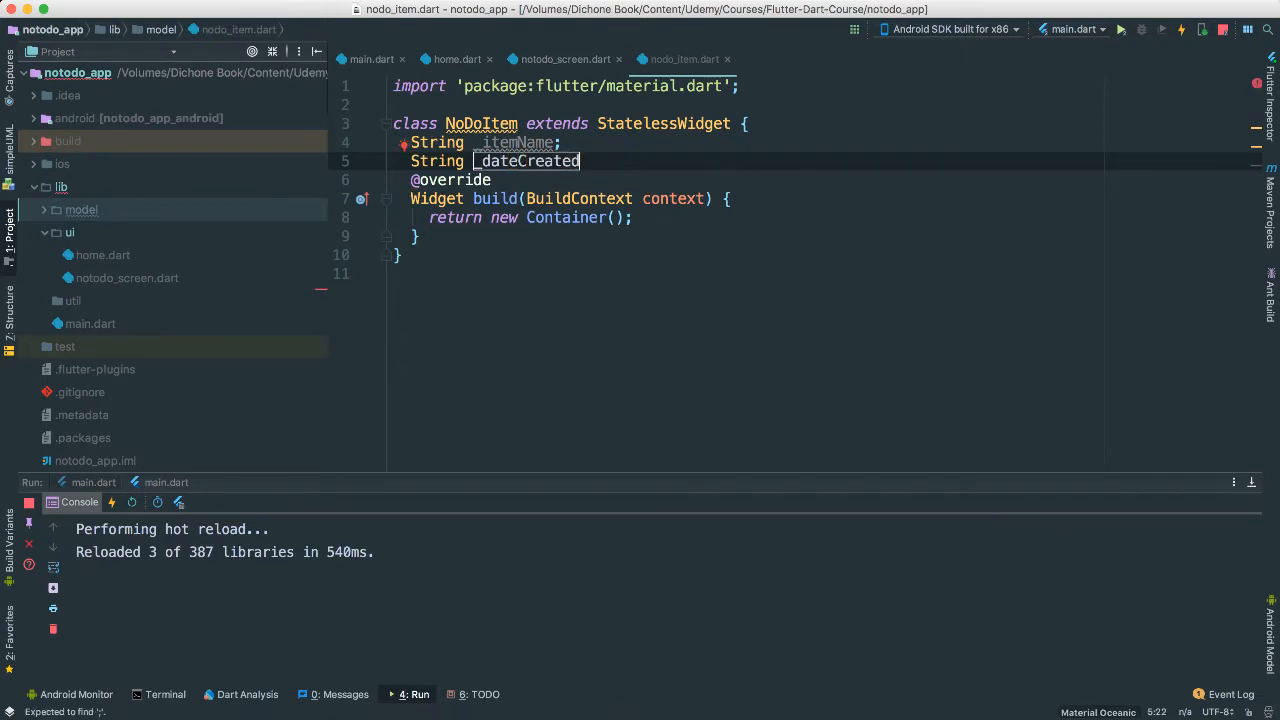
key(Return)
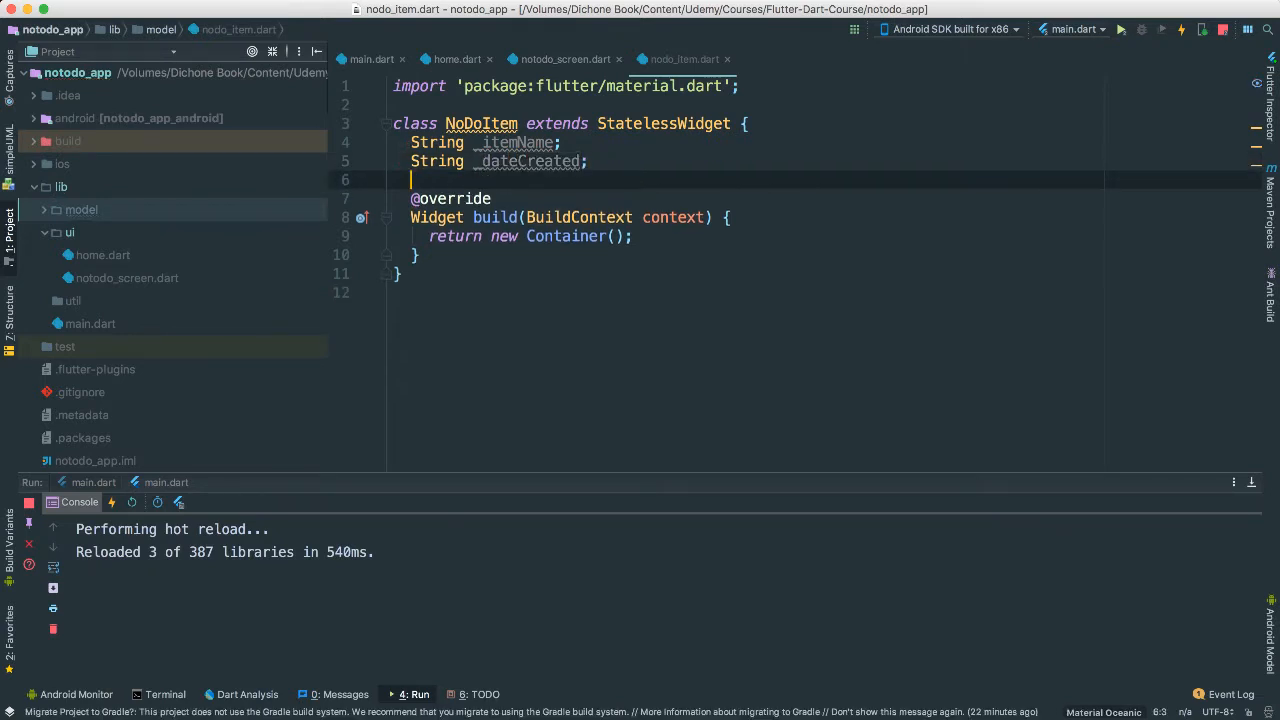
text(Str)
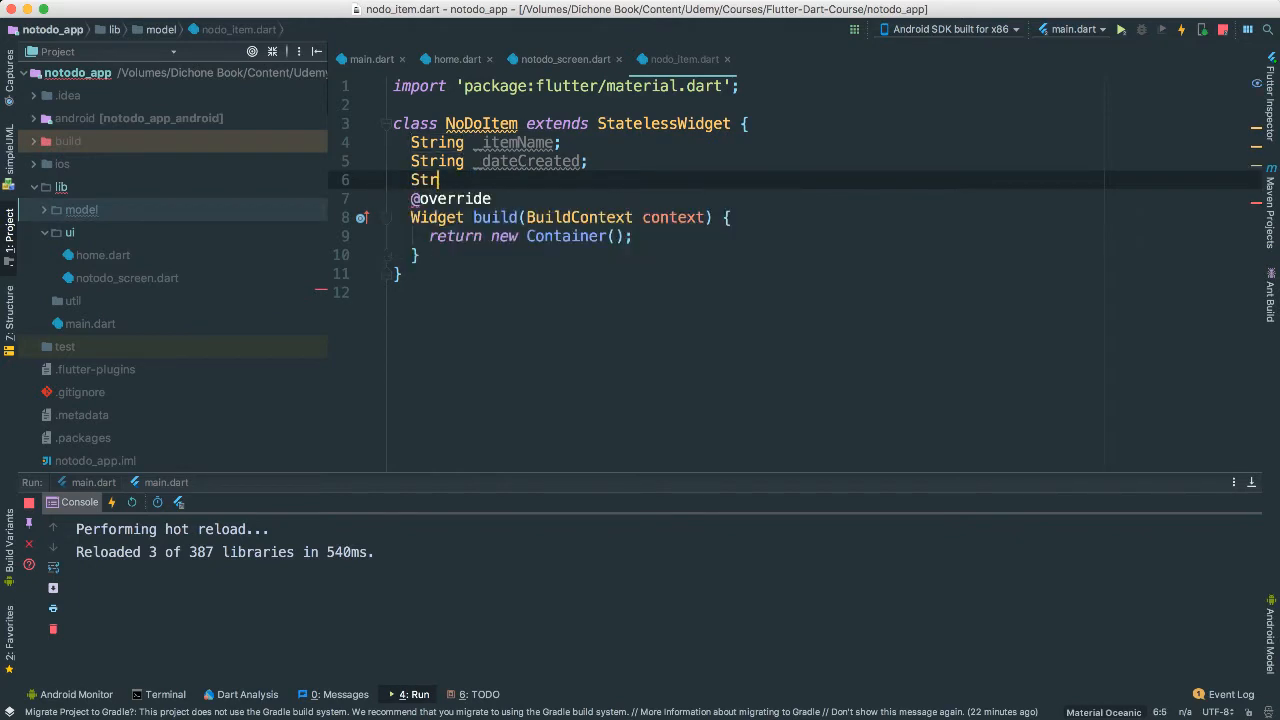
text(int)
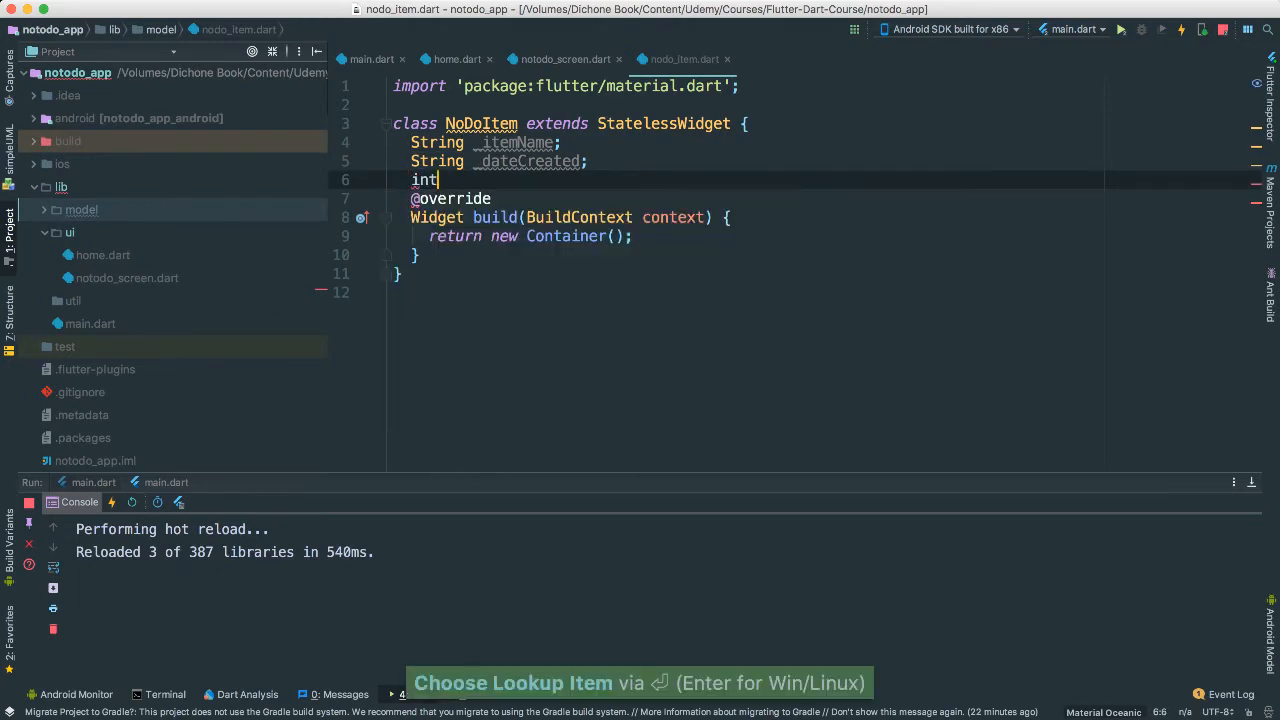
text(_id;)
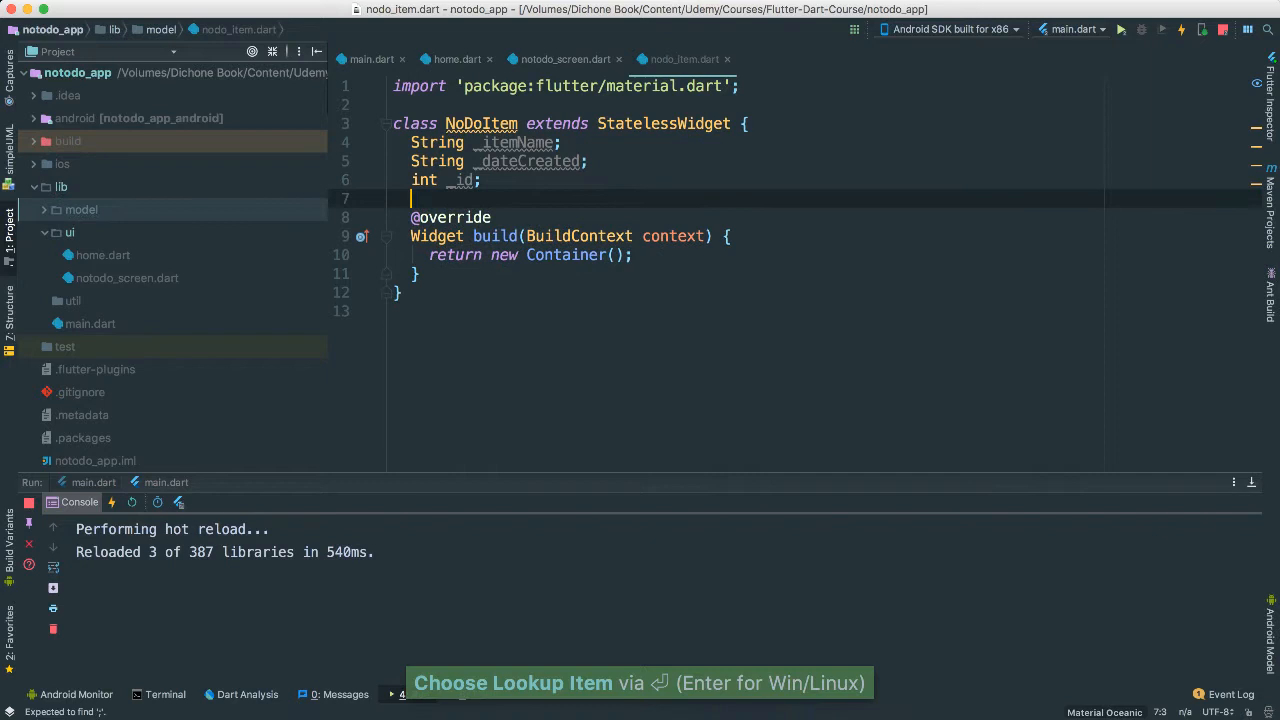
text(N)
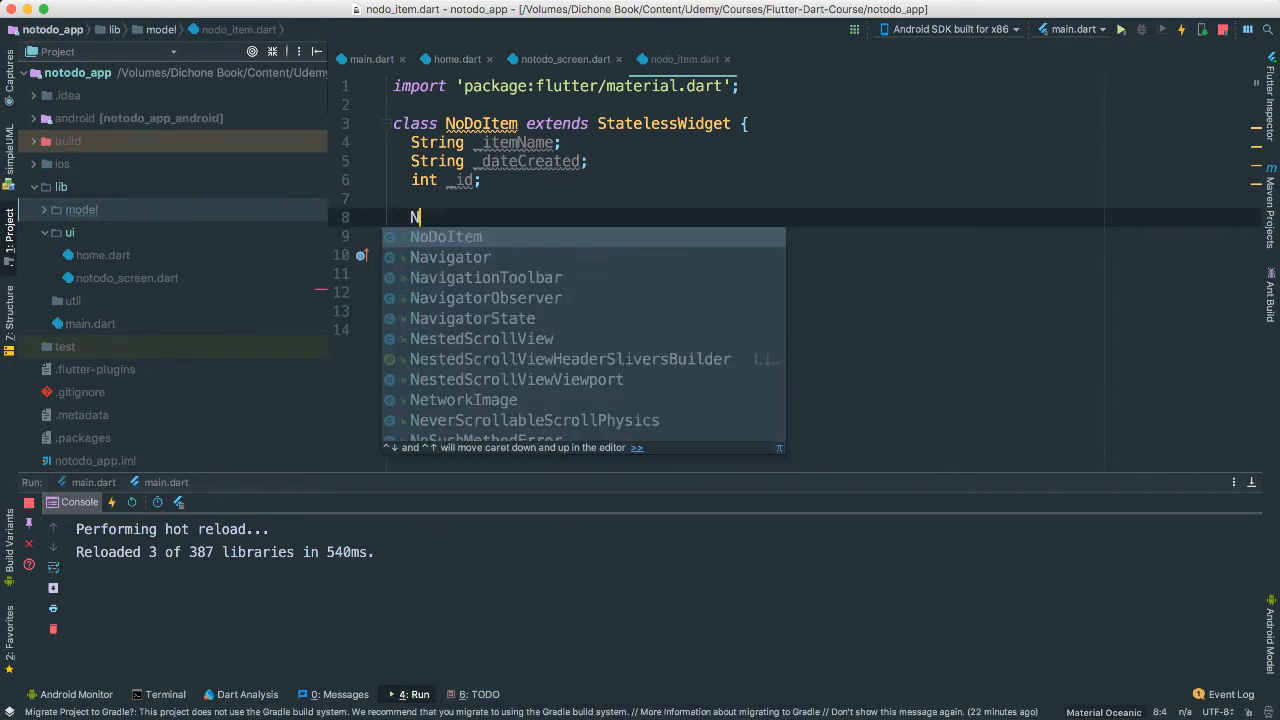
- Generate a NoDoItem constructor taking this._itemName and this._dateCreated
key(cmd+n)
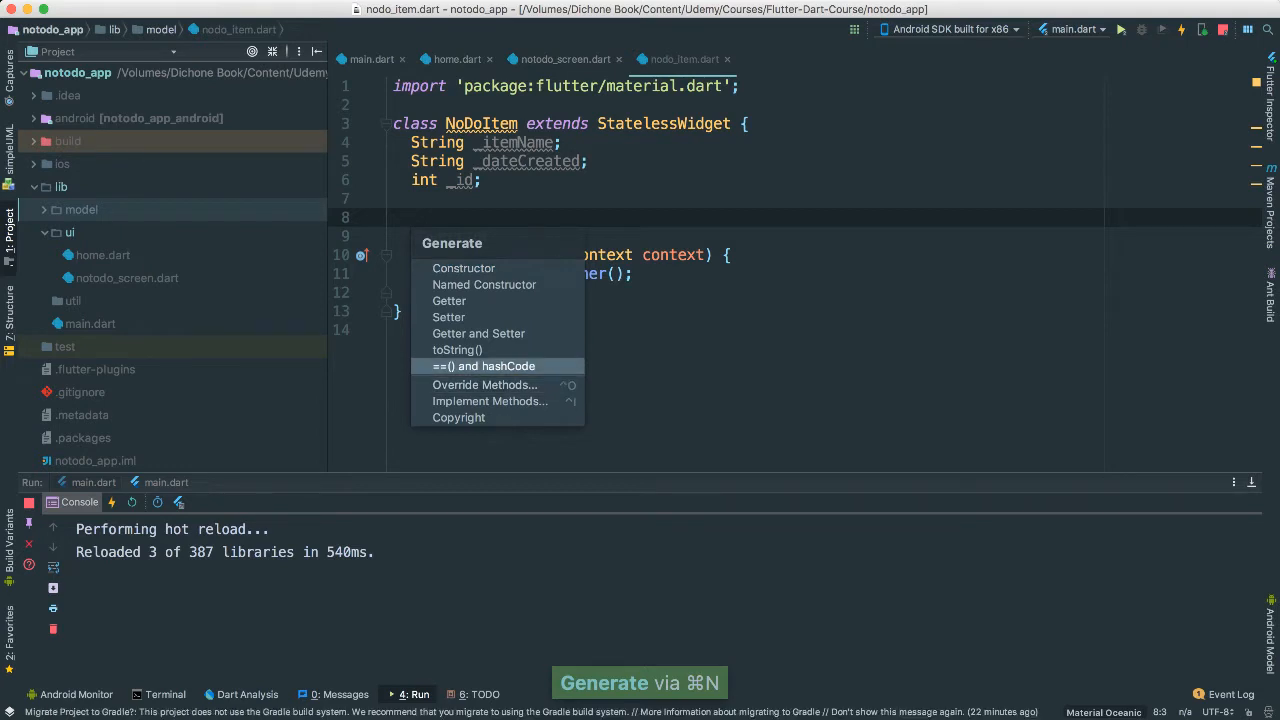
click(463, 267)
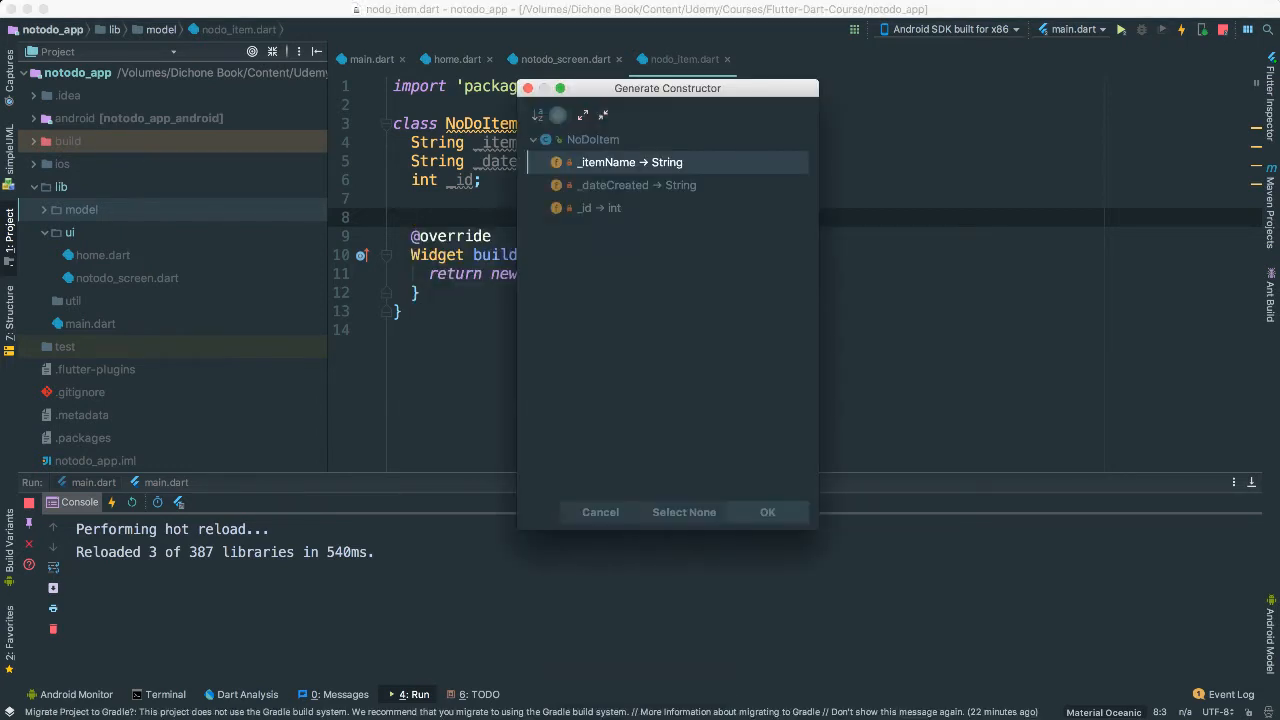
click(637, 185)
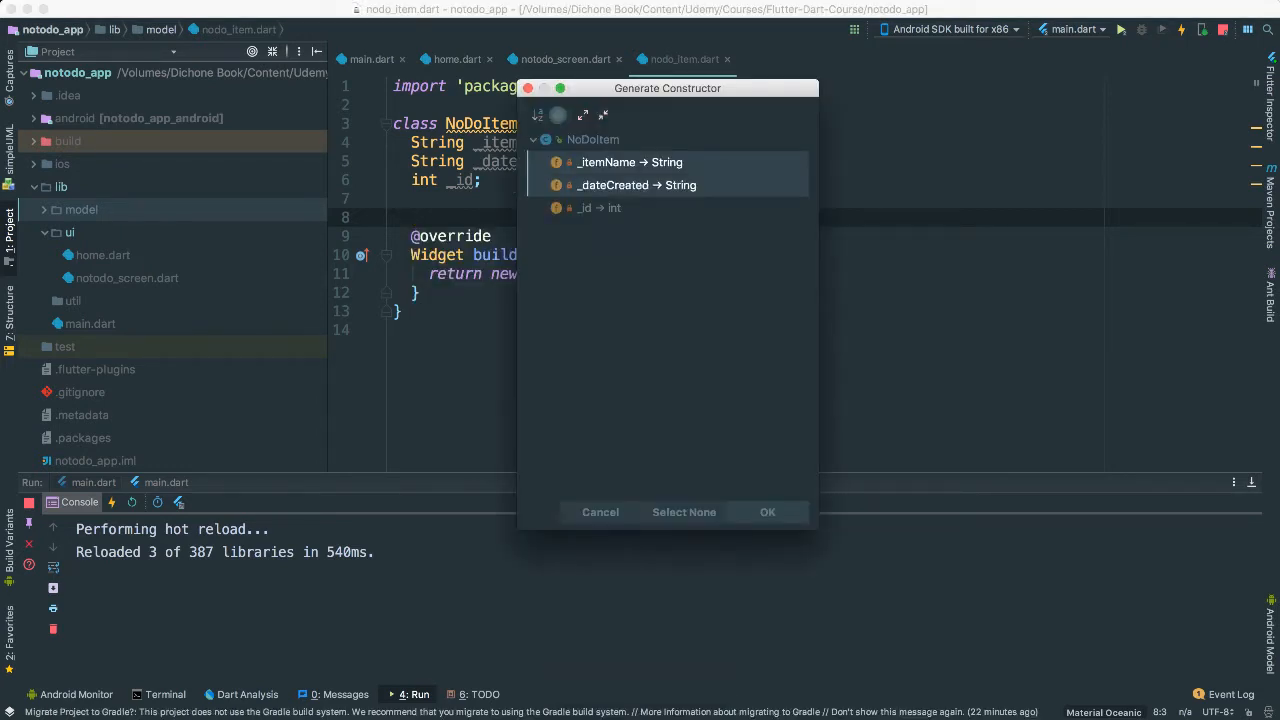
click(767, 512)
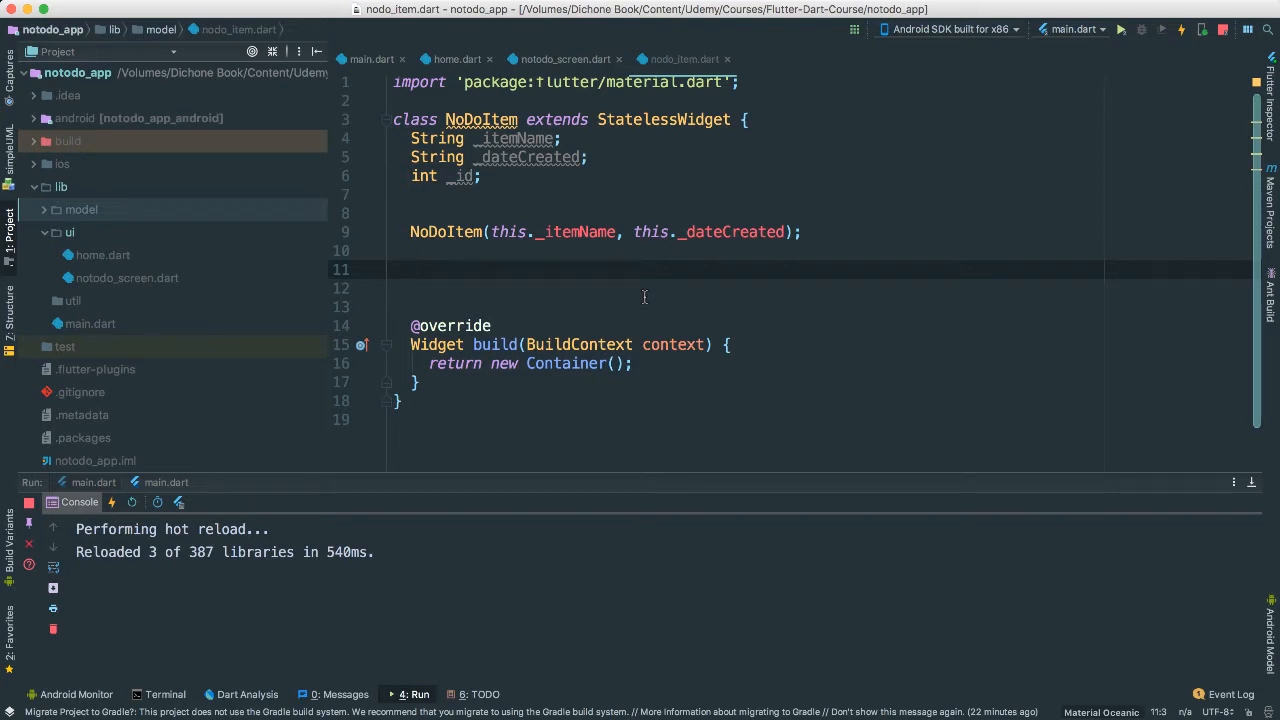
mouse_move(747, 320)
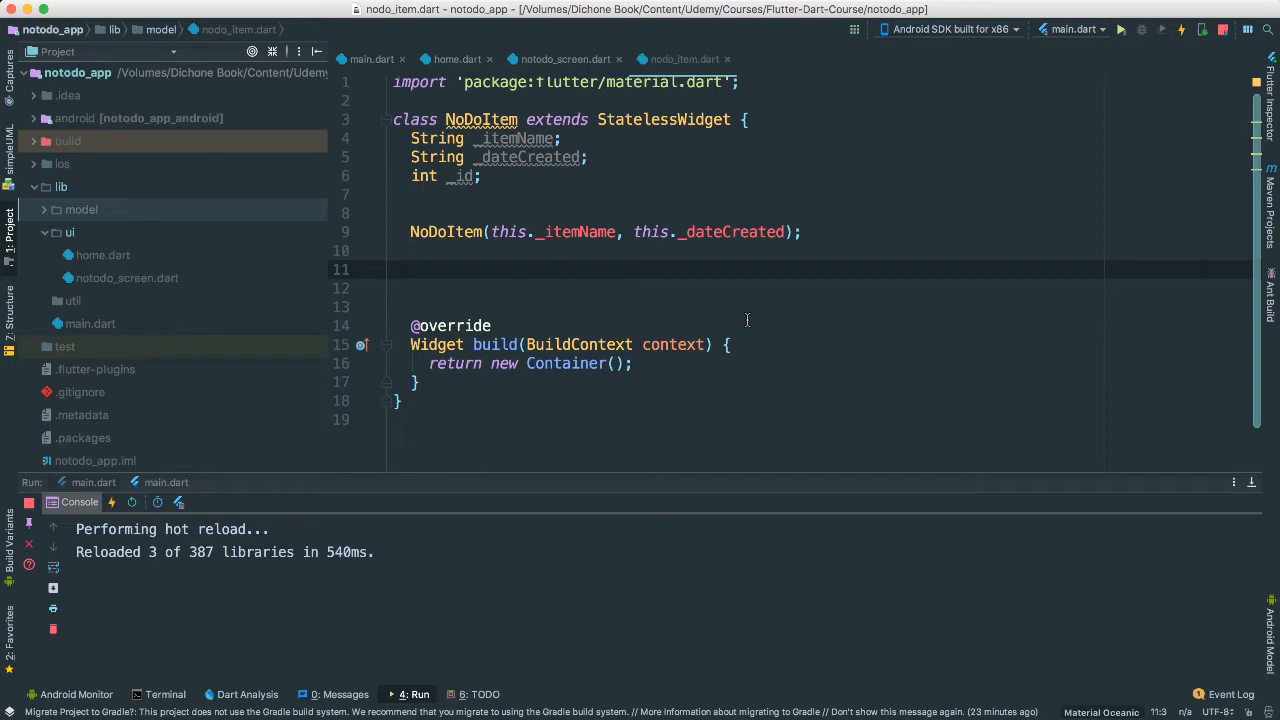
mouse_move(755, 283)
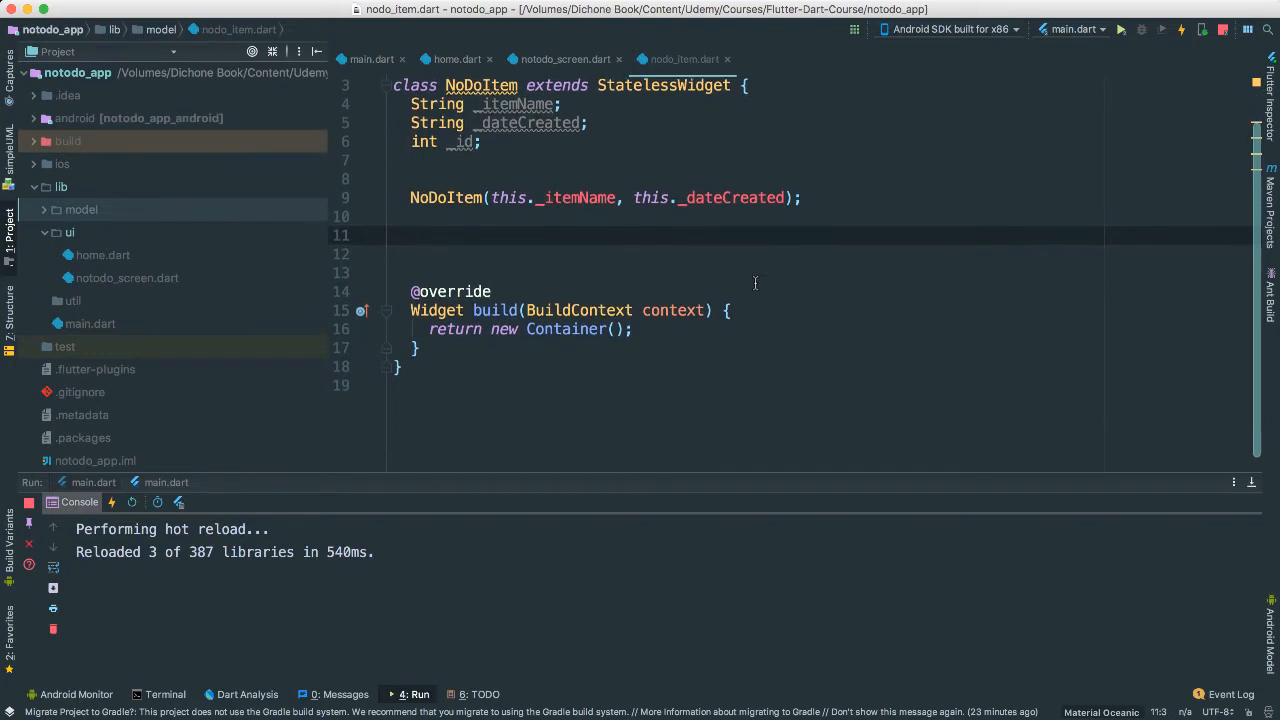
- Write NoDoItem.map(dynamic obj) assigning _itemName, _dateCreated and _id from obj's keys
text(NoDoItem.)
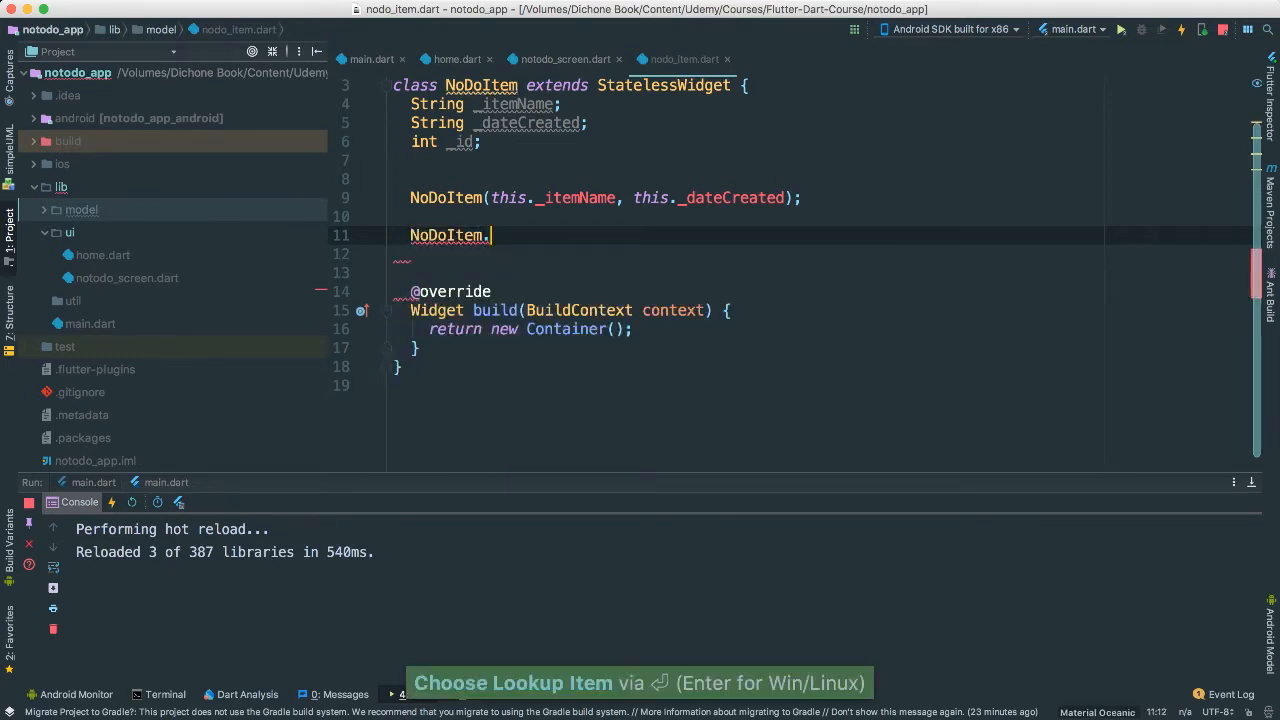
text(map)
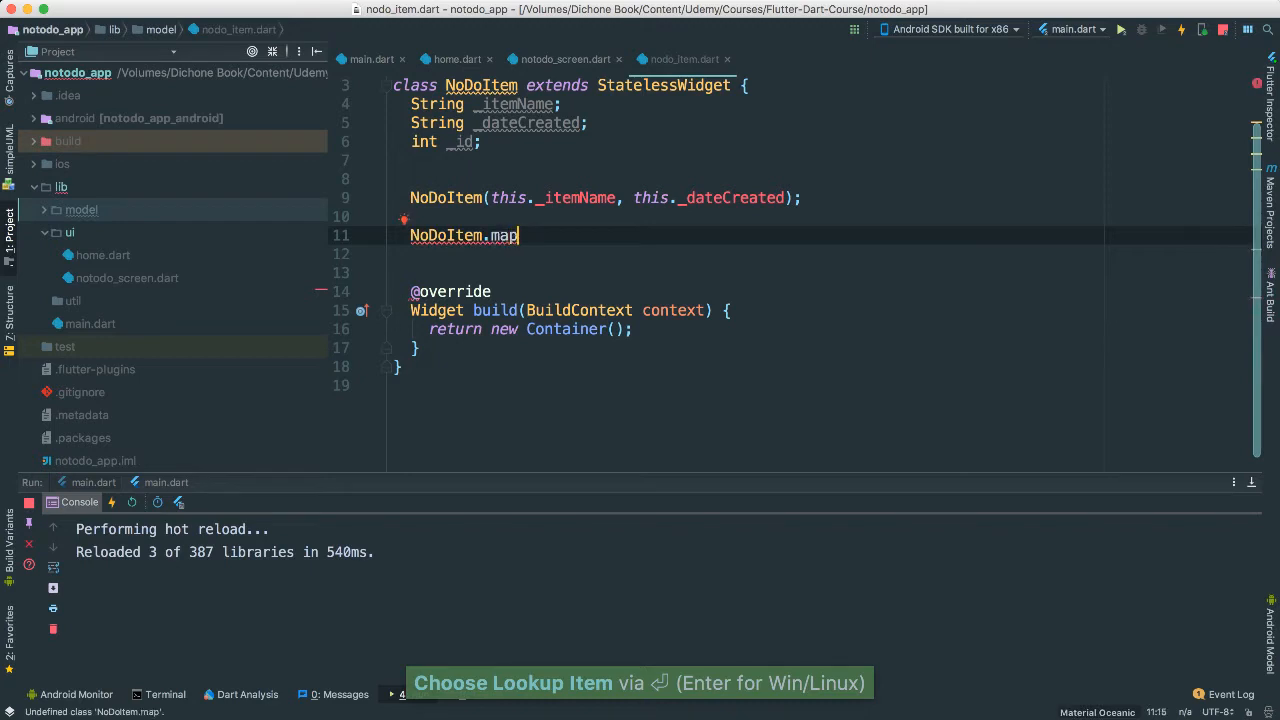
text((dy)
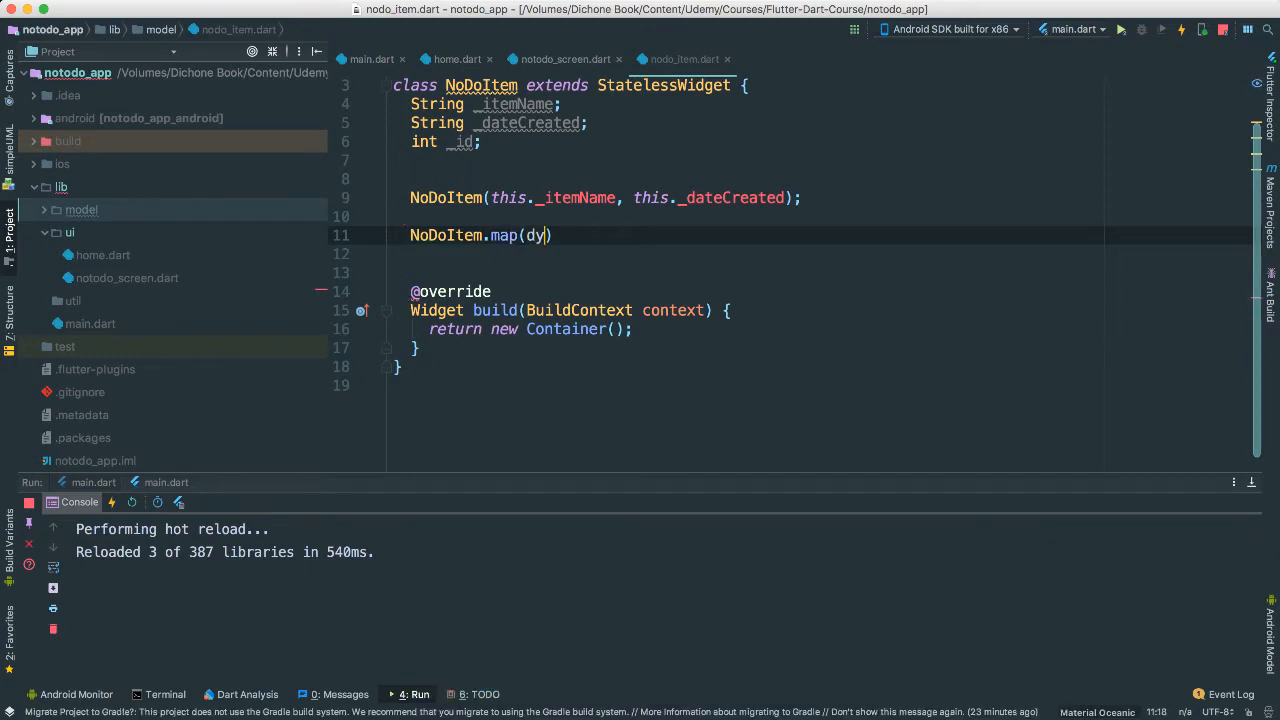
text(m)
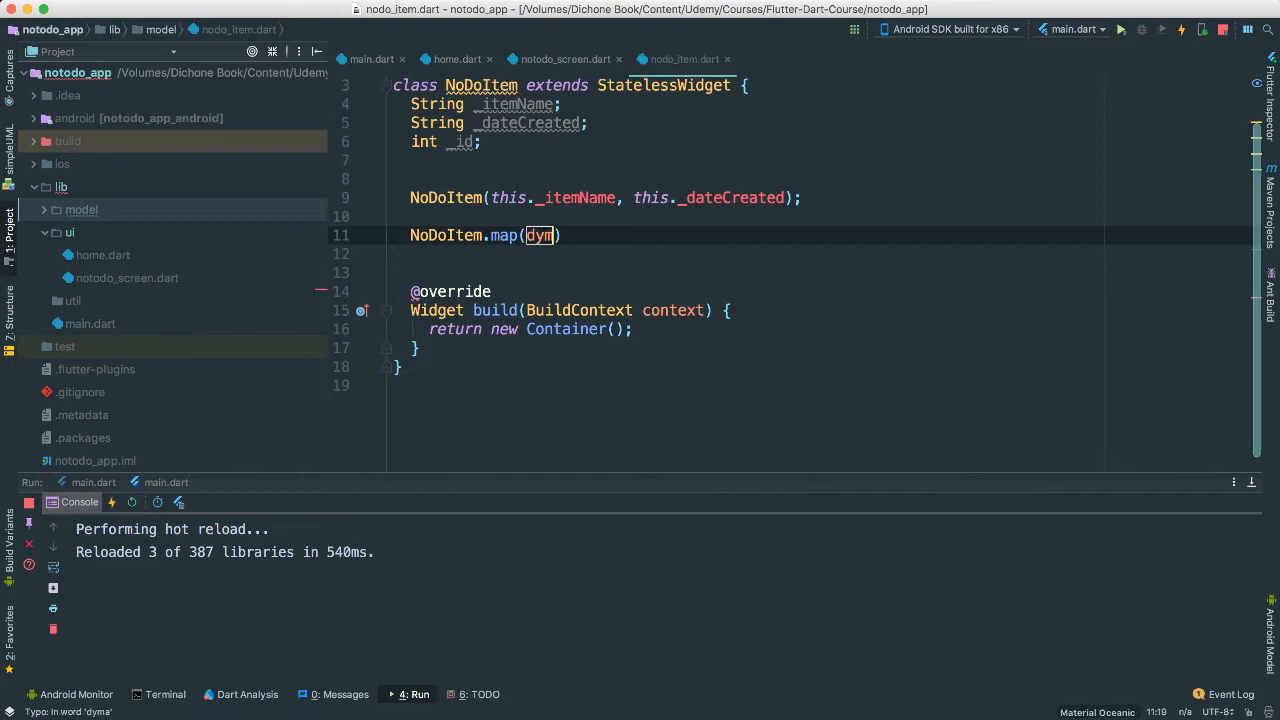
text(dynamic obj)
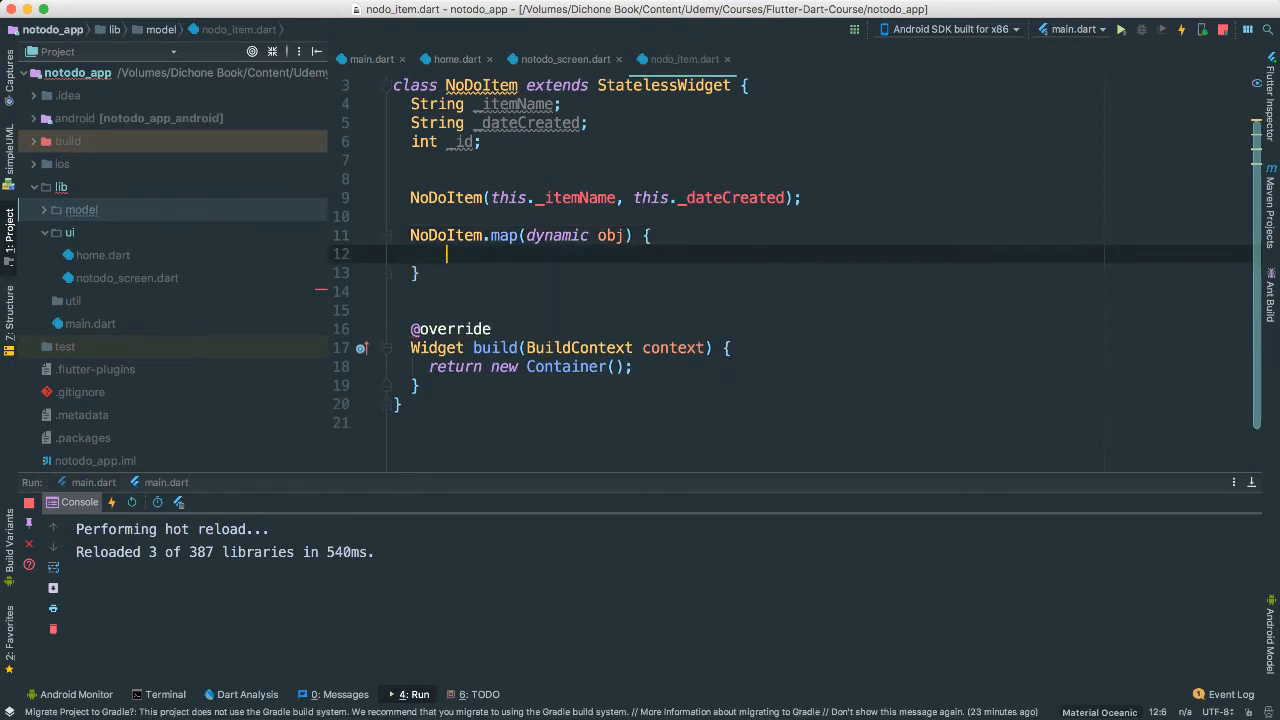
text(this._itemName)
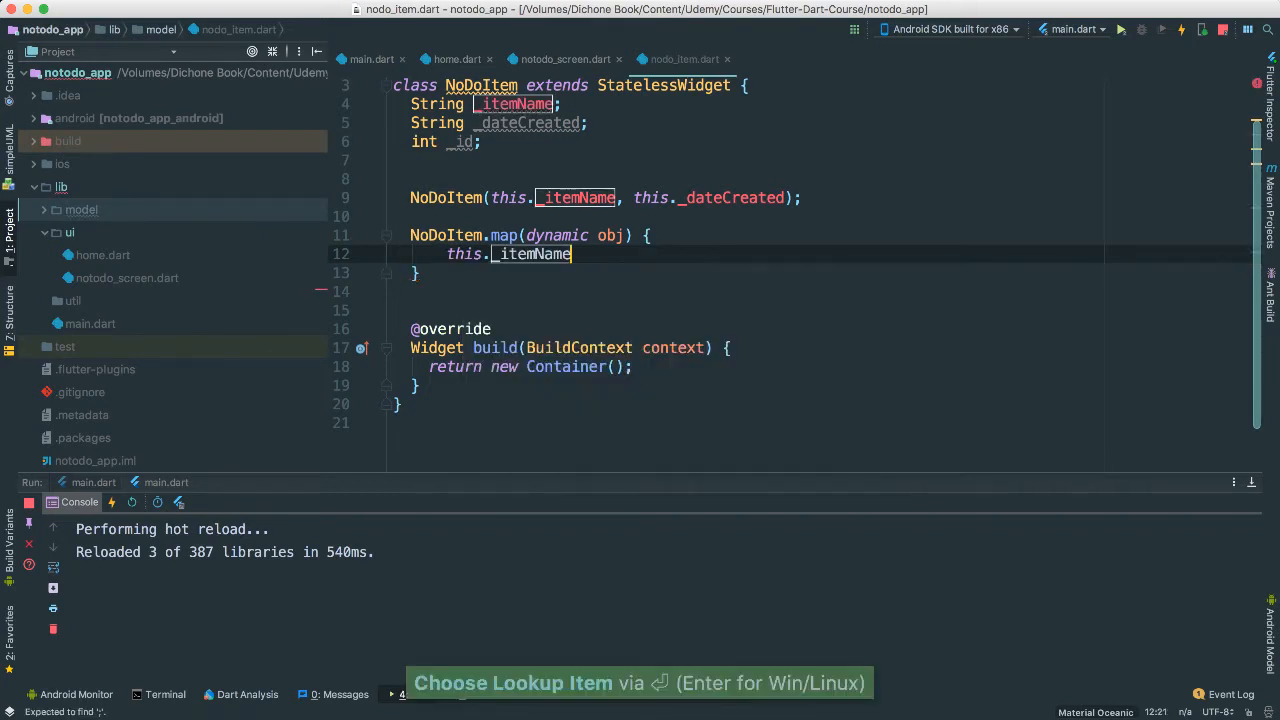
text(= b)
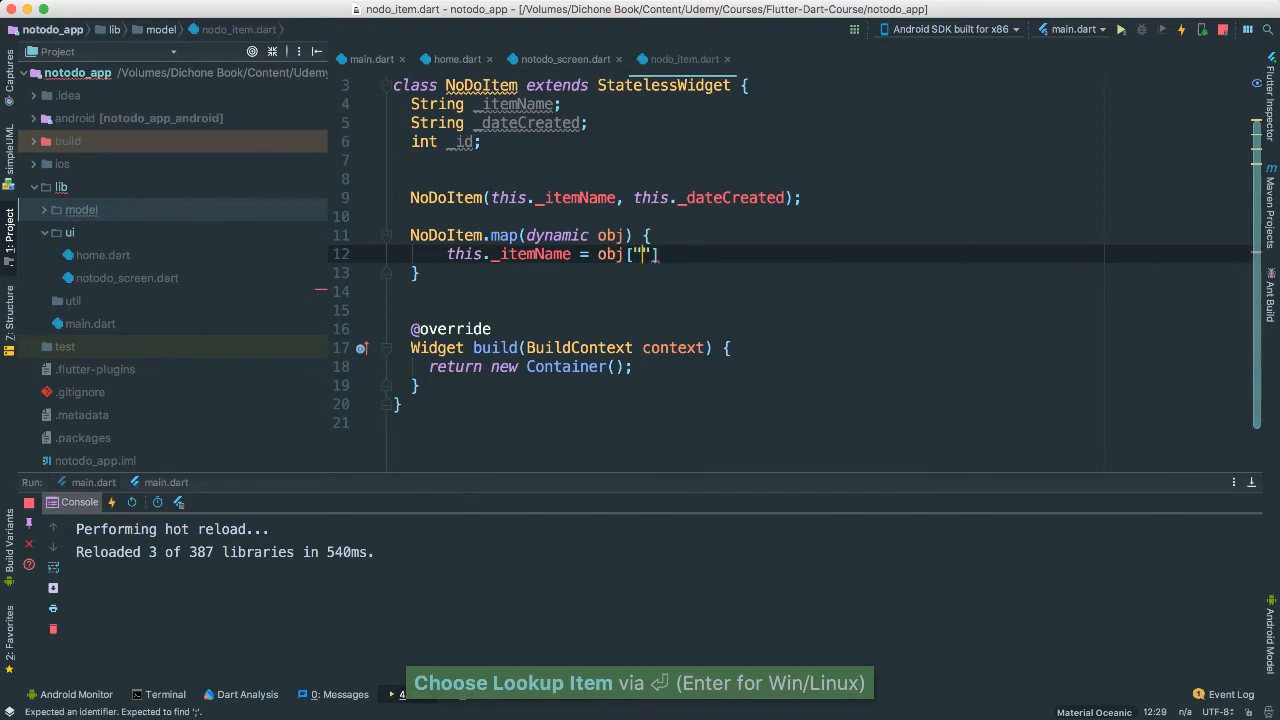
text(item)
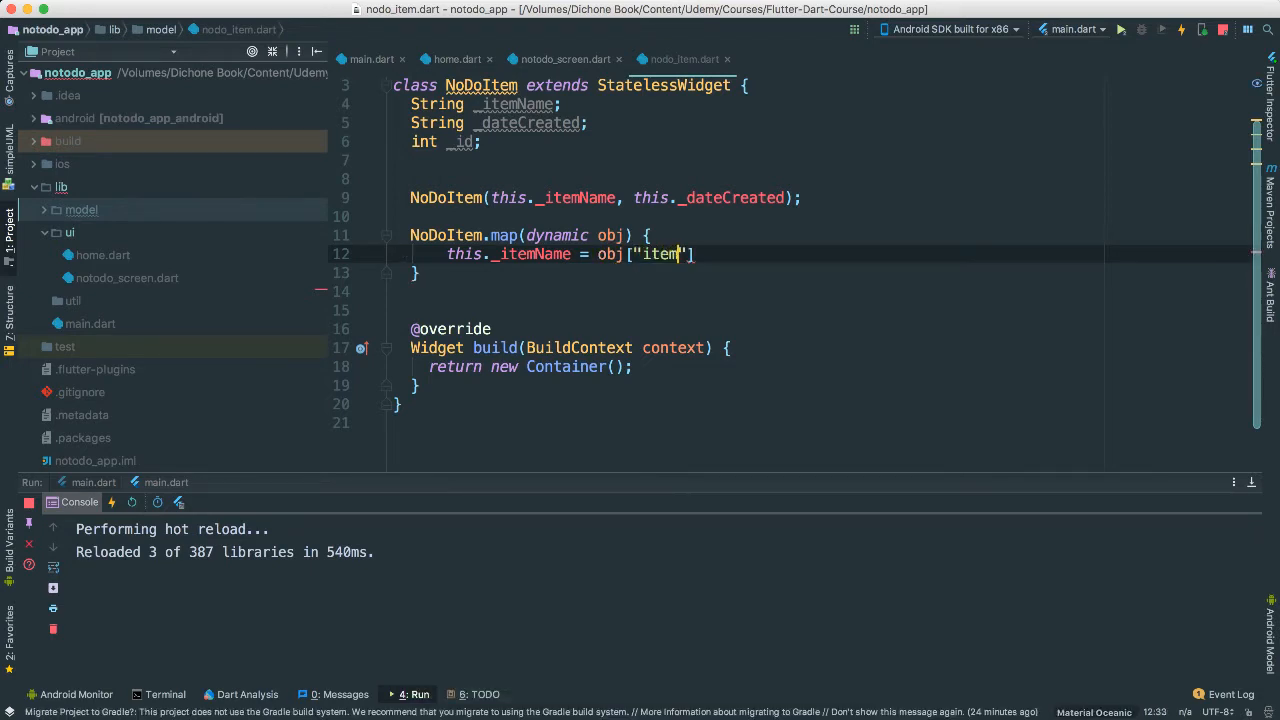
text(Name)
text(this._)
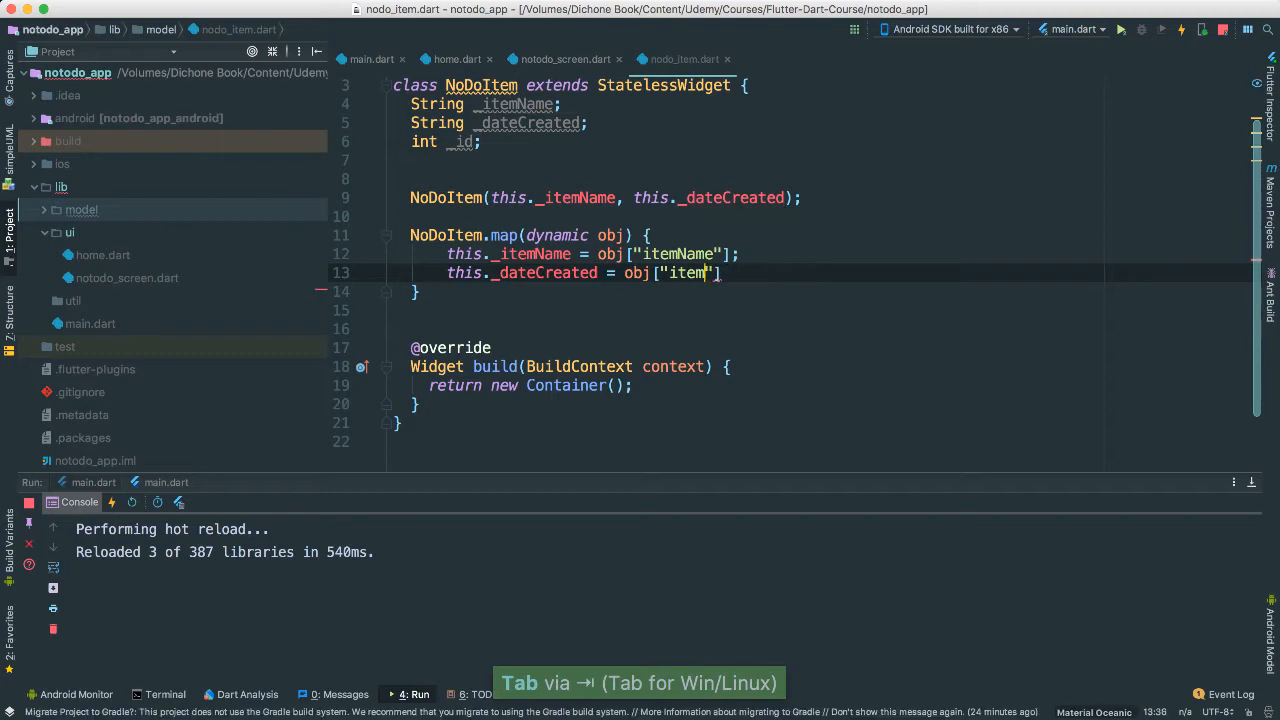
text(dateC)
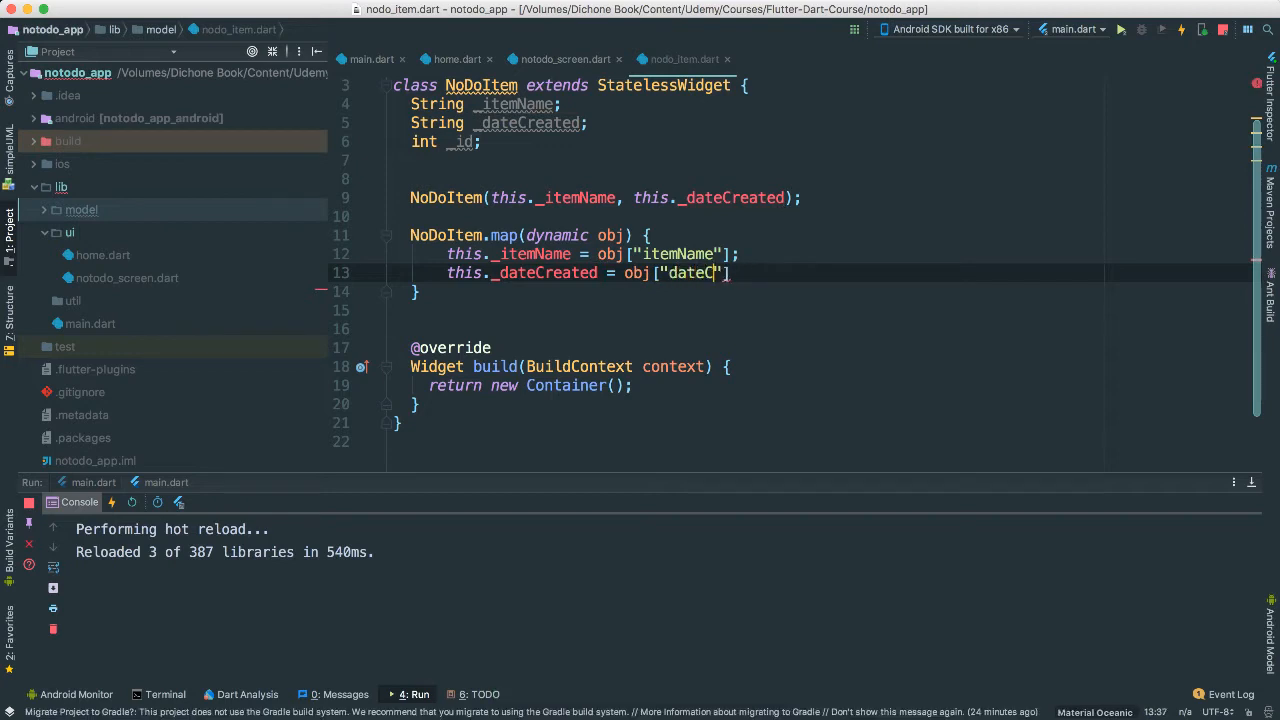
text(this._itemName = obj["itemName"];)
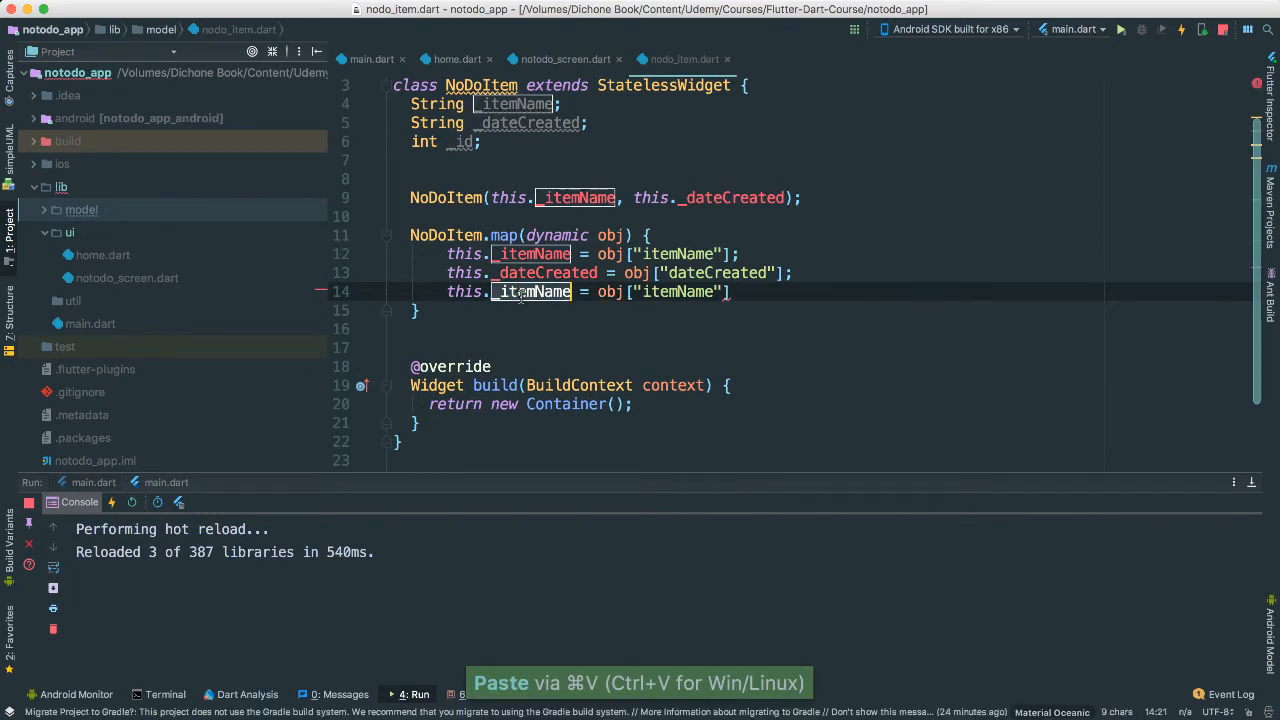
text(_id)
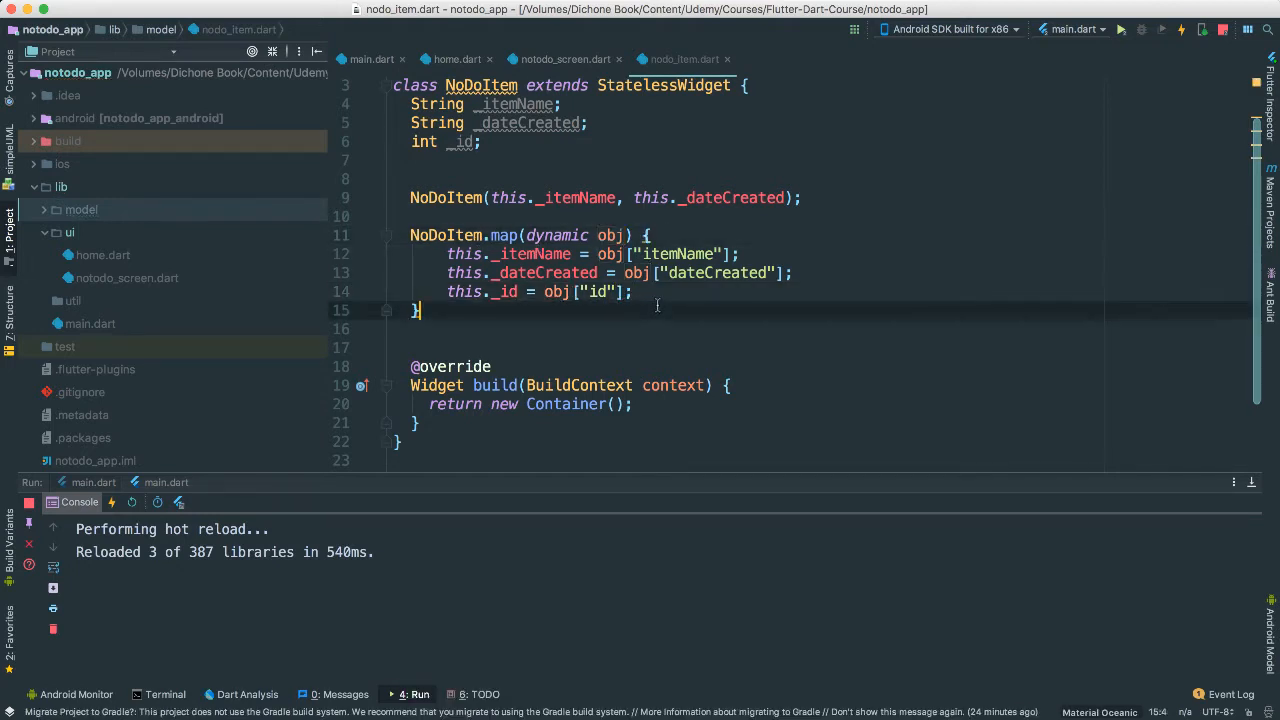
mouse_move(678, 331)
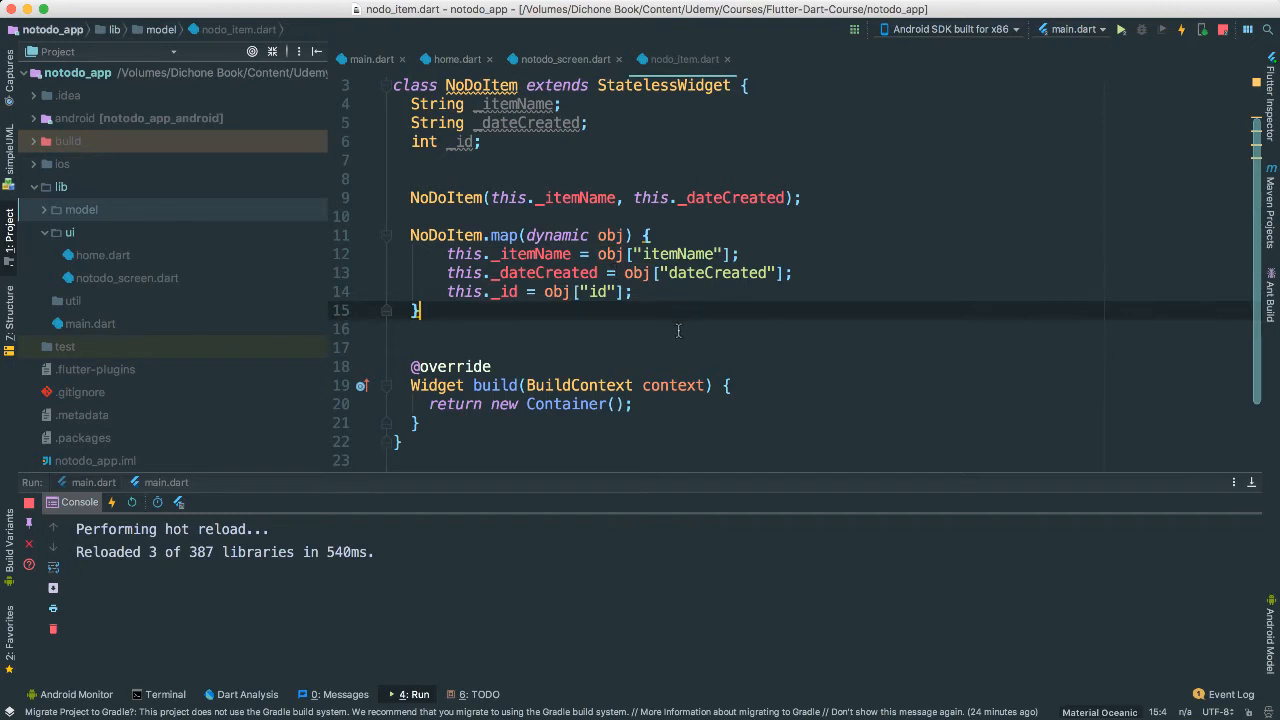
mouse_move(678, 331)
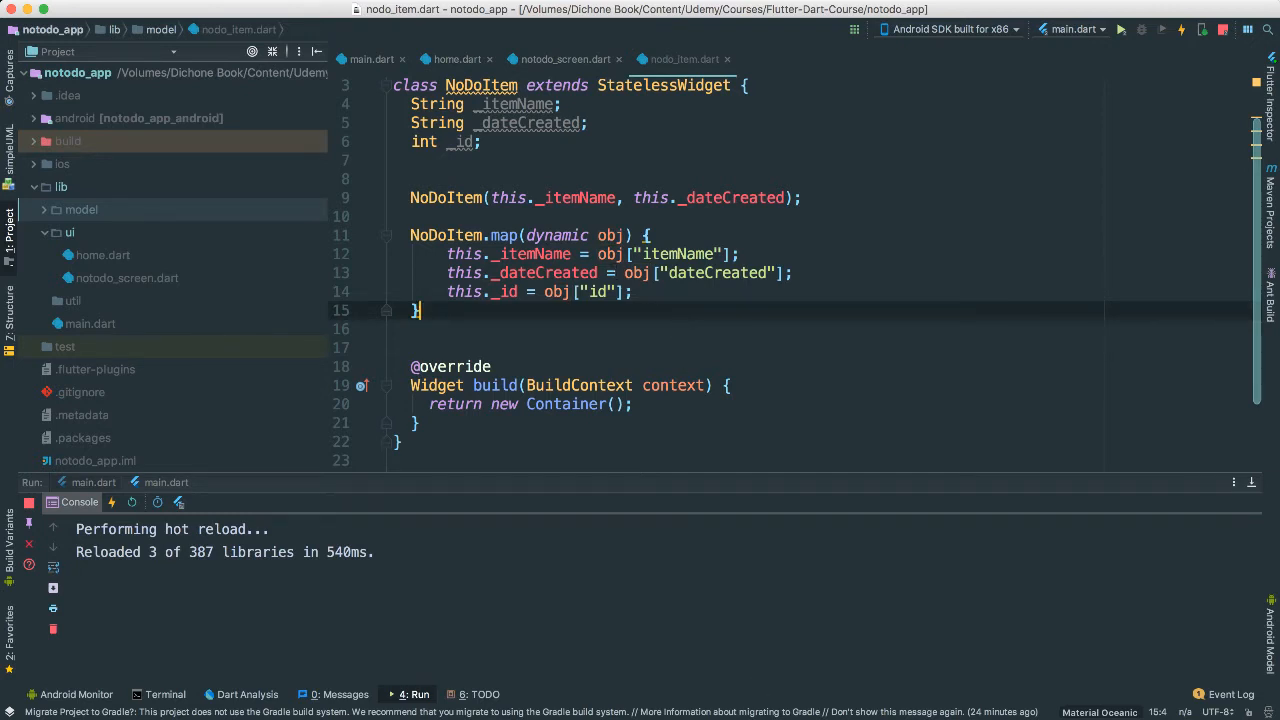
- Add String getters itemName and dateCreated returning _itemName and _dateCreated
key(Return)
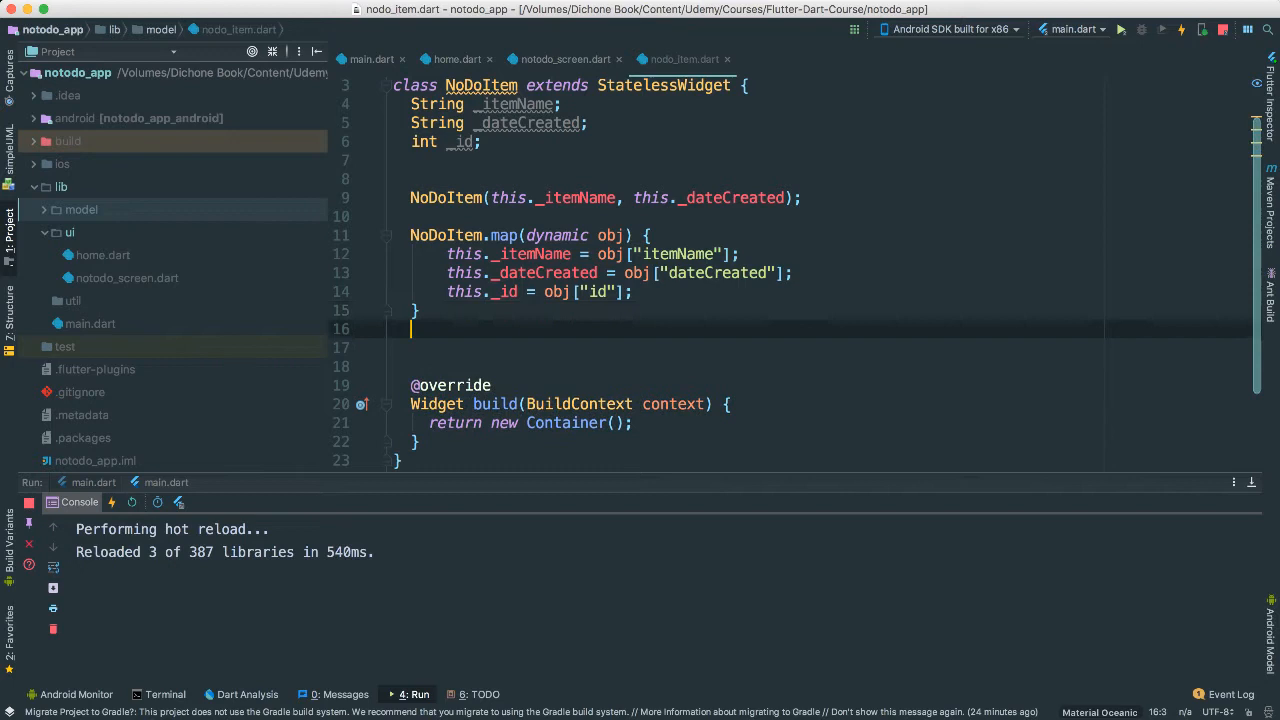
text(String g)
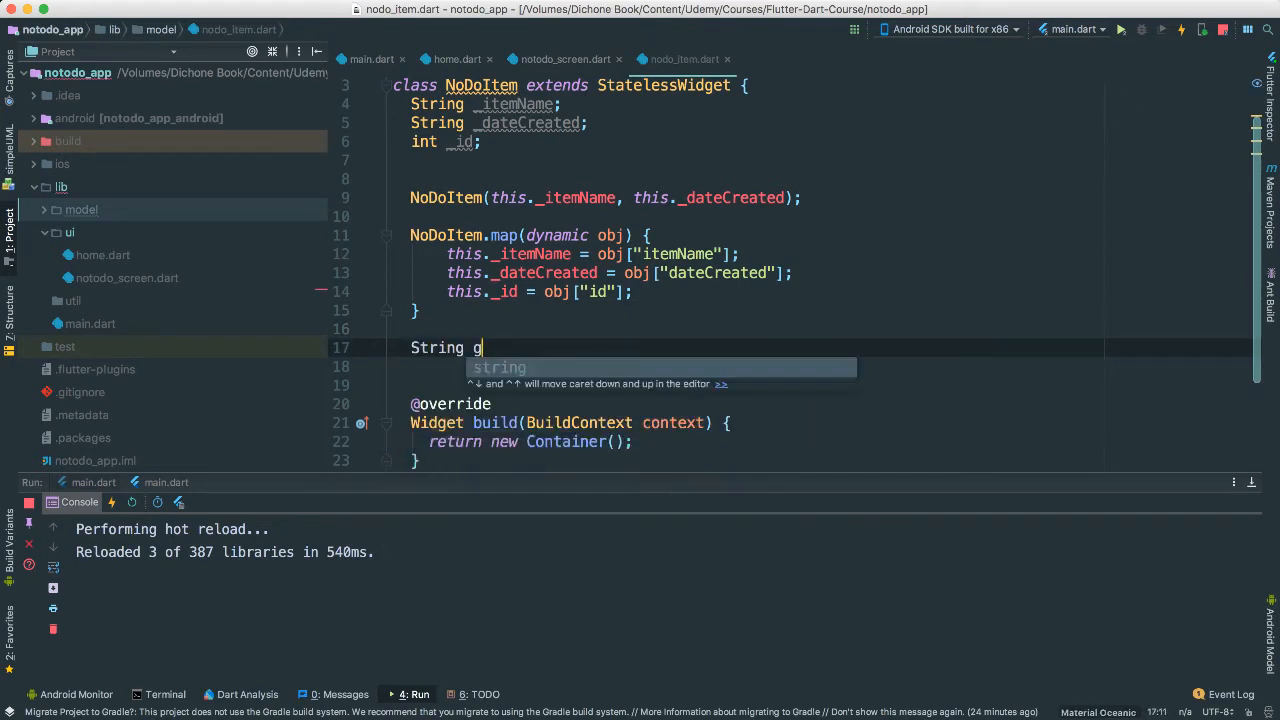
text(et)
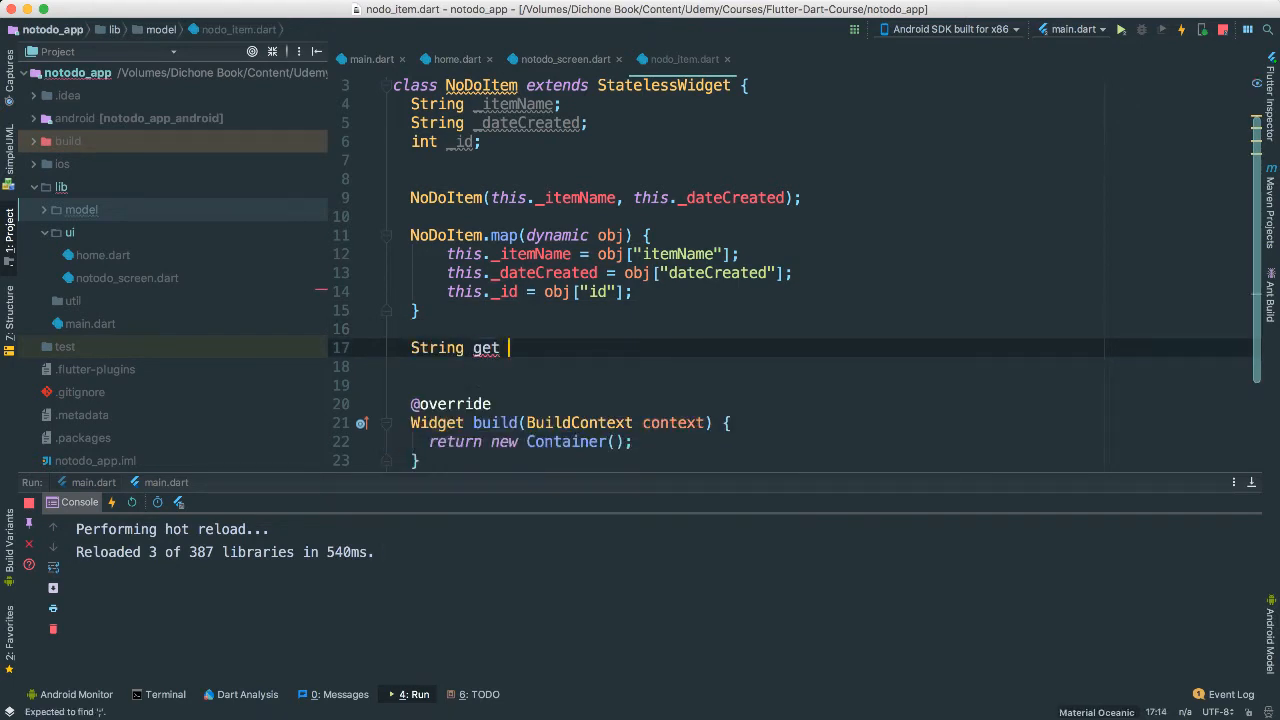
text(itemName)
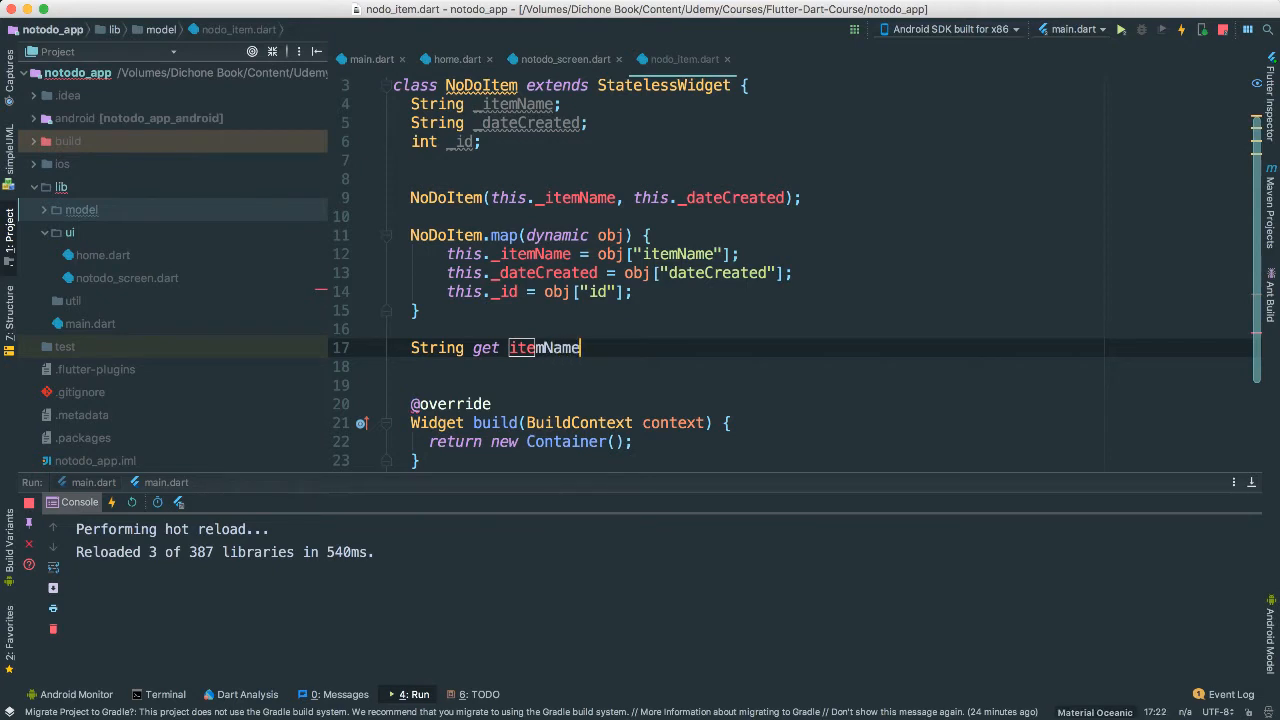
text(=>)
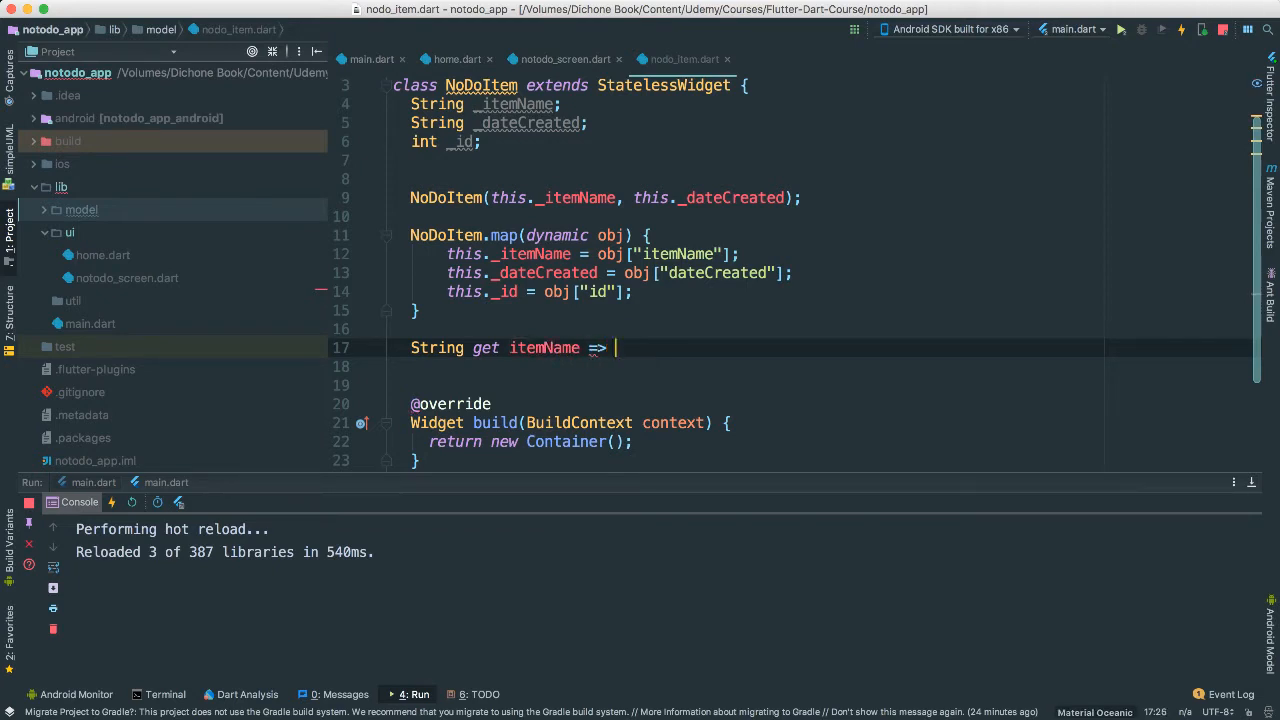
text(itemName;)
click(825, 367)
text(S)
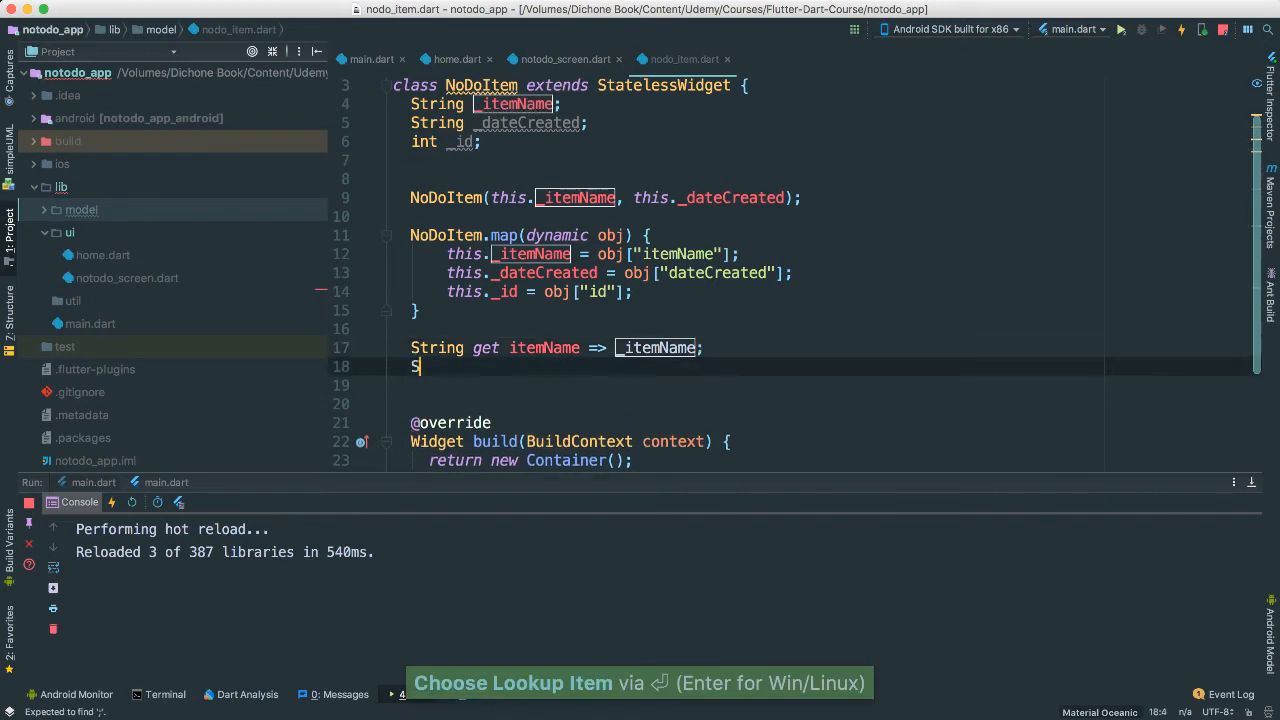
text(tring get)
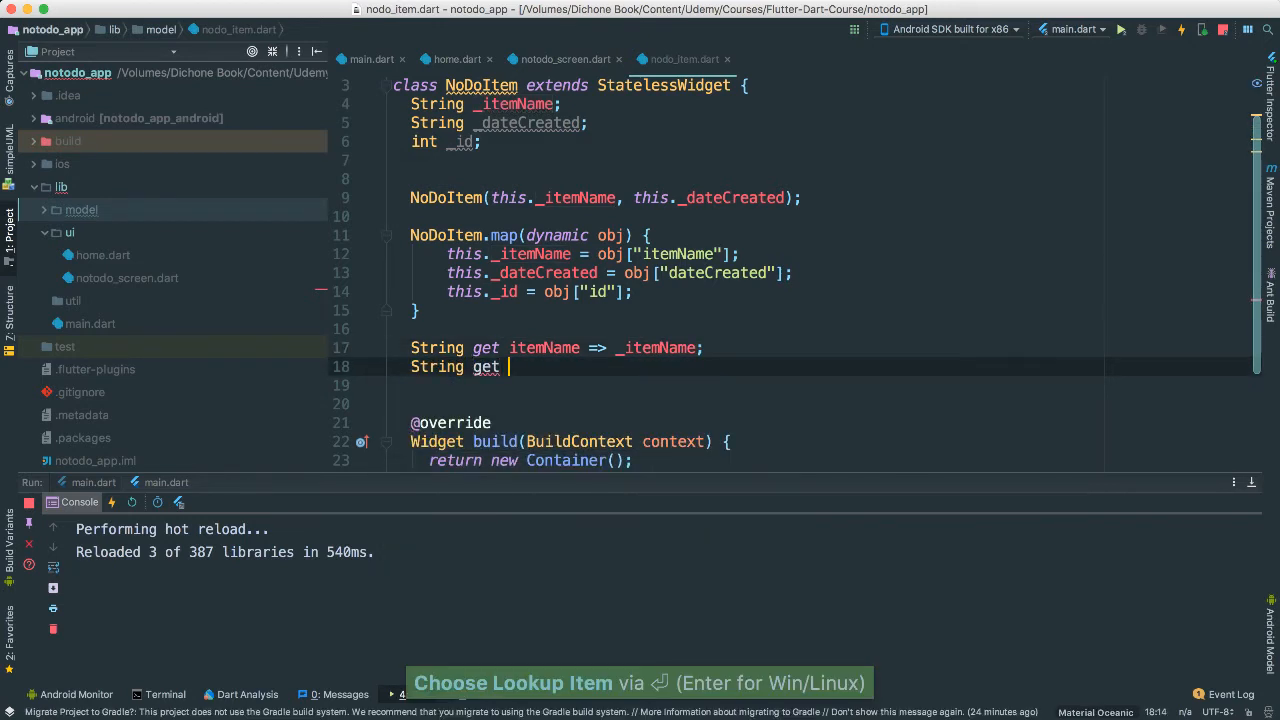
text(itemD)
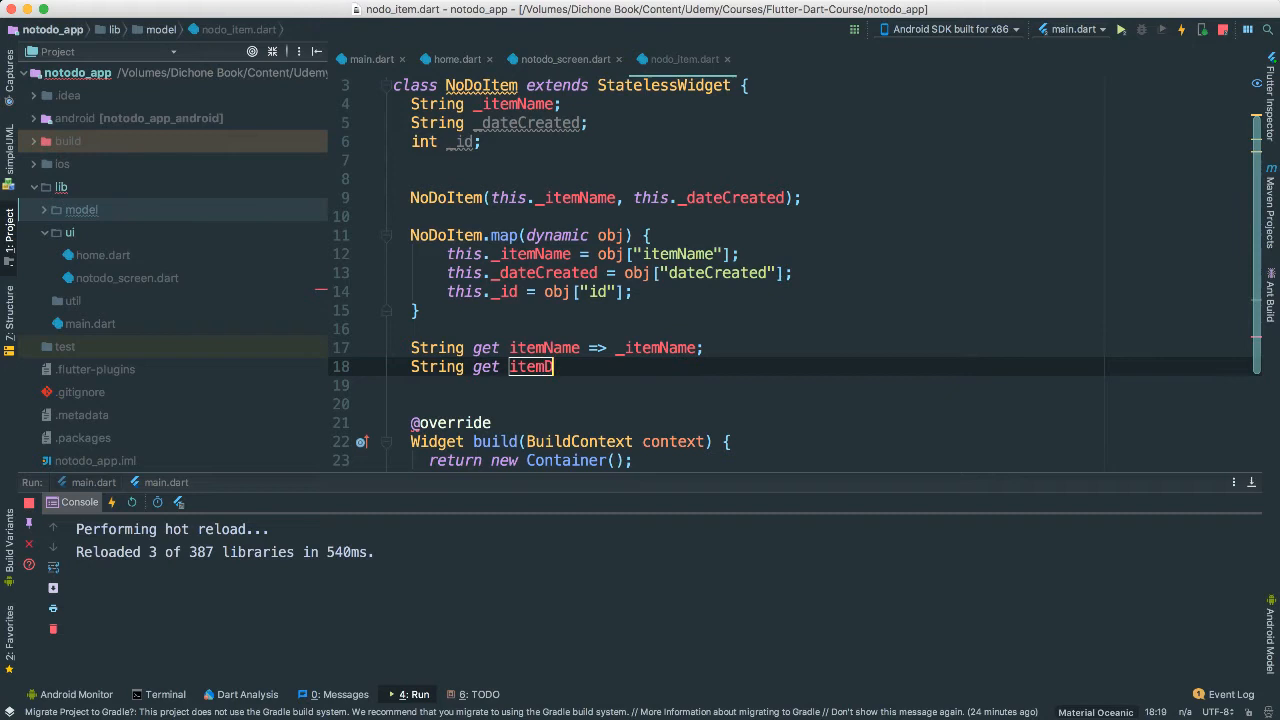
text(dateCreated)
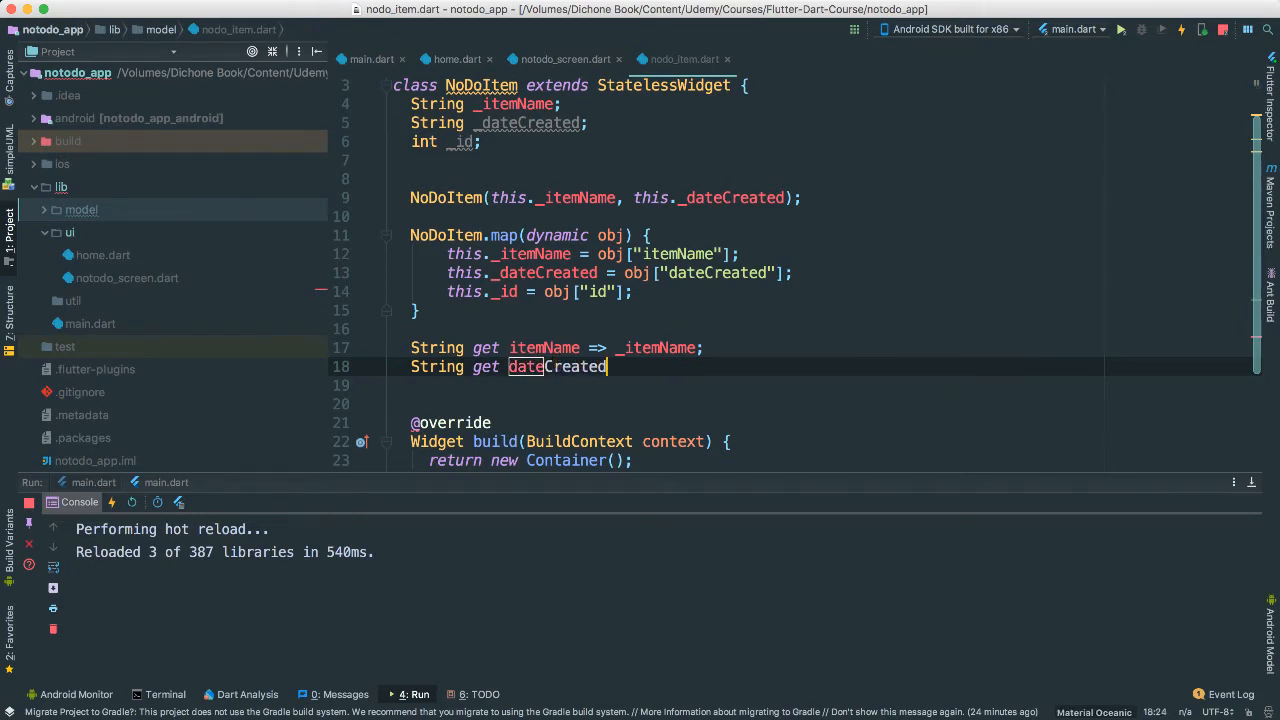
text(=> d)
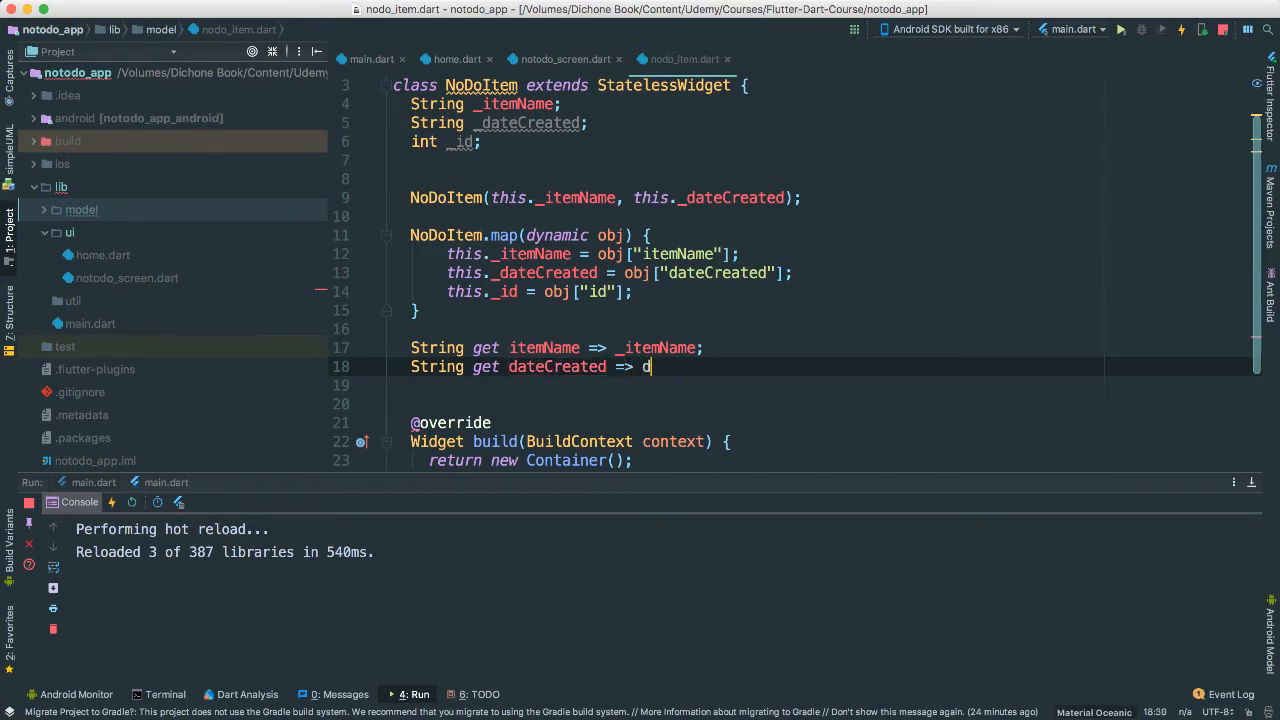
text(ateCreated;)
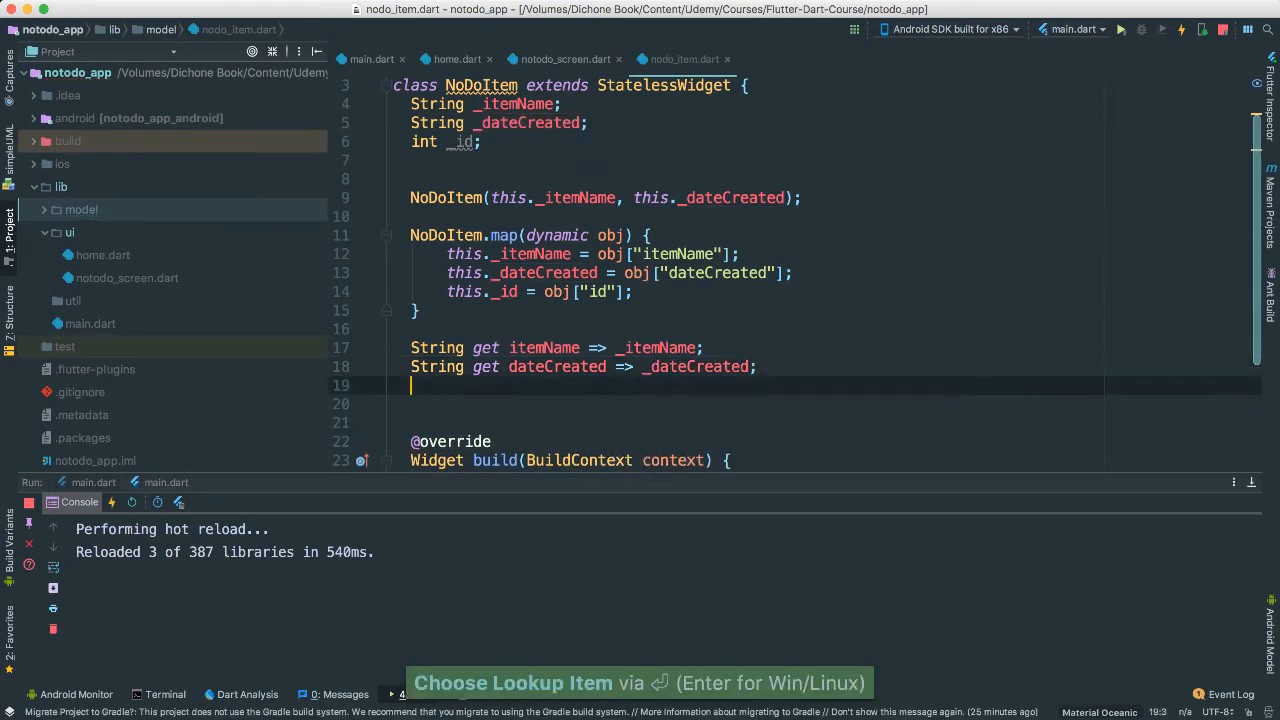
- Add the int id getter returning _id
text(int g)
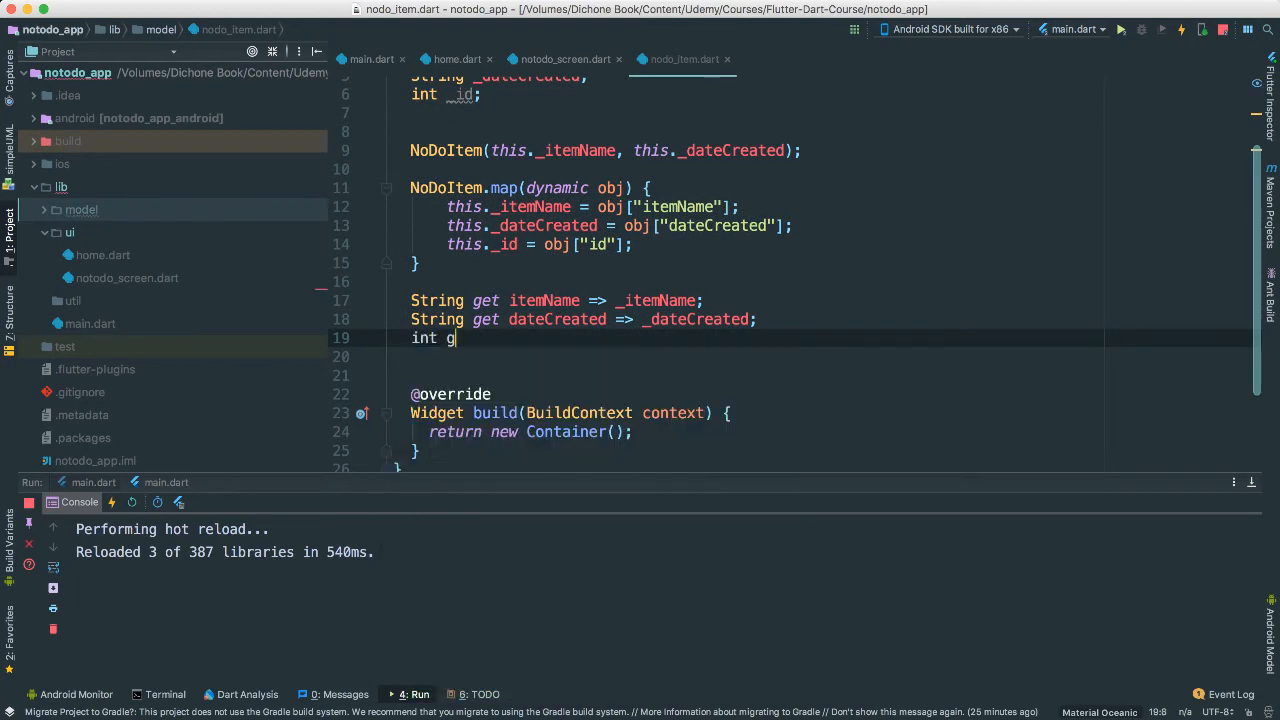
text(et id)
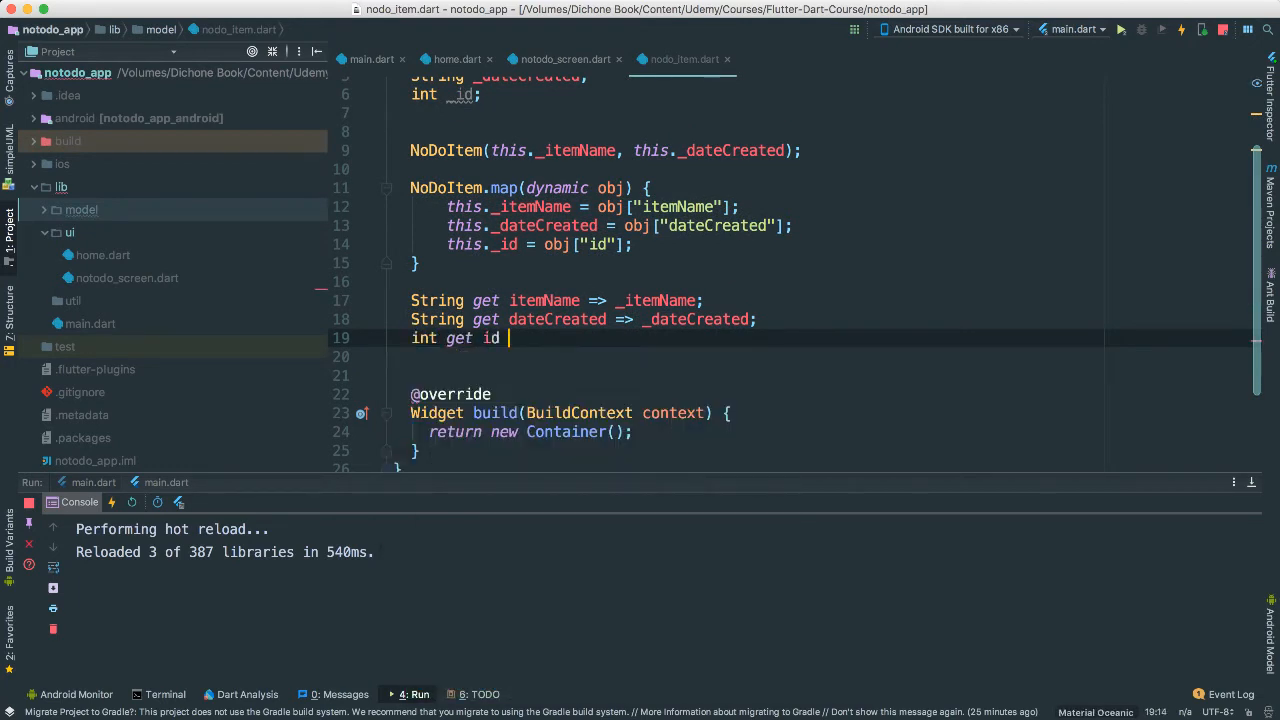
text(=>)
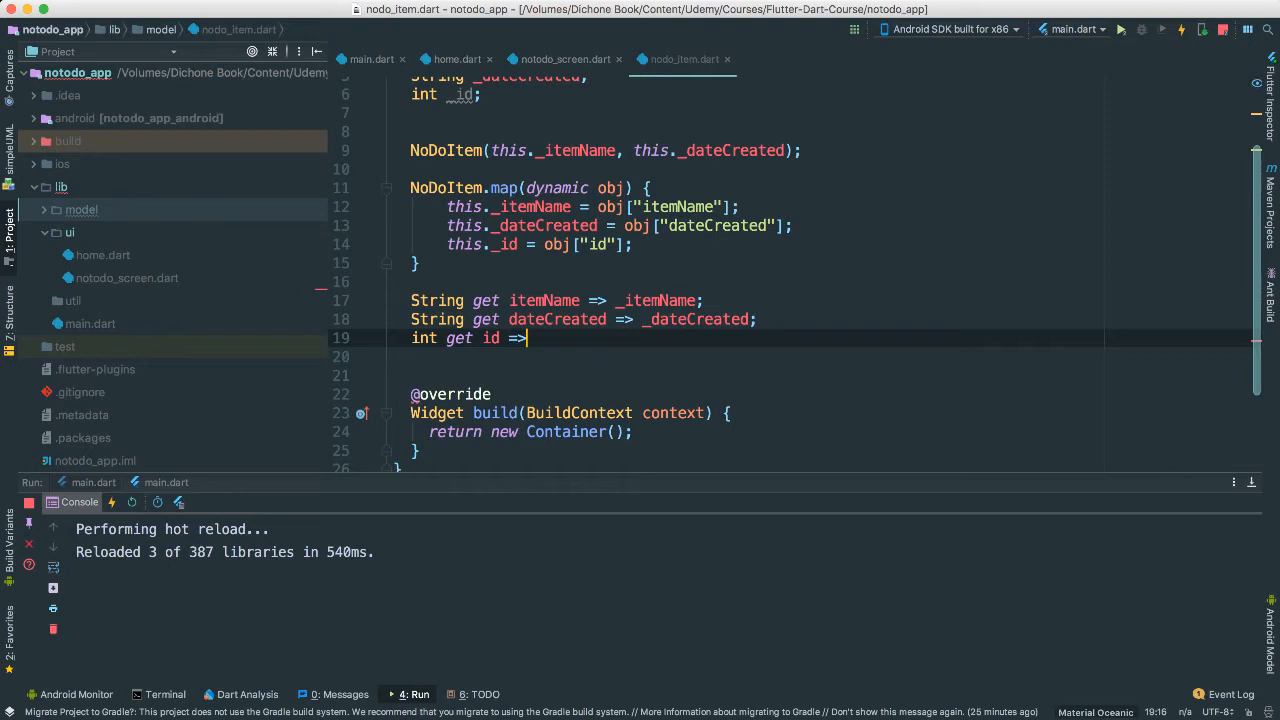
text(_id)
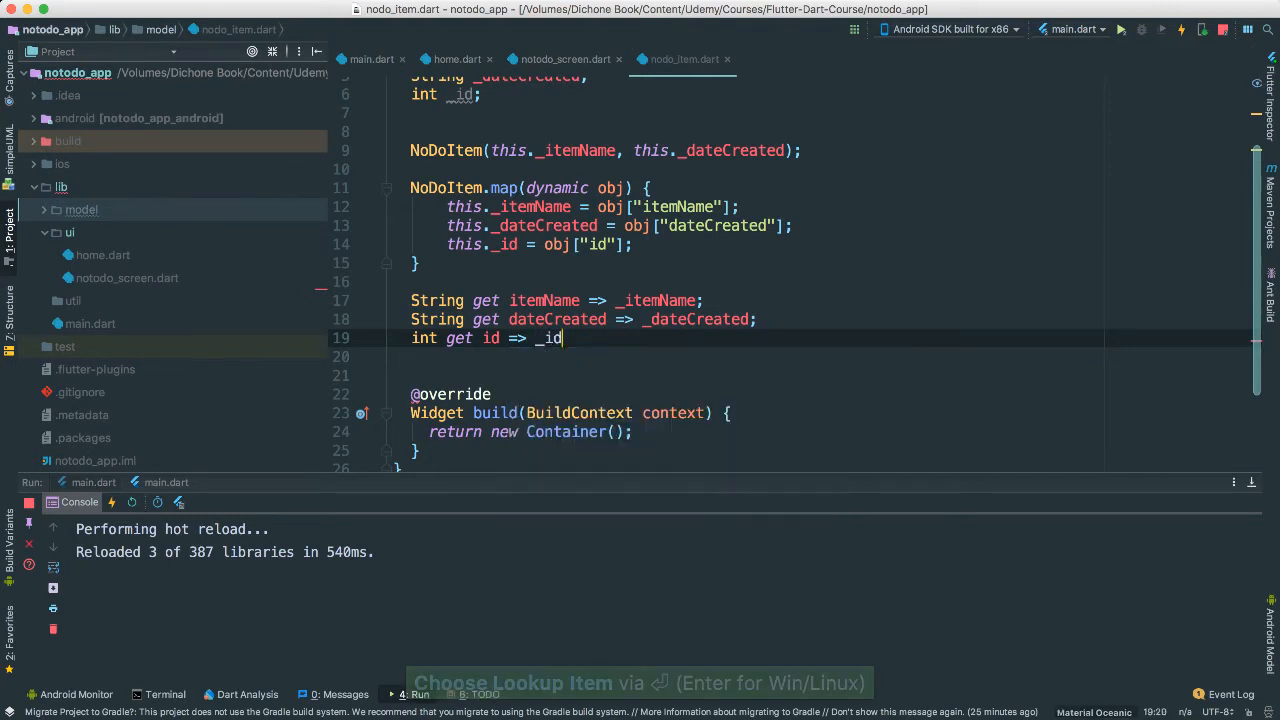
text(;)
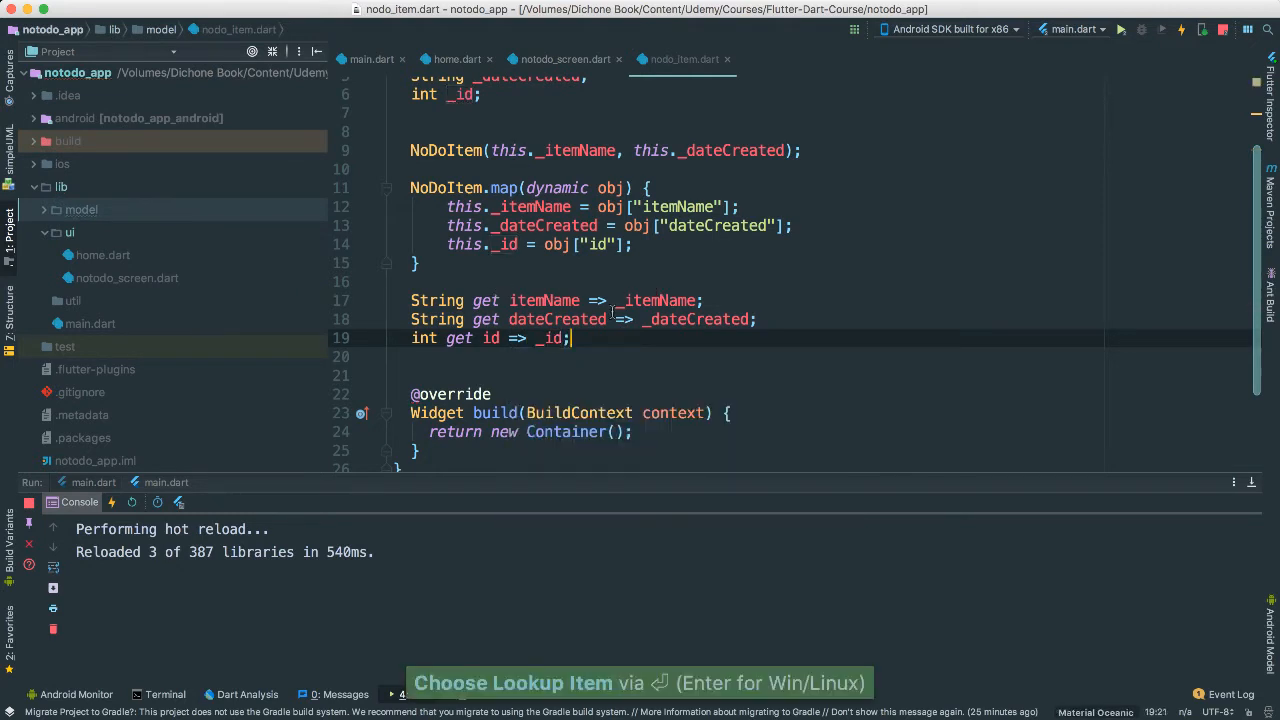
scroll(down, 3)
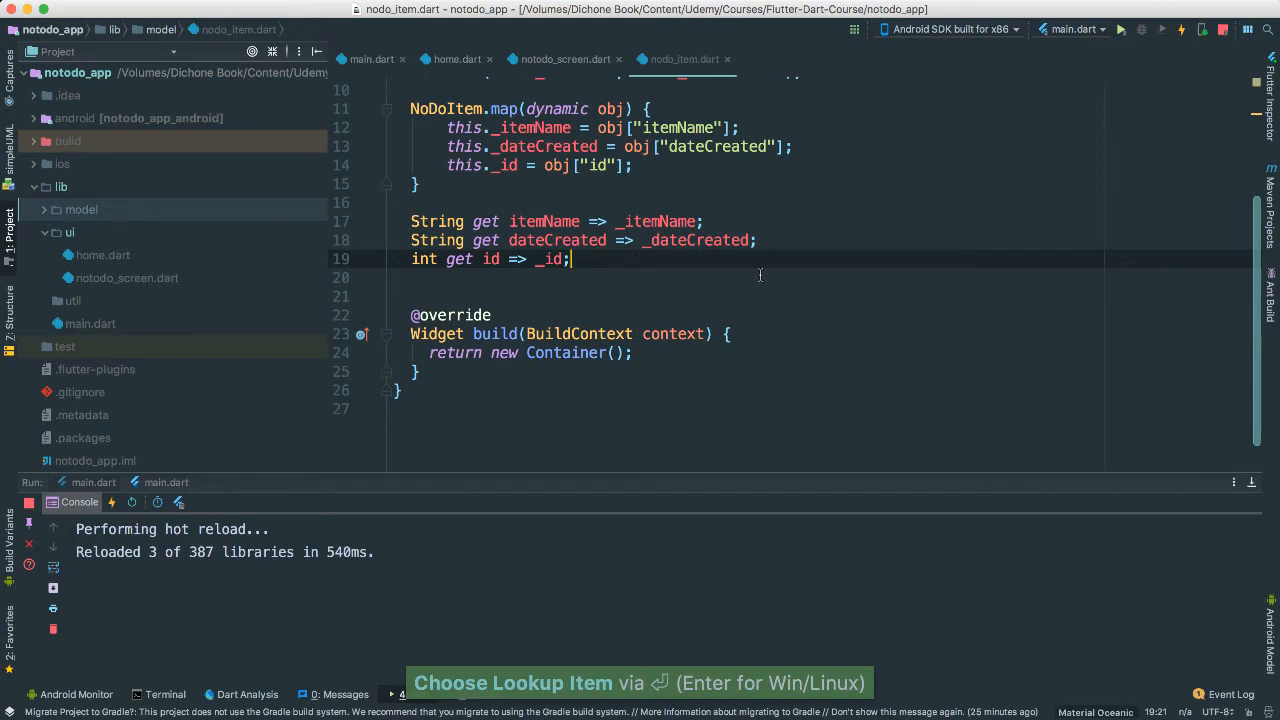
mouse_move(727, 366)
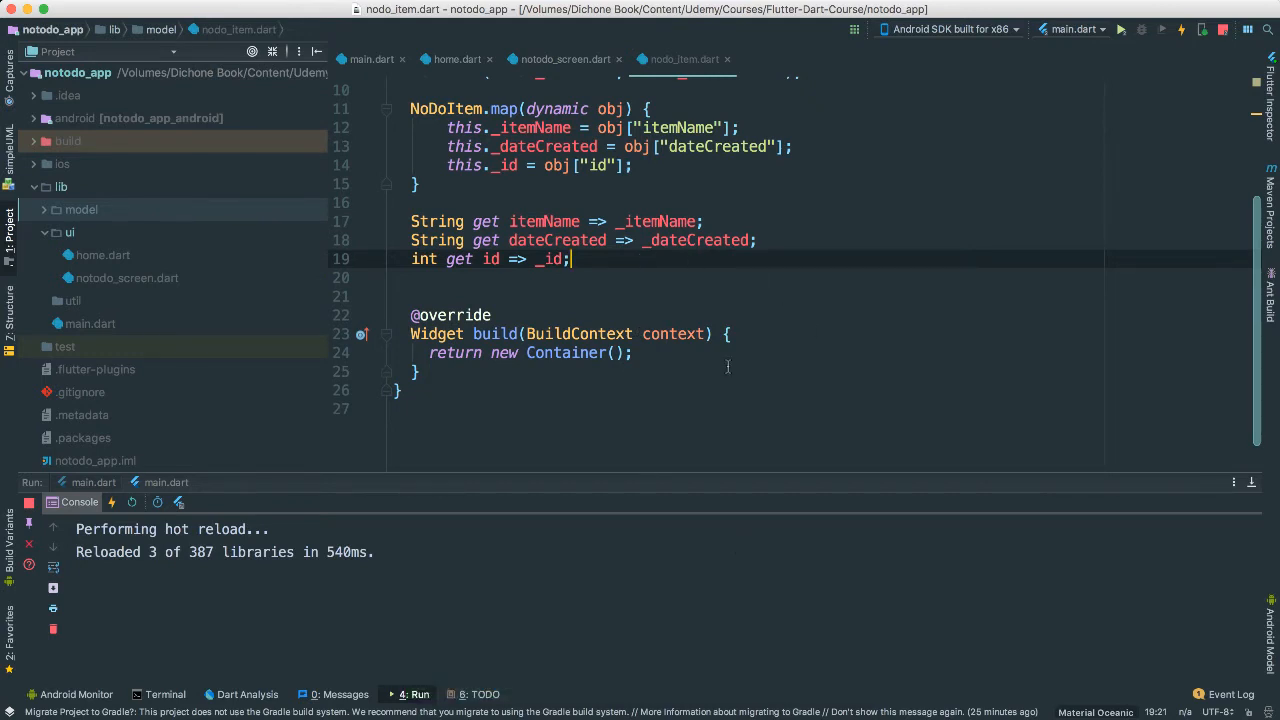
- Declare an empty Map<String, dynamic> toMap() method below the id getter
key(Return)
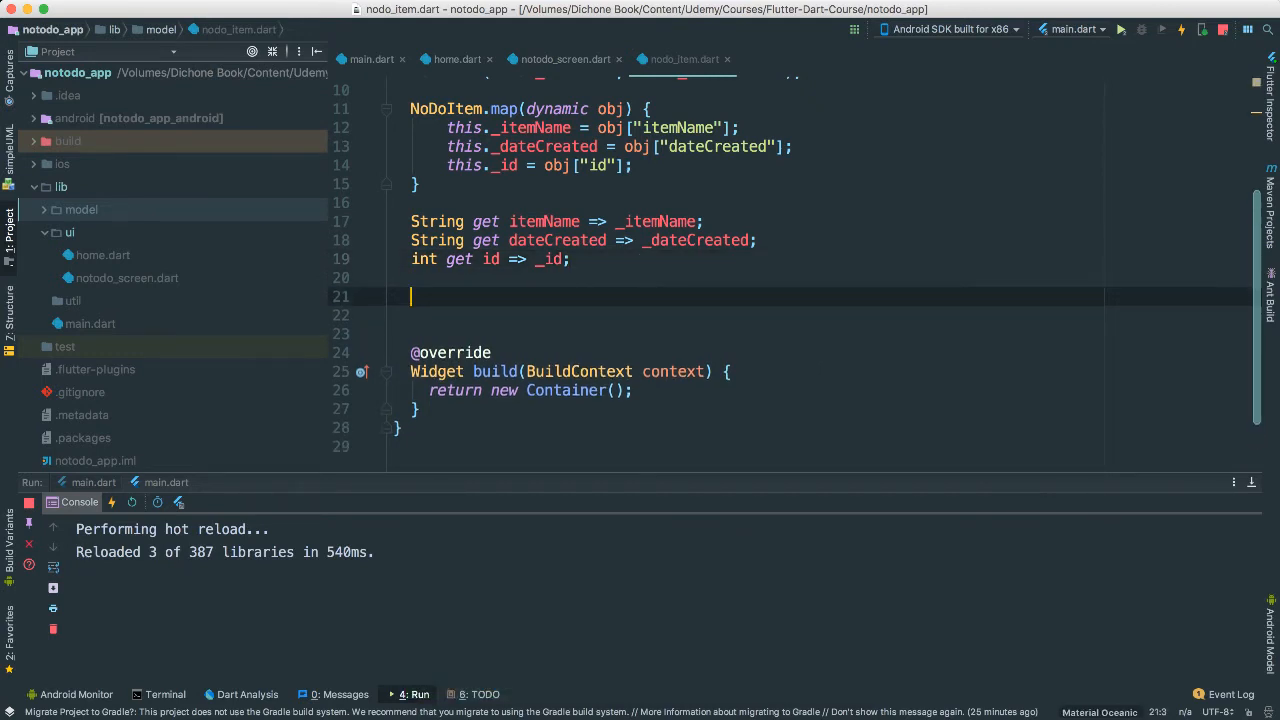
text(Map<S>)
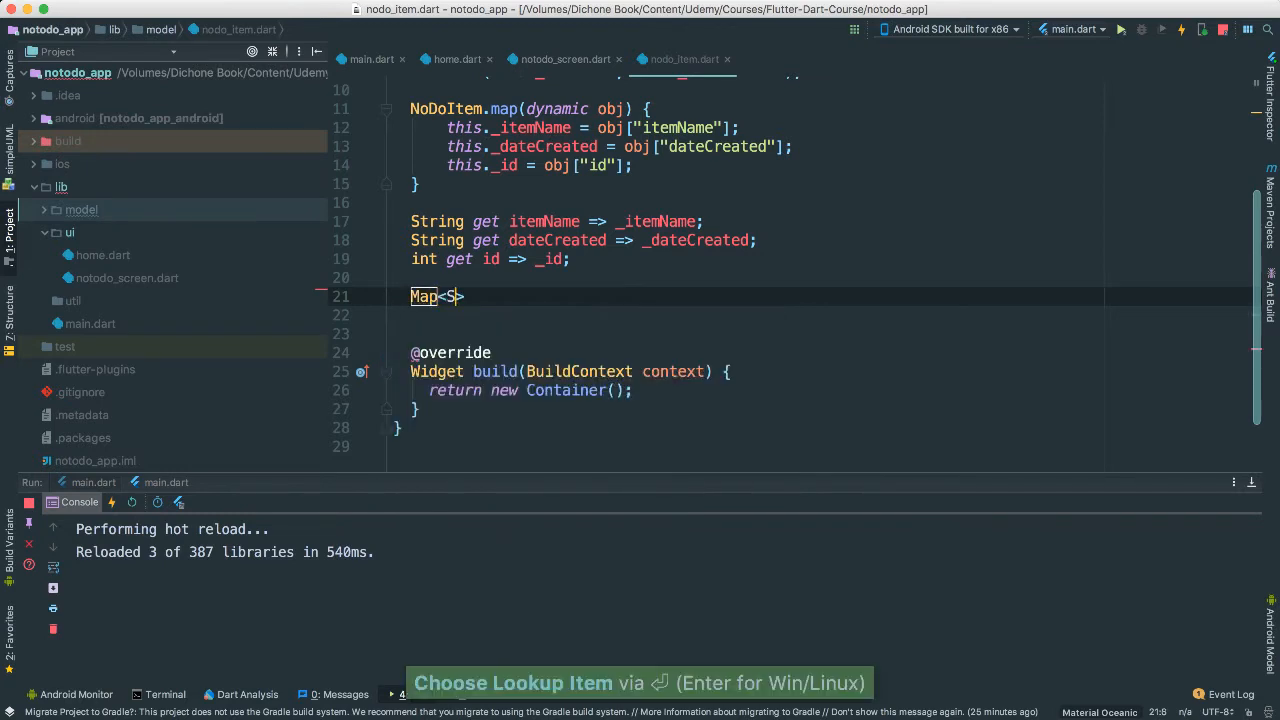
text(tring, dya)
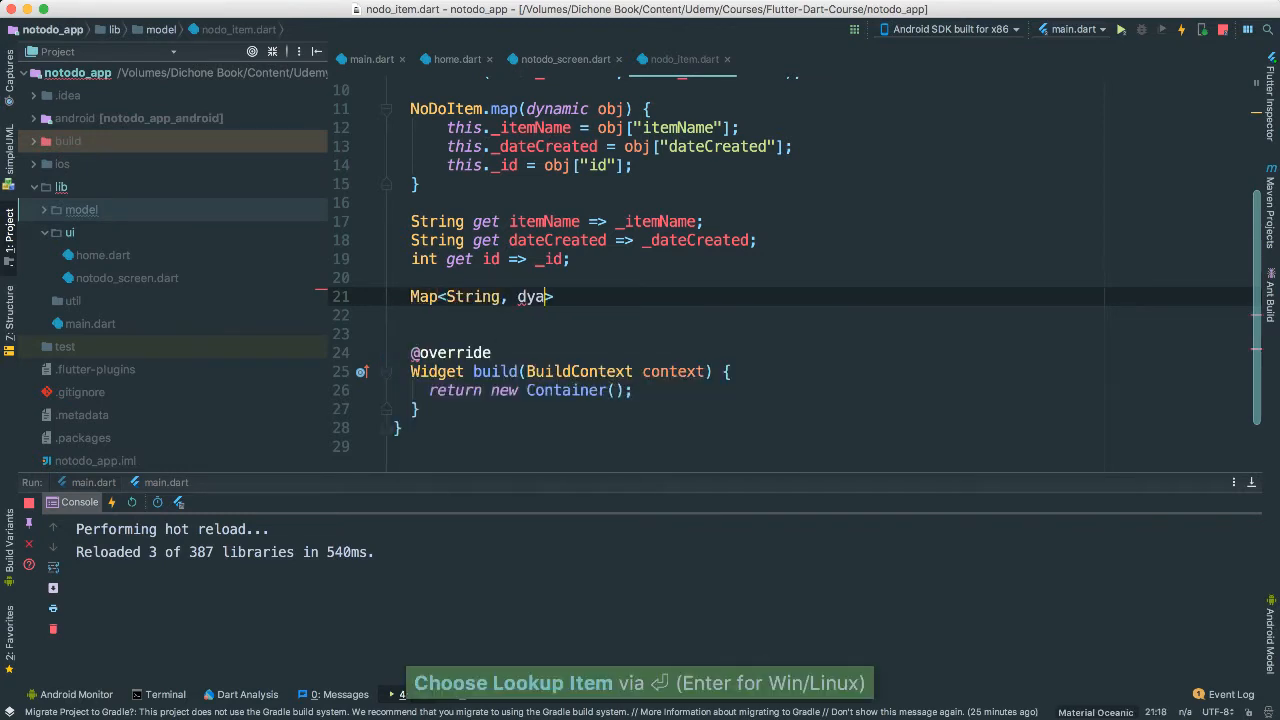
key(Backspace)
text(namic)
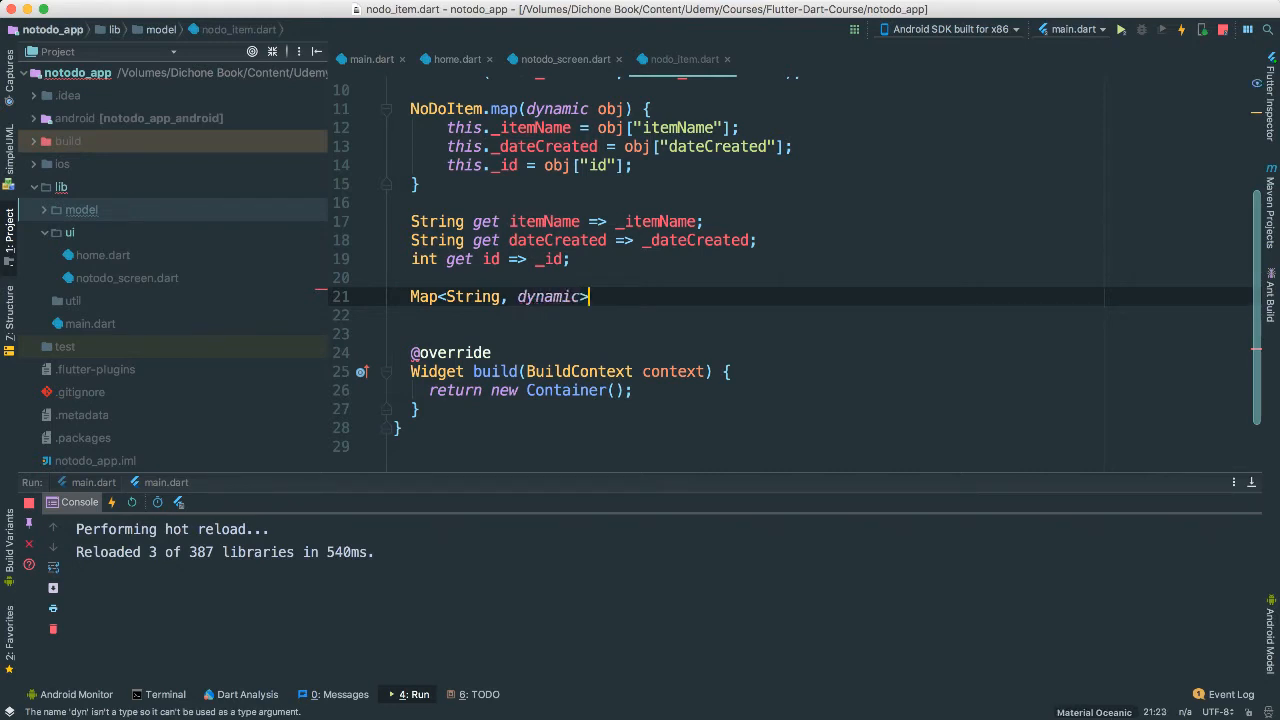
text(to)
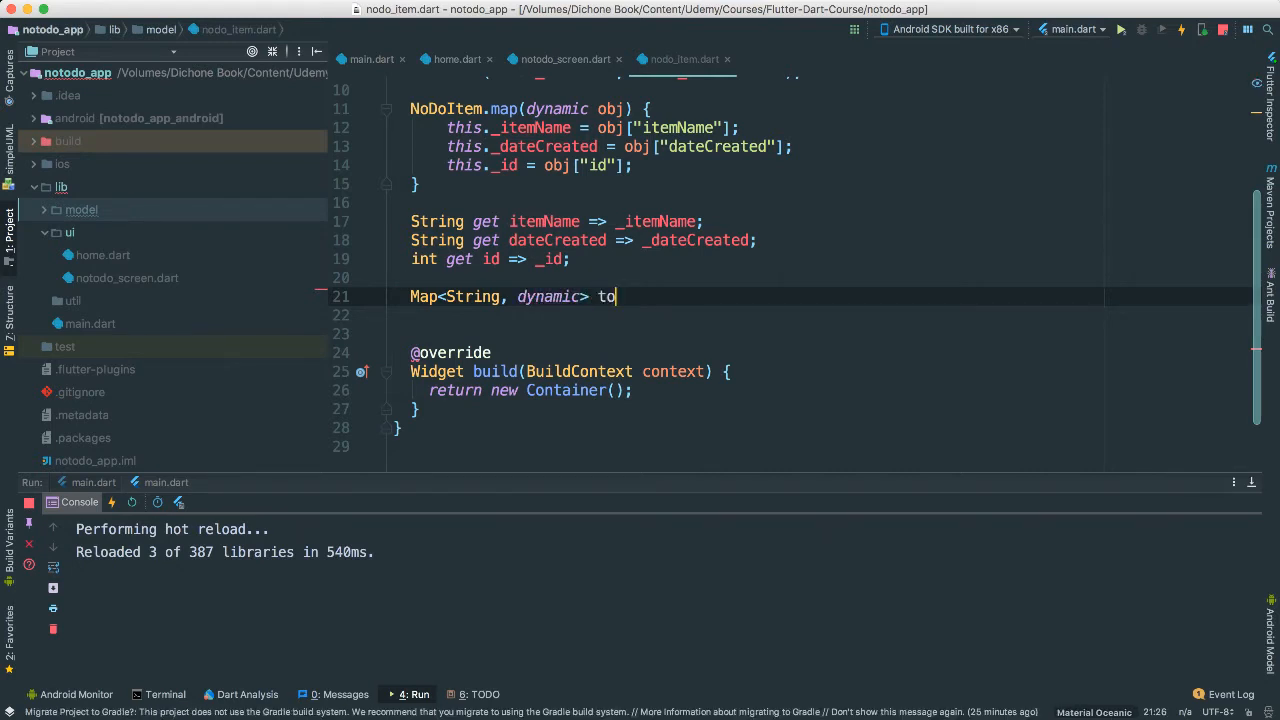
text(Map() {)
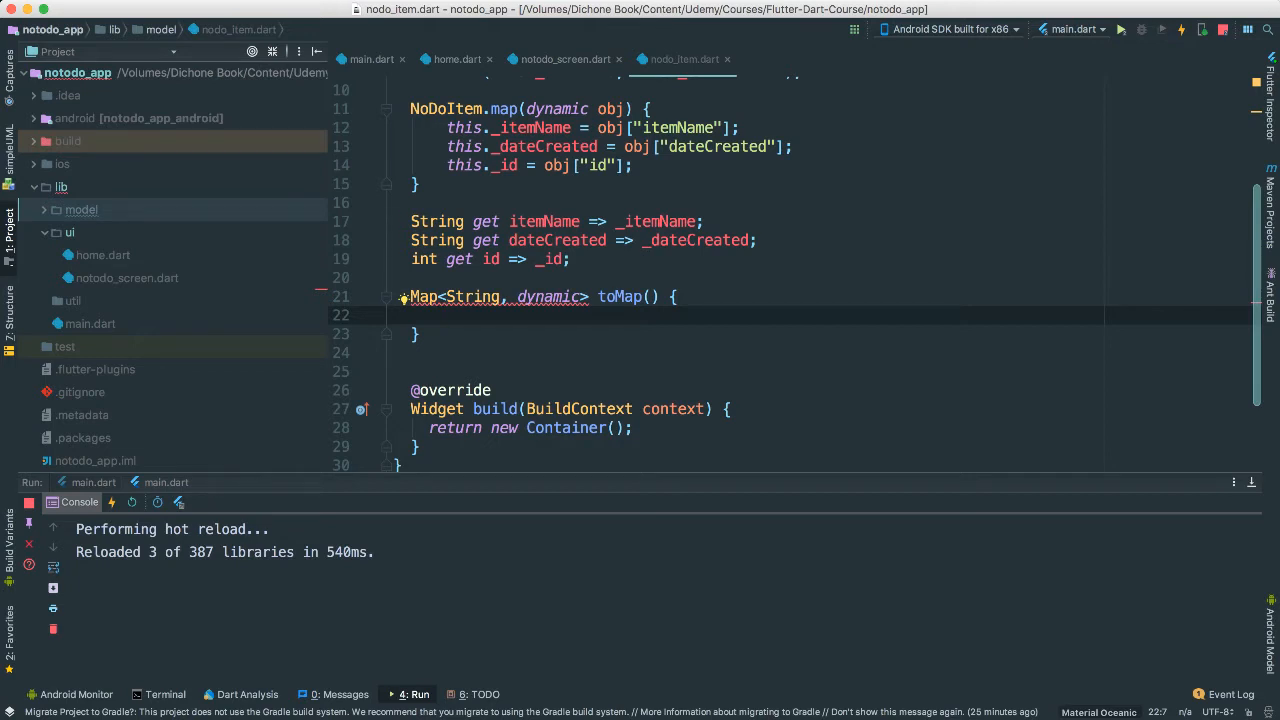
scroll(up, 3)
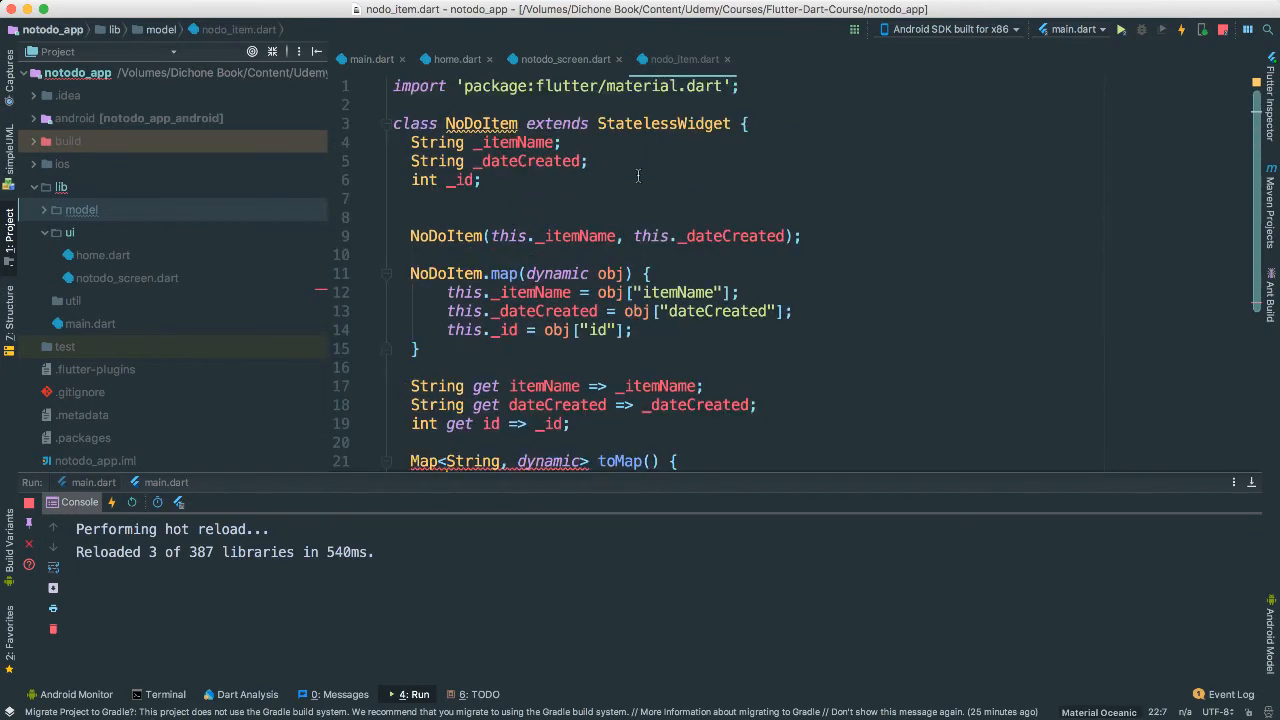
scroll(down, 3)
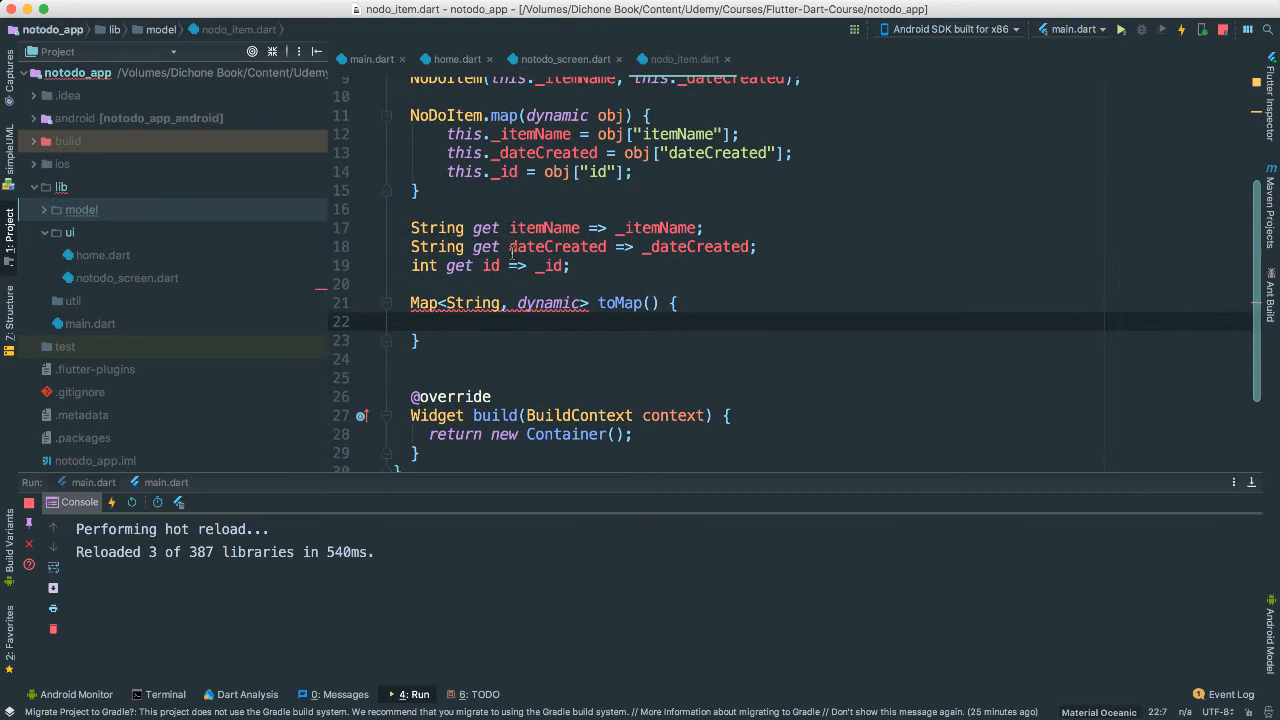
- Inside toMap, create var map = new Map<String, dynamic>()
text(var)
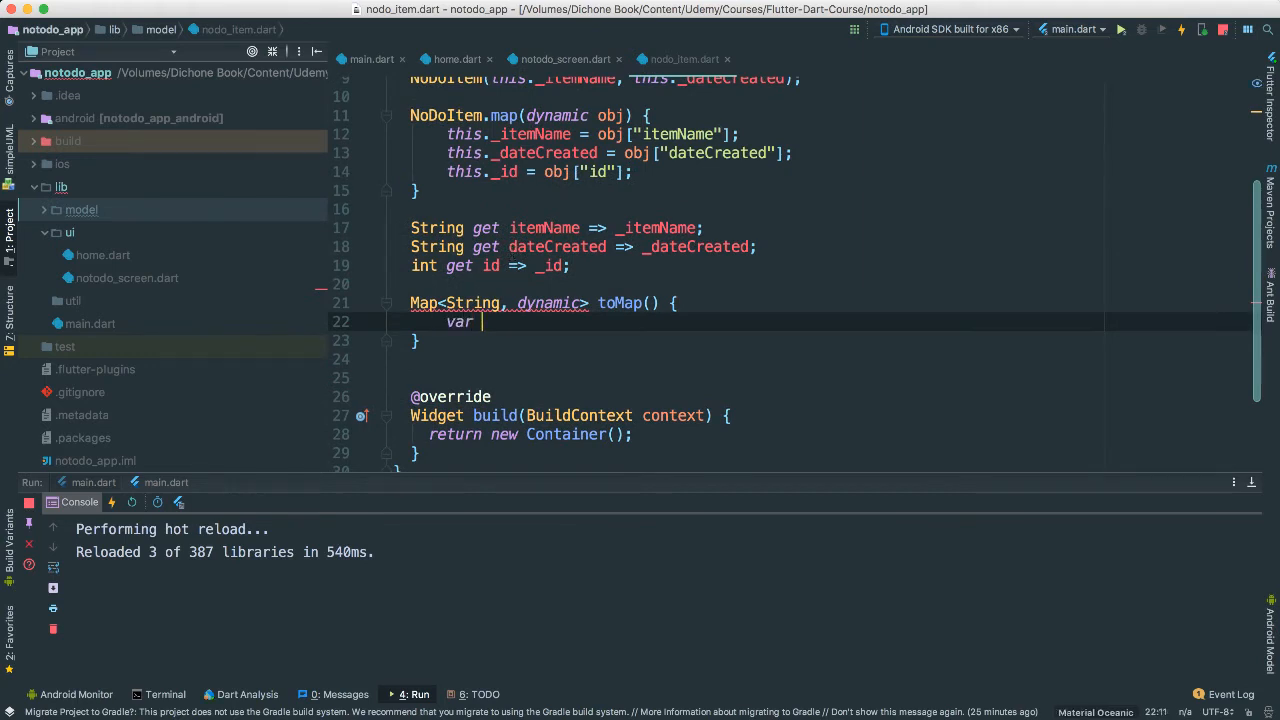
text(map = new)
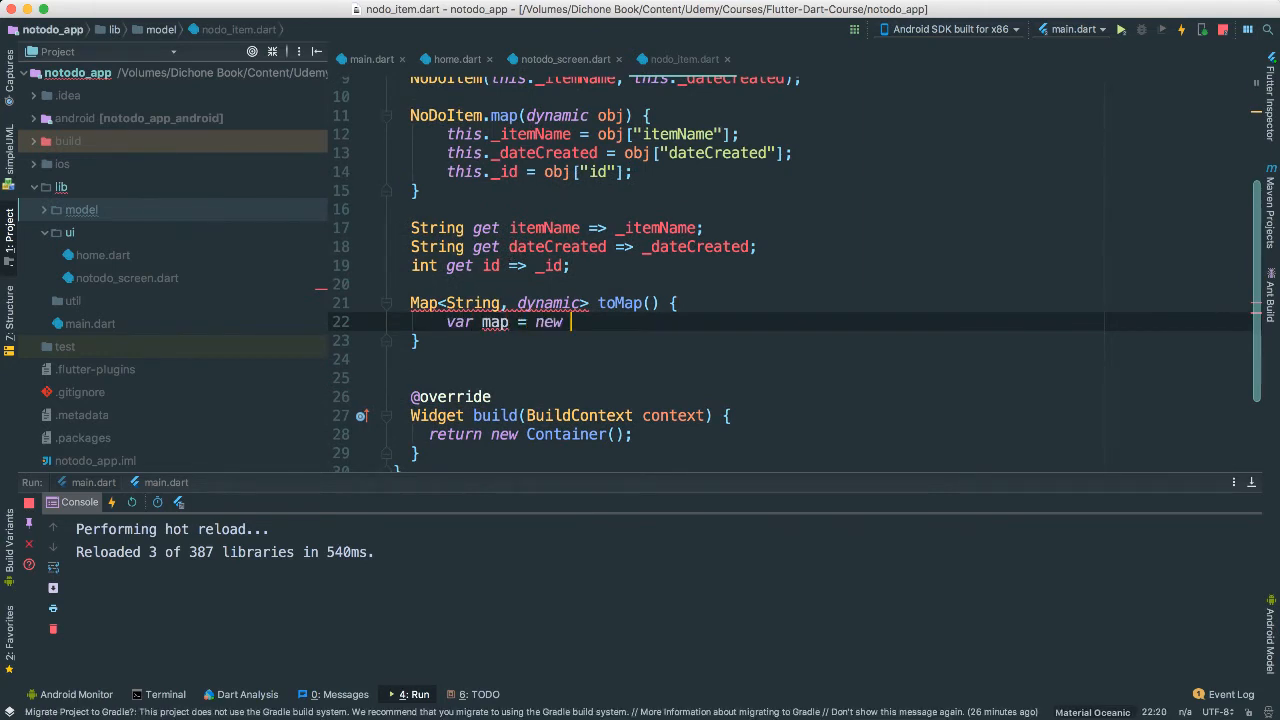
text(Map<String>)
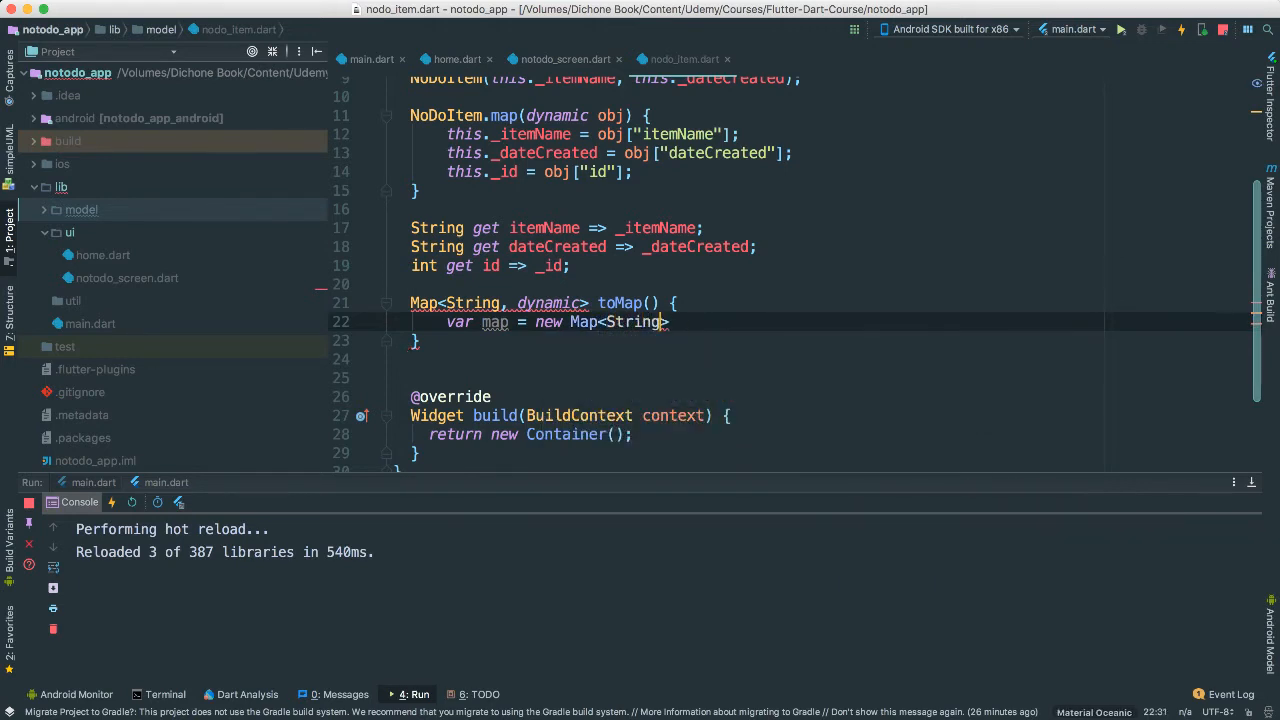
text(, dynamic)
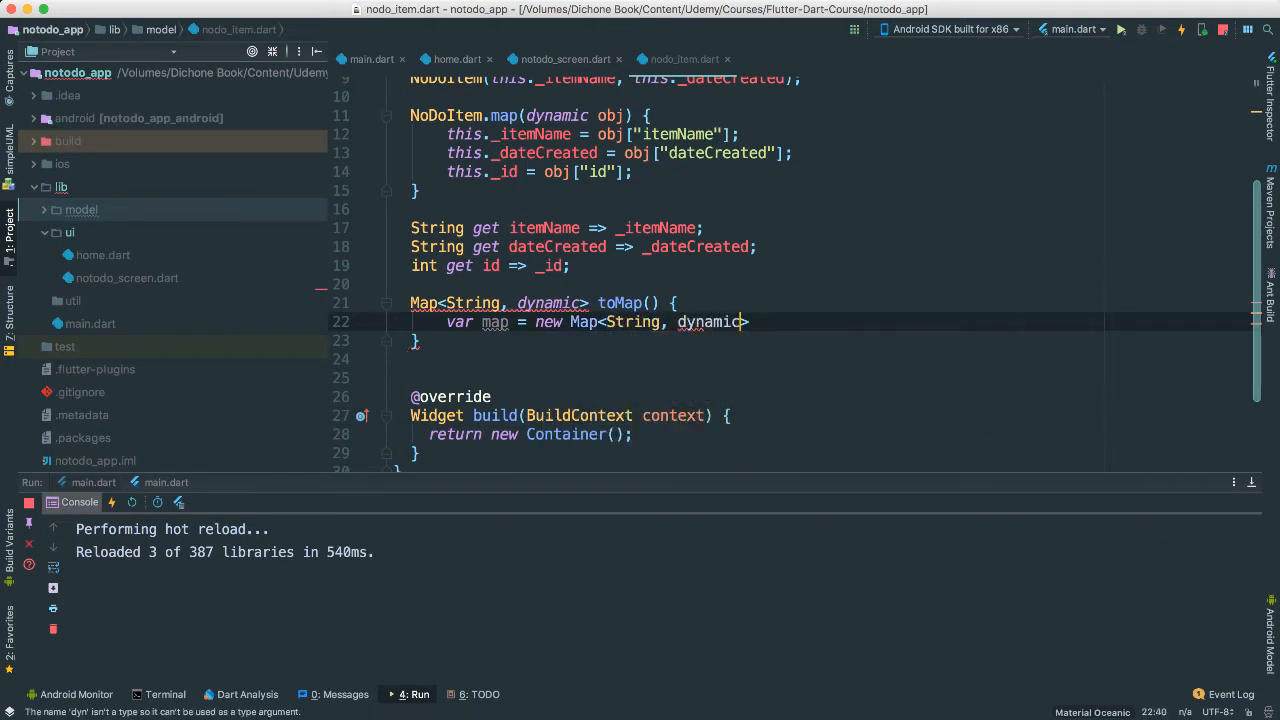
text(())
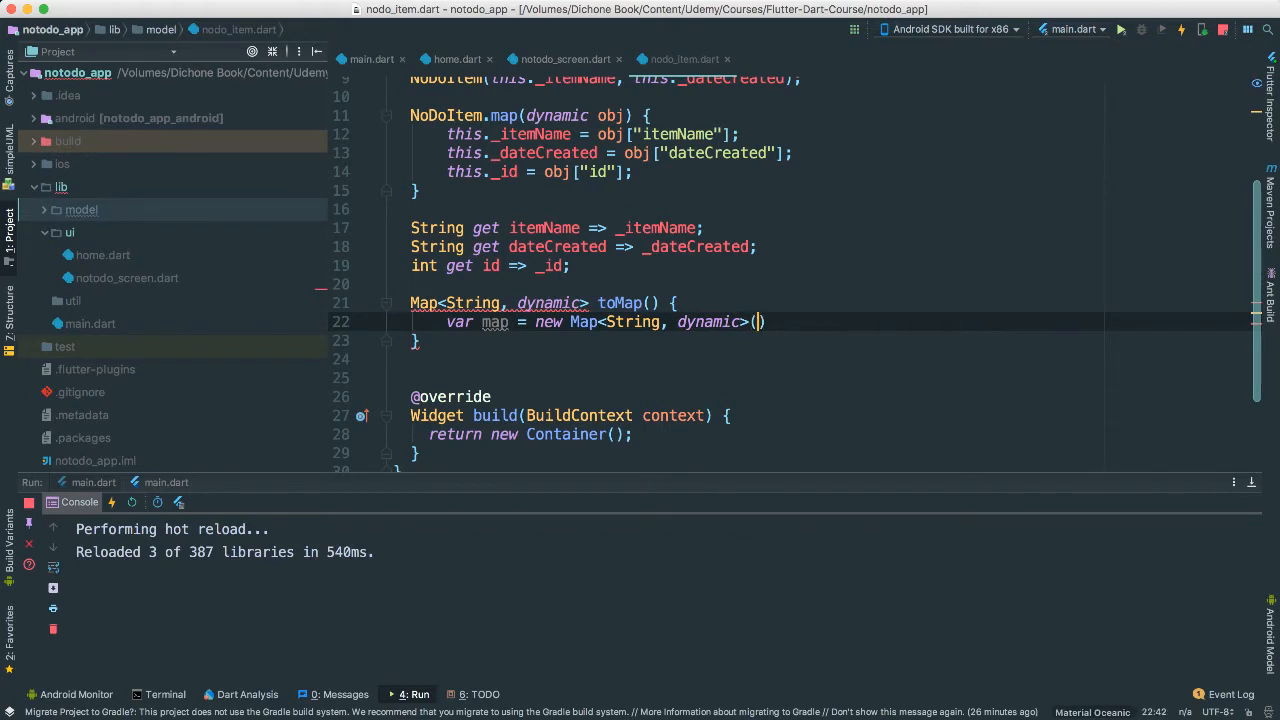
key(Enter)
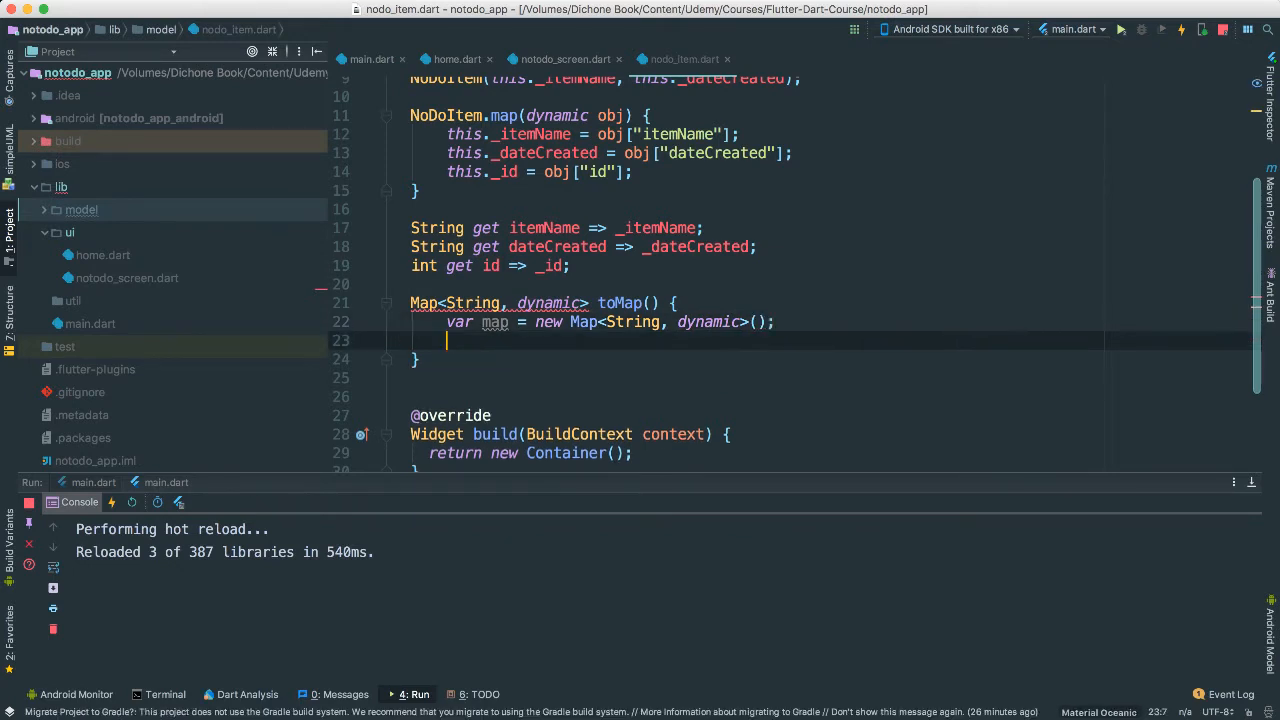
- Store _itemName and _dateCreated under the map's itemName and dateCreated keys
text(m)
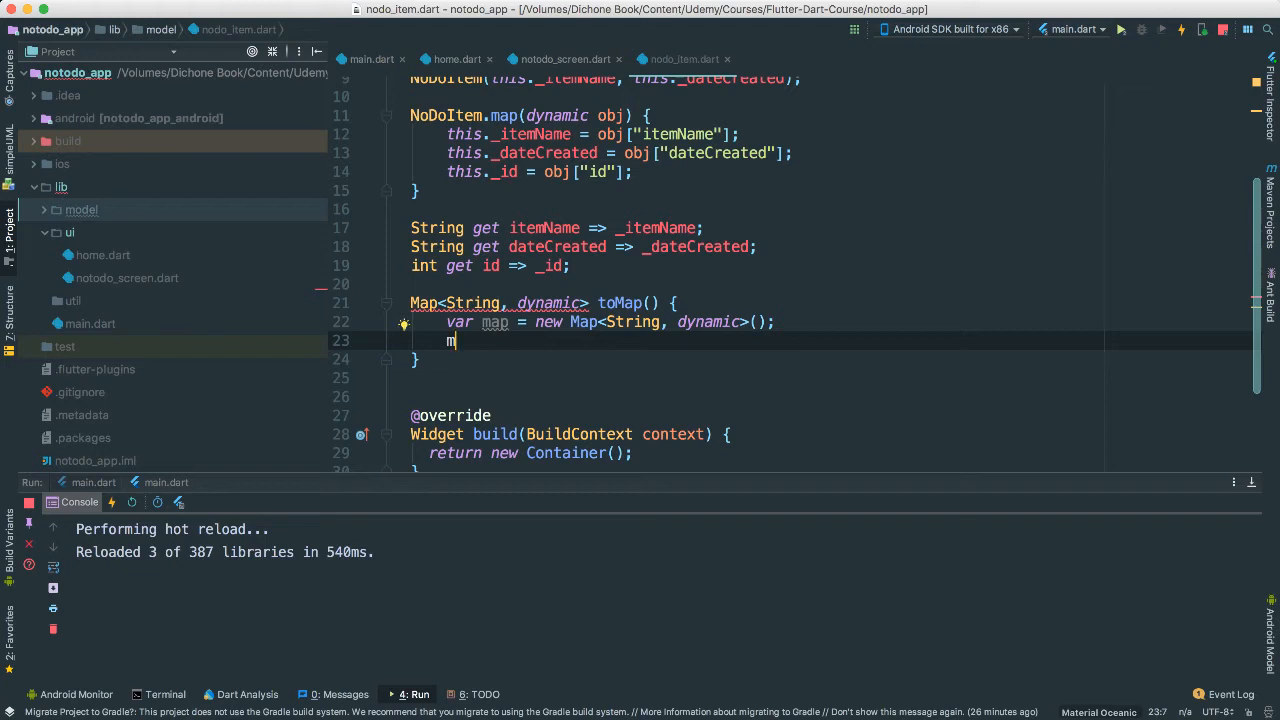
text(map[])
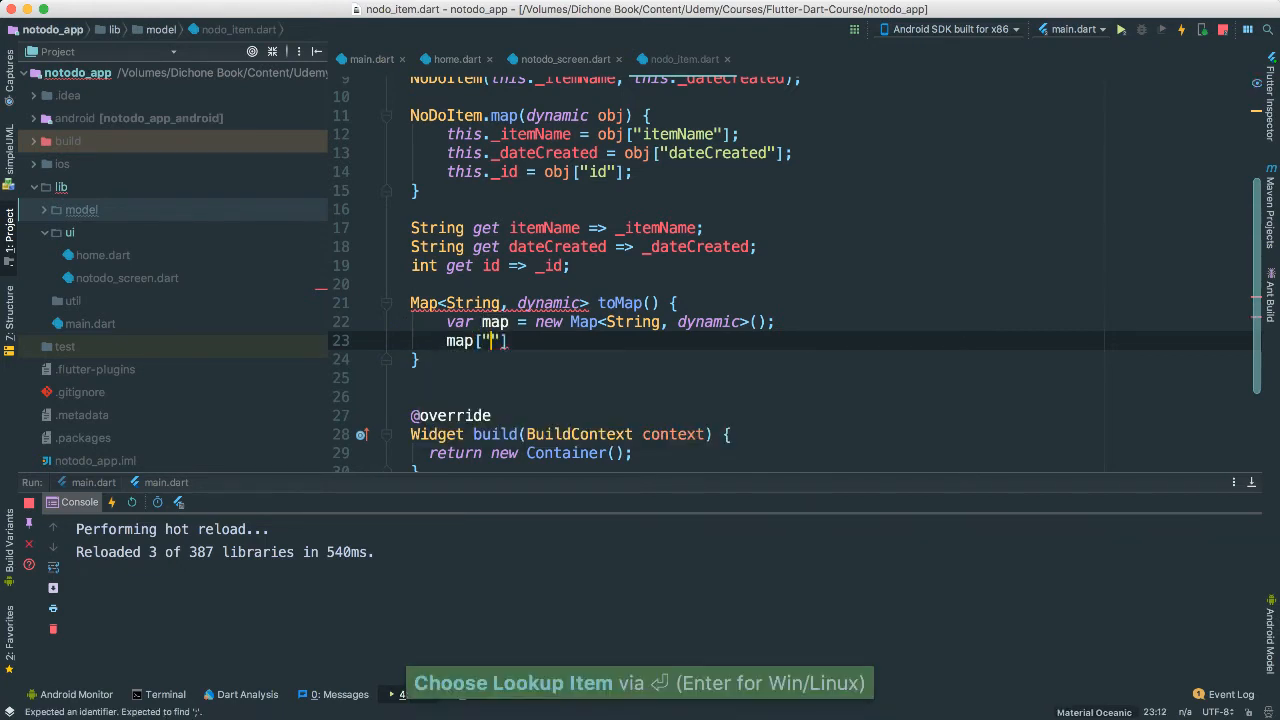
text(itemName)
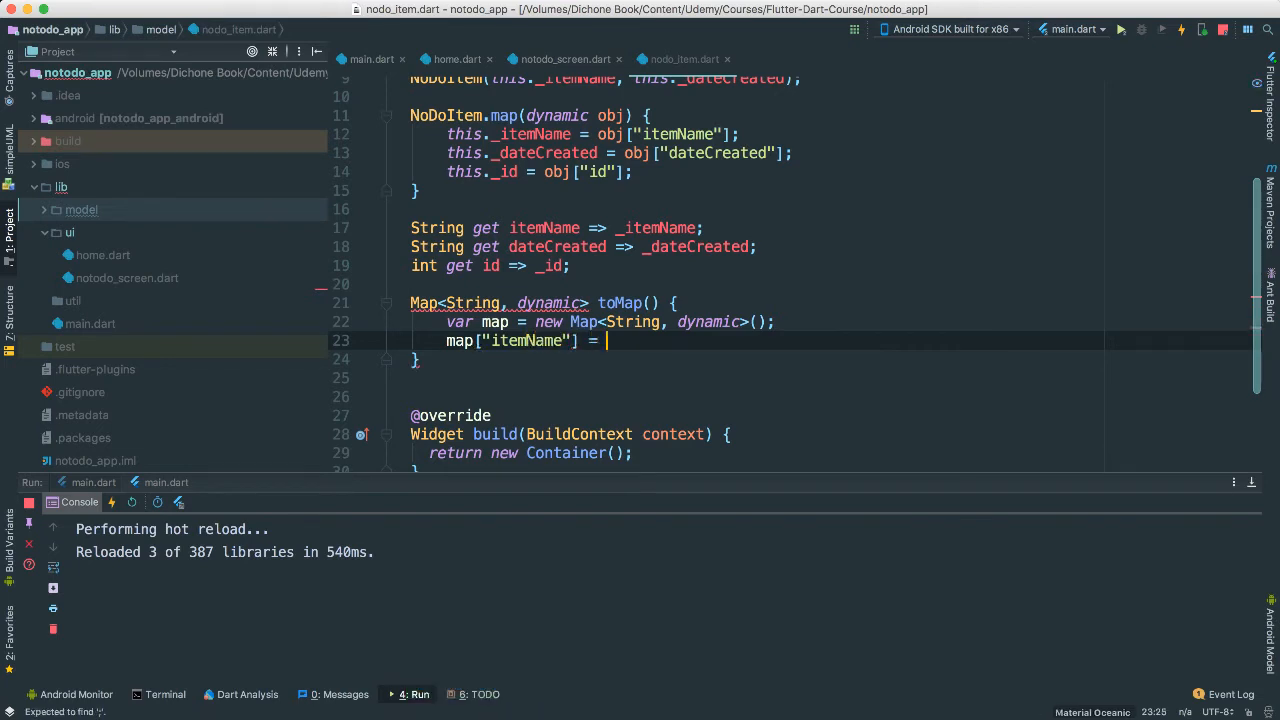
text(_ite)
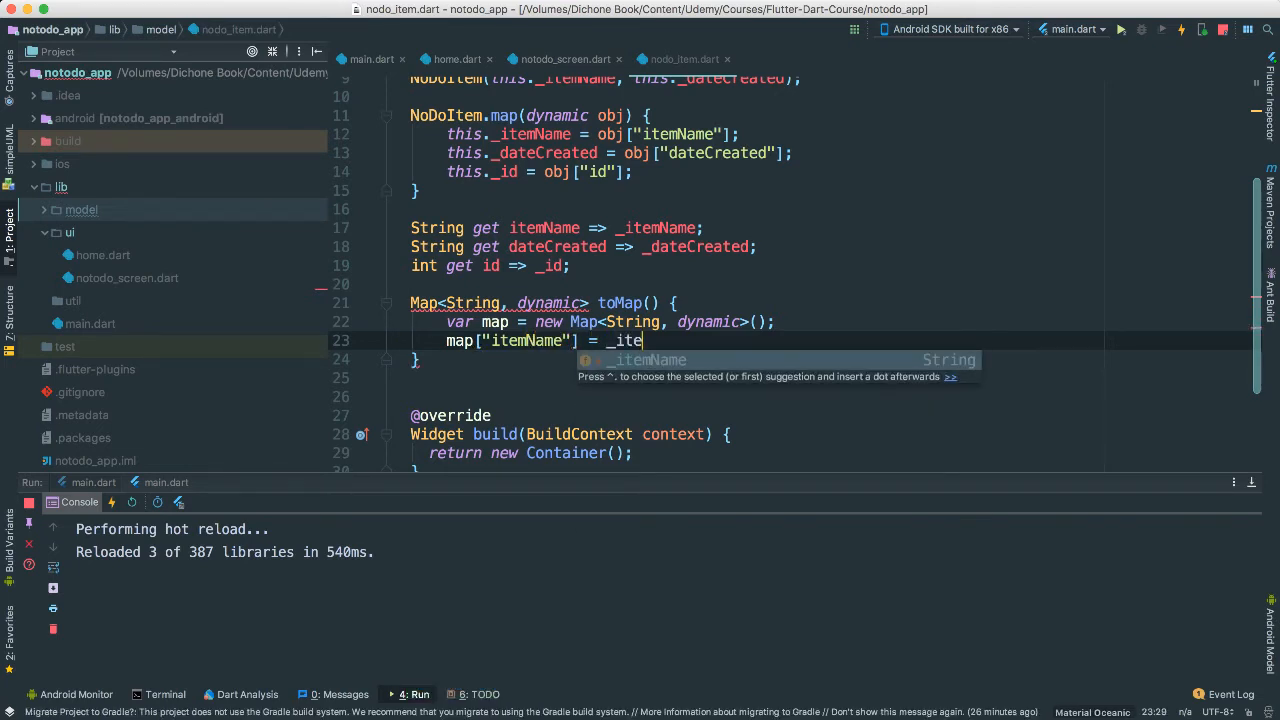
key(Return)
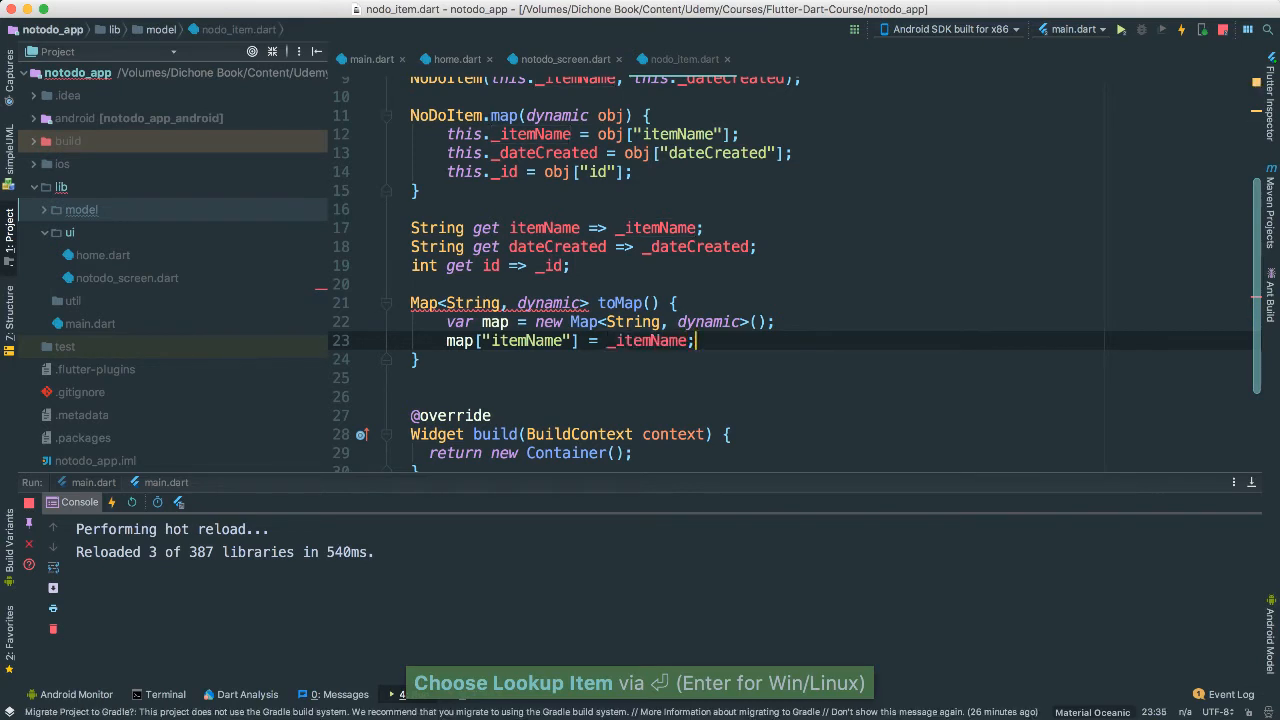
text(map["dateCreated"] = _da)
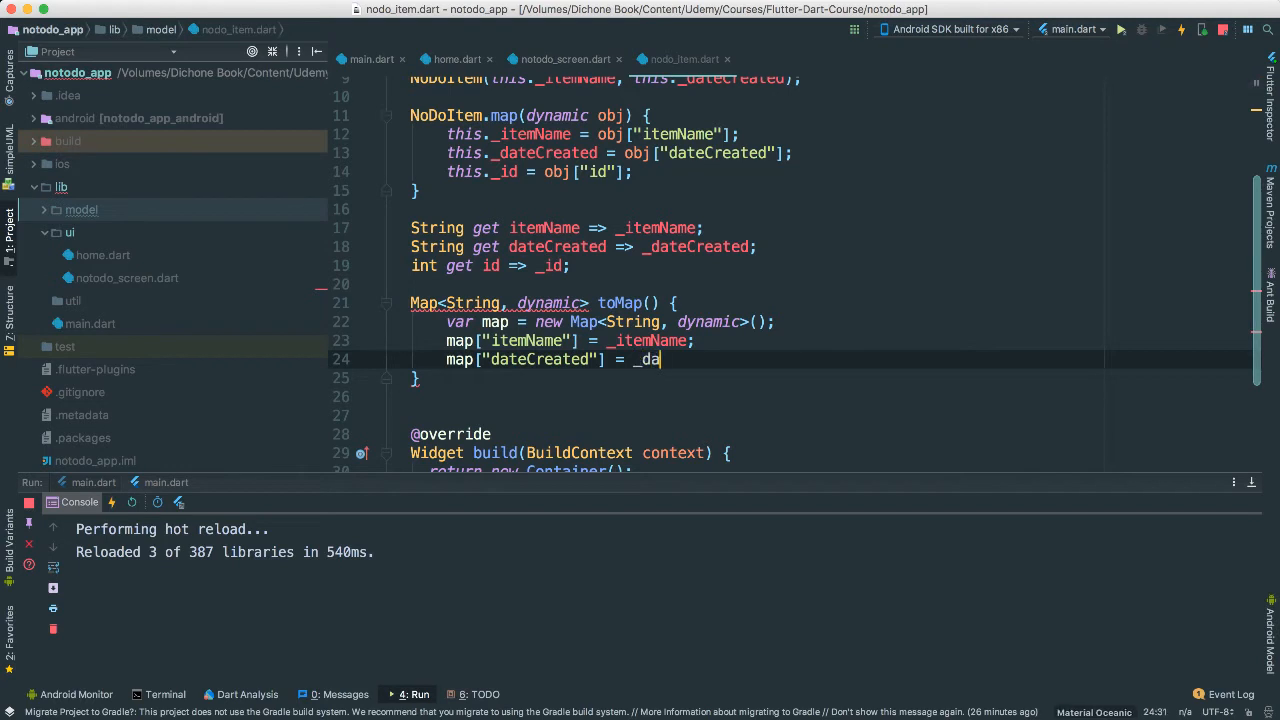
text(teCreated;)
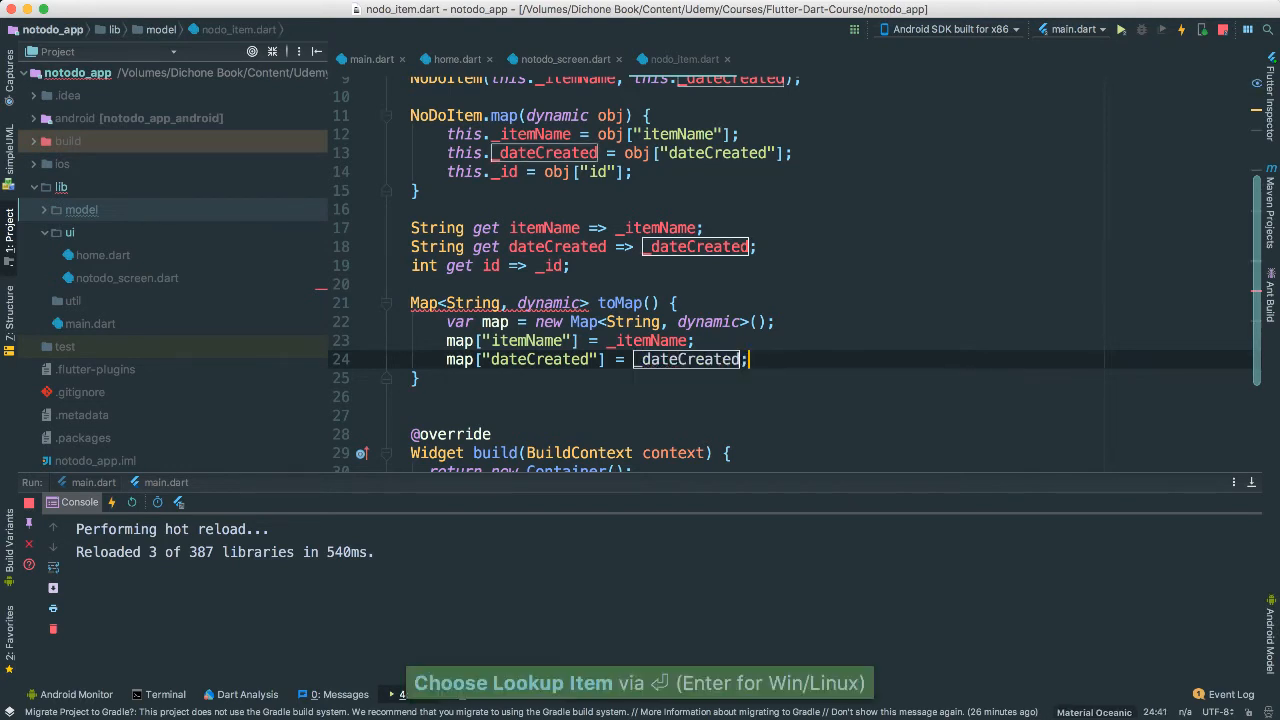
text(if ()
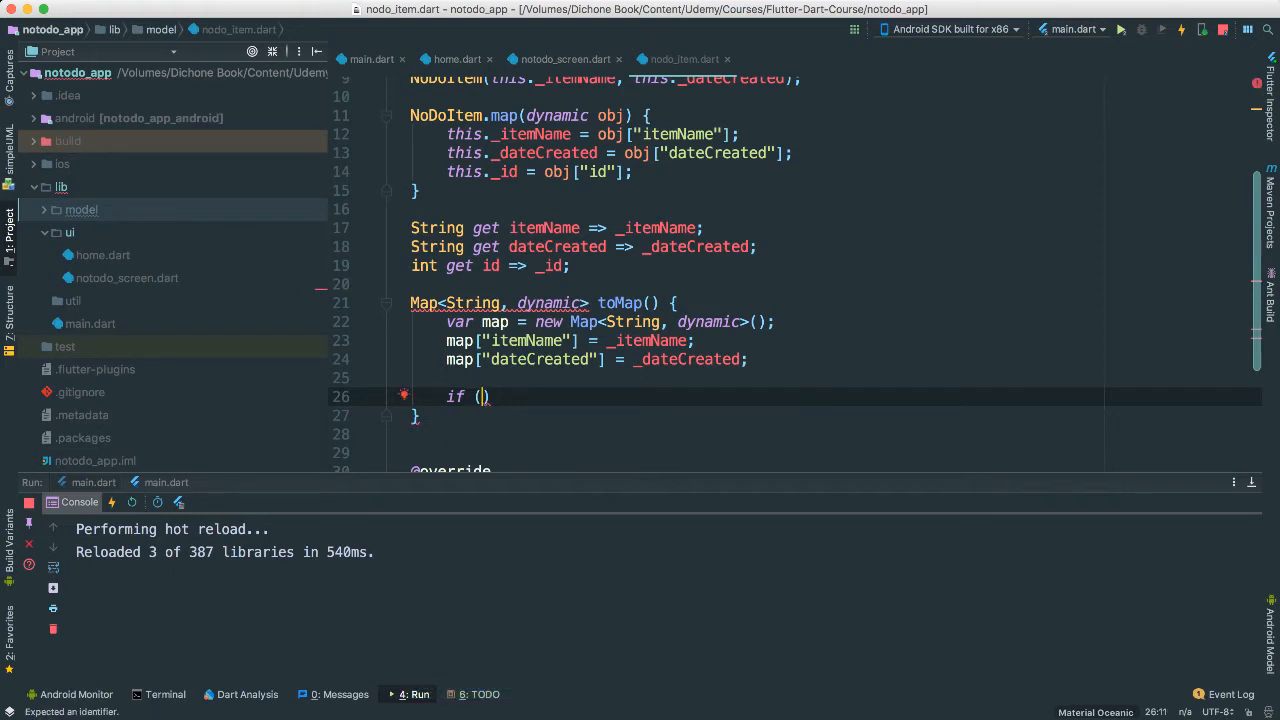
- Set map["id"] = _id only when _id is not null, then return map
text(_id)
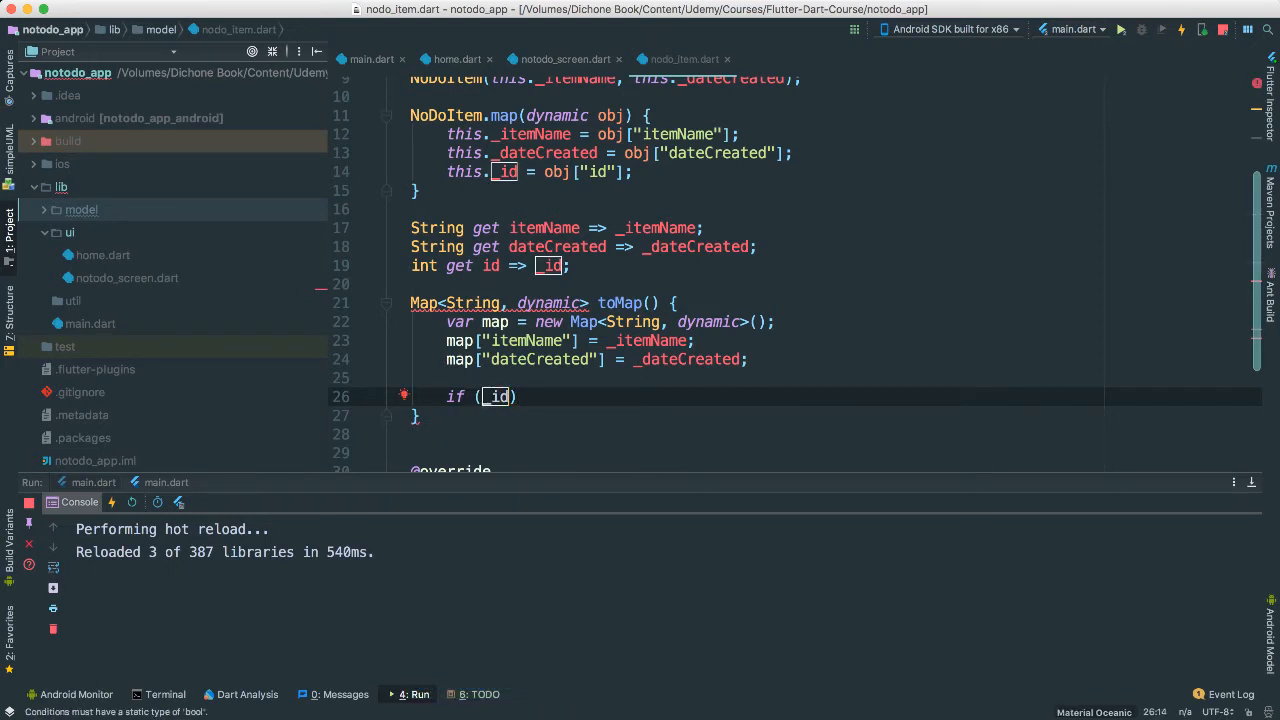
text(!= null)
text(map[")
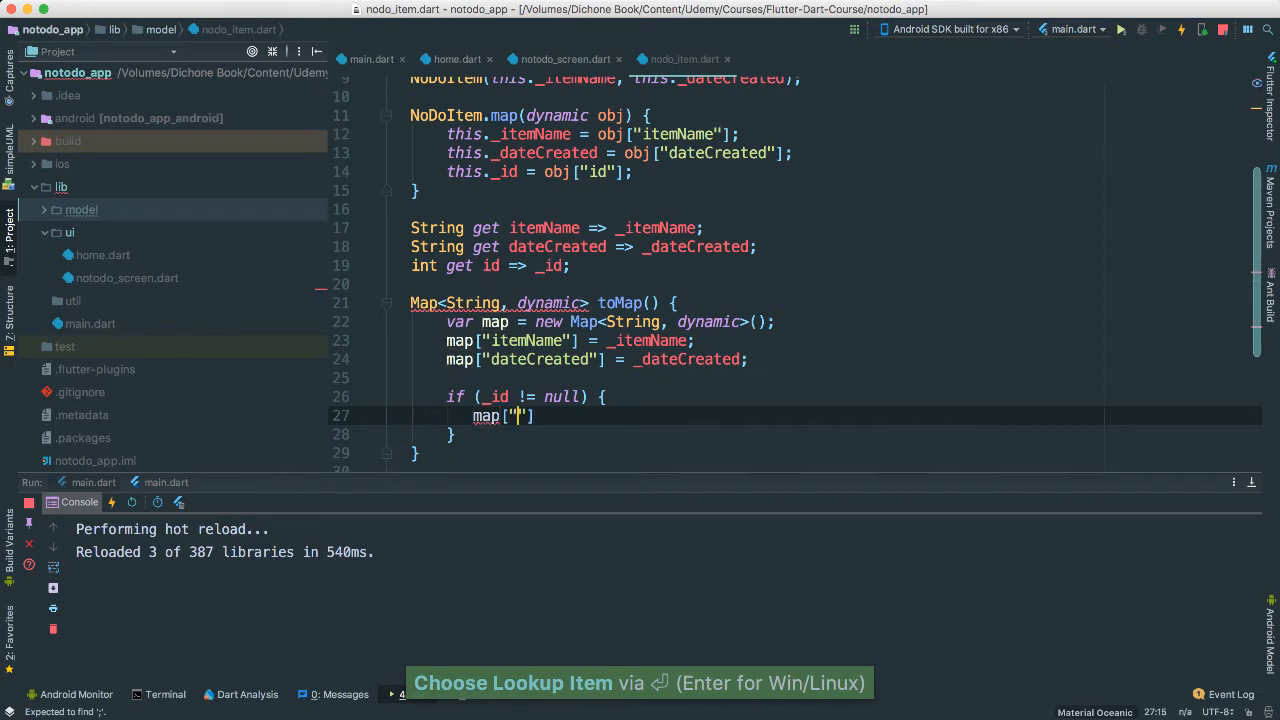
text(id)
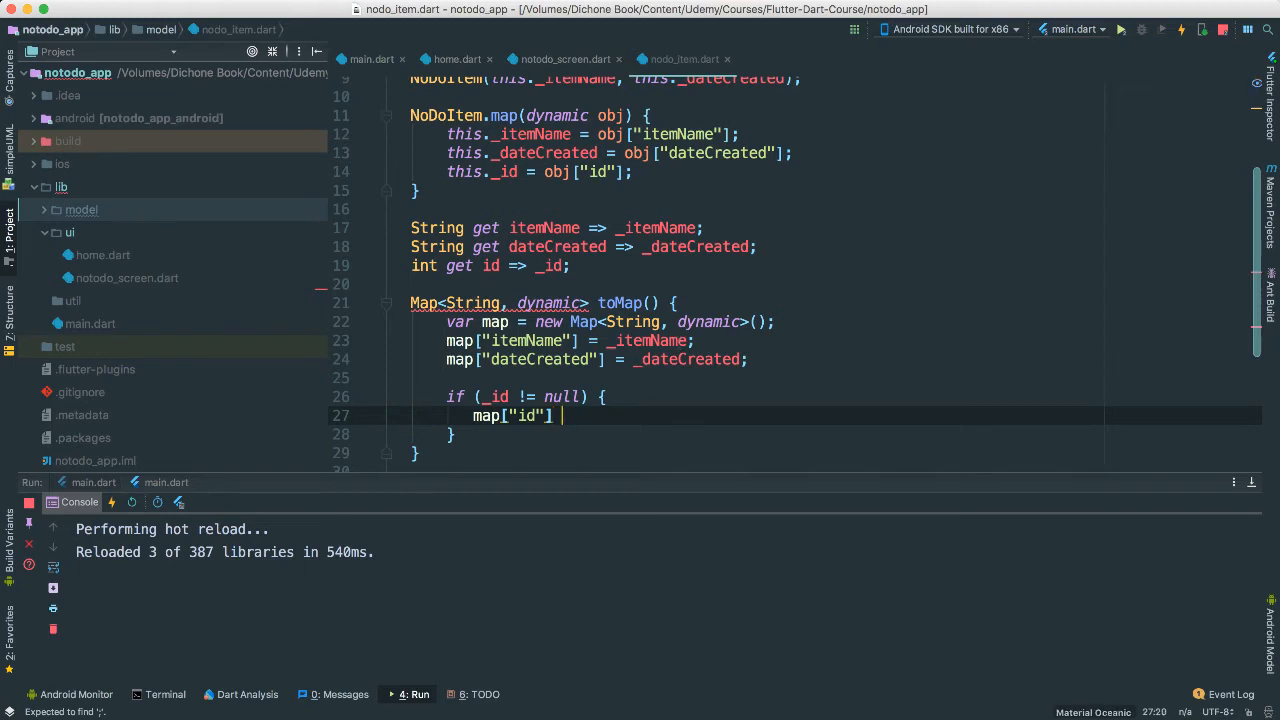
text(= _id)
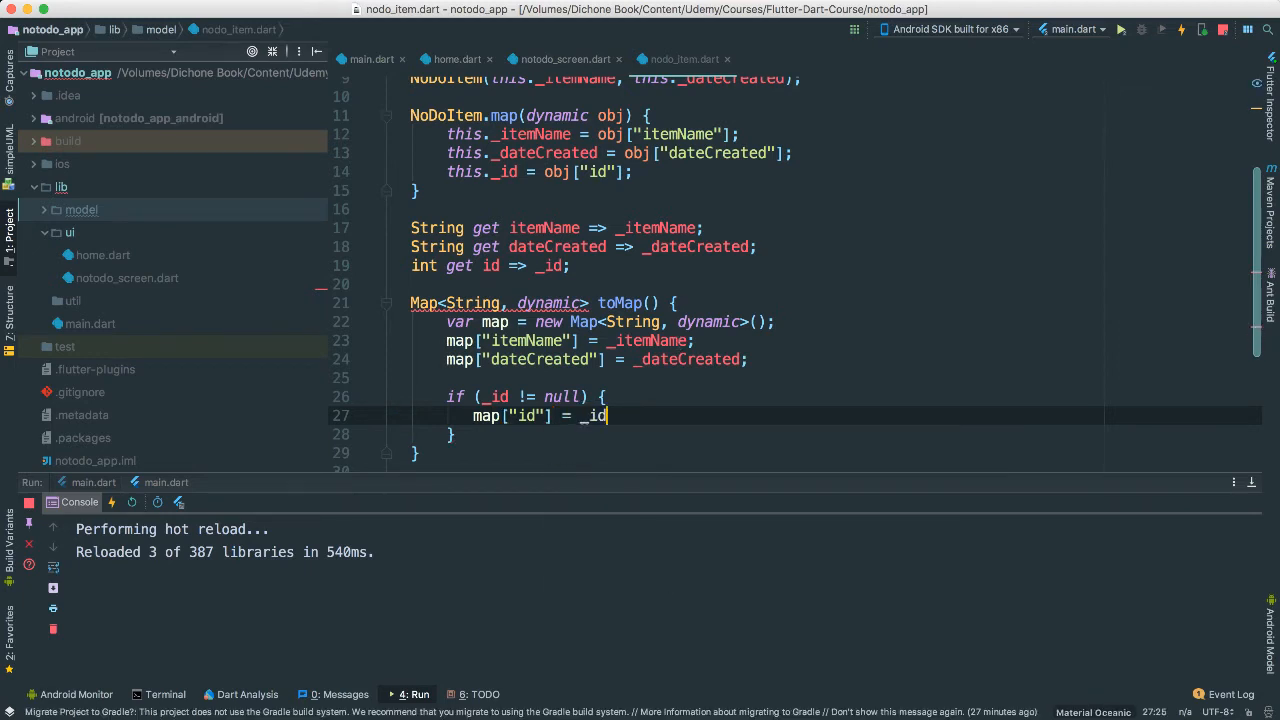
text(;)
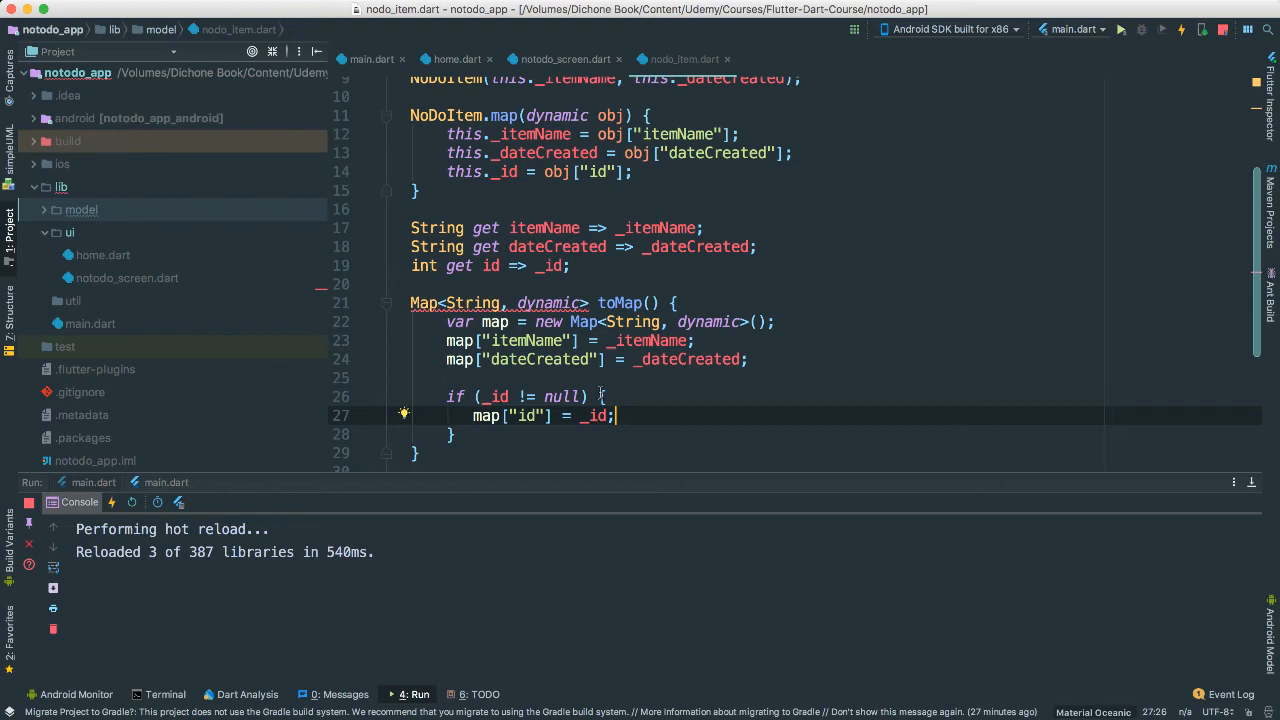
text(return map;)
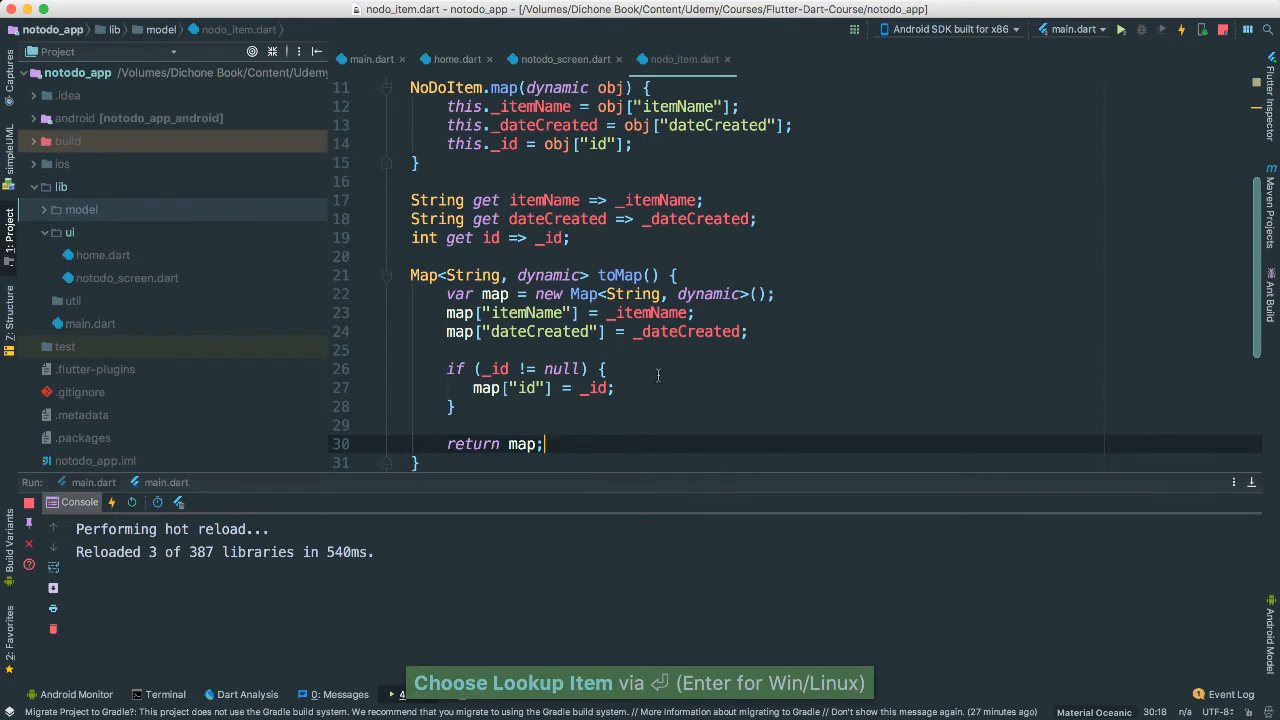
scroll(down, 3)
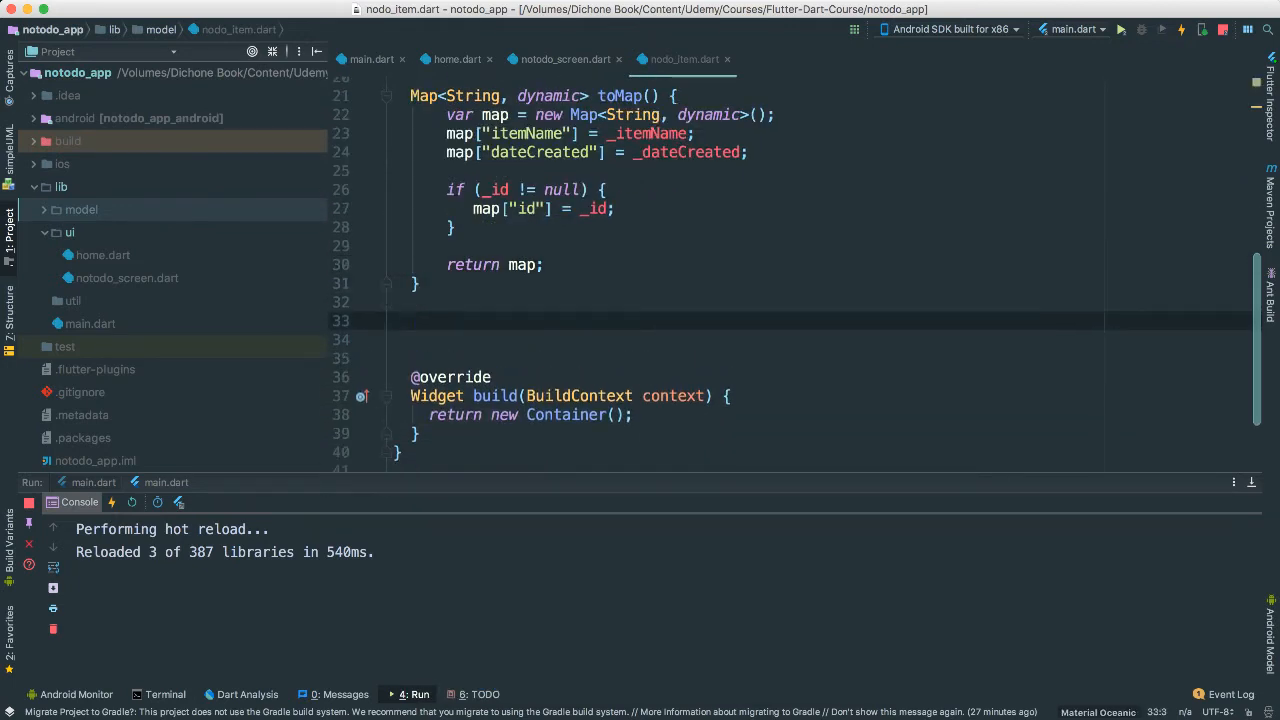
- Write NoDoItem.fromMap(Map<String, dynamic> map) assigning _itemName and _dateCreated from map
text(NOD)
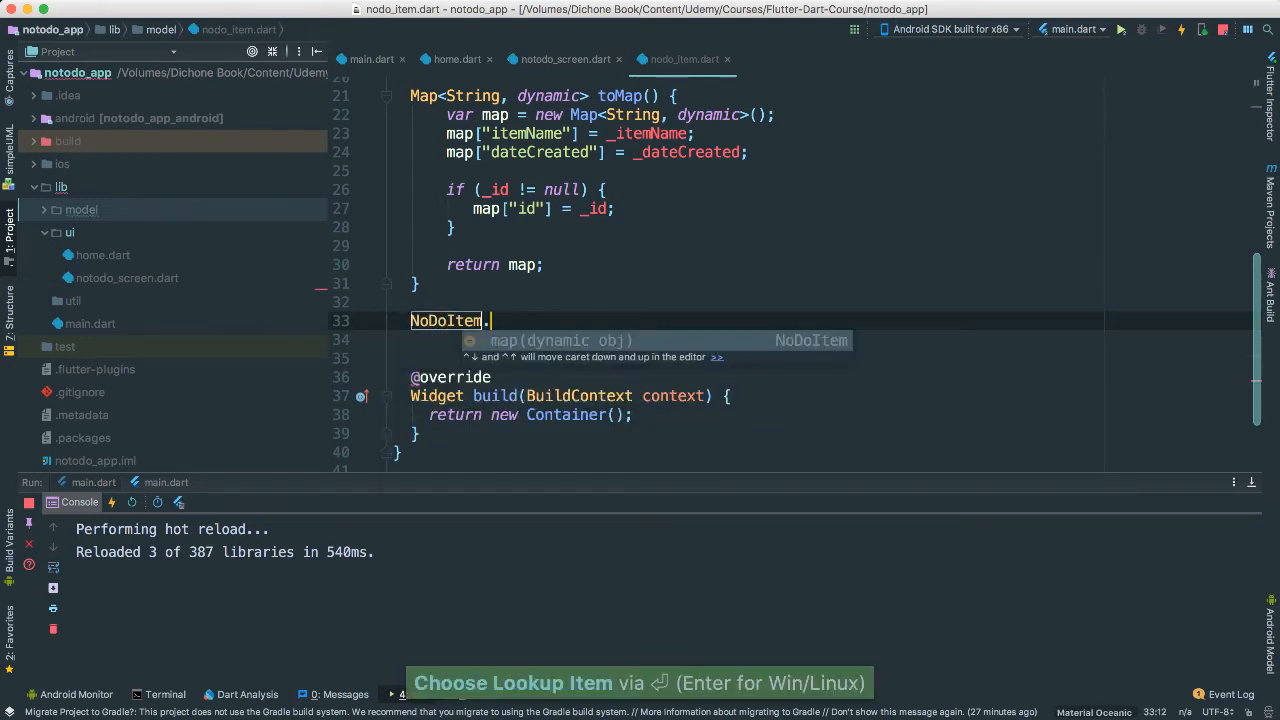
text(fromMap)
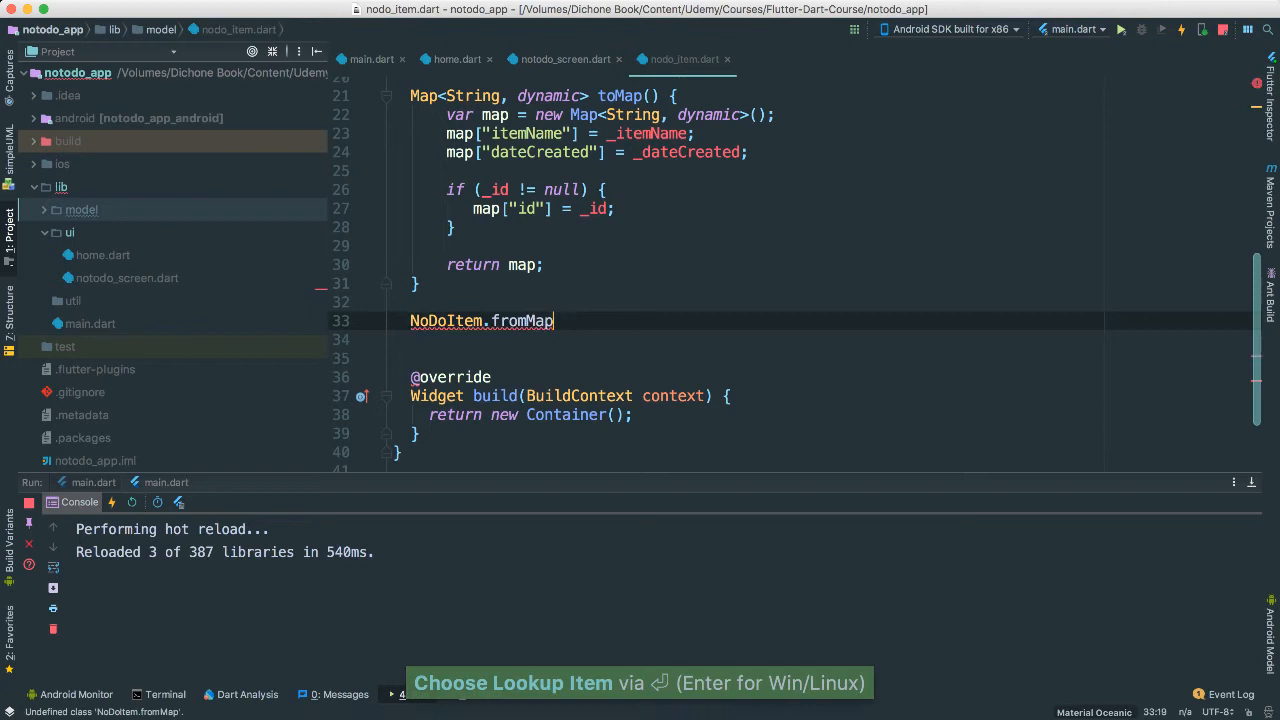
text((Map)
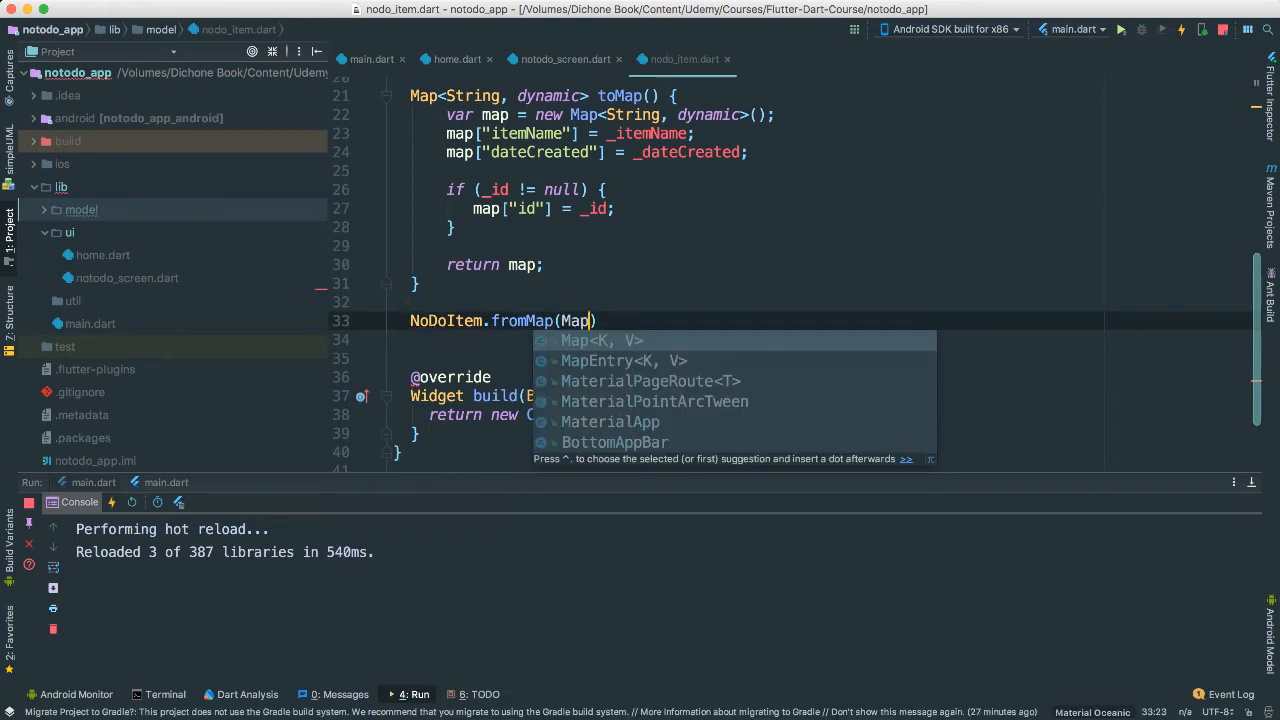
text(String, dynamic> map)
click(790, 340)
text(this)
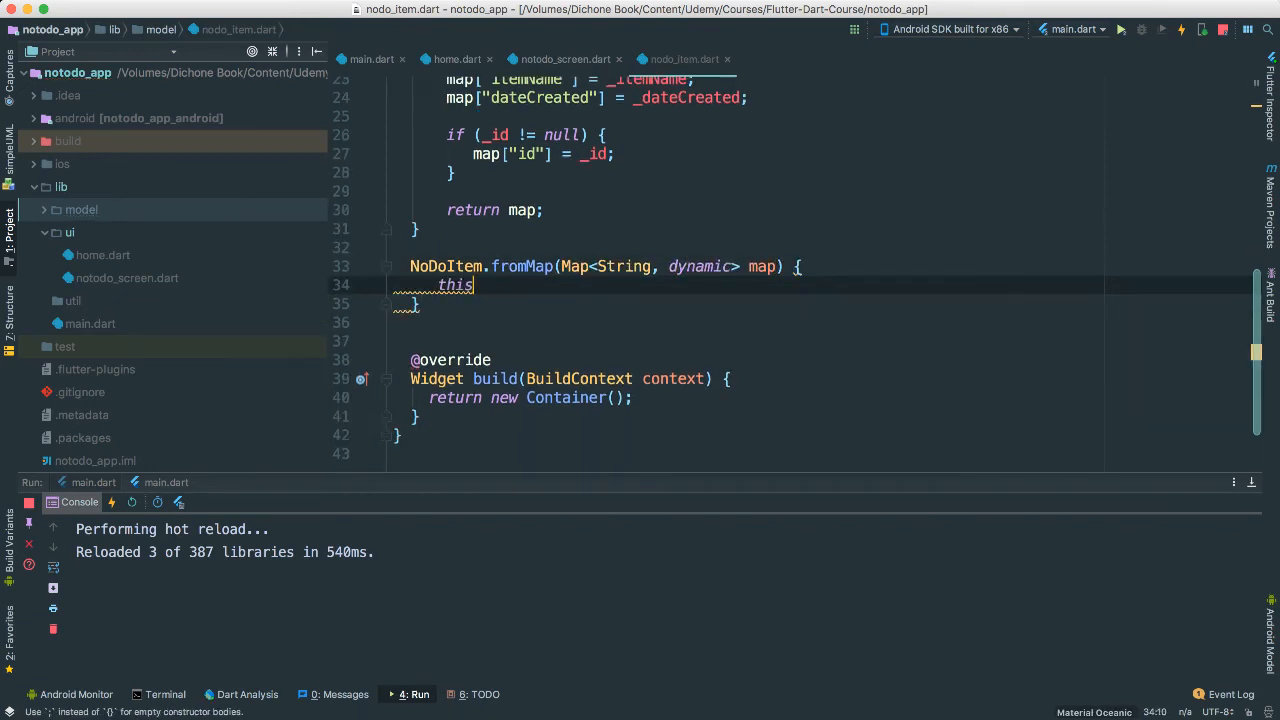
text(._itemName =)
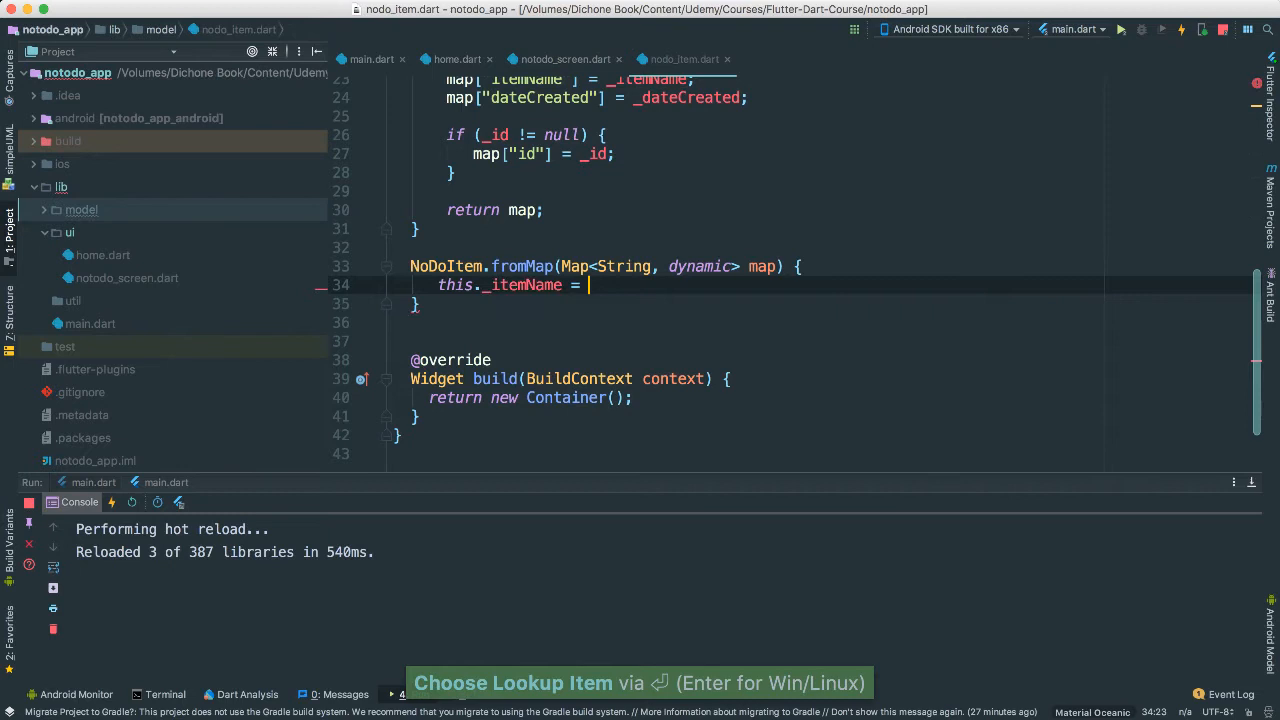
text(map)
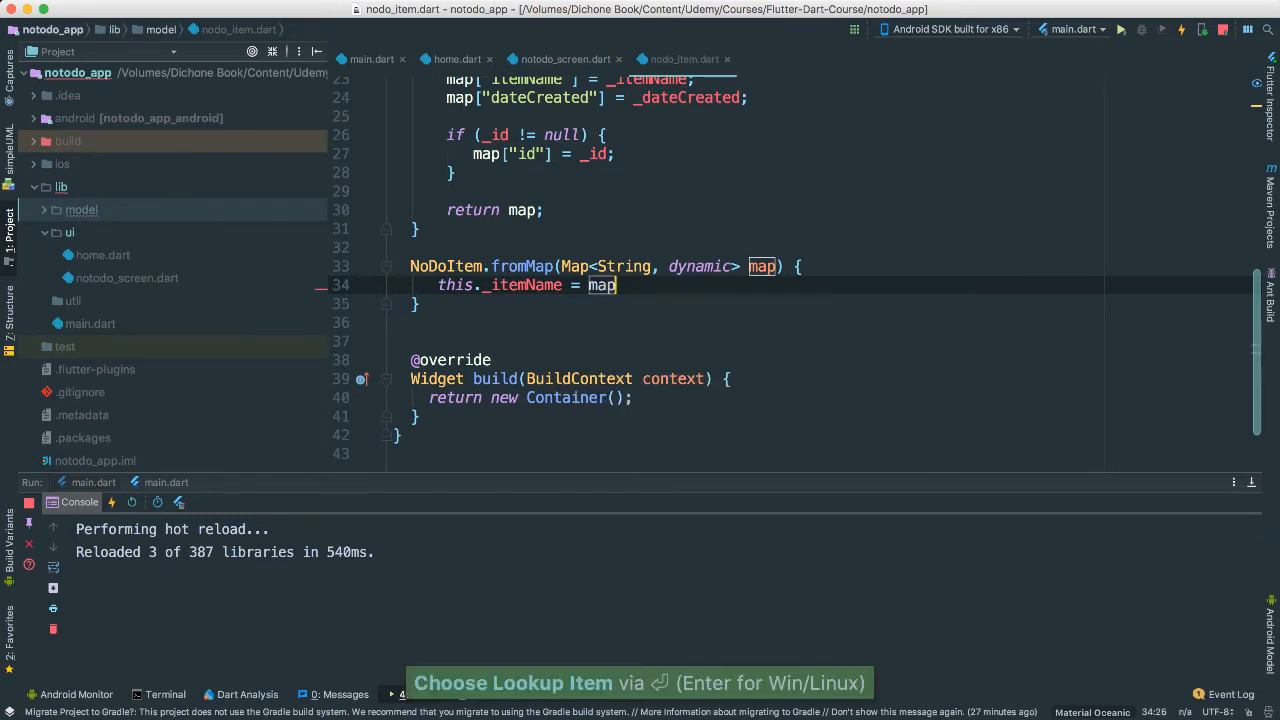
text(["item"])
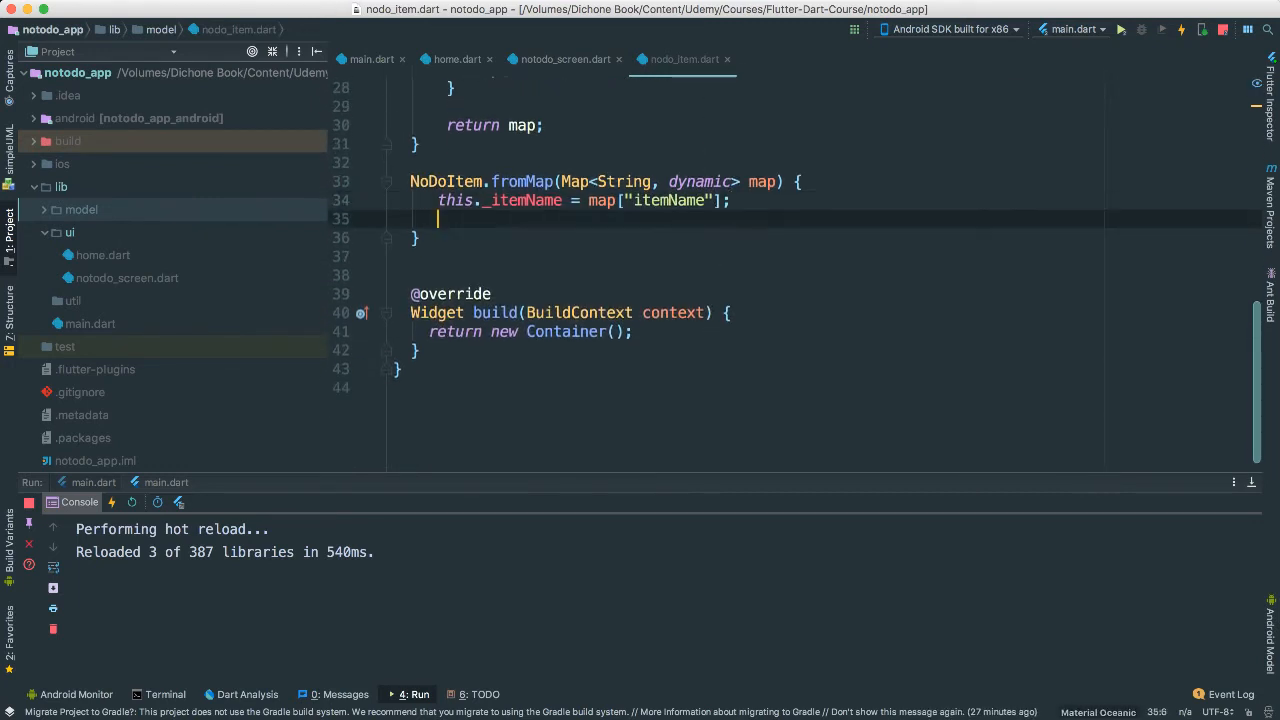
text(this._dateCreated =)
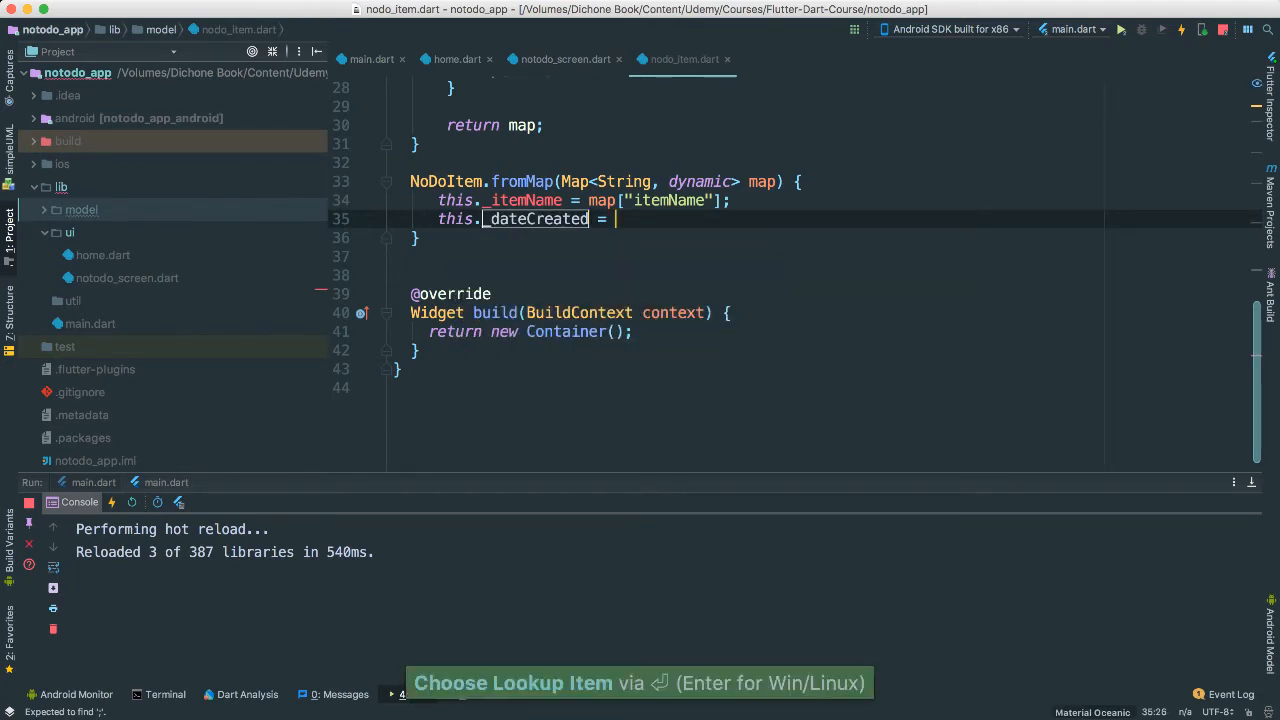
text(a)
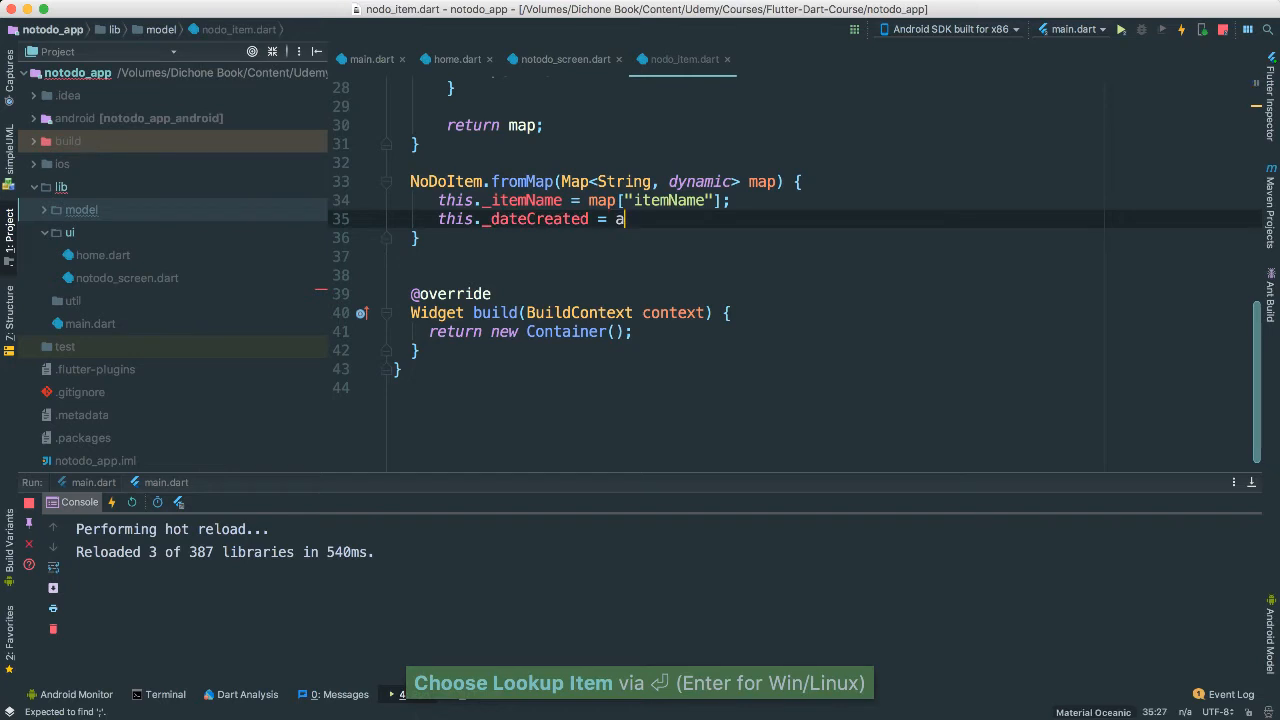
text(map[""])
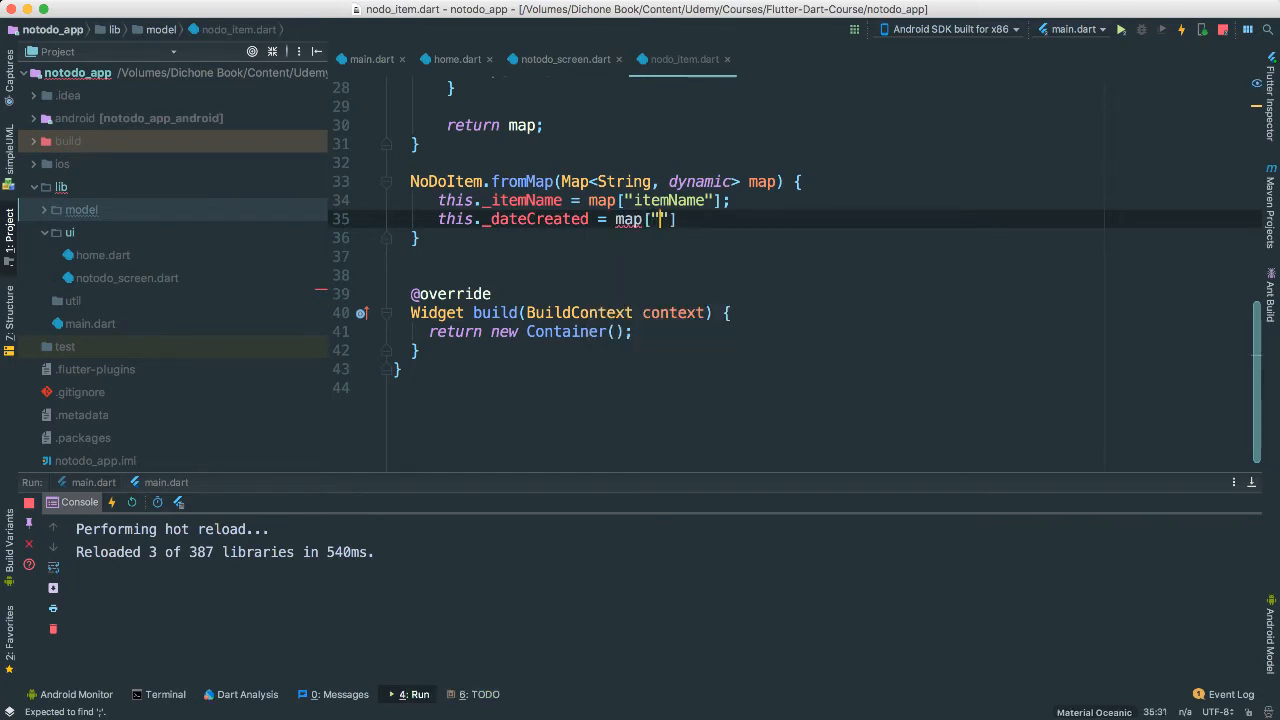
text(dateCreated)
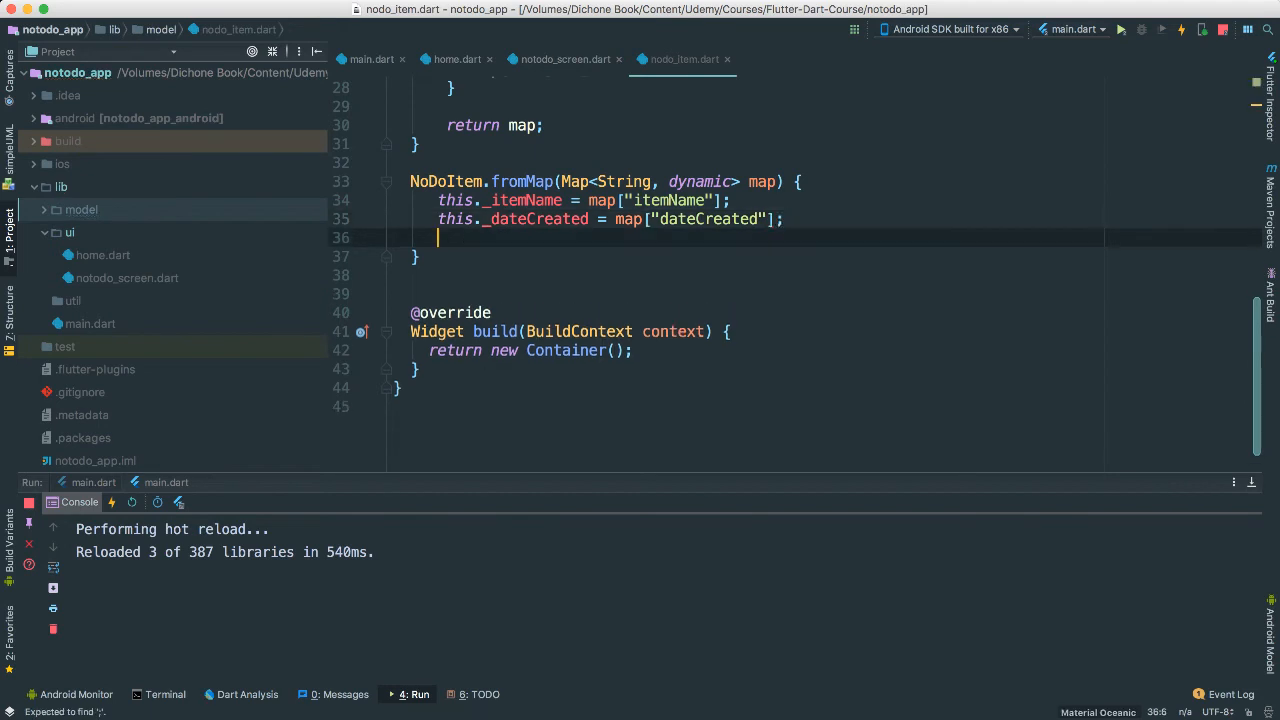
- Assign this._id from map["id"] to complete fromMap
text(this.id)
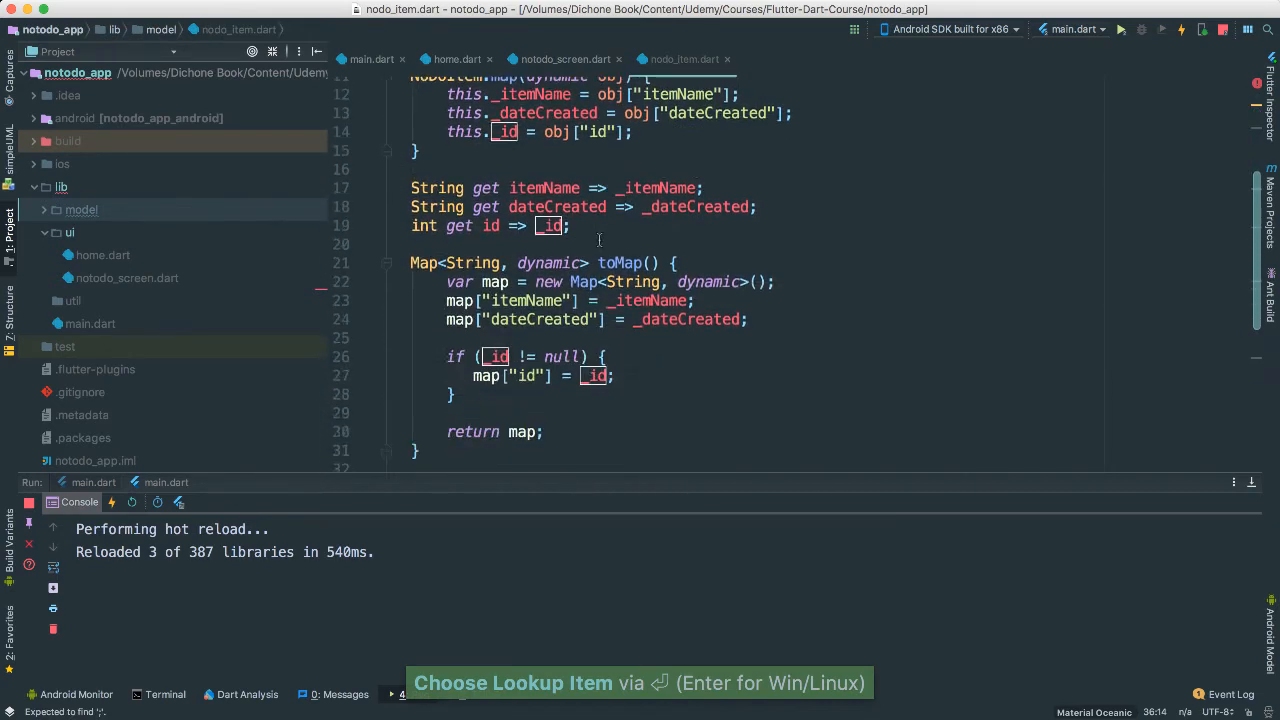
scroll(down, 3)
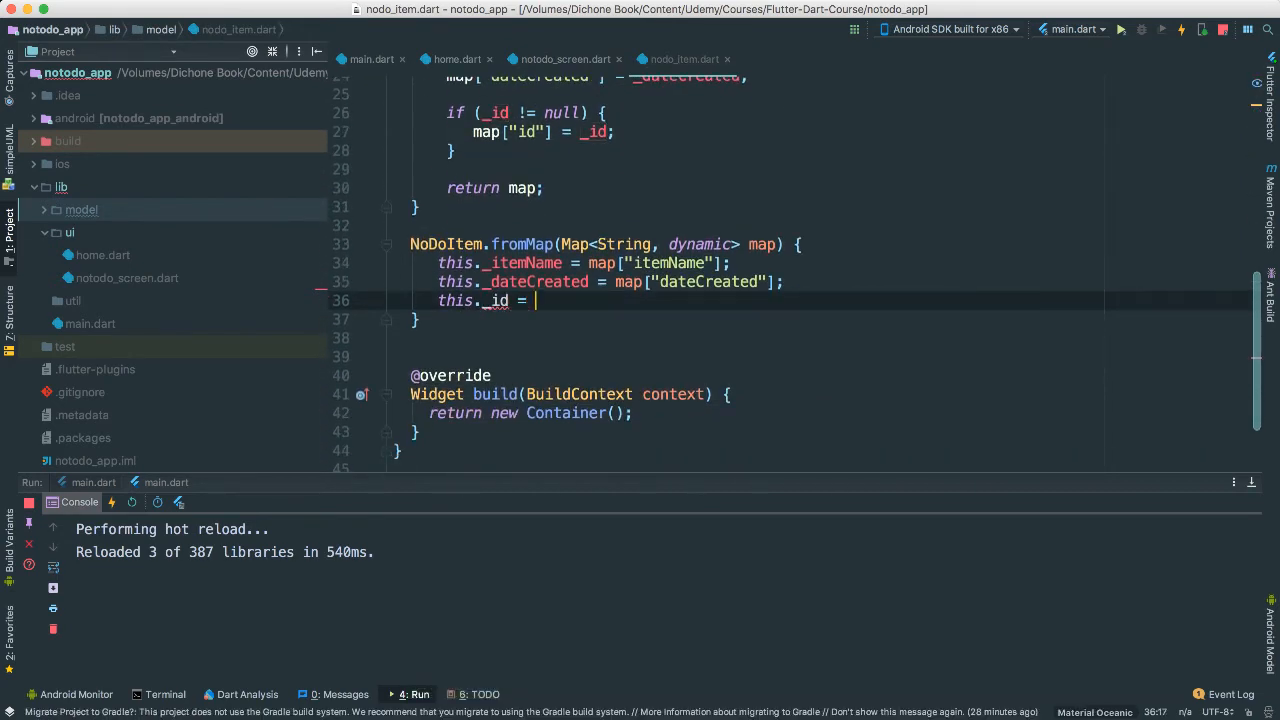
text(map)
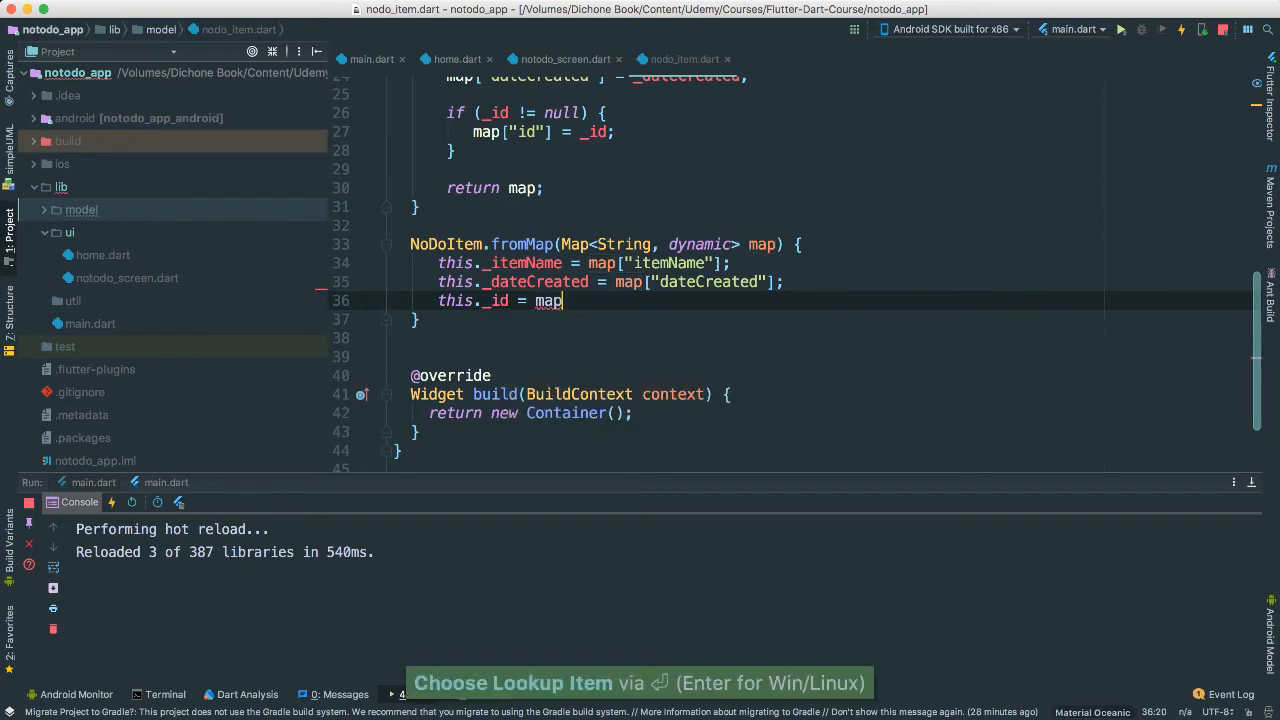
text(["id"])
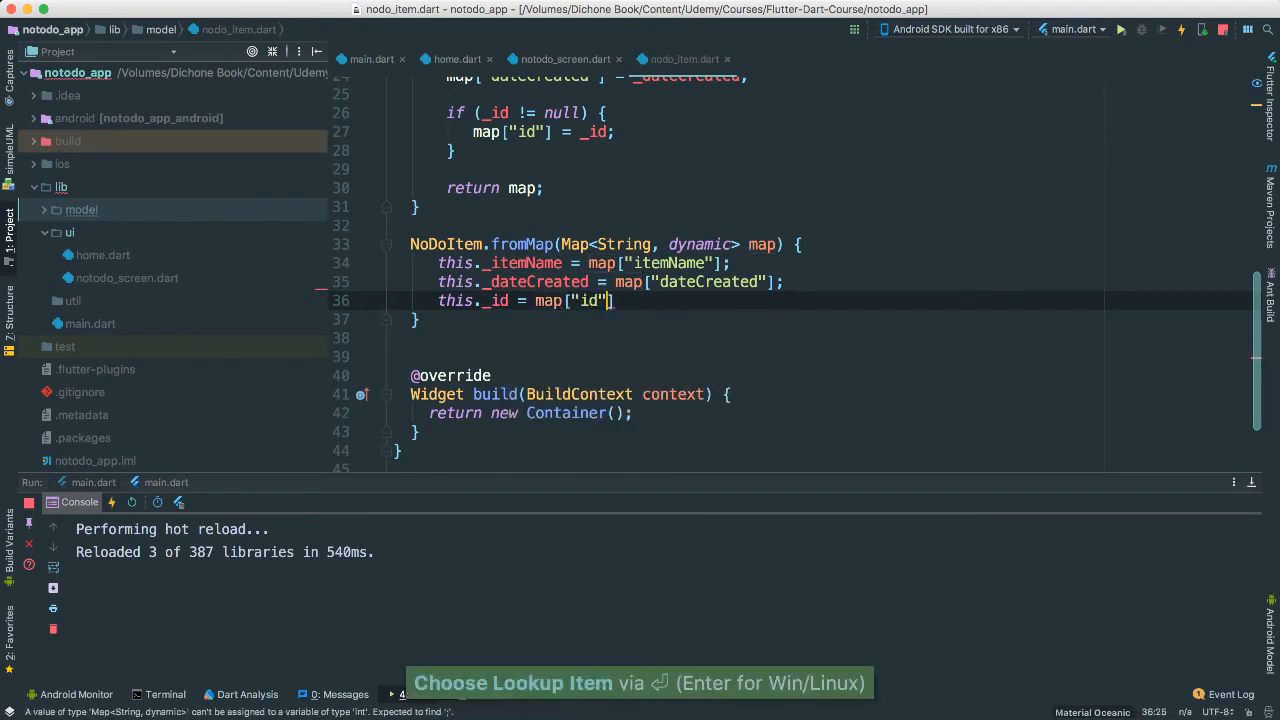
key(enter)
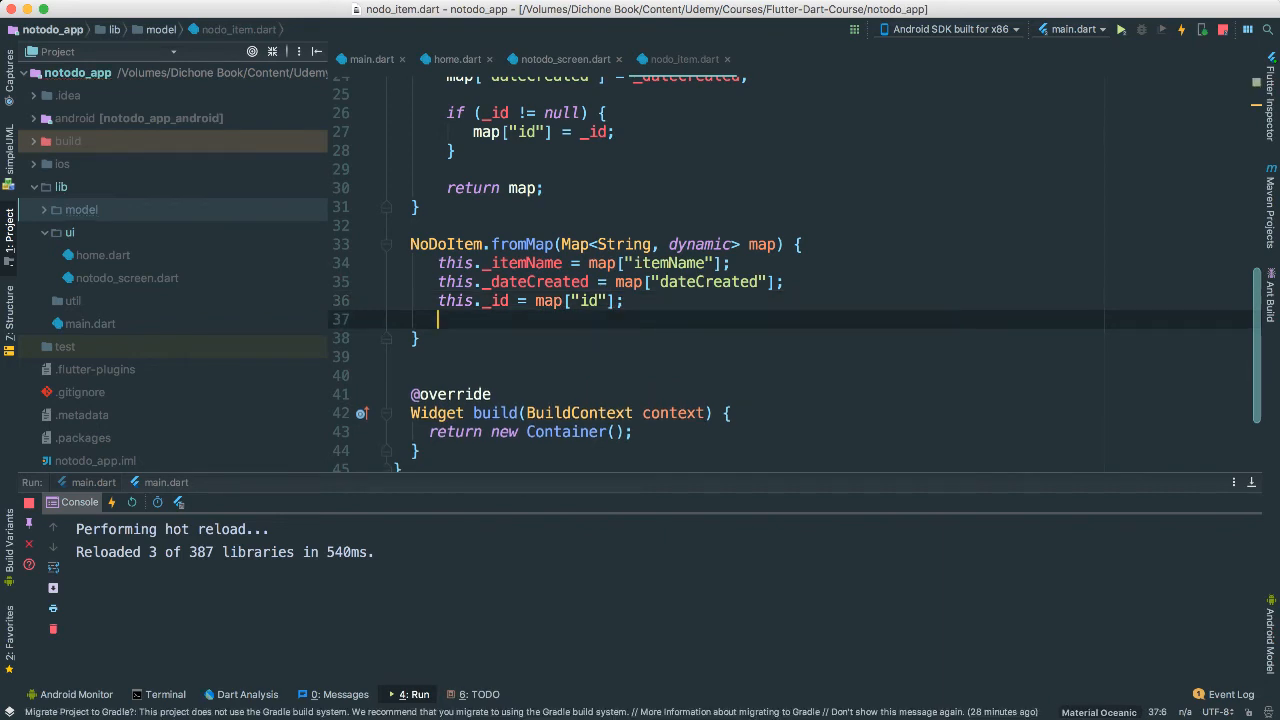
scroll(up, 3)
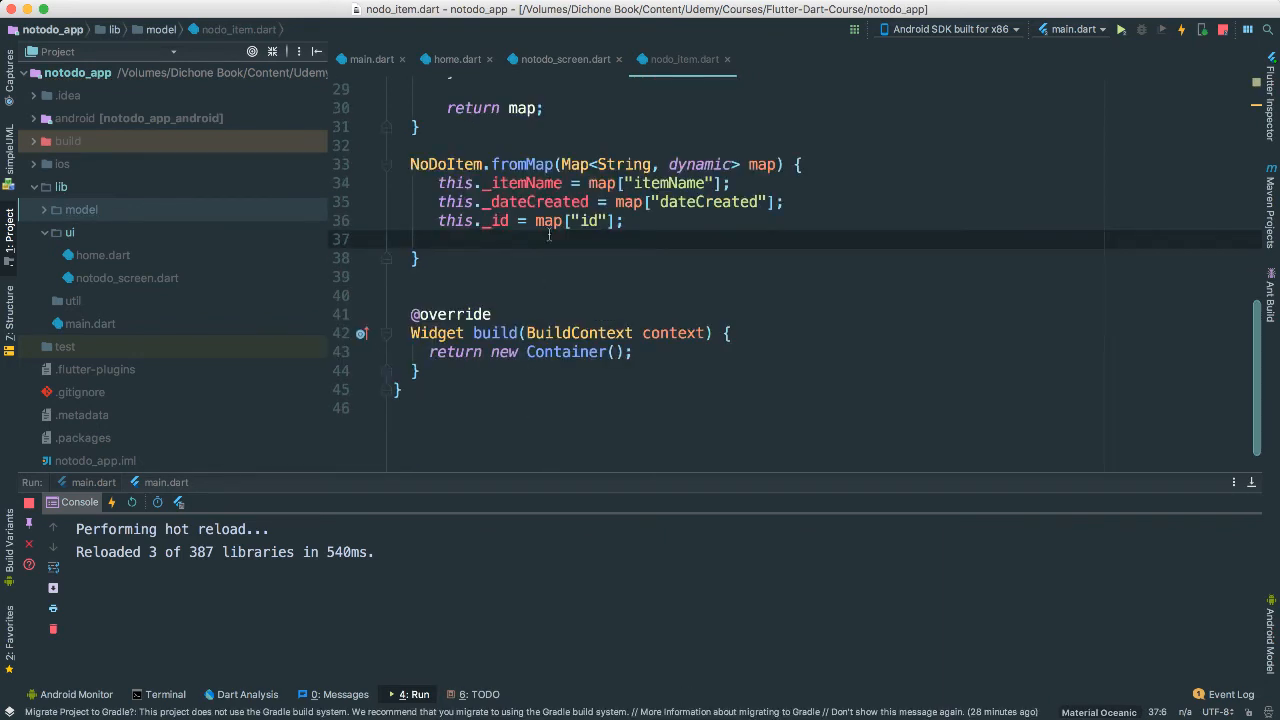
scroll(up, 3)
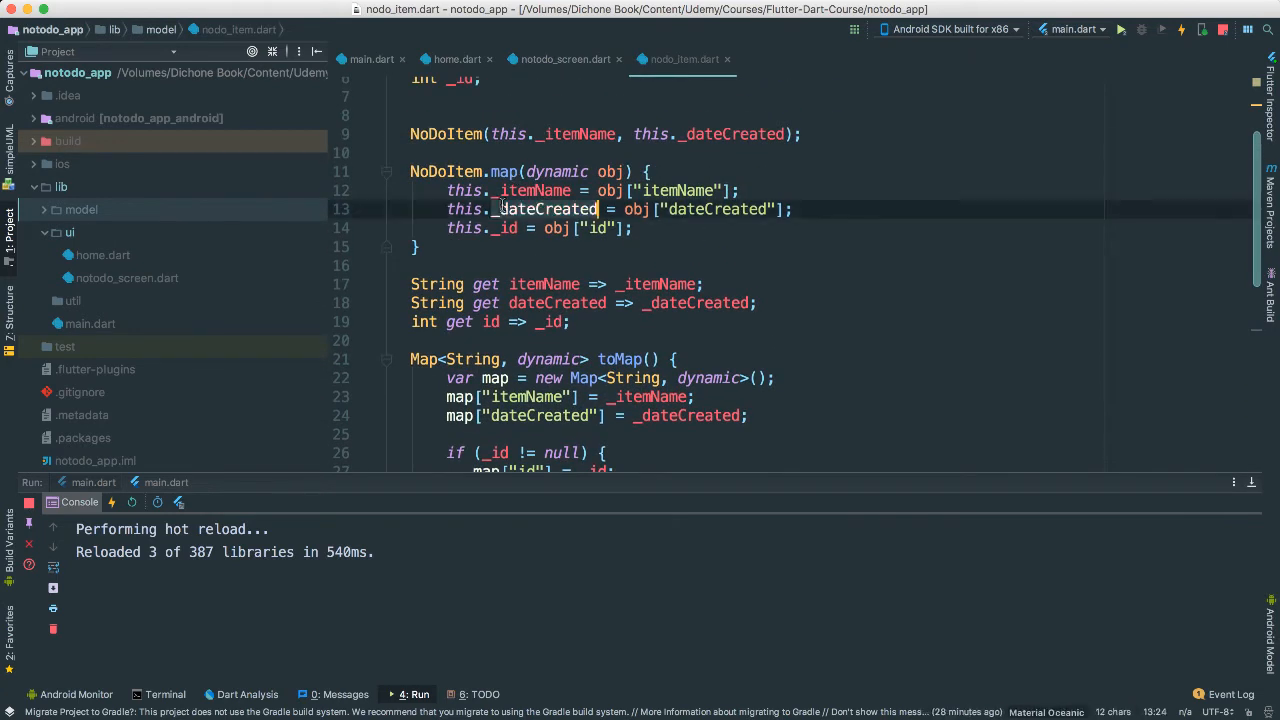
double_click(503, 171)
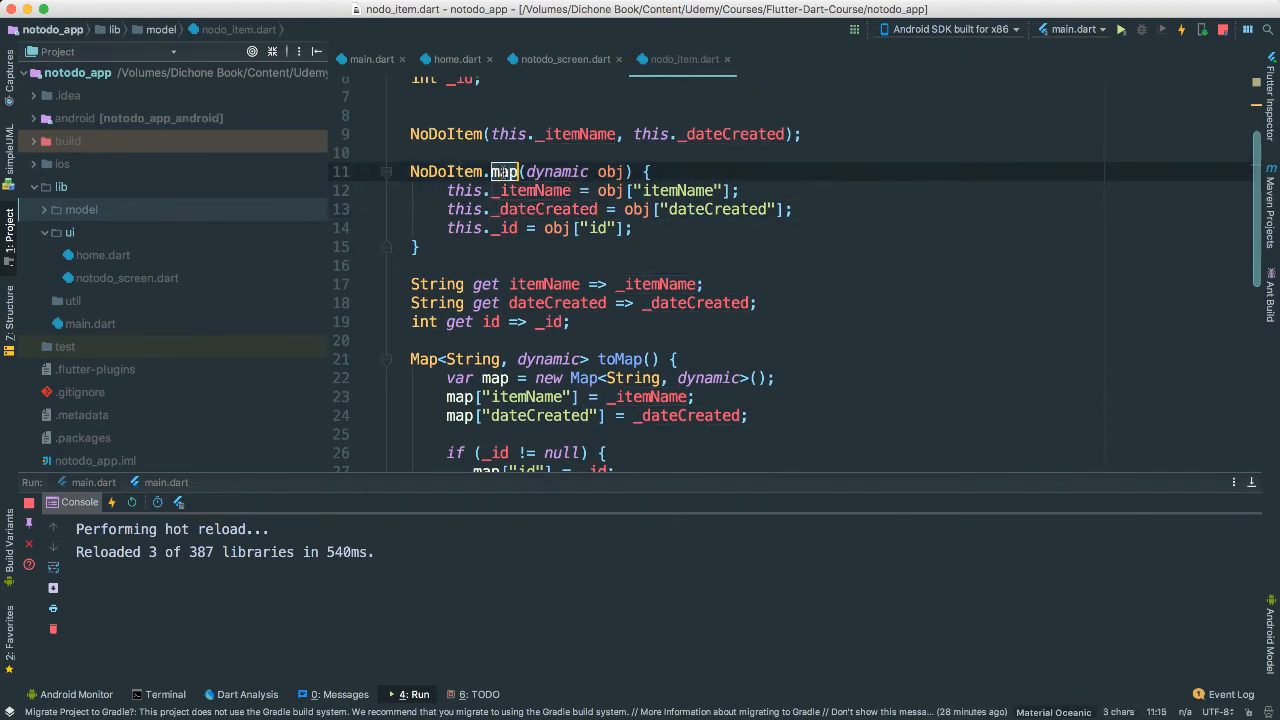
scroll(up, 3)
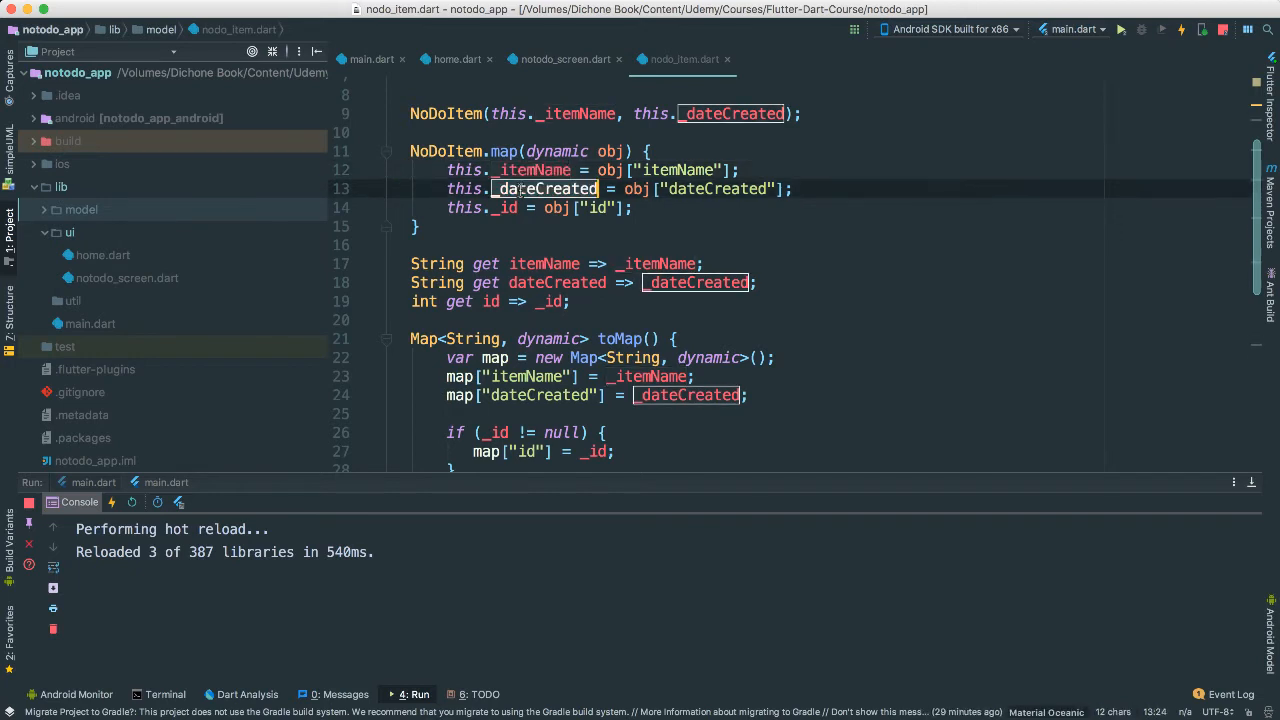
scroll(up, 3)
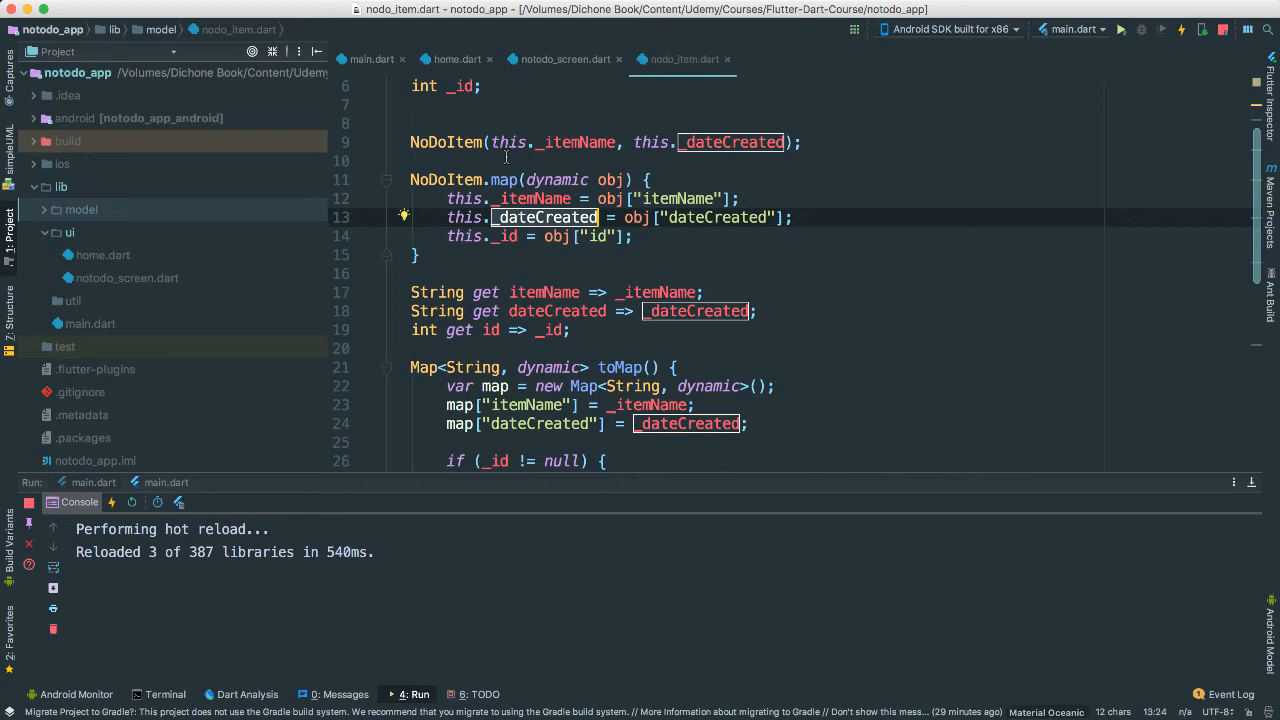
scroll(down, 3)
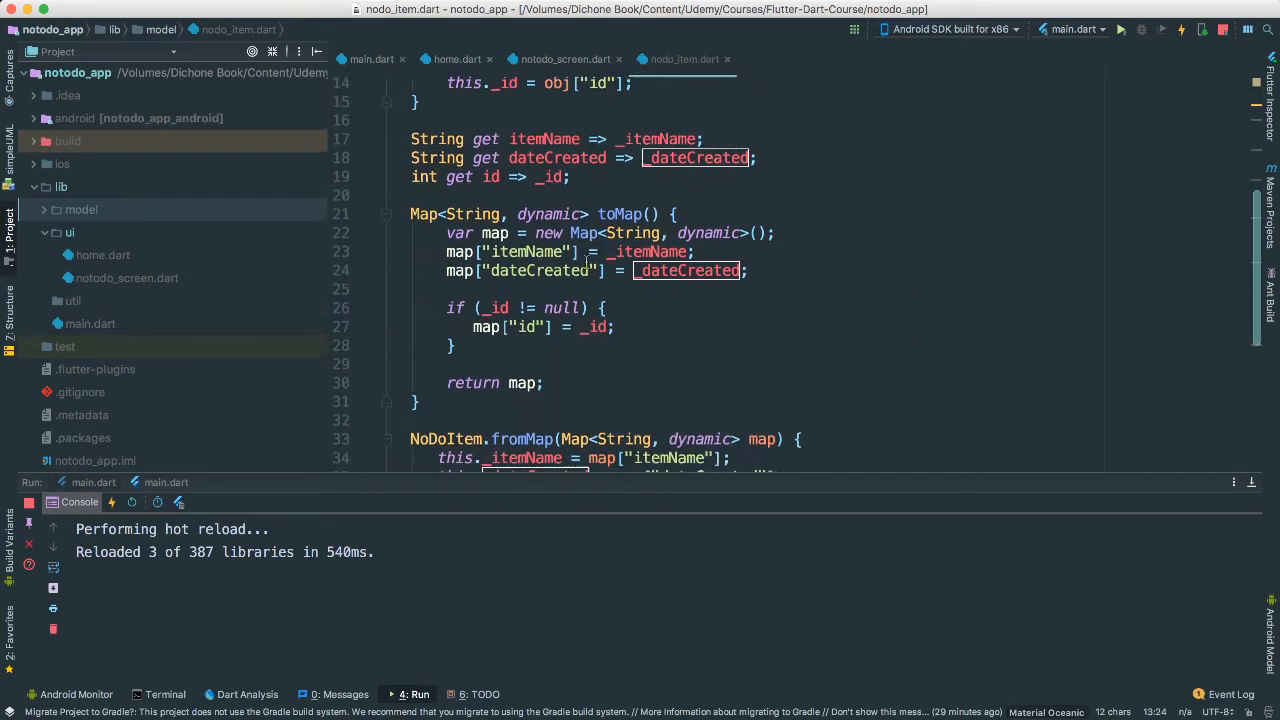
scroll(down, 3)
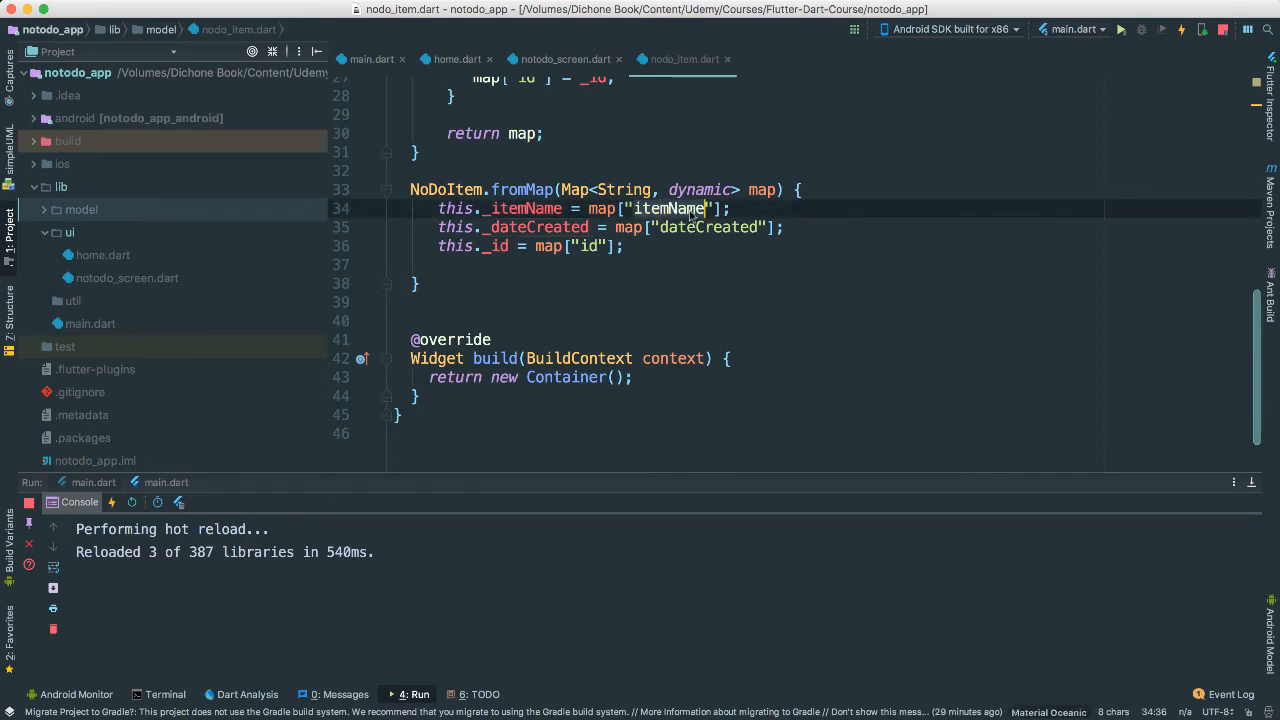
double_click(521, 189)
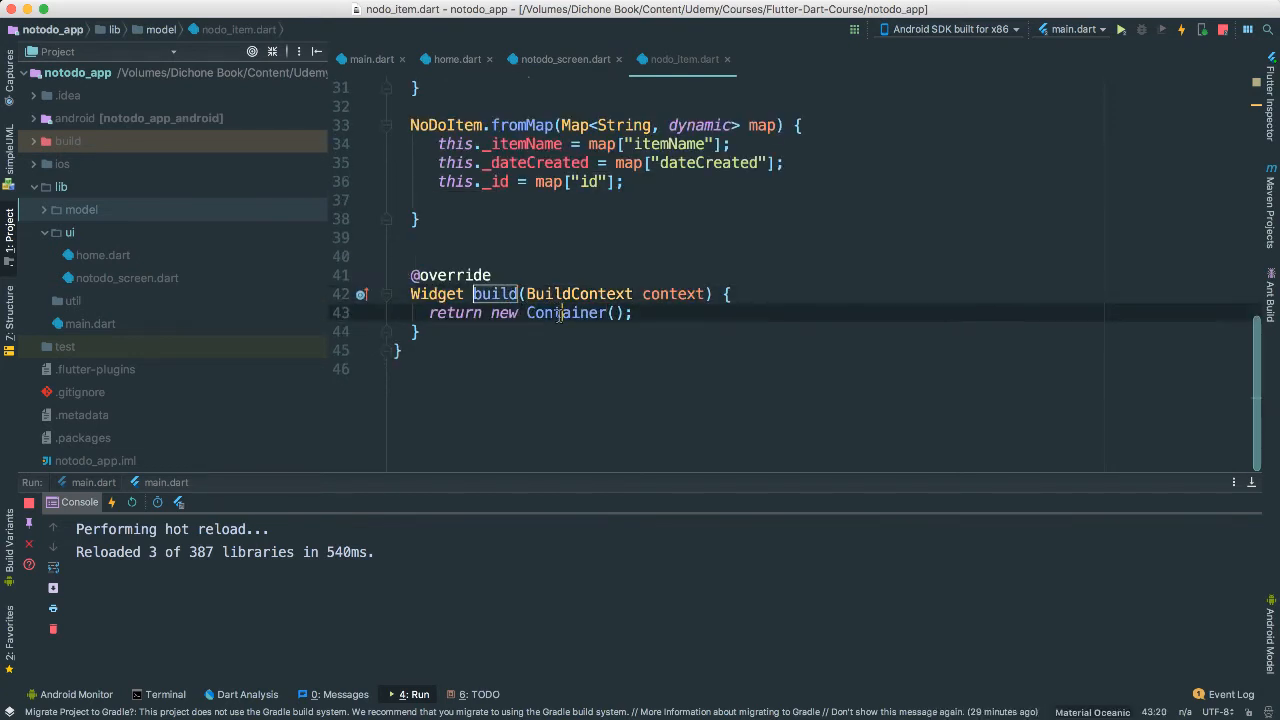
- Give the returned Container a margin of const EdgeInsets.all(8.0)
double_click(566, 312)
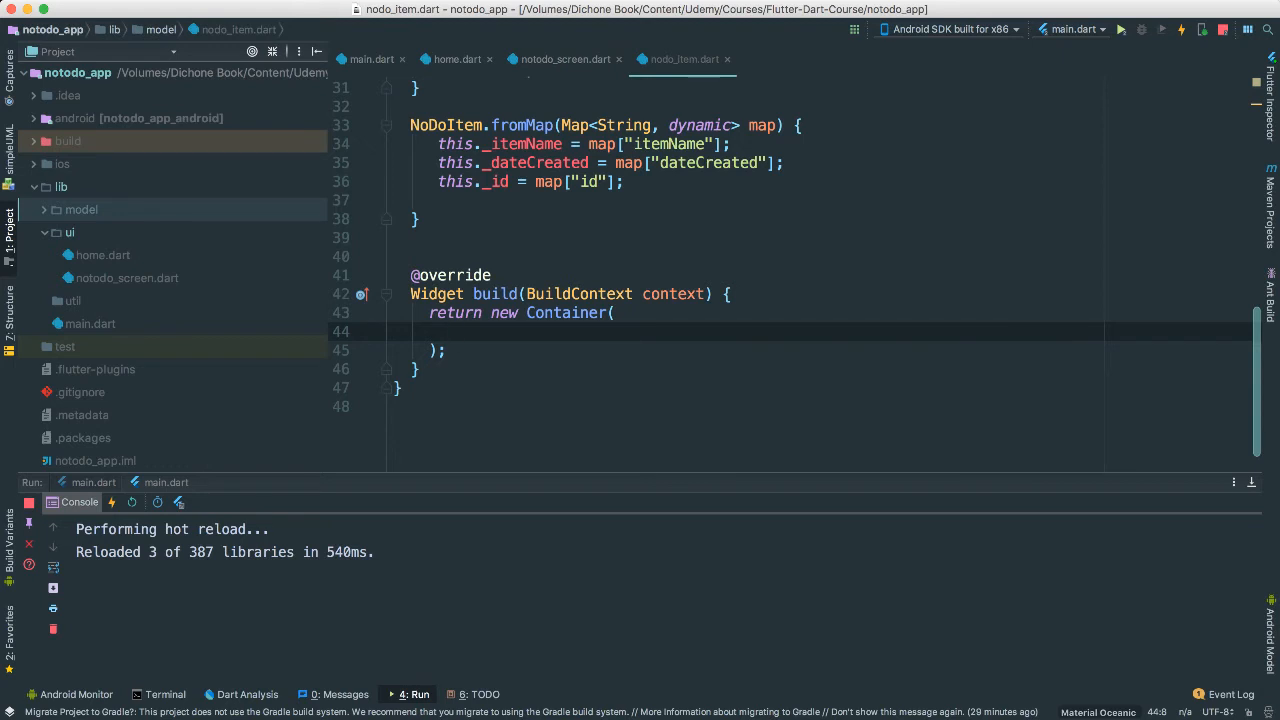
text(margin: ,)
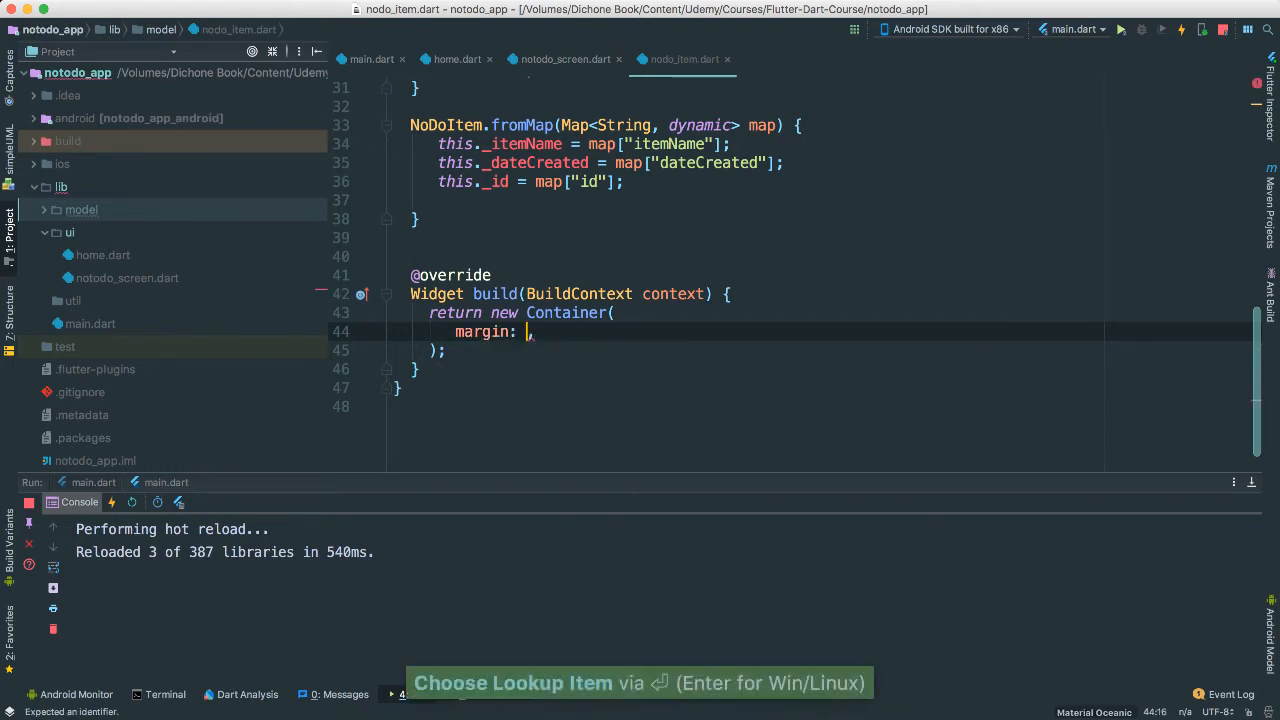
text(const)
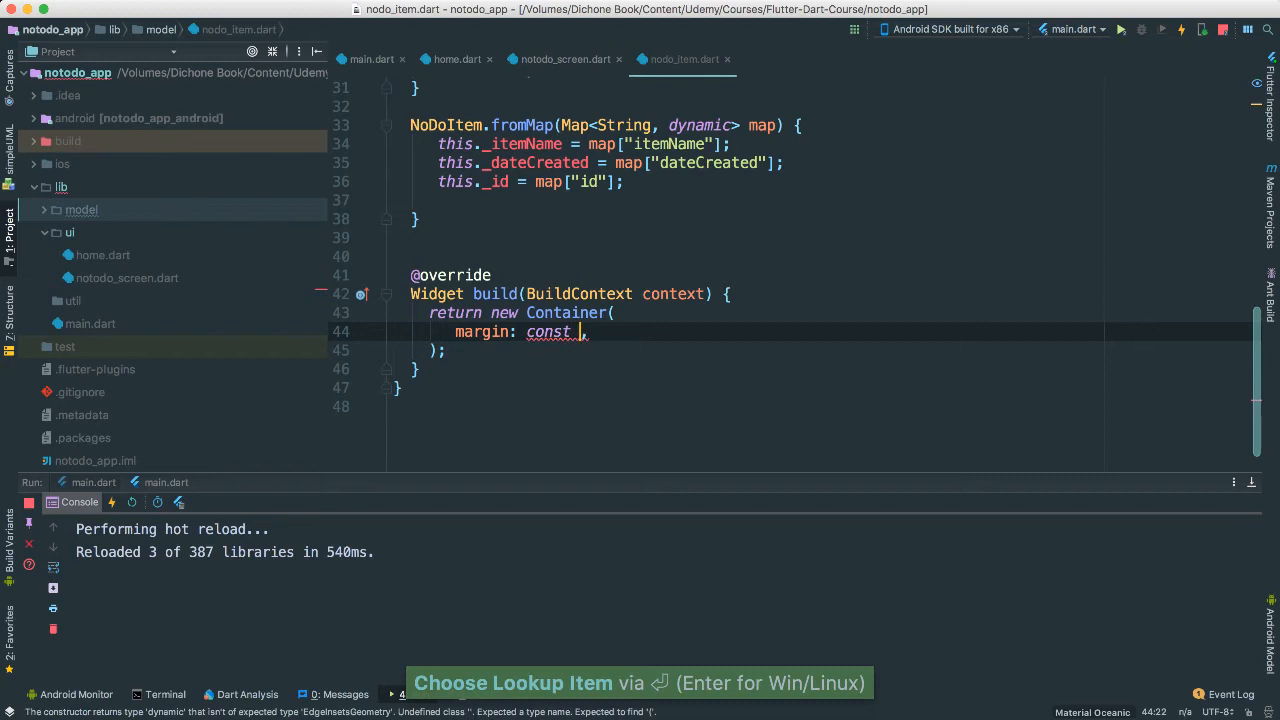
text(EdgeInsets.all(value)
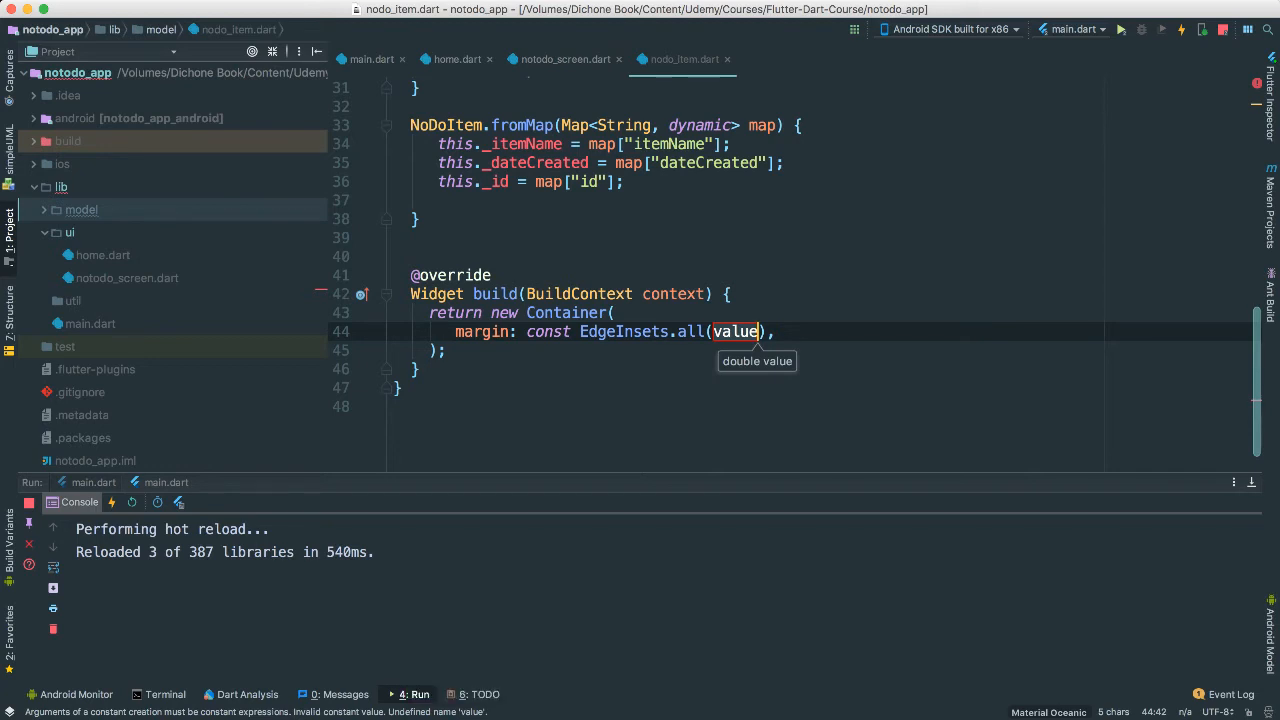
text(8)
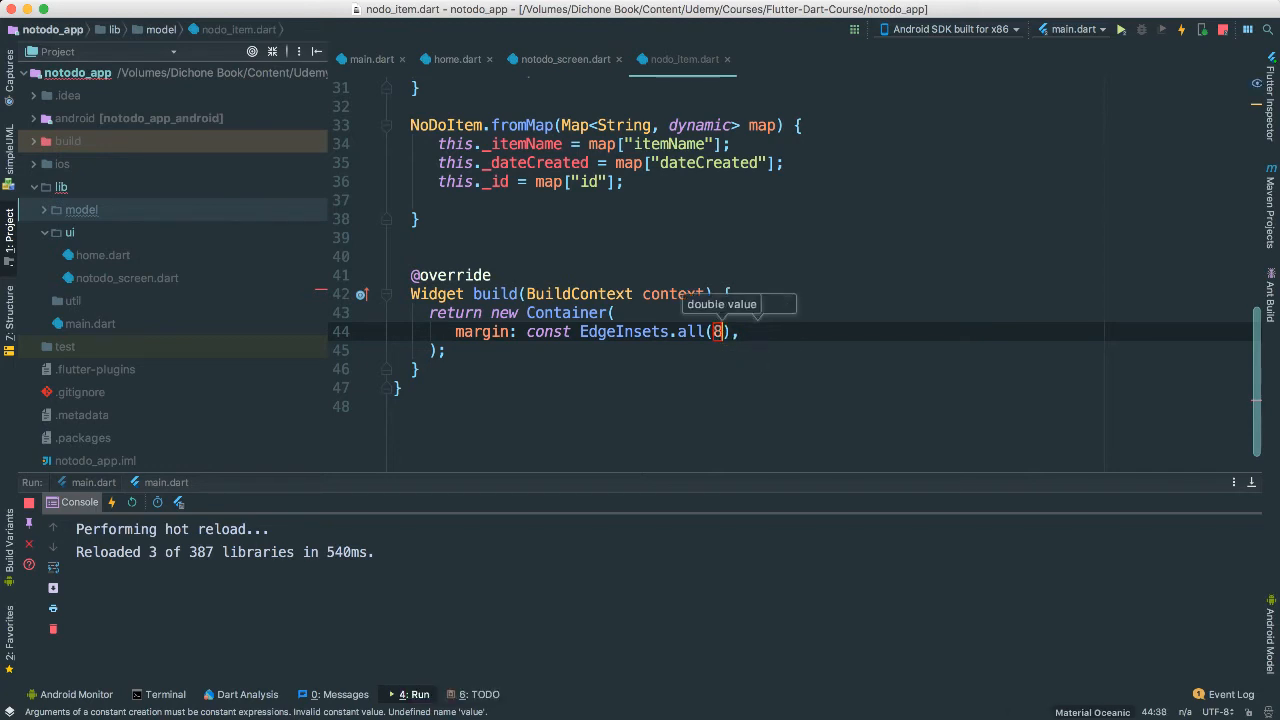
text(.0)
text(child: ,)
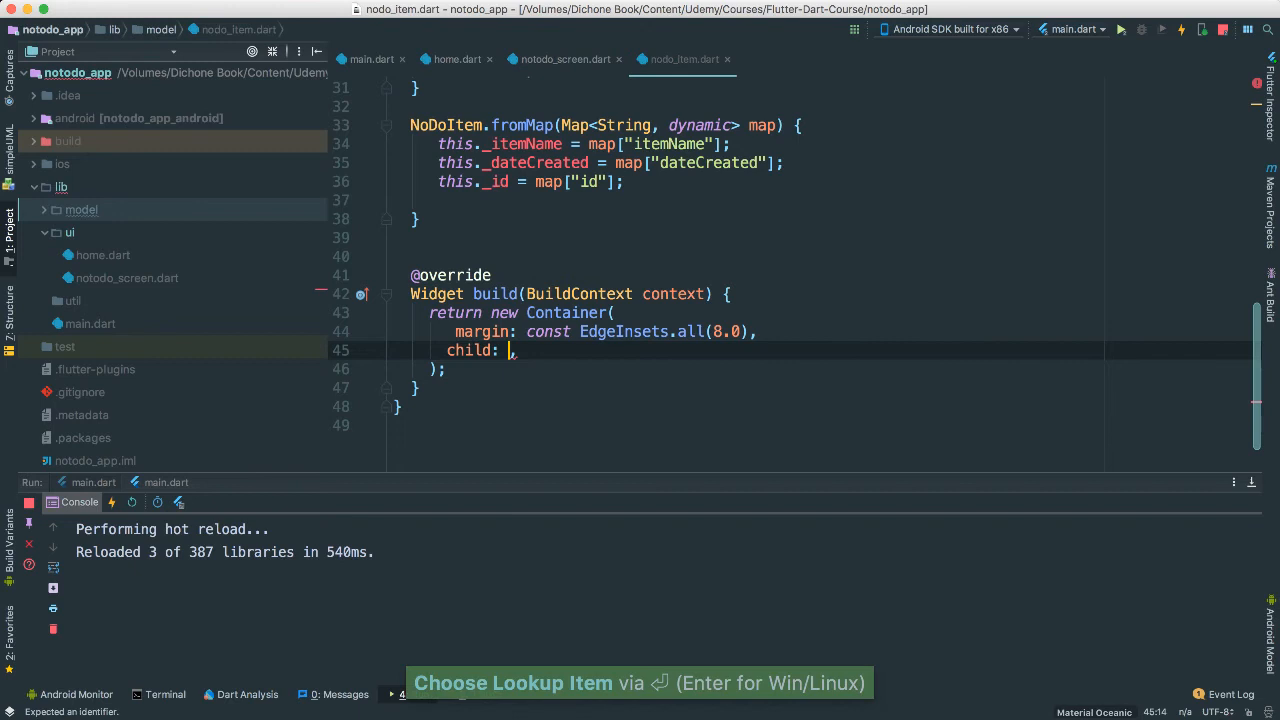
- Add a new Row child with CrossAxisAlignment.start and a children: <Widget>[ list
text(new Row,)
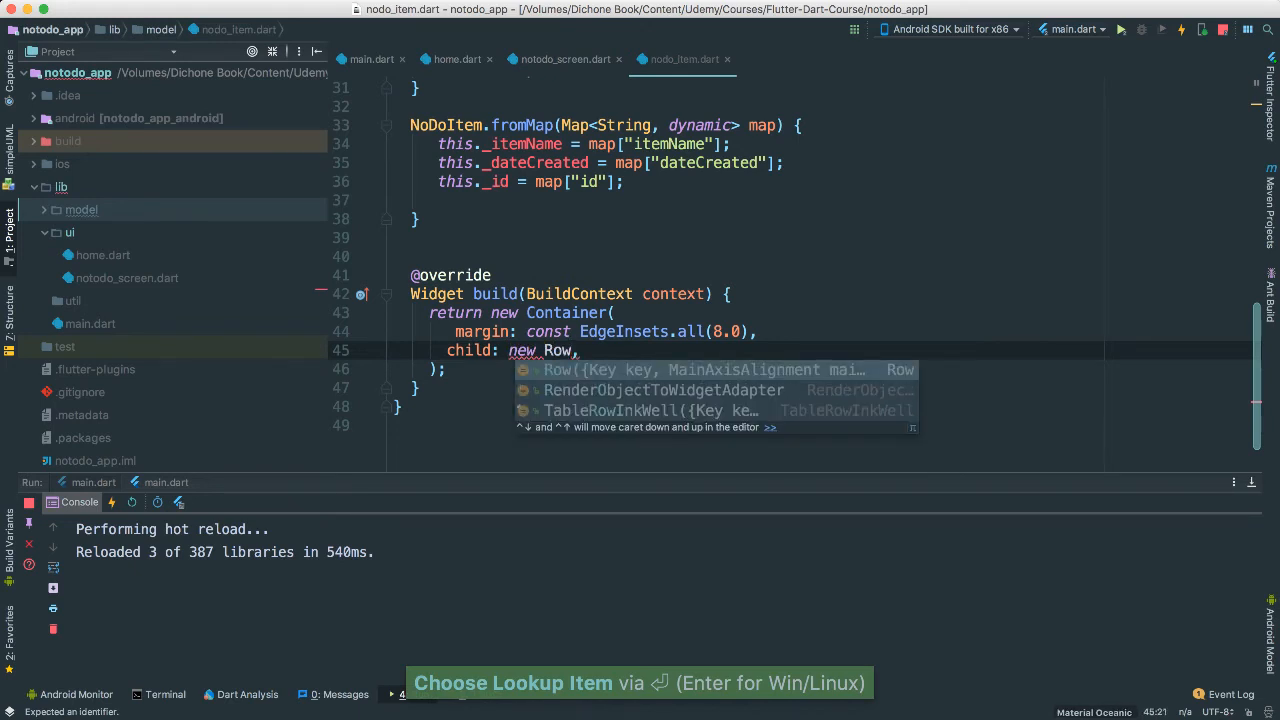
key(Return)
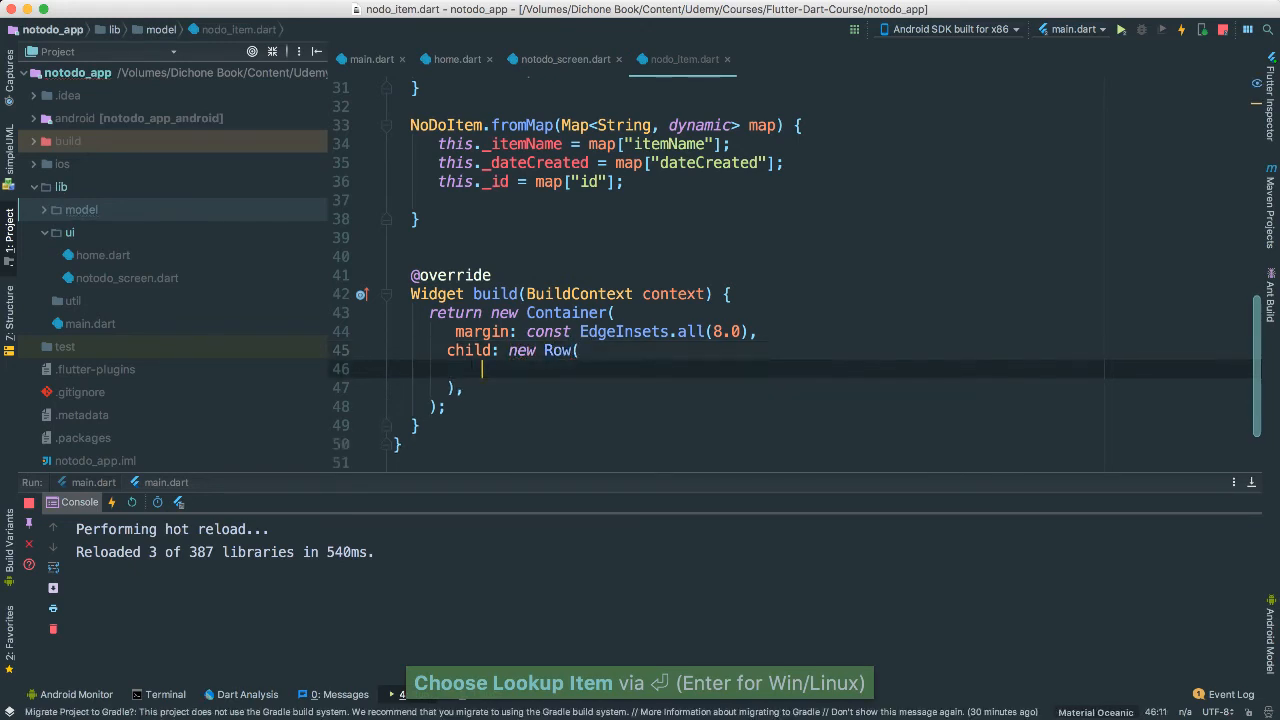
text(crossAxisAlignment: ,)
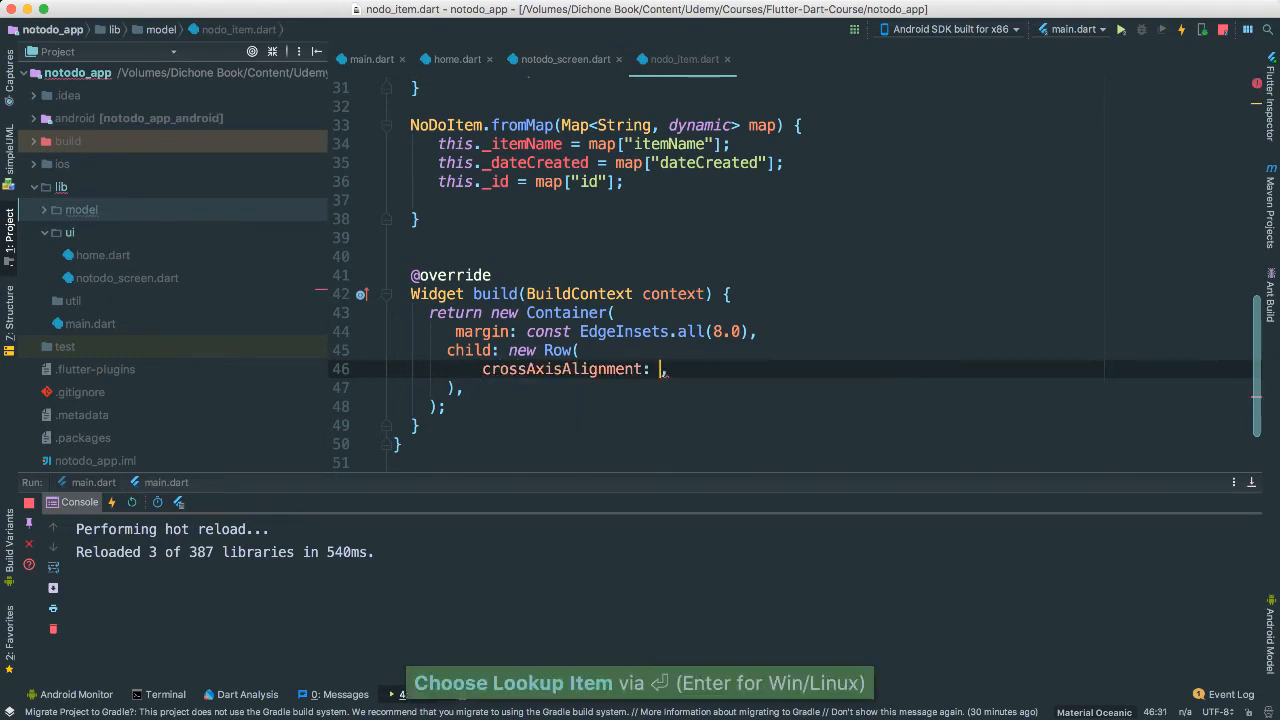
text(CrossAxisAlignment.start)
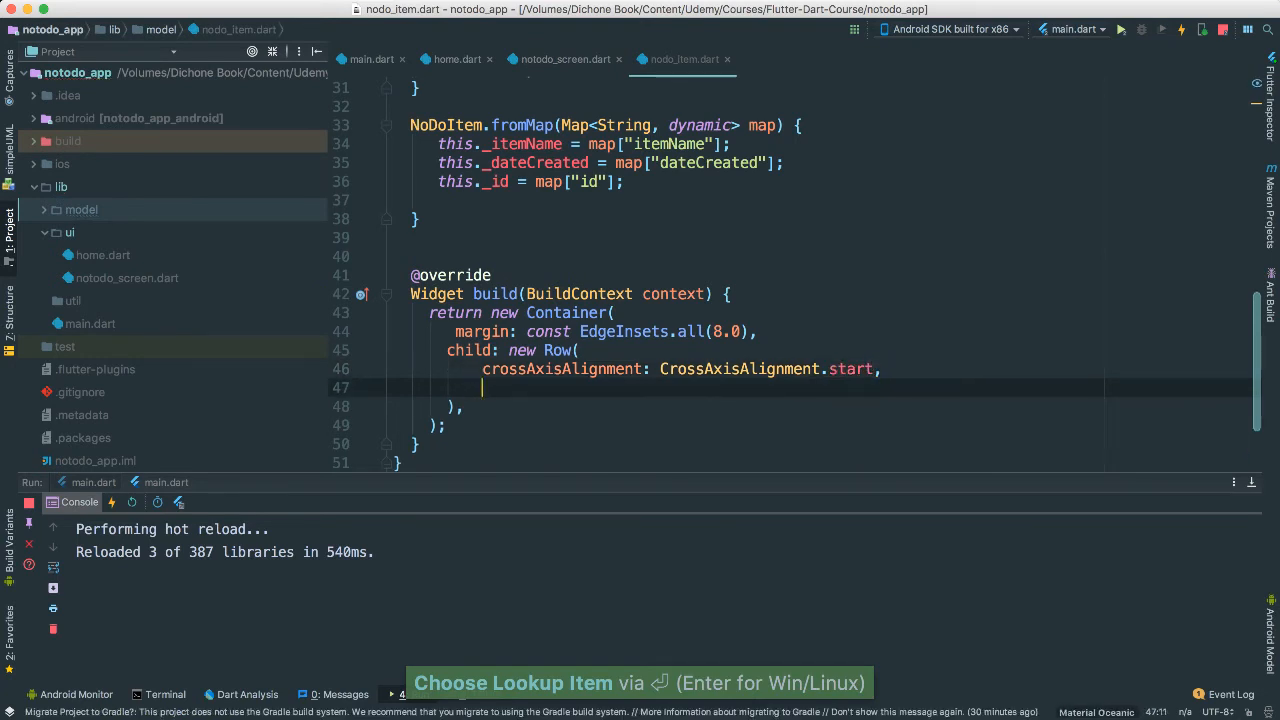
text(children: <Widget>[)
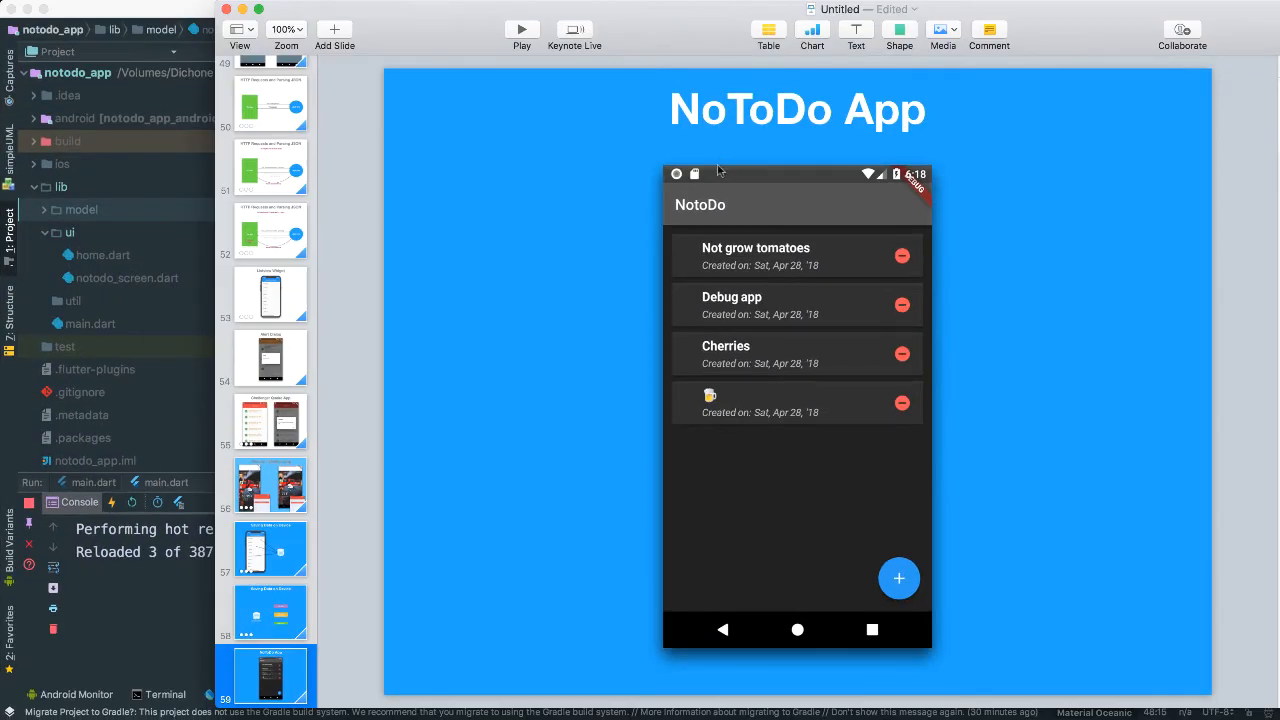
mouse_move(728, 235)
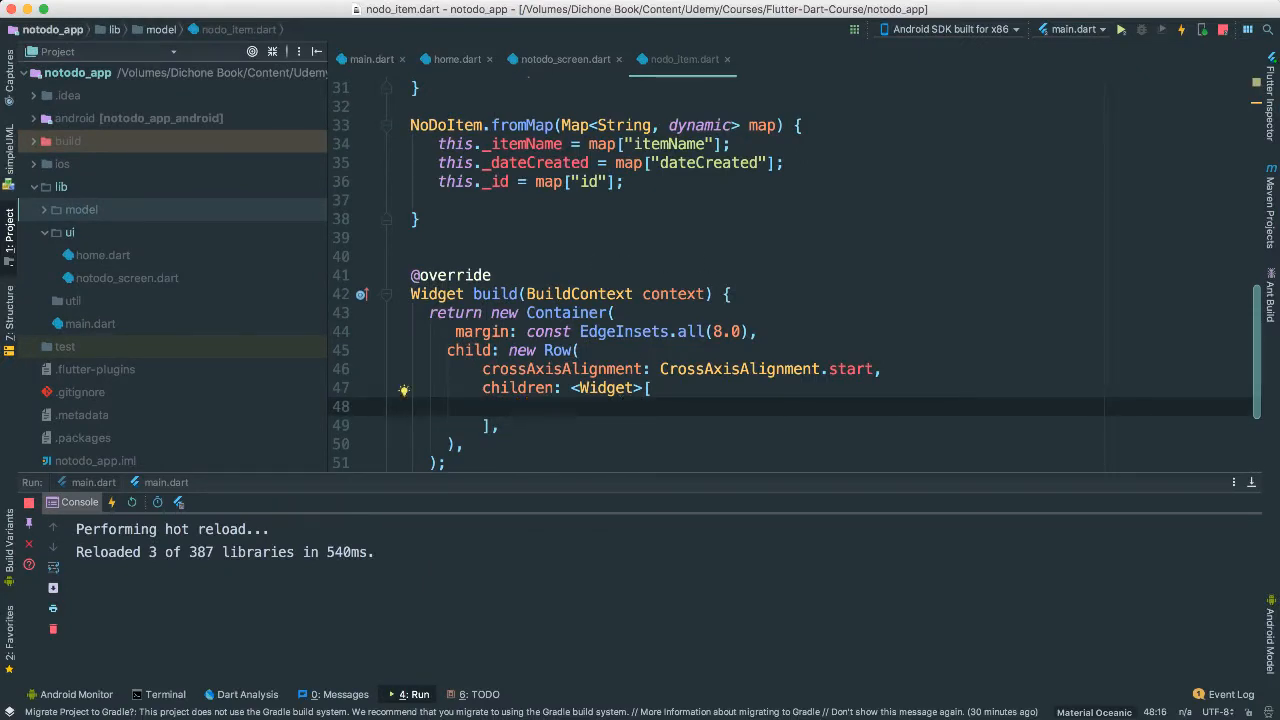
- Add Text(_itemName) to the Row with TextStyle color white, bold, fontSize 16.9
text(Text()
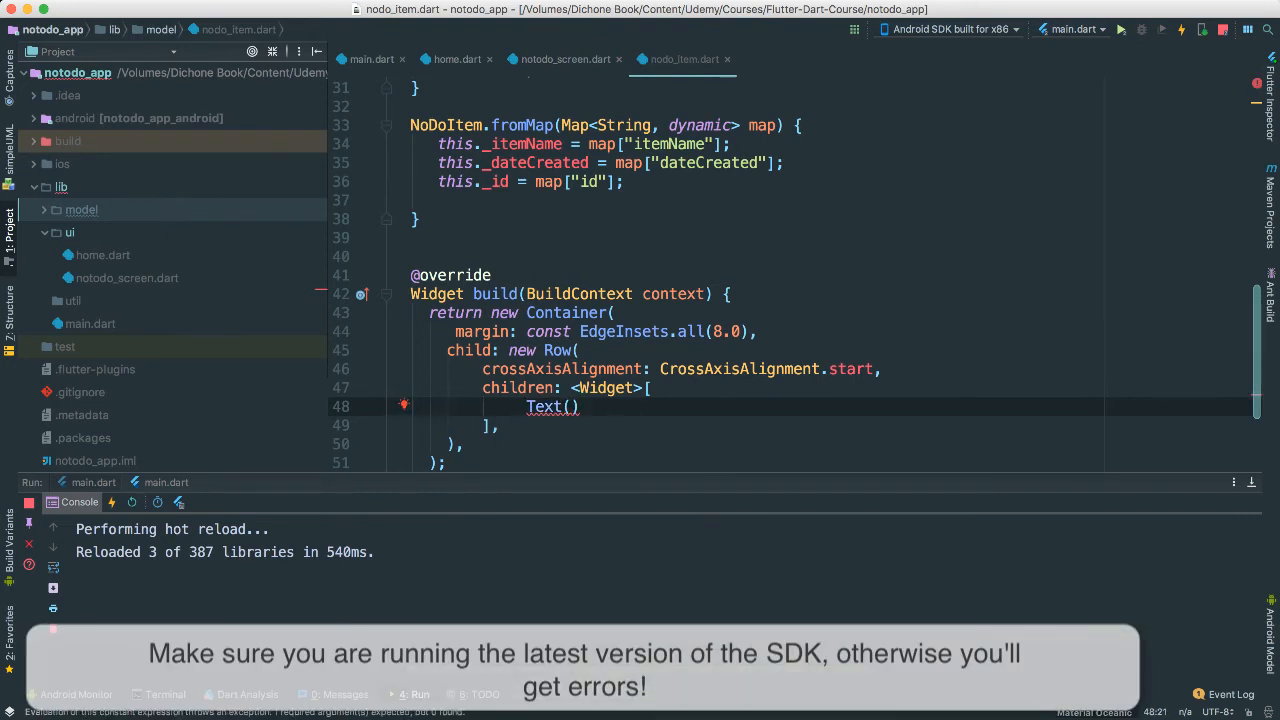
text(_itemName)
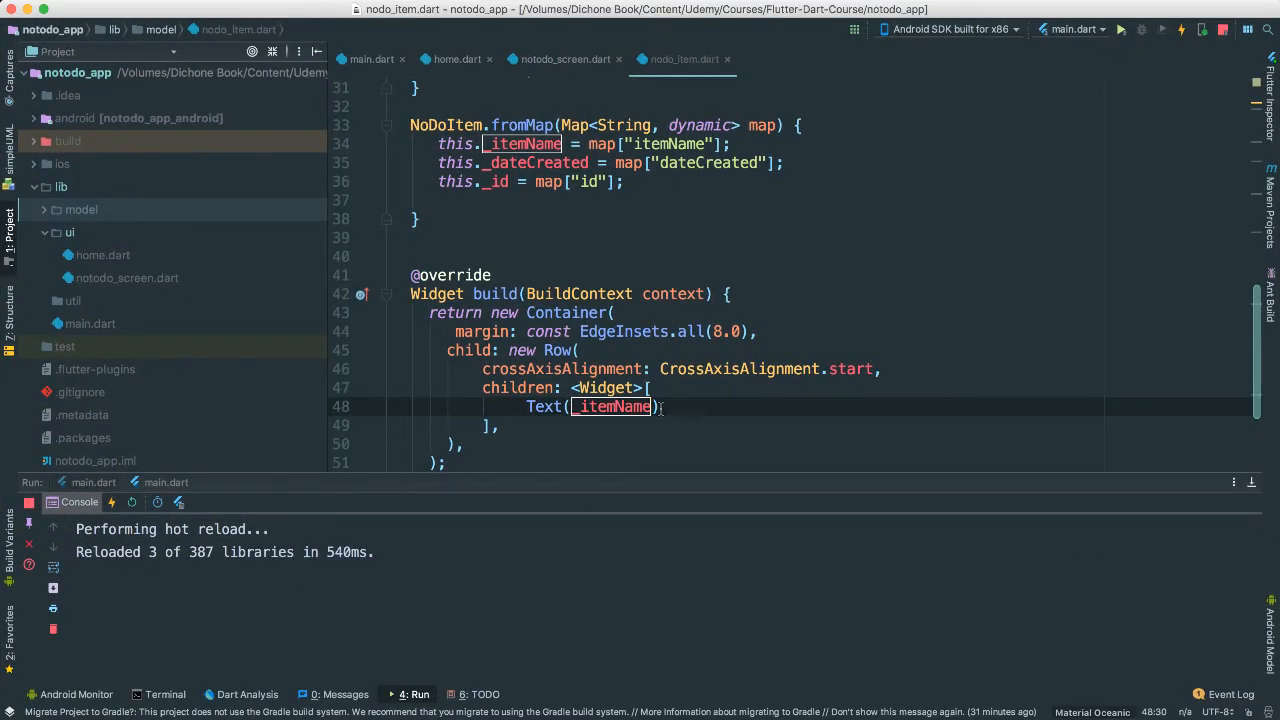
text(.)
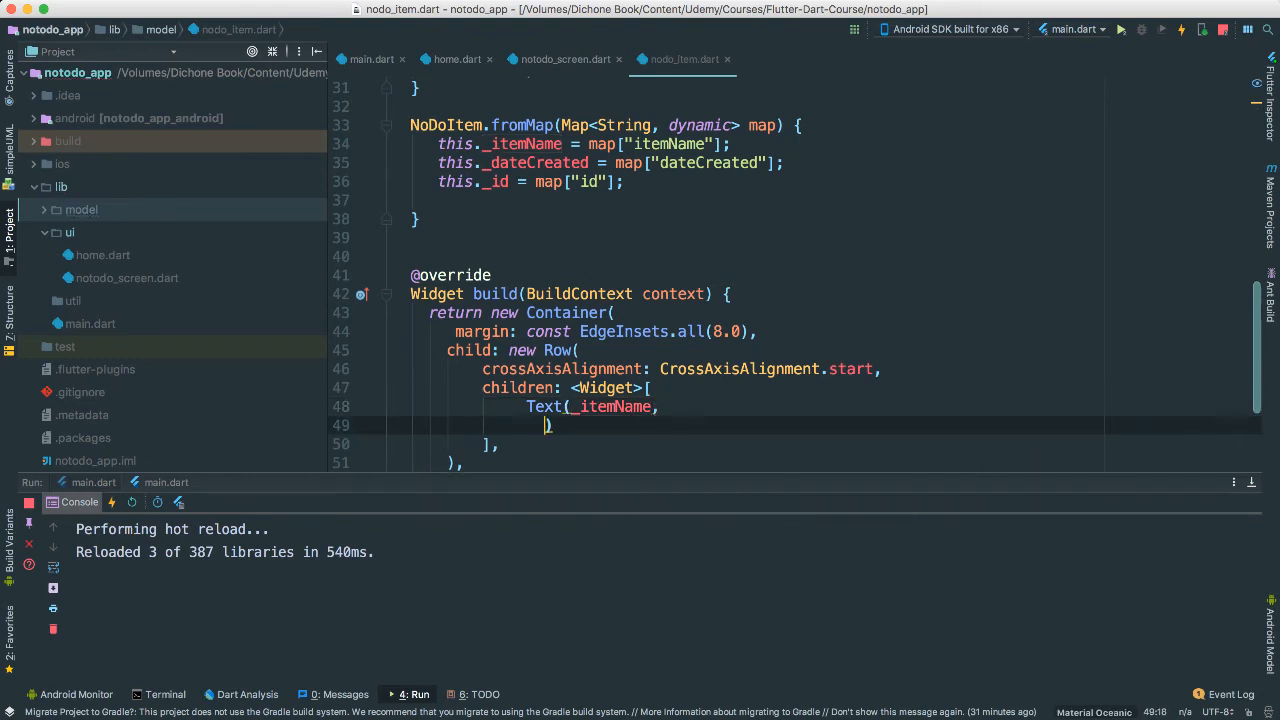
text(style: new,)
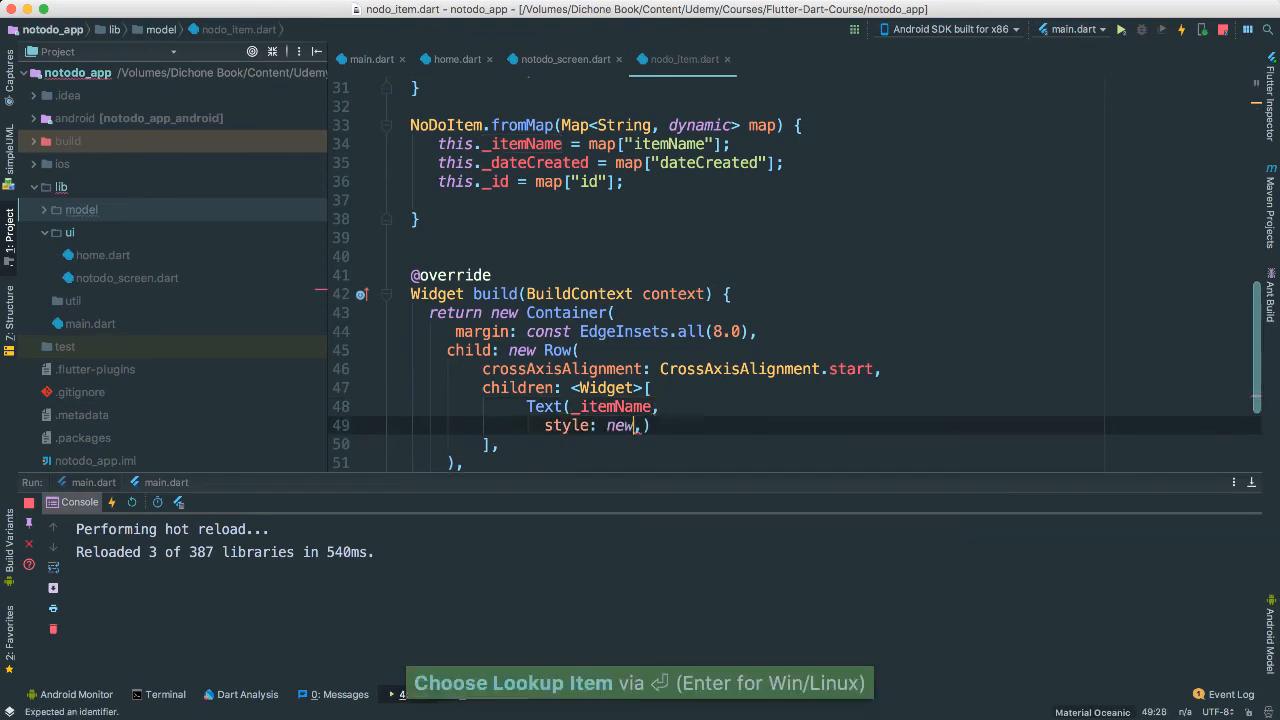
text(TextStyle()
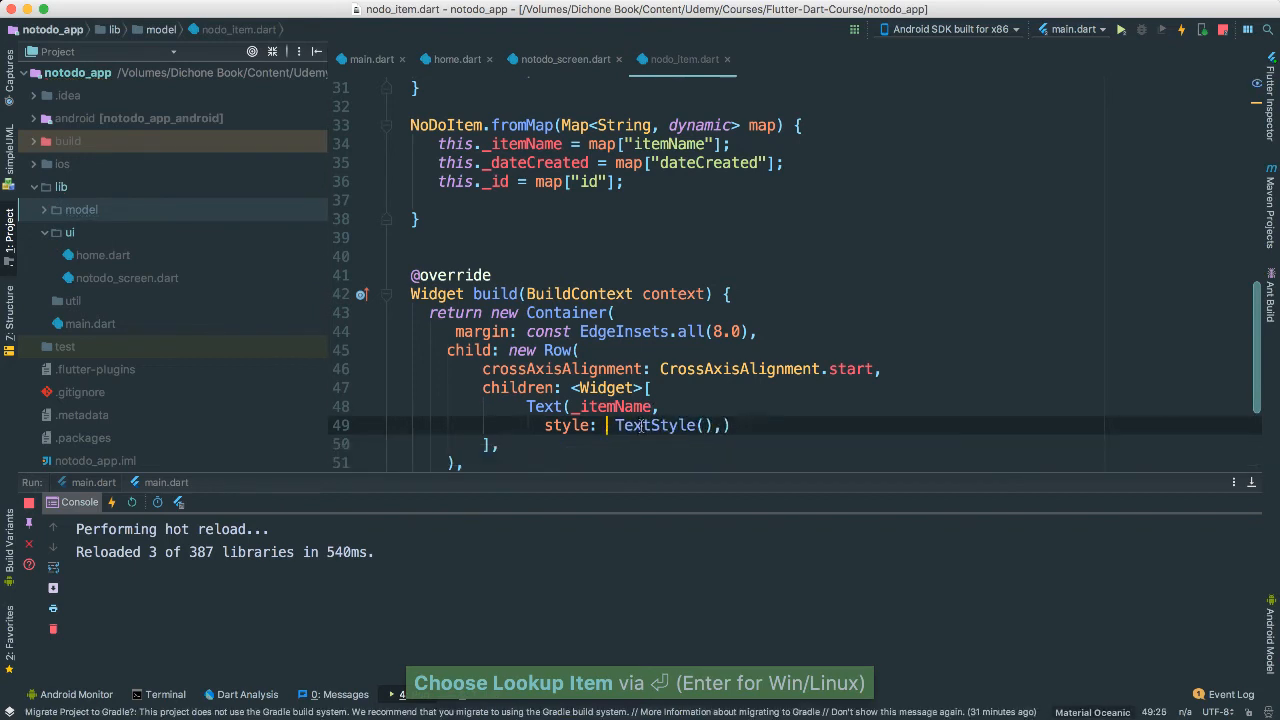
key(Return)
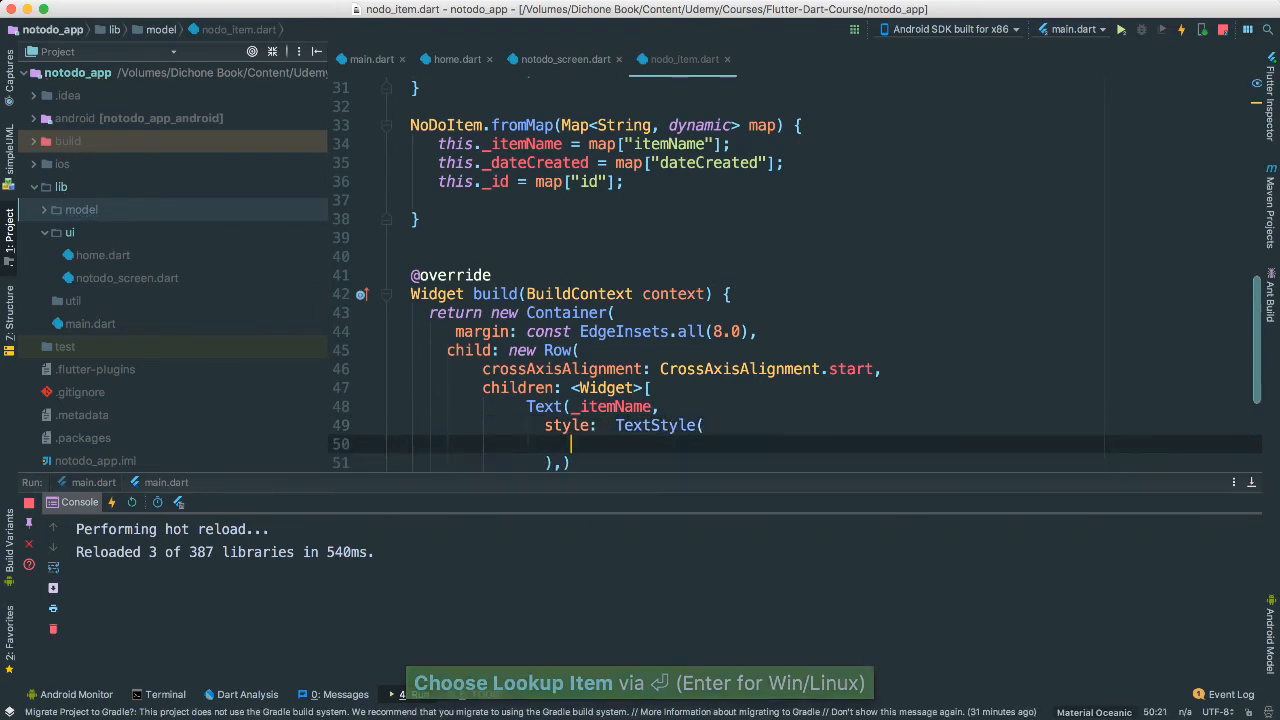
text(color:)
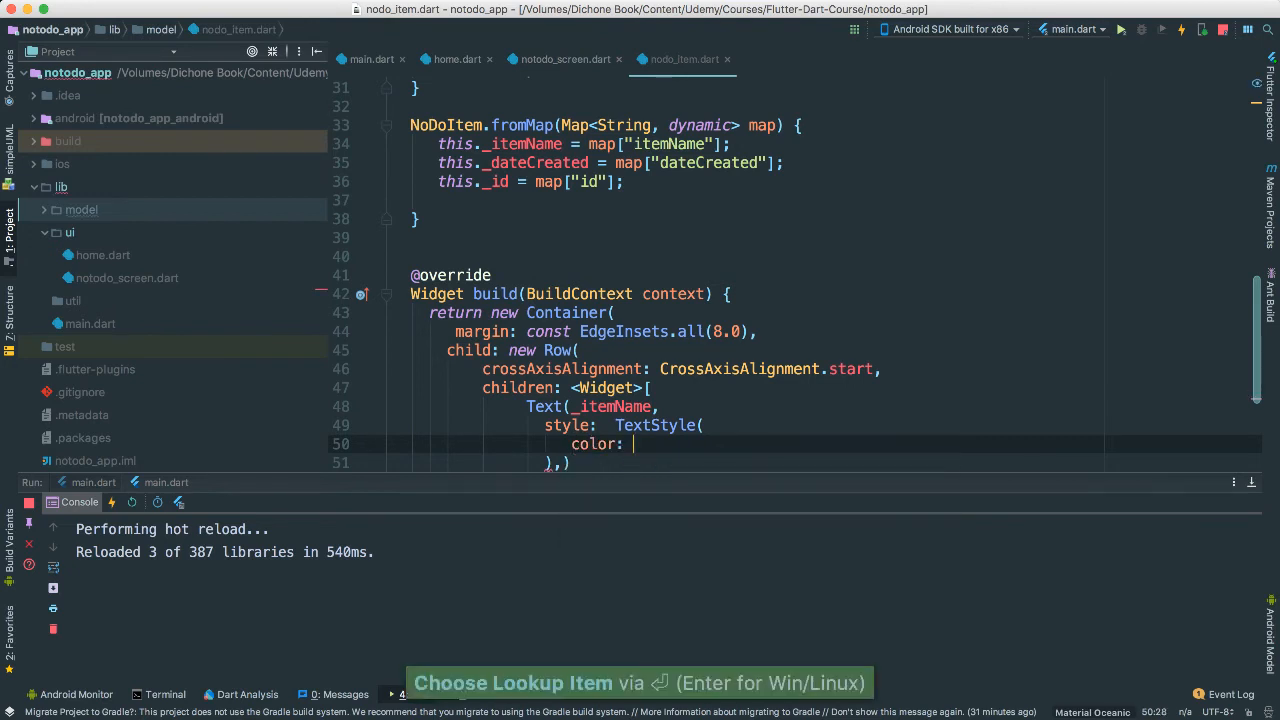
text(Colors.white,)
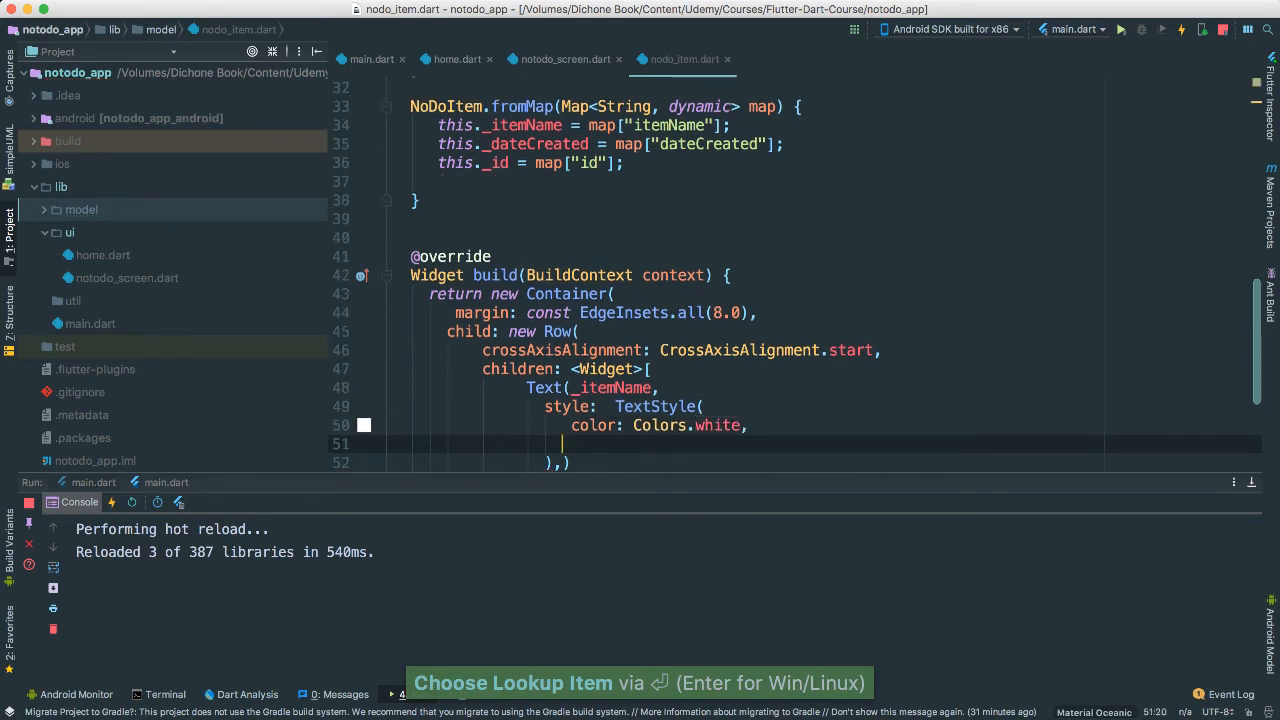
text(fontWeight: FontWeight.bold)
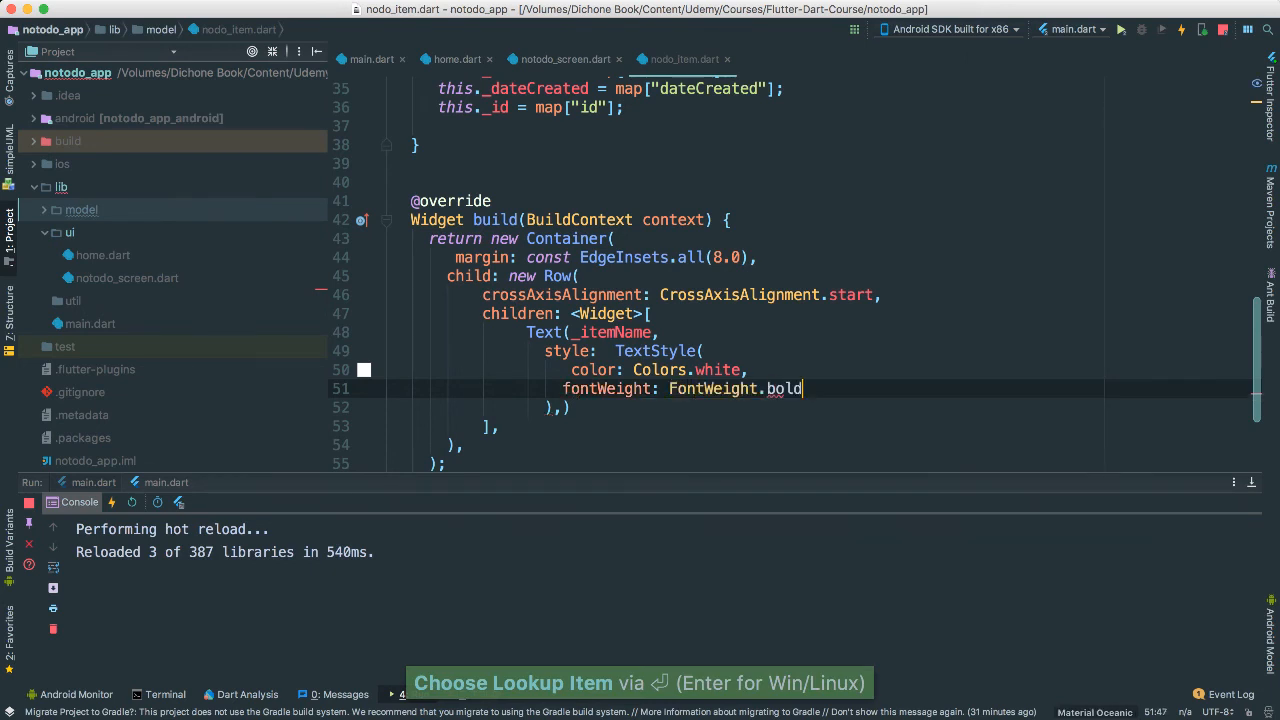
text(fontSize: Font)
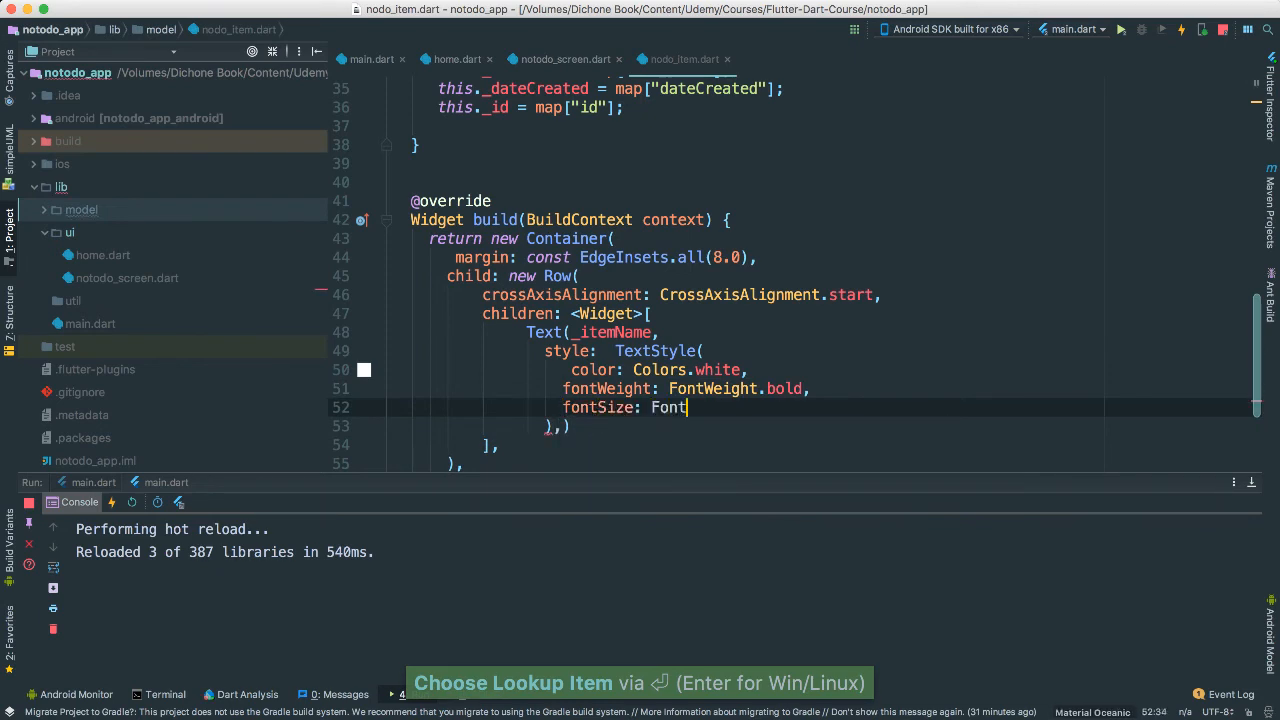
text(1)
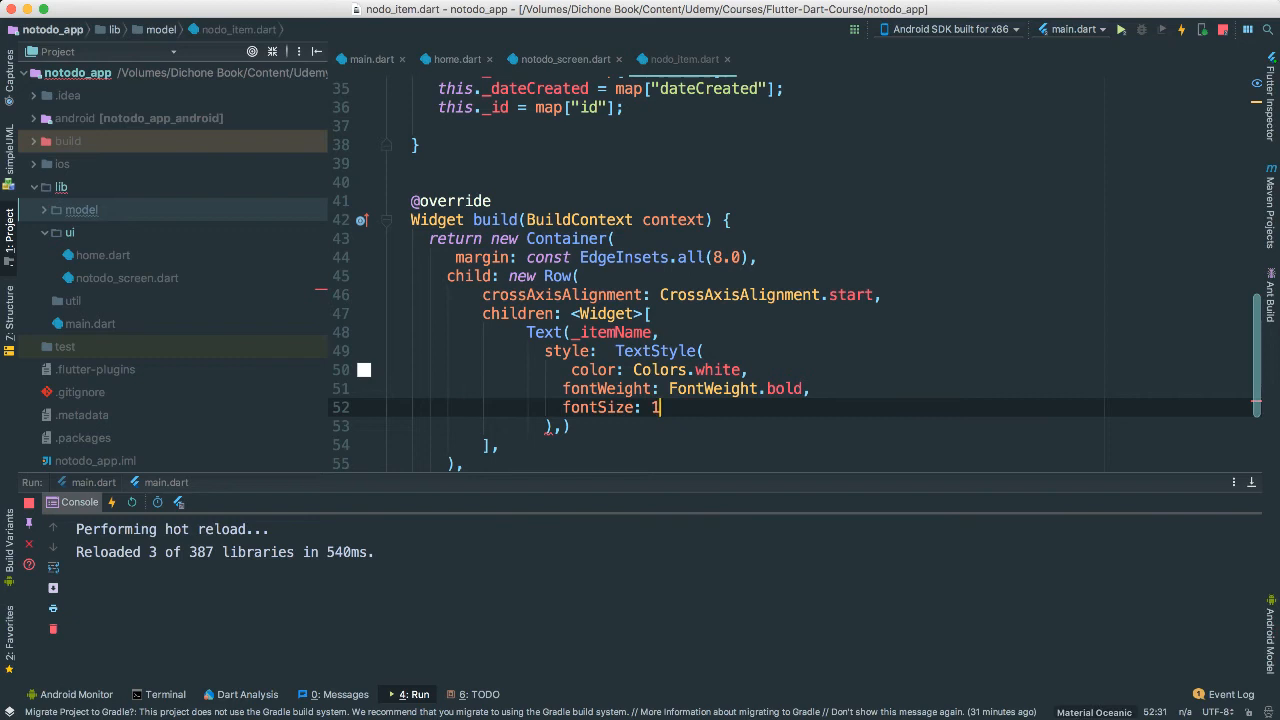
text(6.9)
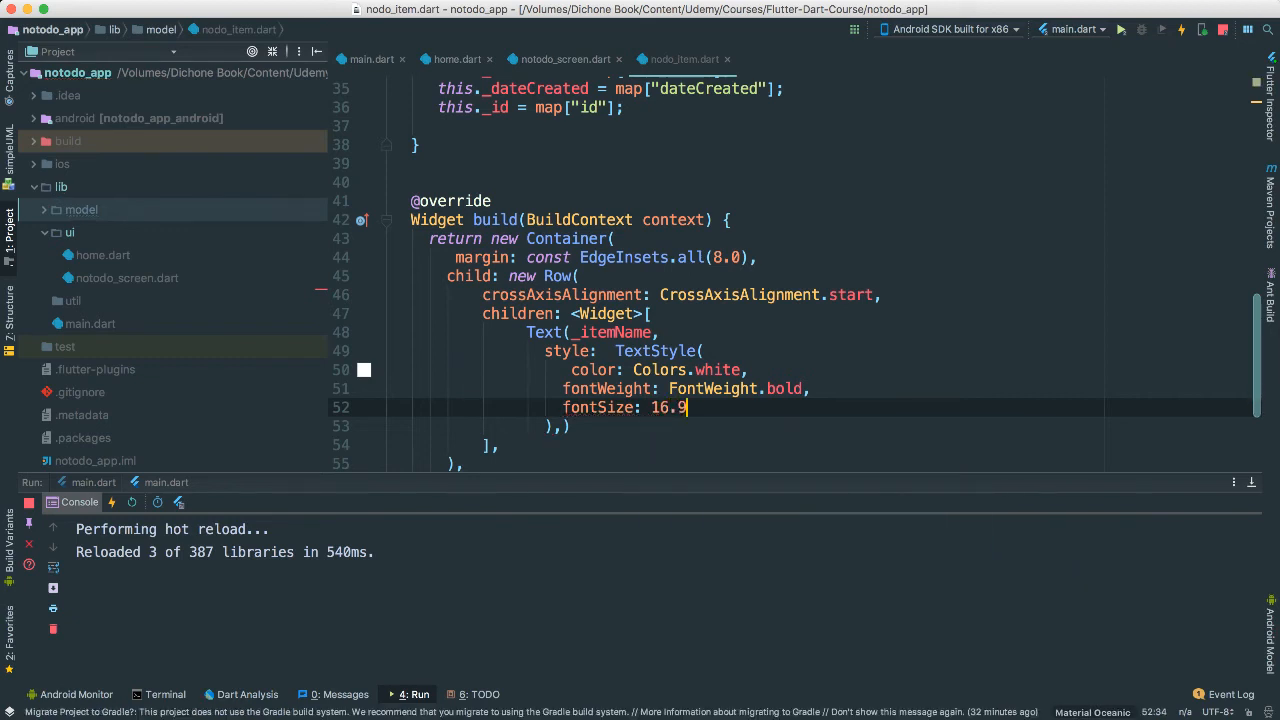
mouse_move(767, 407)
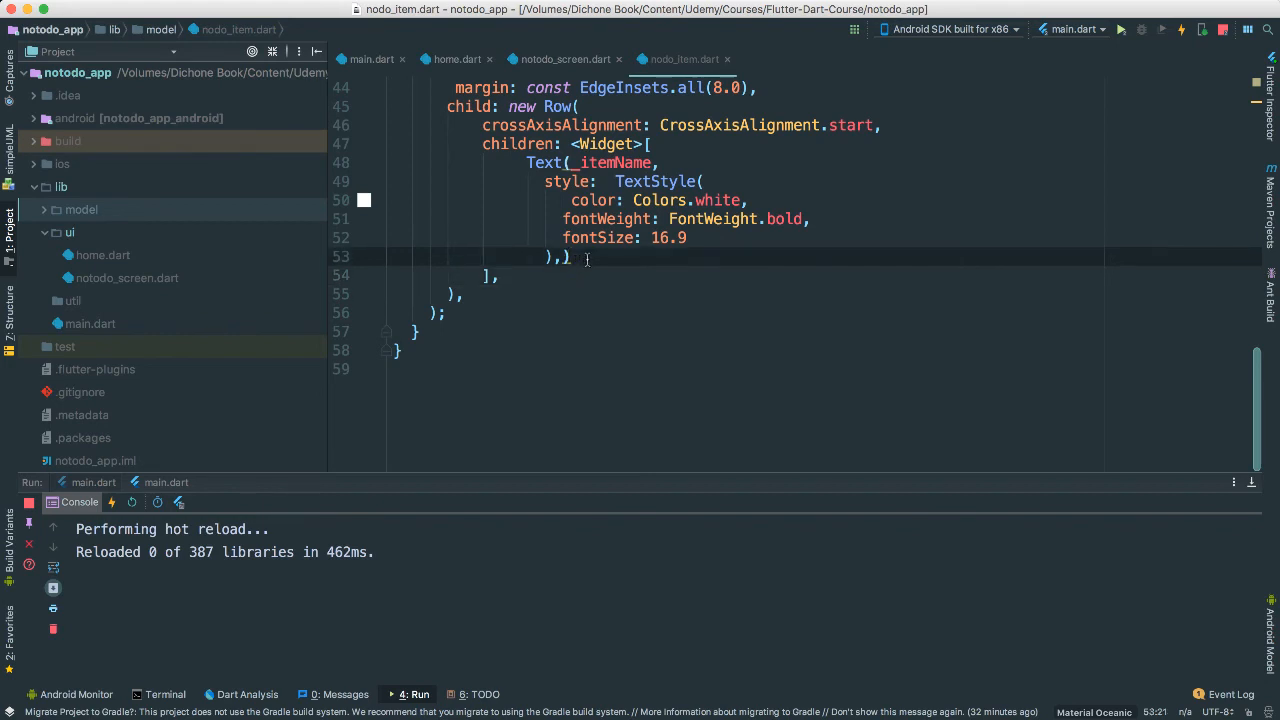
- Add a new Container after the Text with margin const EdgeInsets.only(top: 5.0)
key(enter)
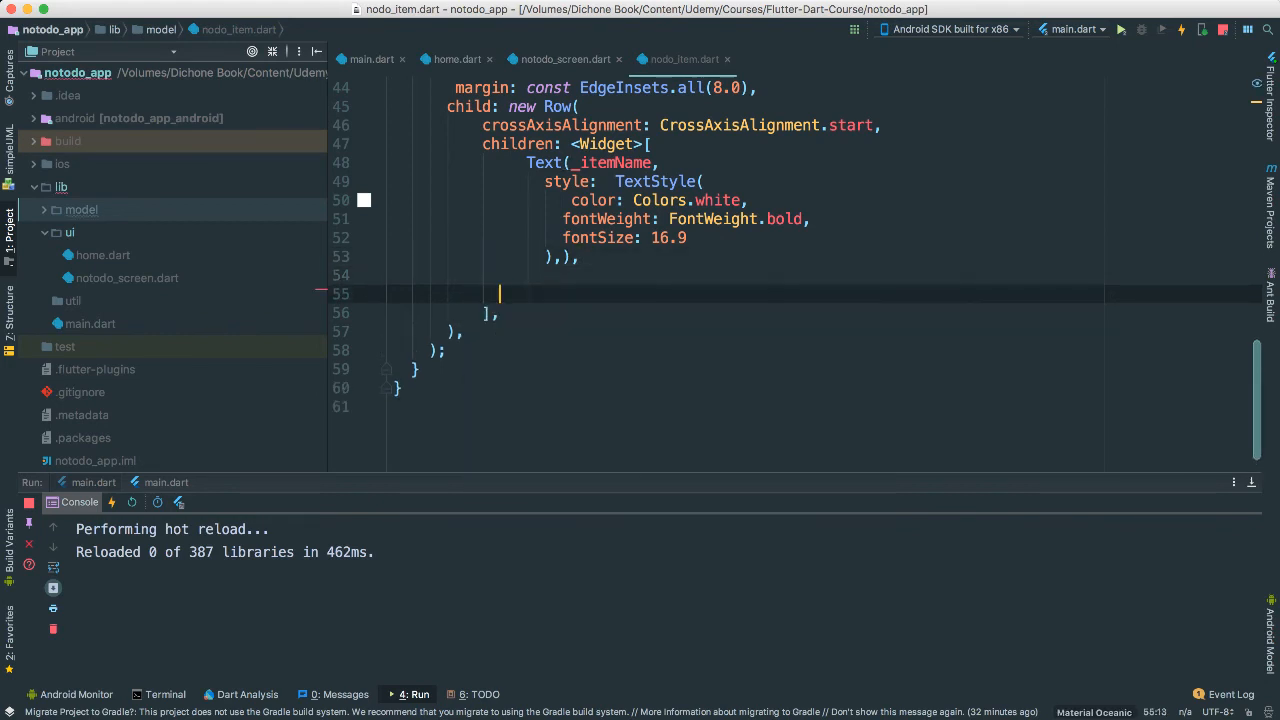
text(new Container()
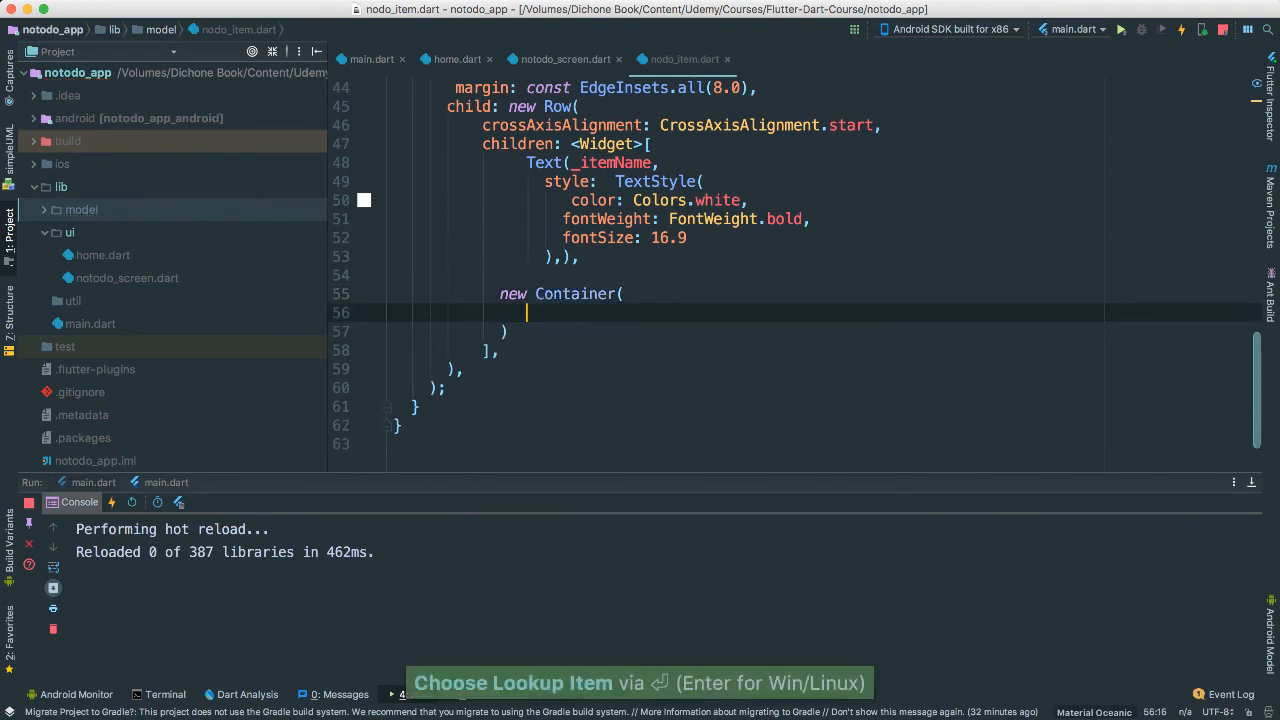
text(margin: ,)
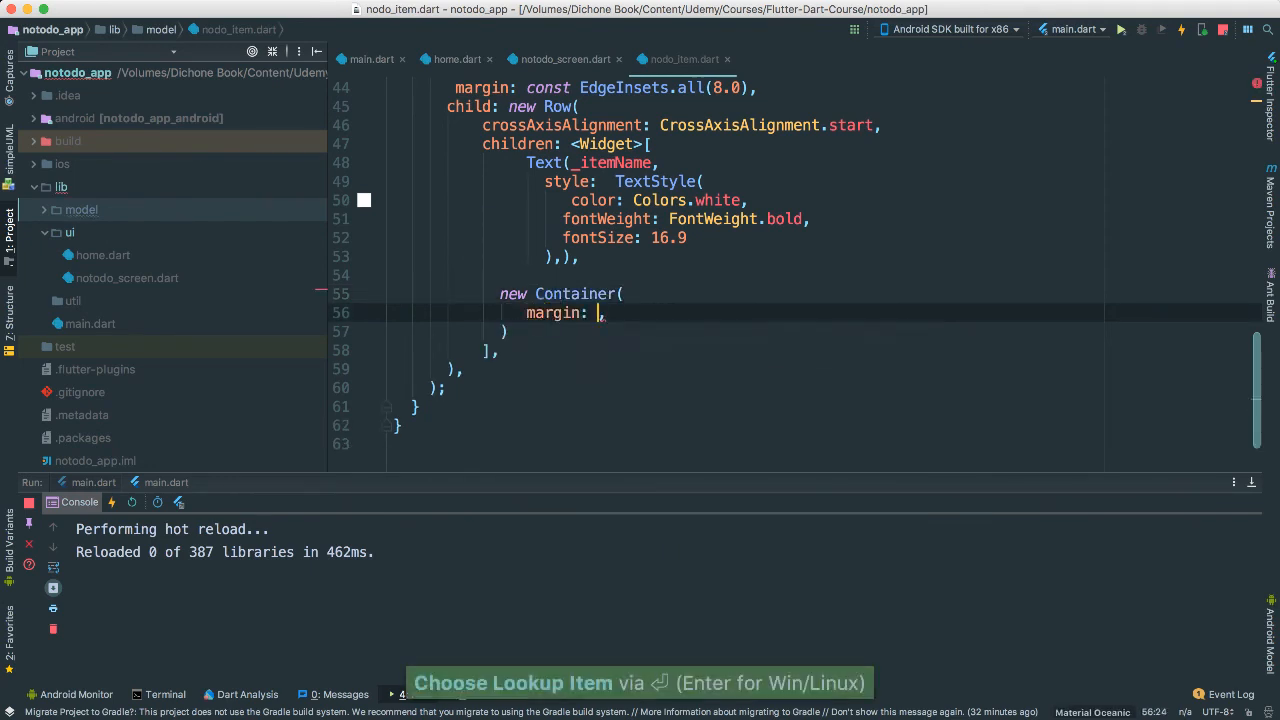
text(const)
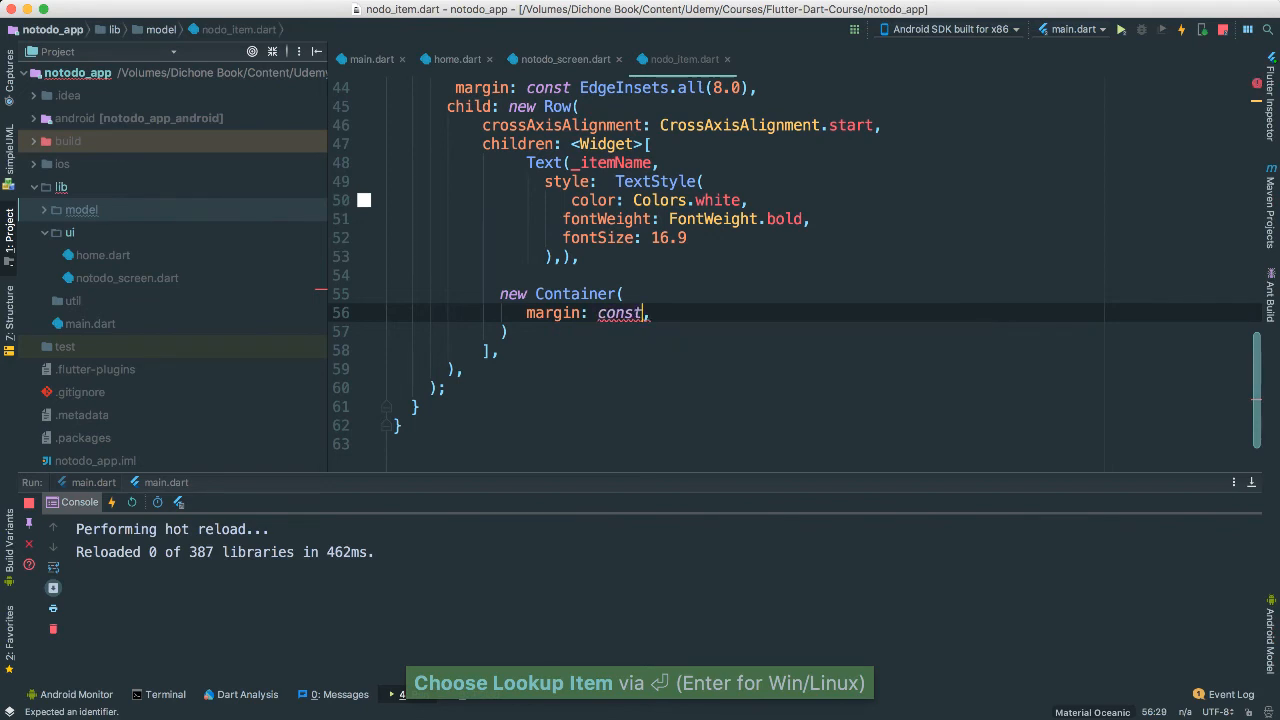
text(EdgeInsets.only()
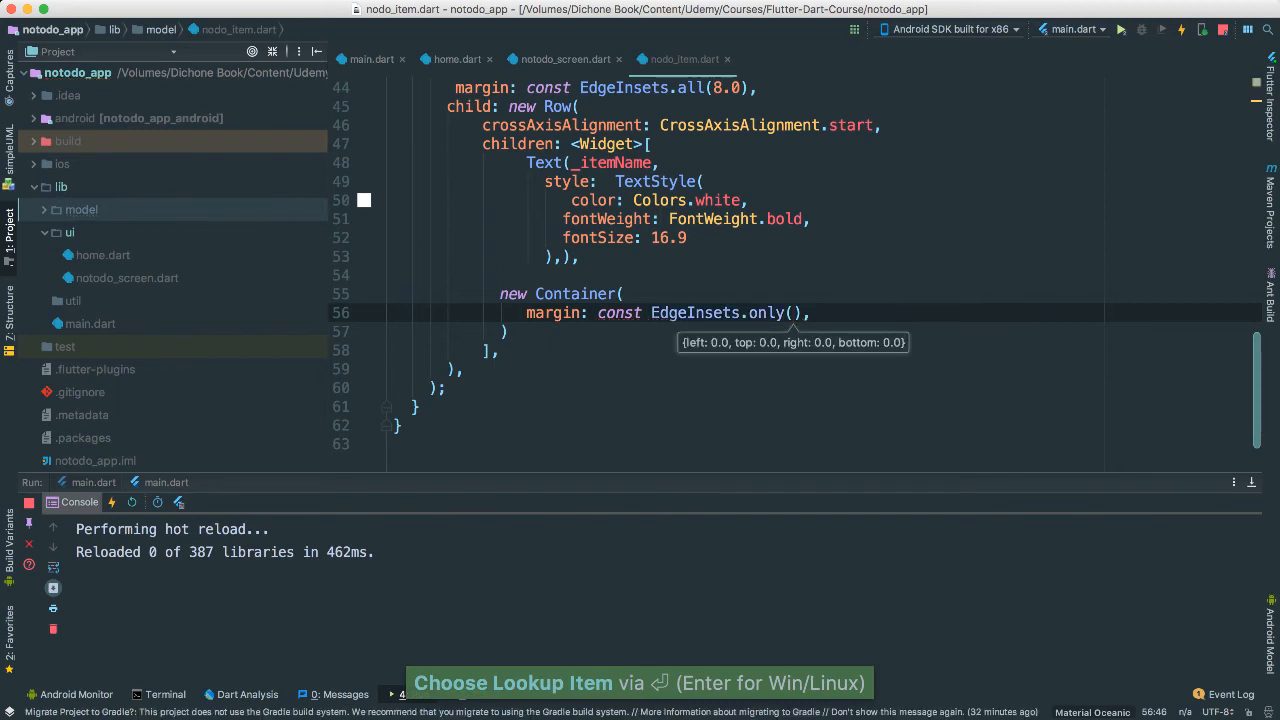
text(top:)
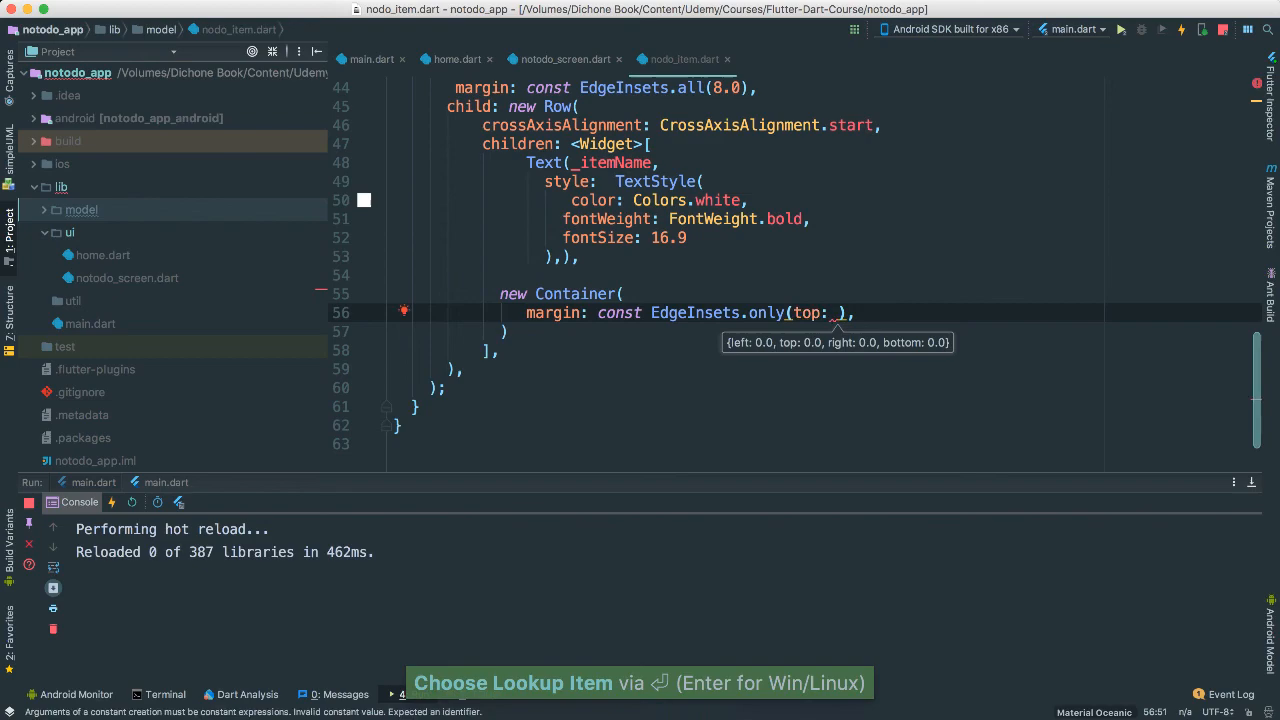
text(5.0)
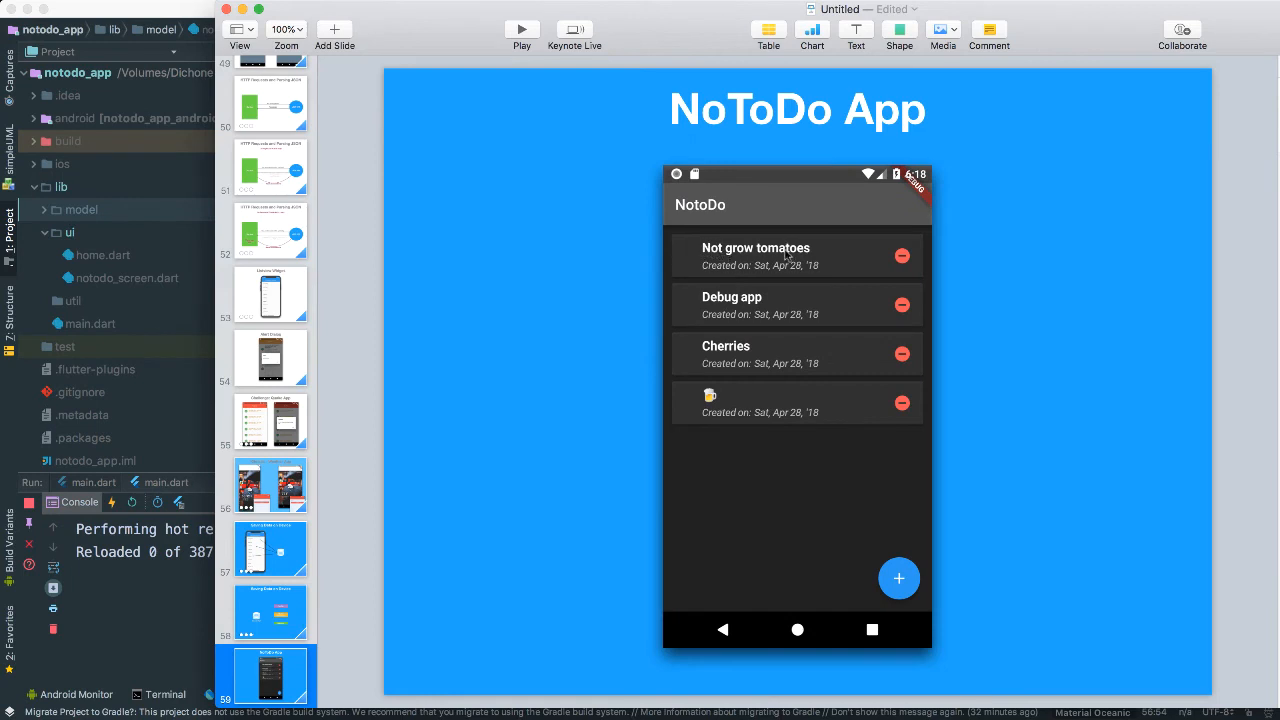
mouse_move(818, 253)
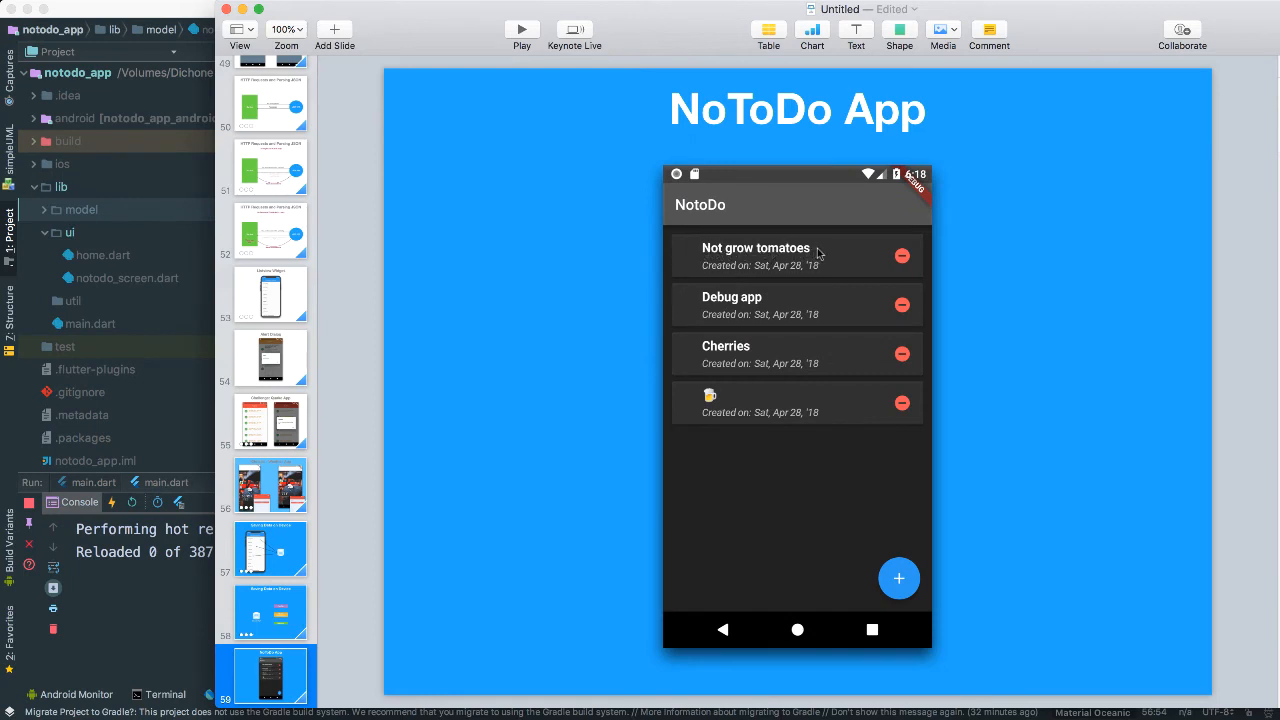
mouse_move(708, 268)
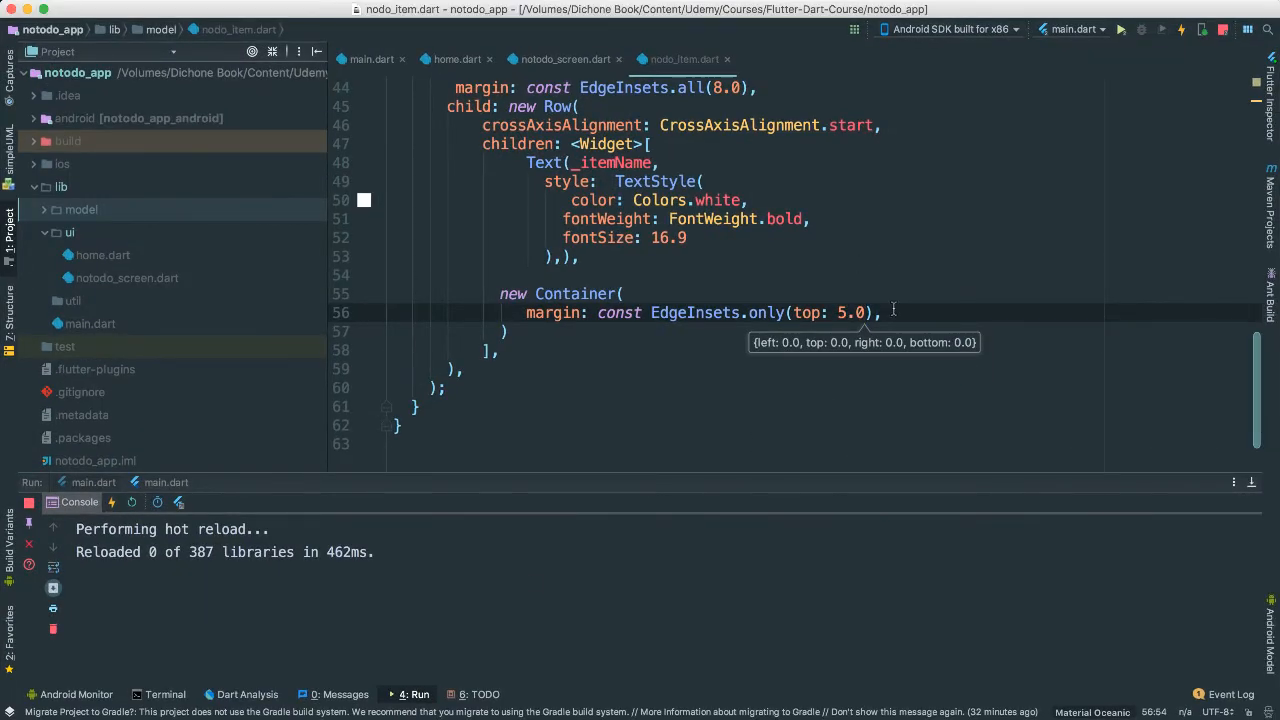
- Give the Container a child Text reading "Created on: $_dateCreated"
text(child: Text(),)
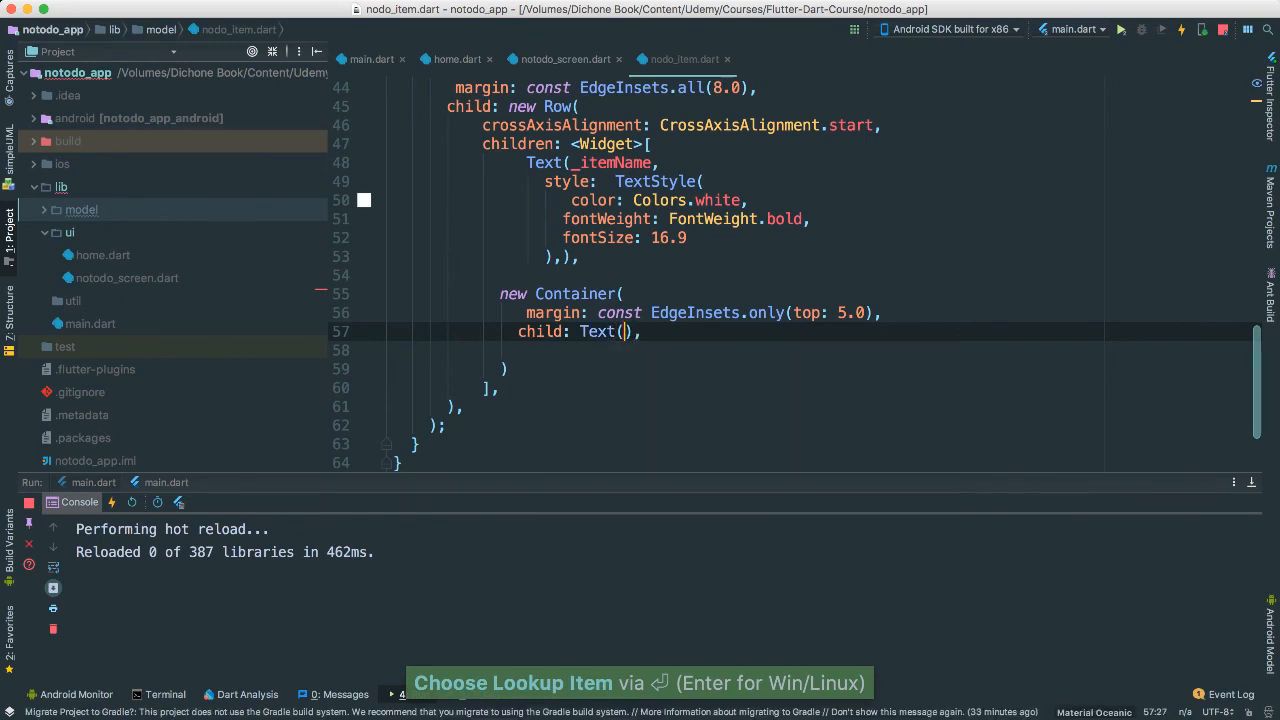
text("")
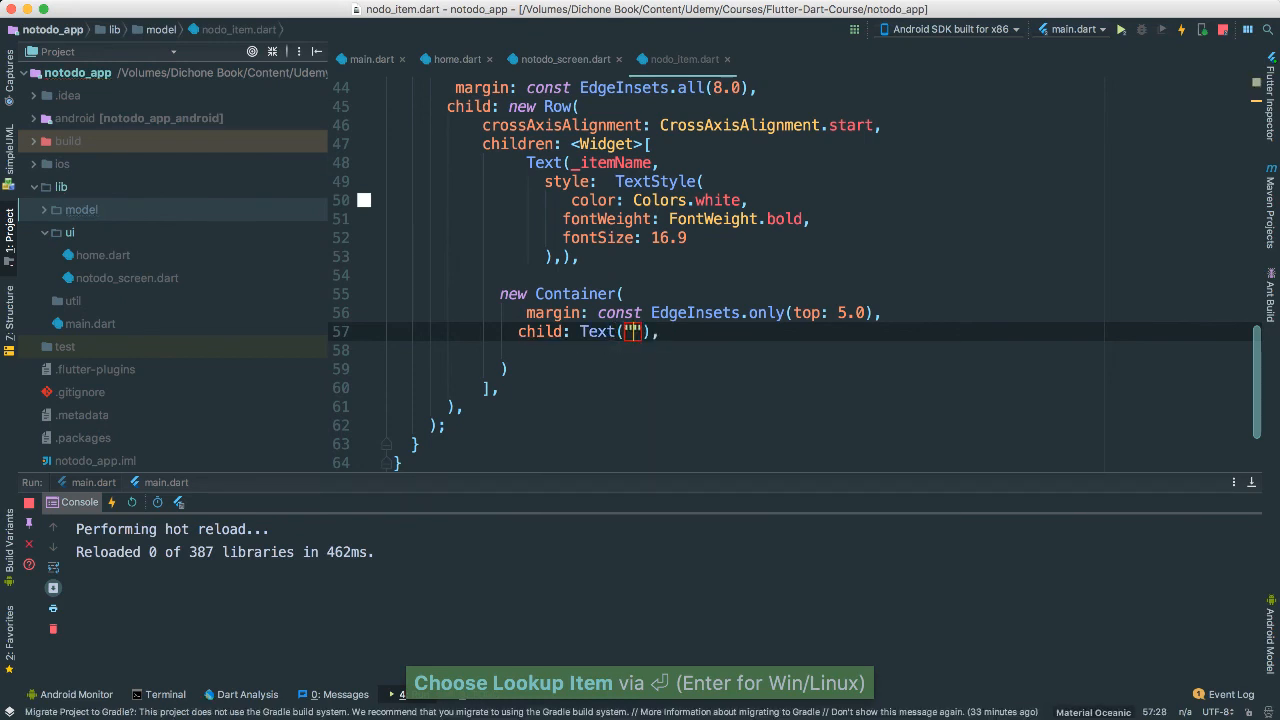
text(Created)
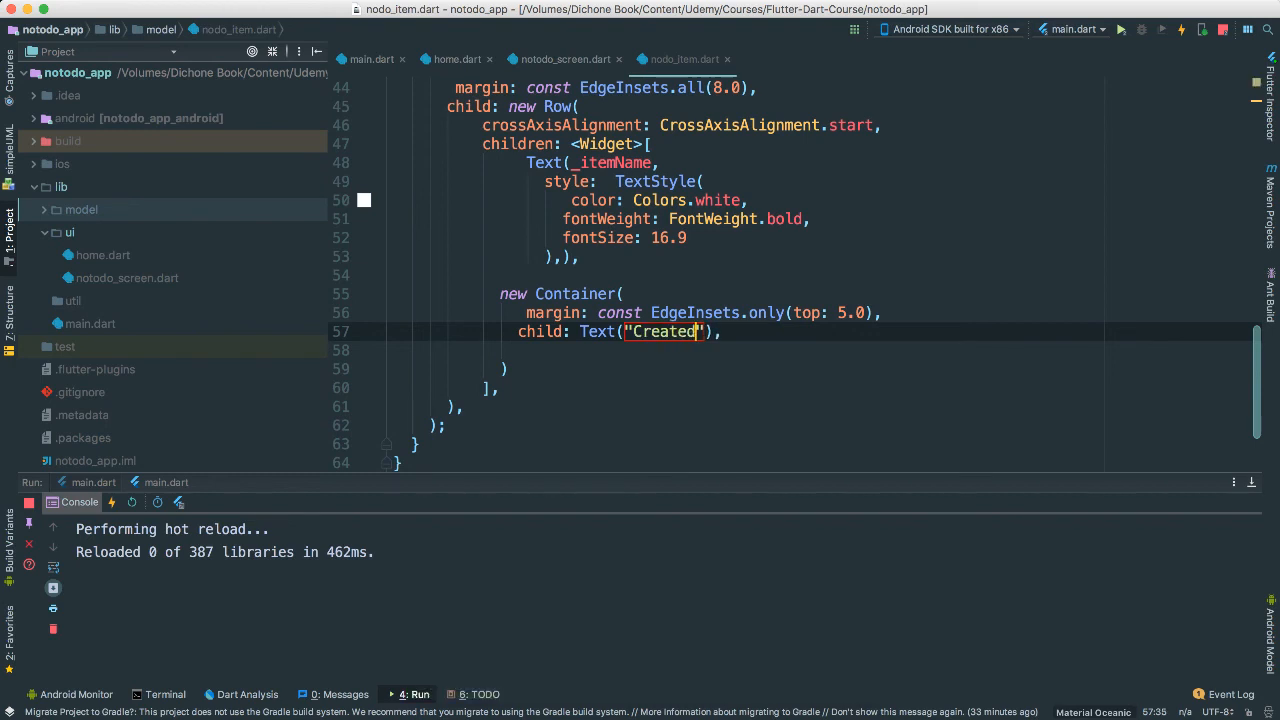
text(on:)
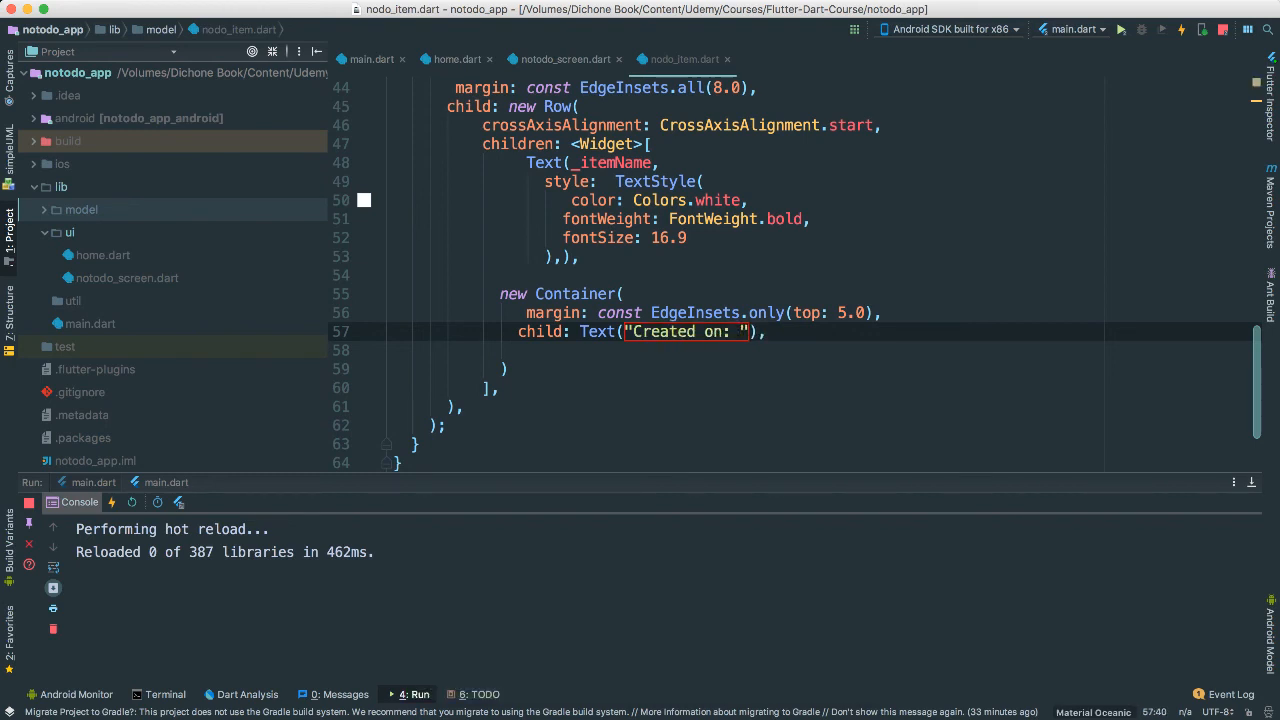
text($_dateCreated)
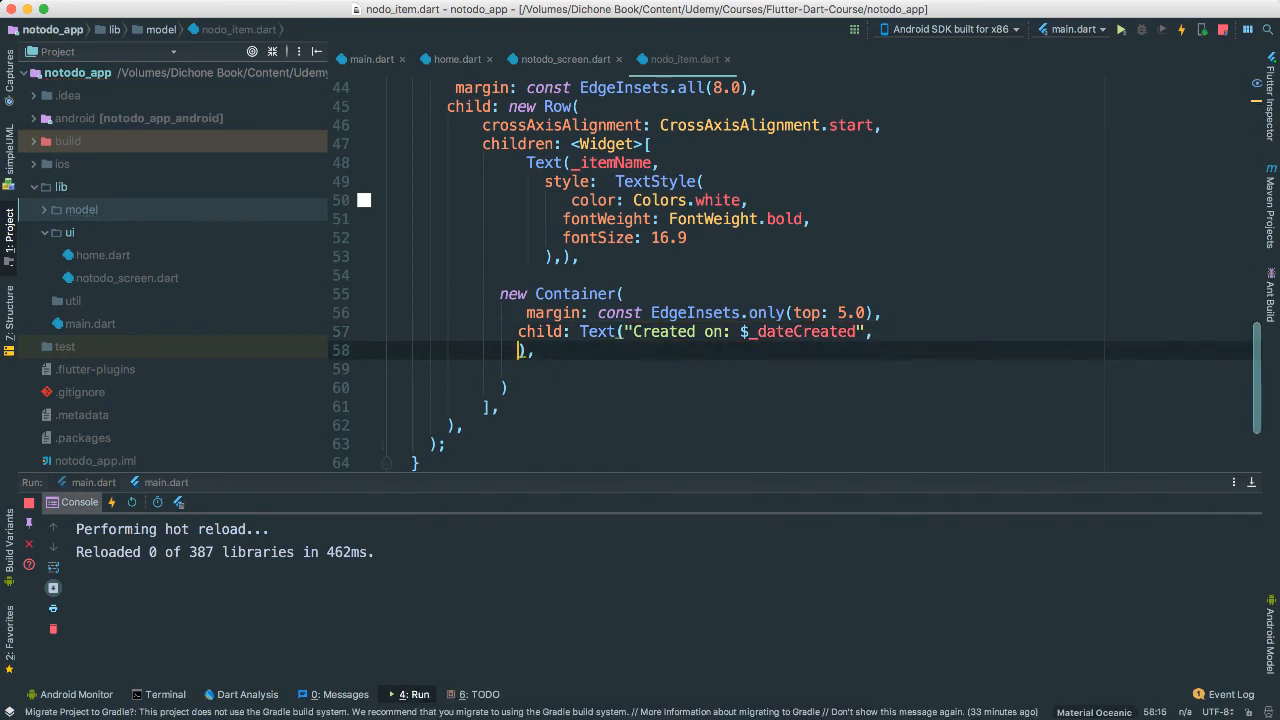
- Style that Text with Colors.white70, fontSize 13.5 and italic fontStyle
text(style: ,)
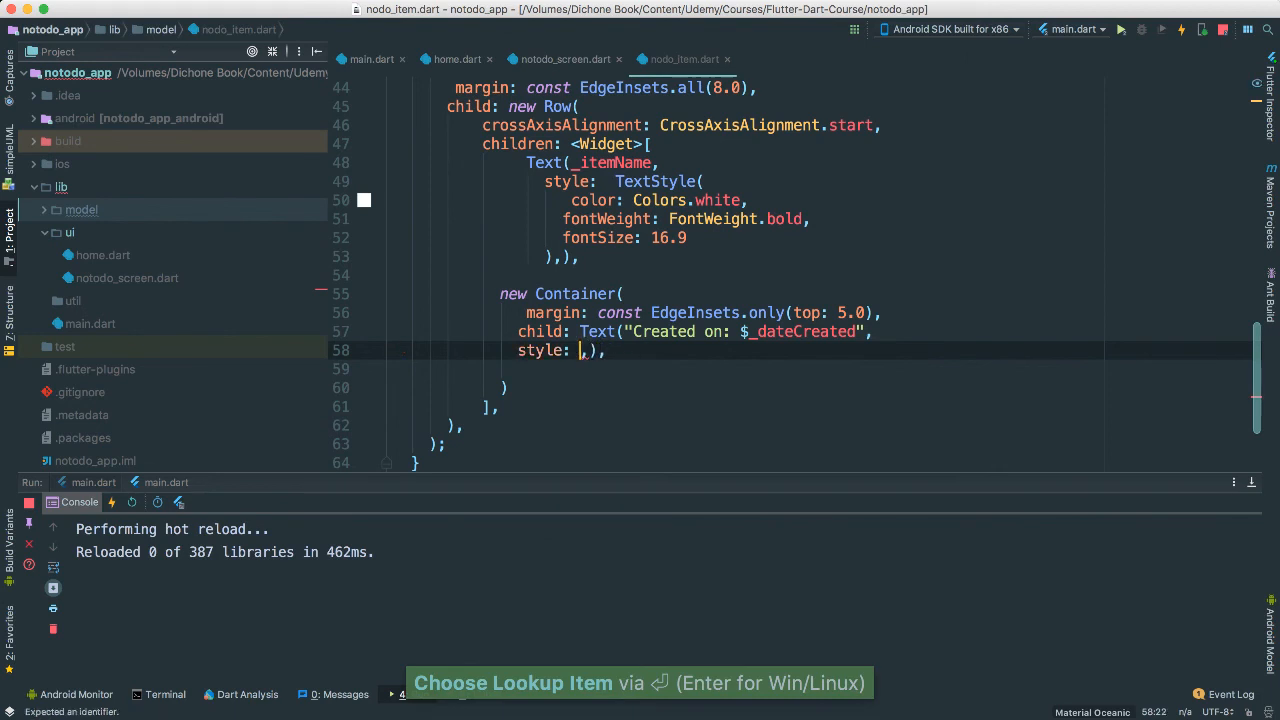
text(TextStyle()
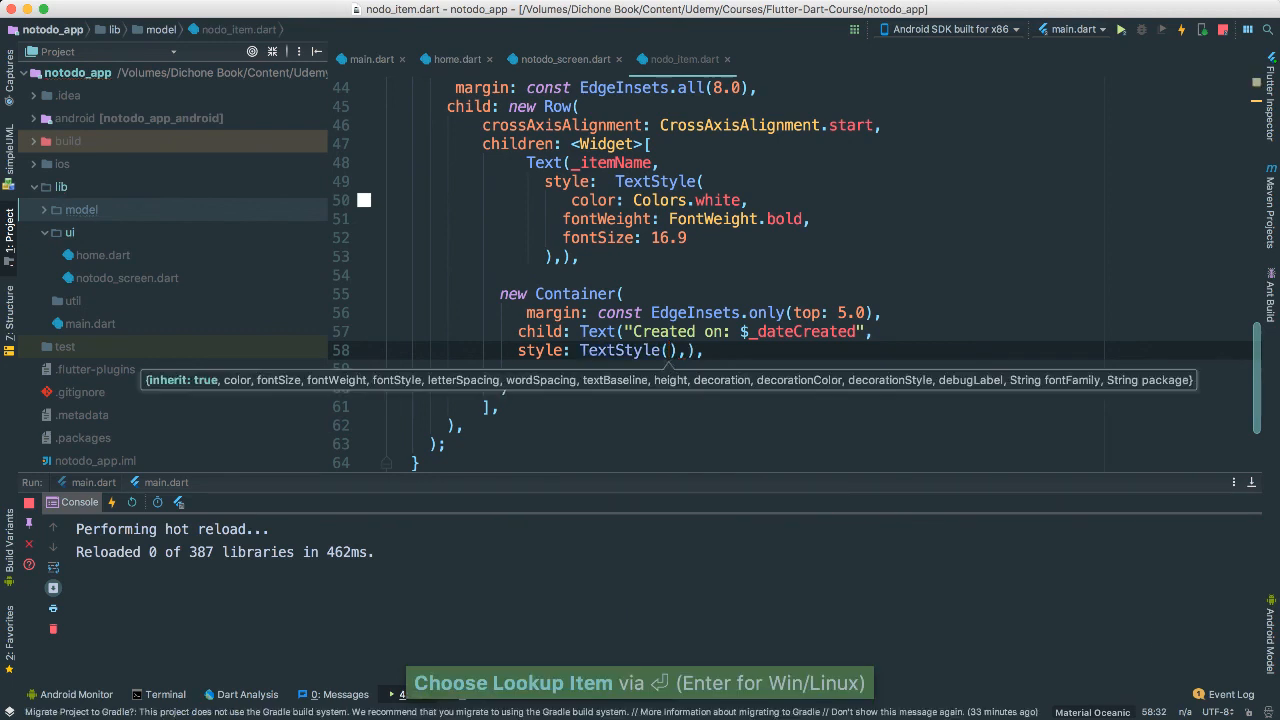
text(color:  Color)
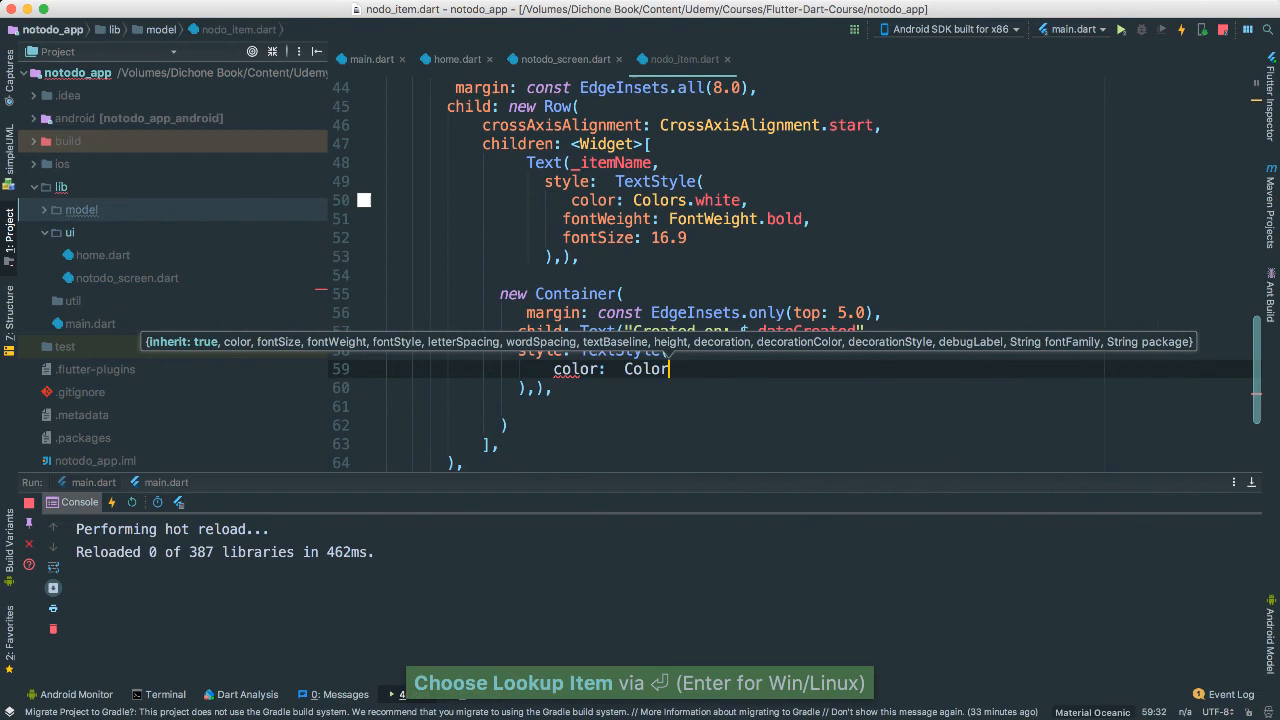
text(s.white70,)
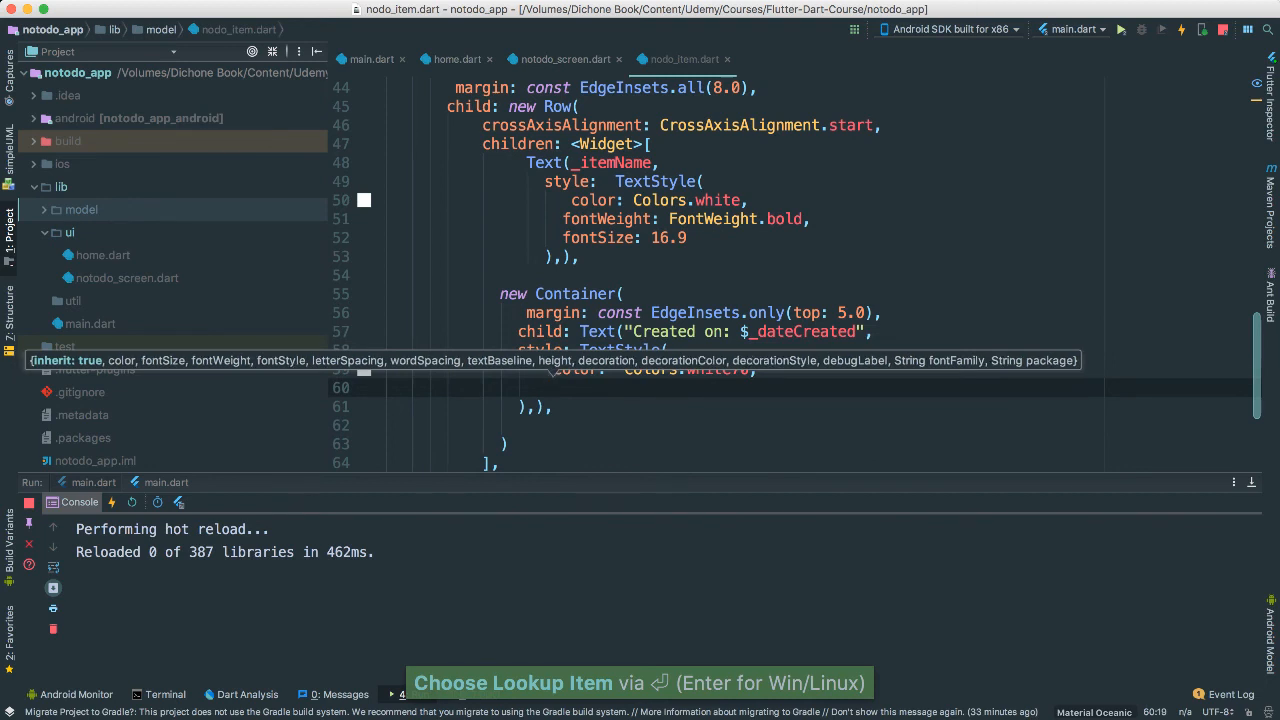
text(fontSize:)
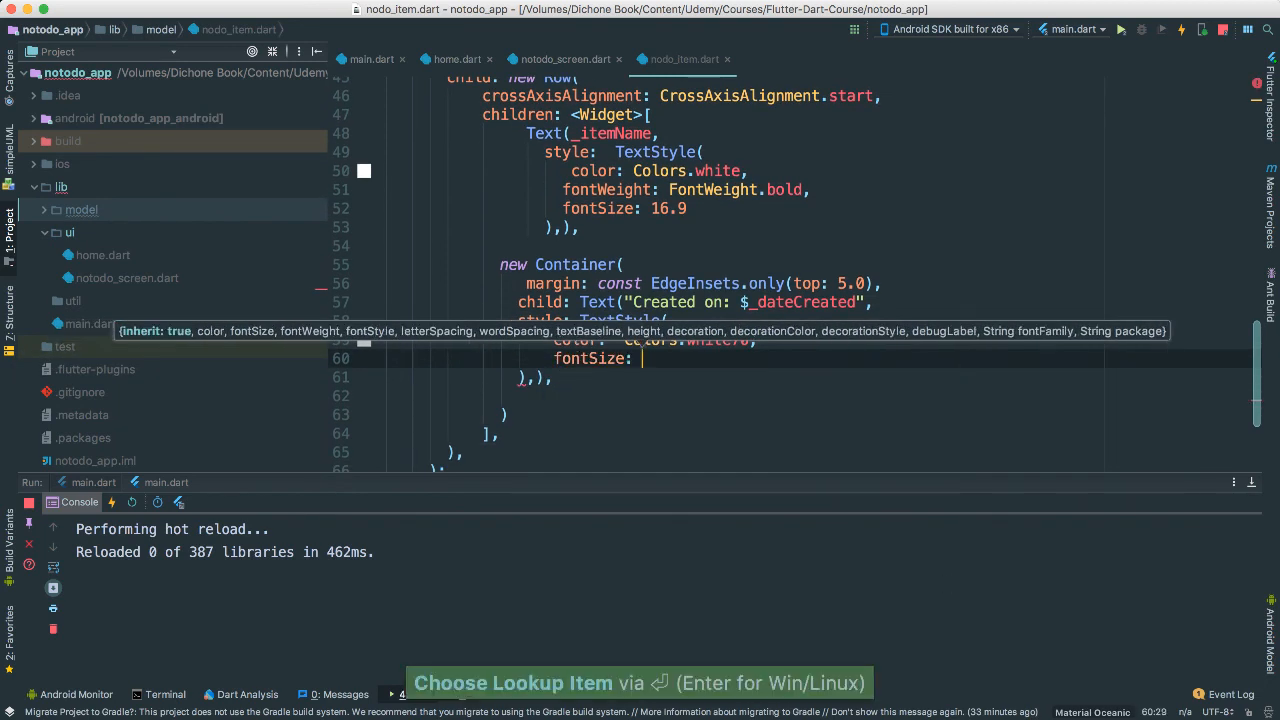
text(13.5)
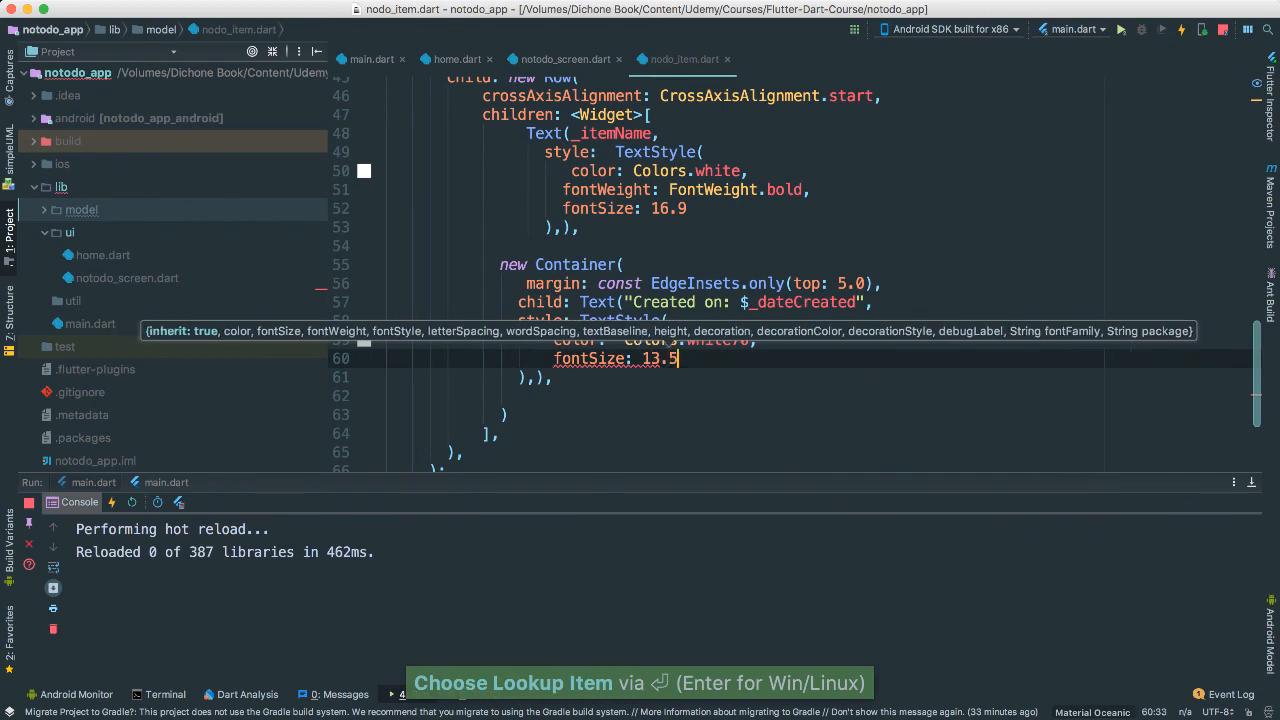
text(to)
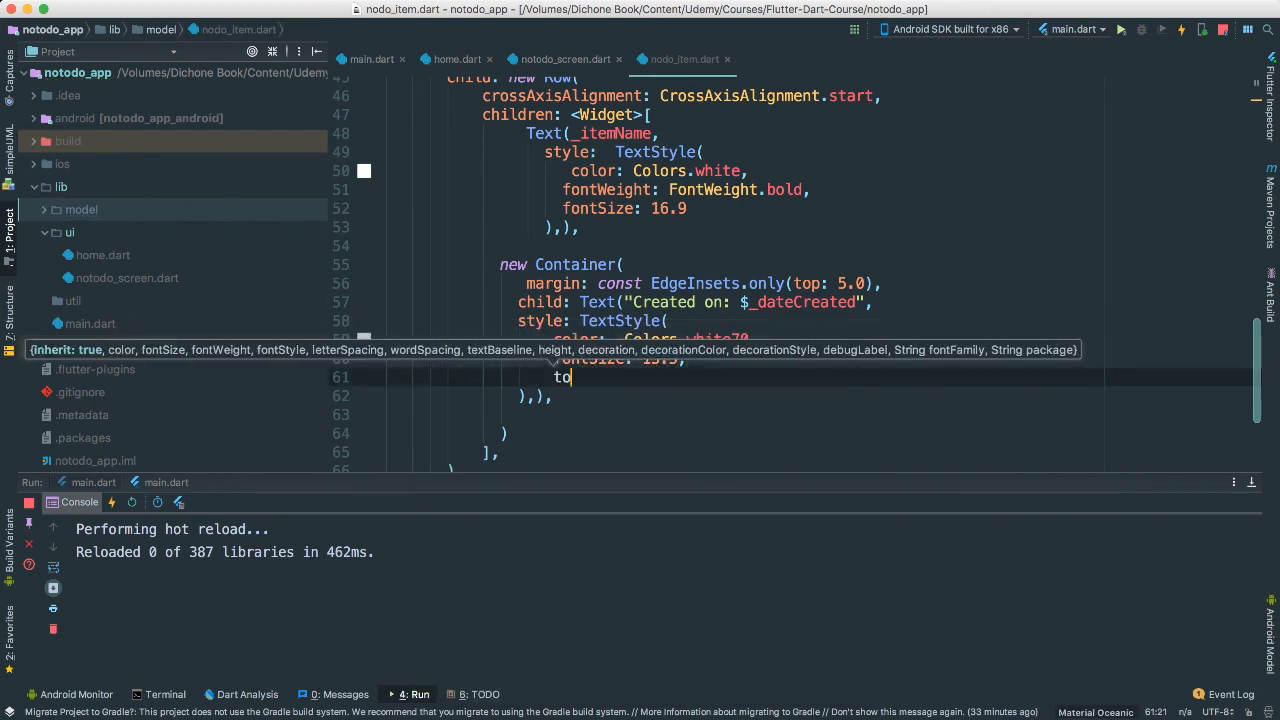
text(fontStyle:  FontStyle.italic)
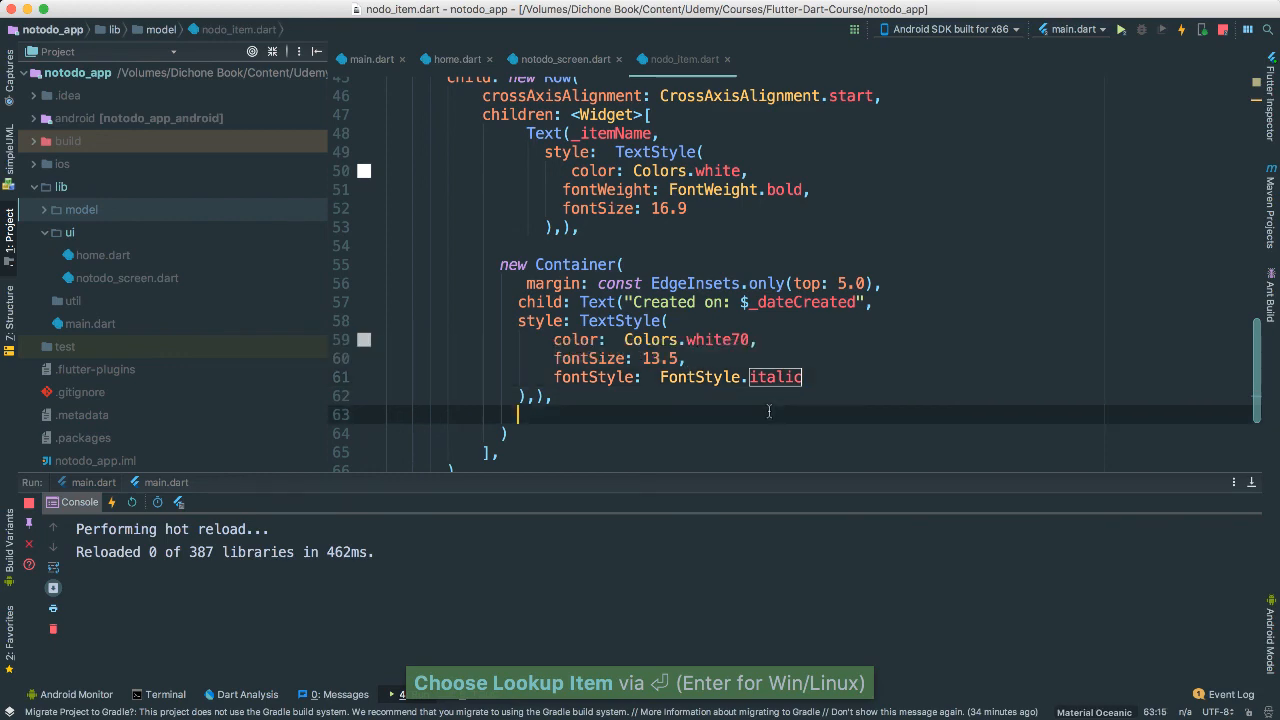
scroll(up, 3)
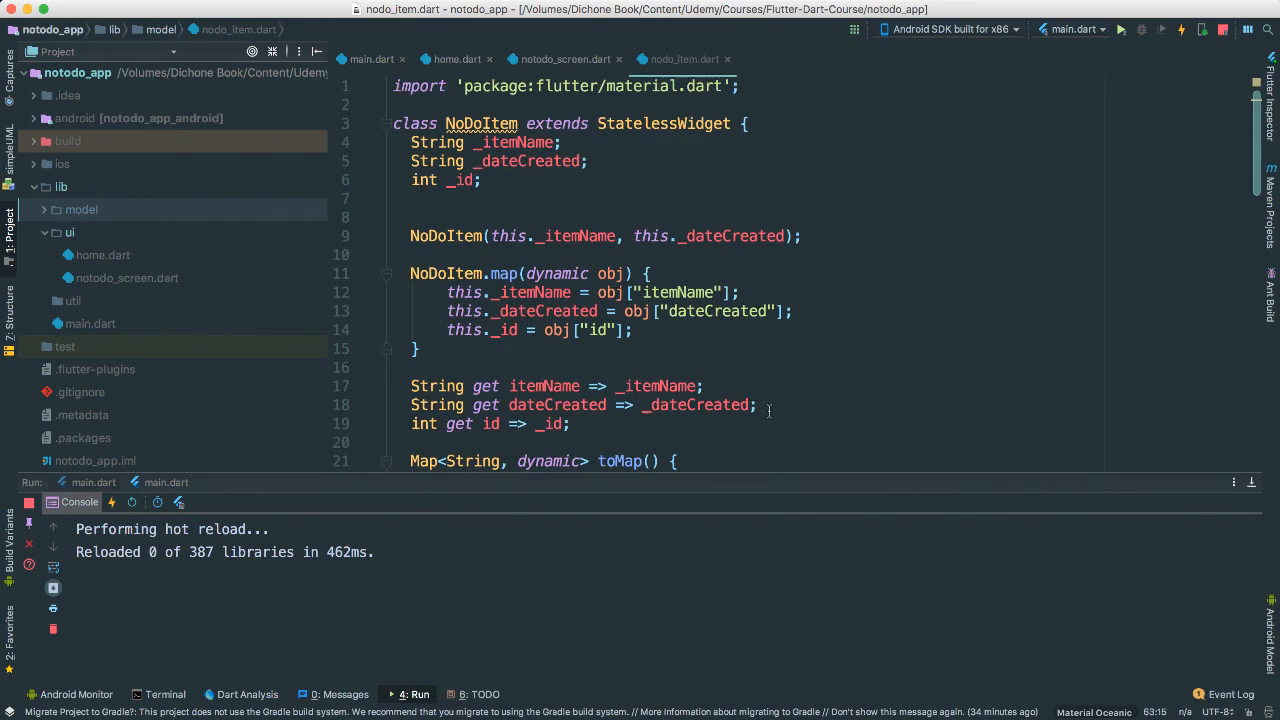
double_click(481, 123)
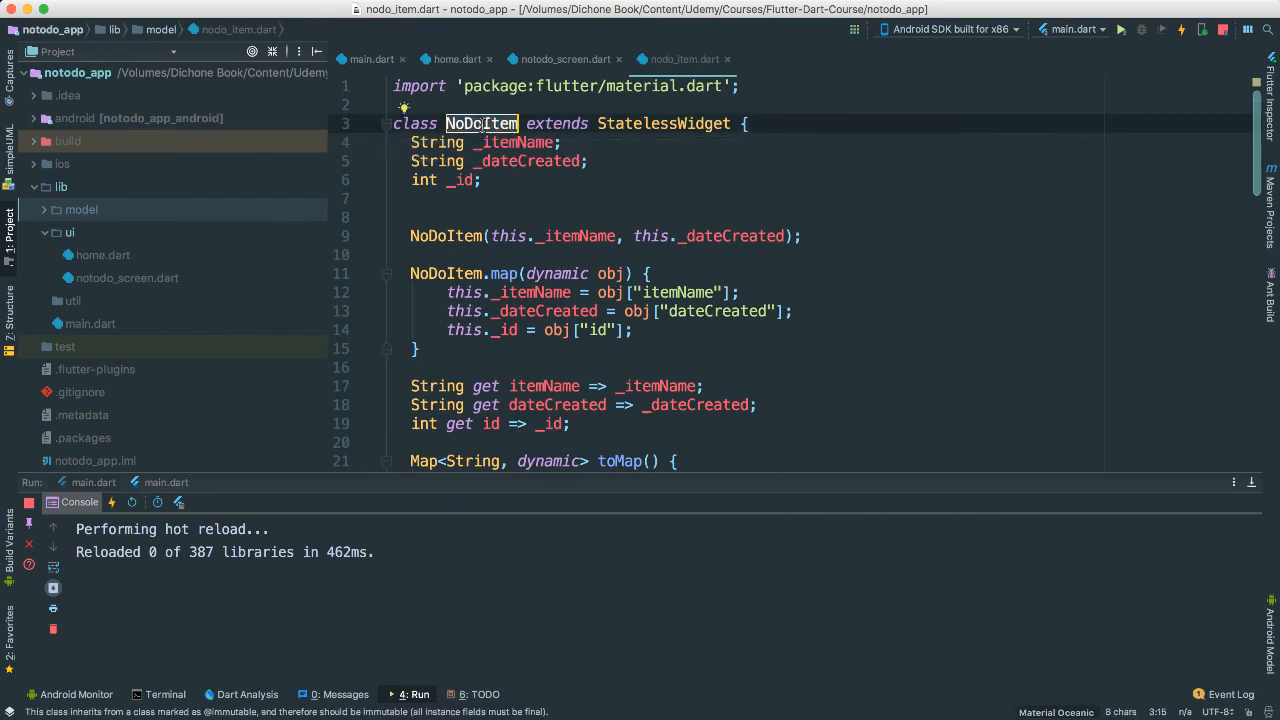
mouse_move(717, 373)
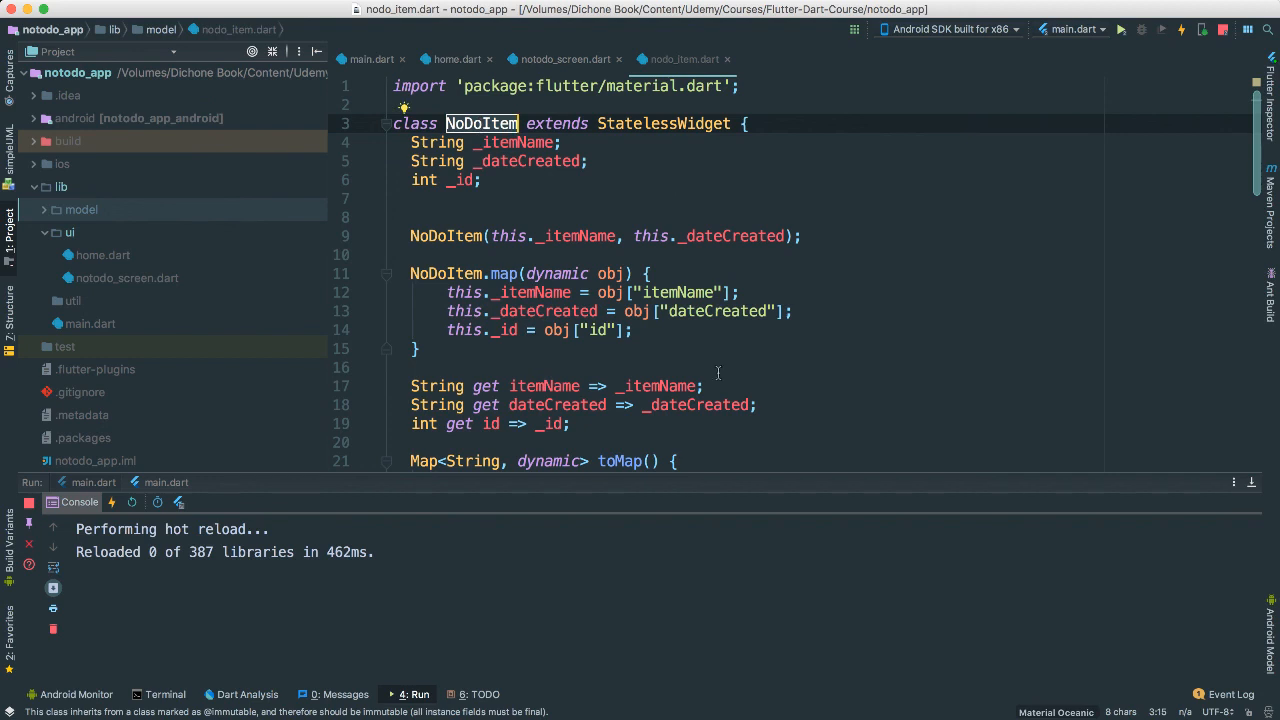
mouse_move(843, 410)
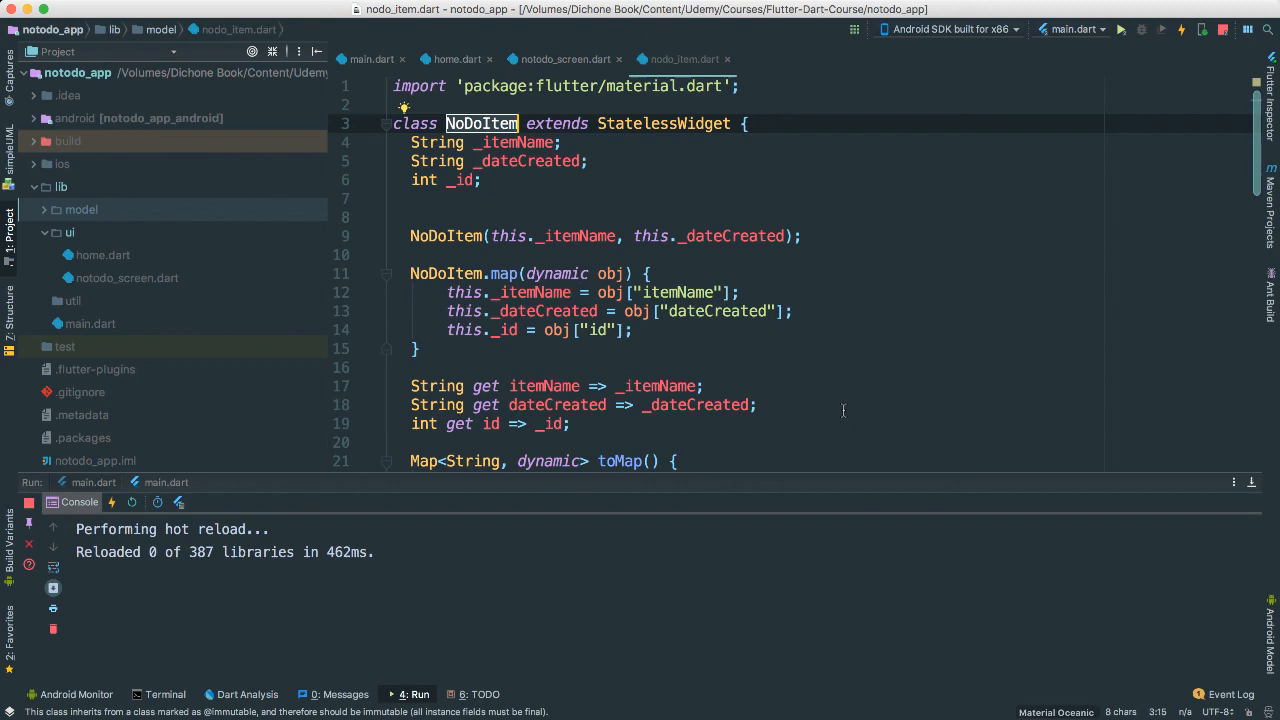
scroll(down, 3)
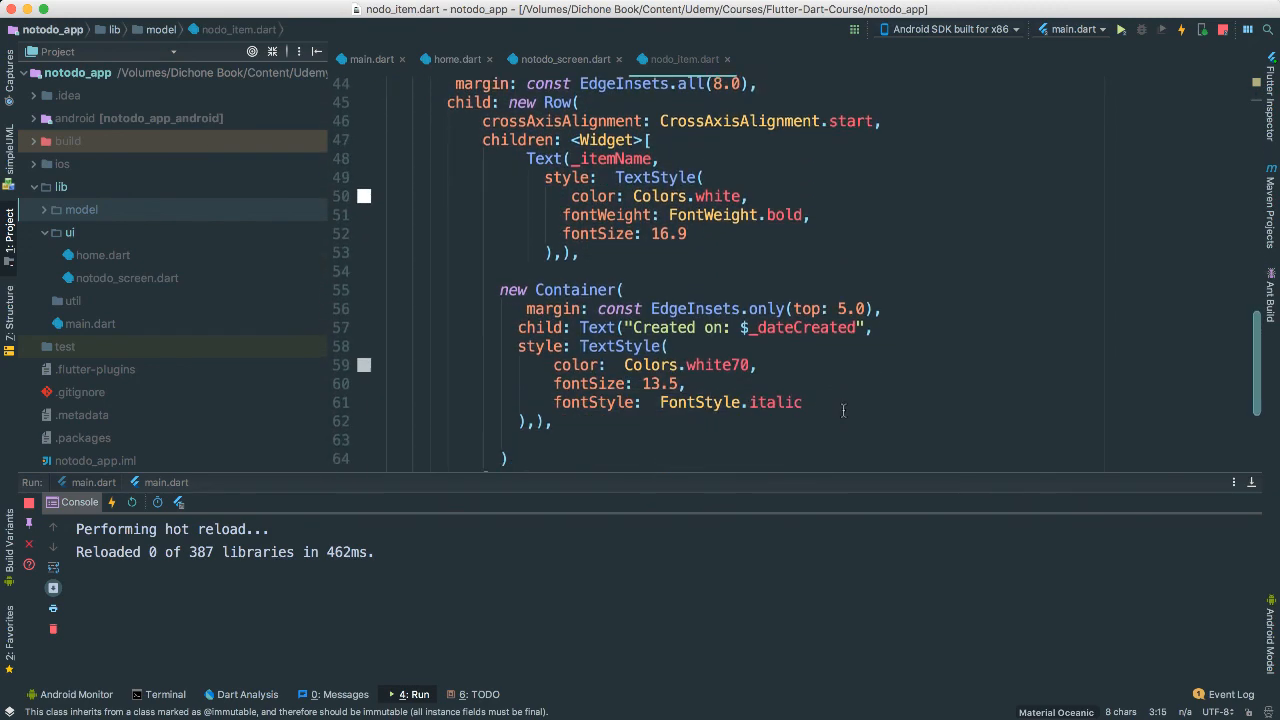
scroll(down, 3)
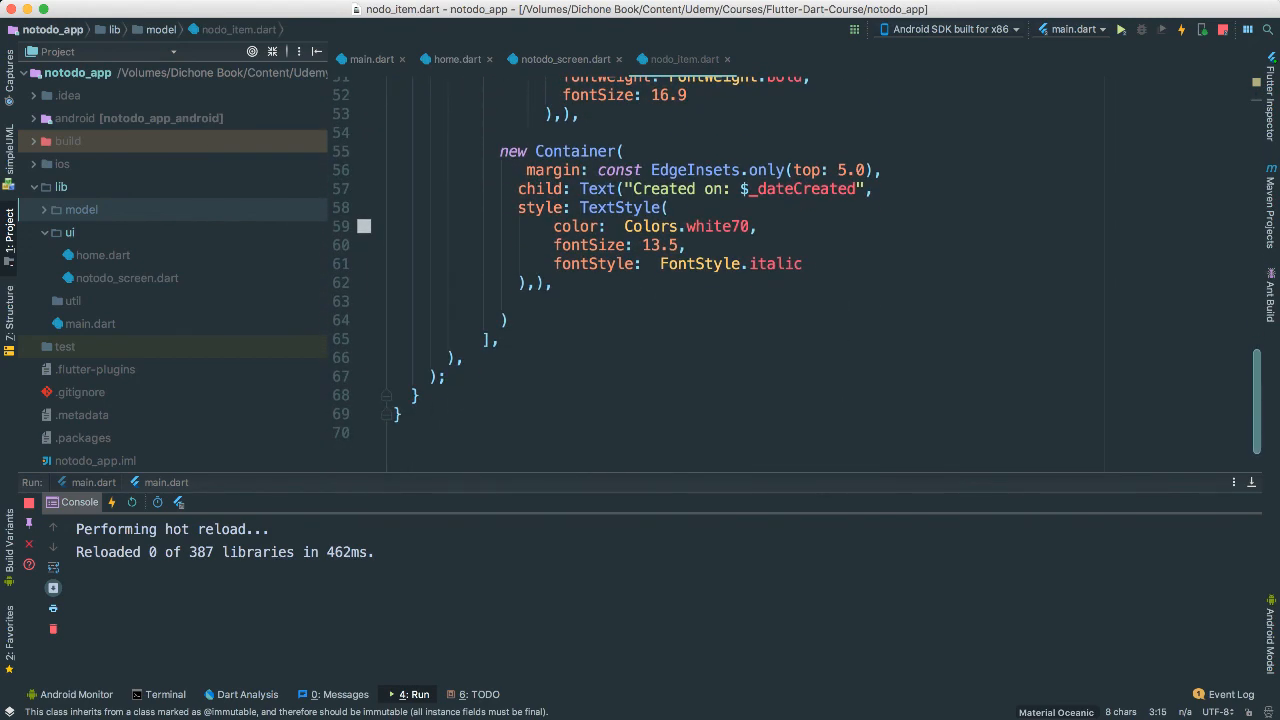
scroll(up, 3)
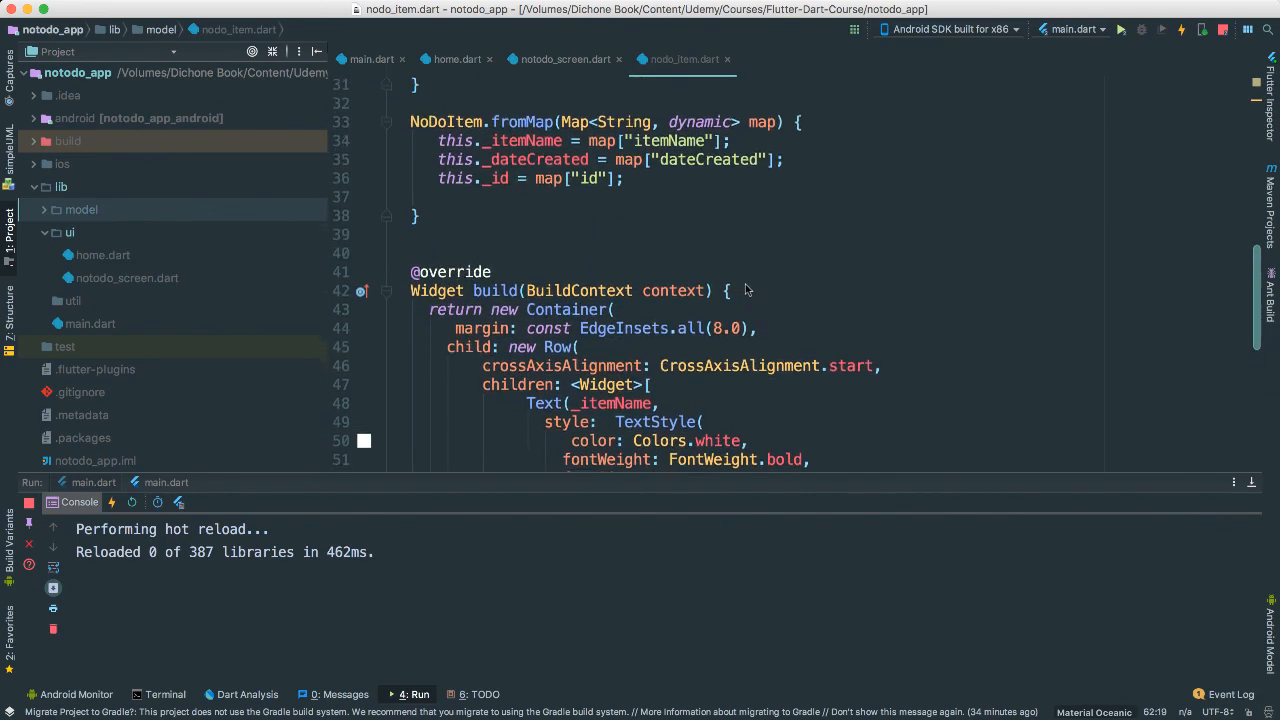
scroll(up, 3)
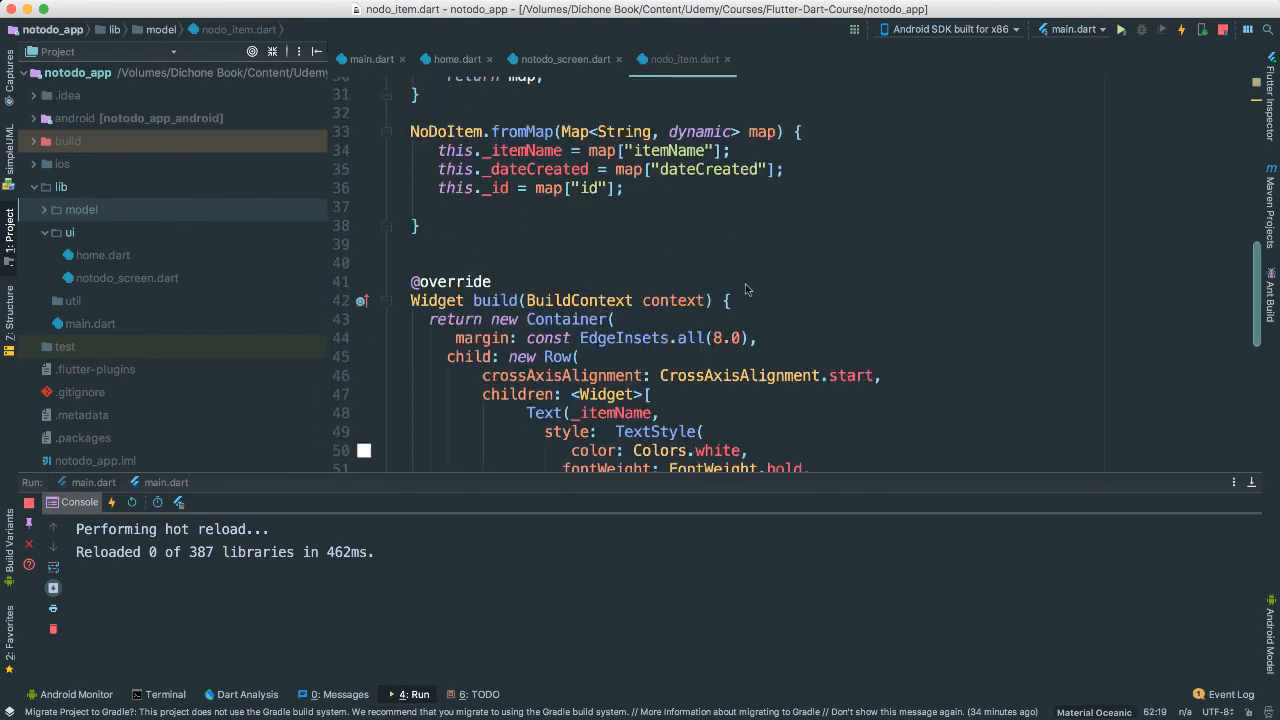
scroll(up, 3)
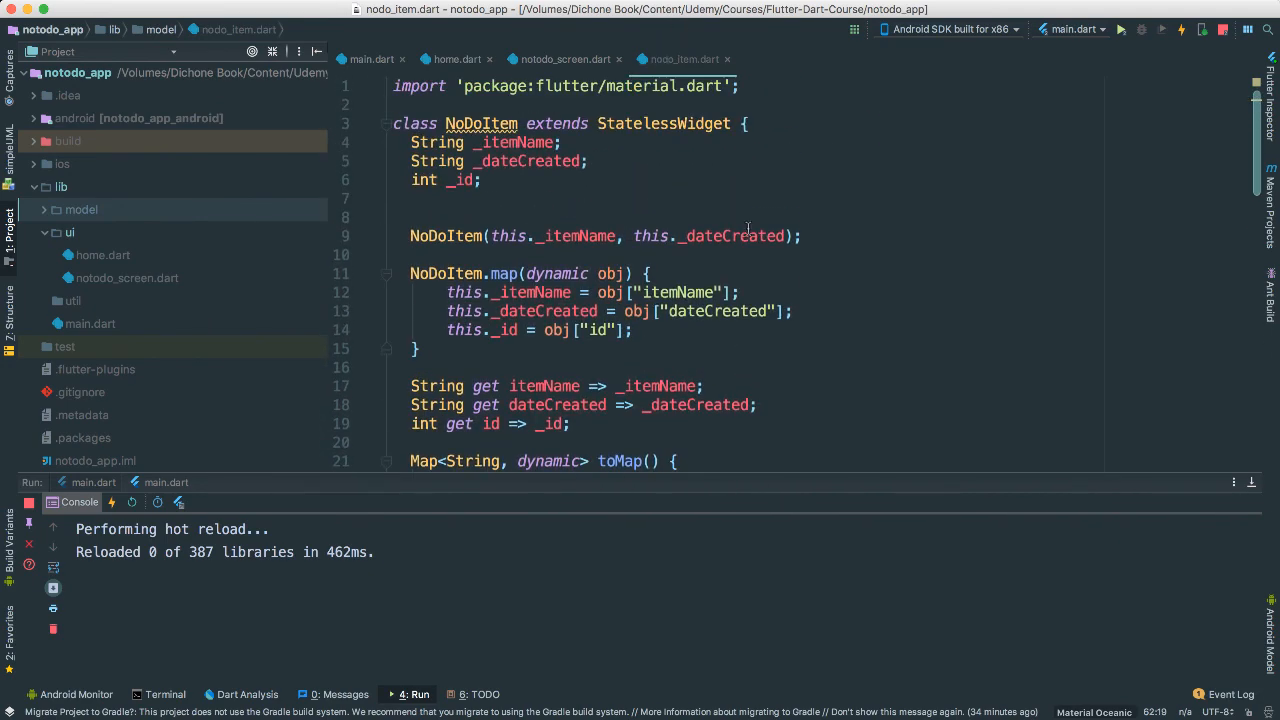